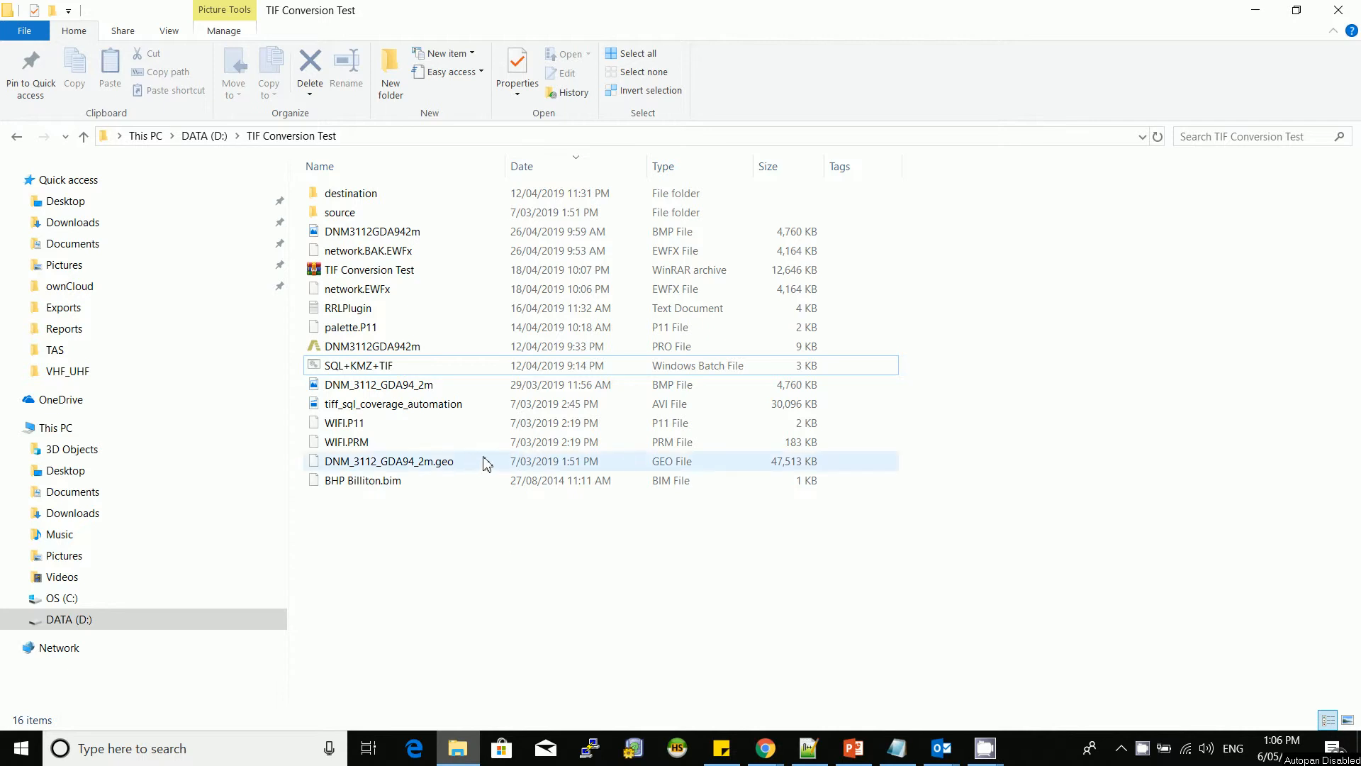
- Launch ICS telecom EV, select DNM3112GDA942m.PRO and review its DTM, PRM, EWFx and P11 entries
{"action": "left_click", "coordinate": [373, 345]}
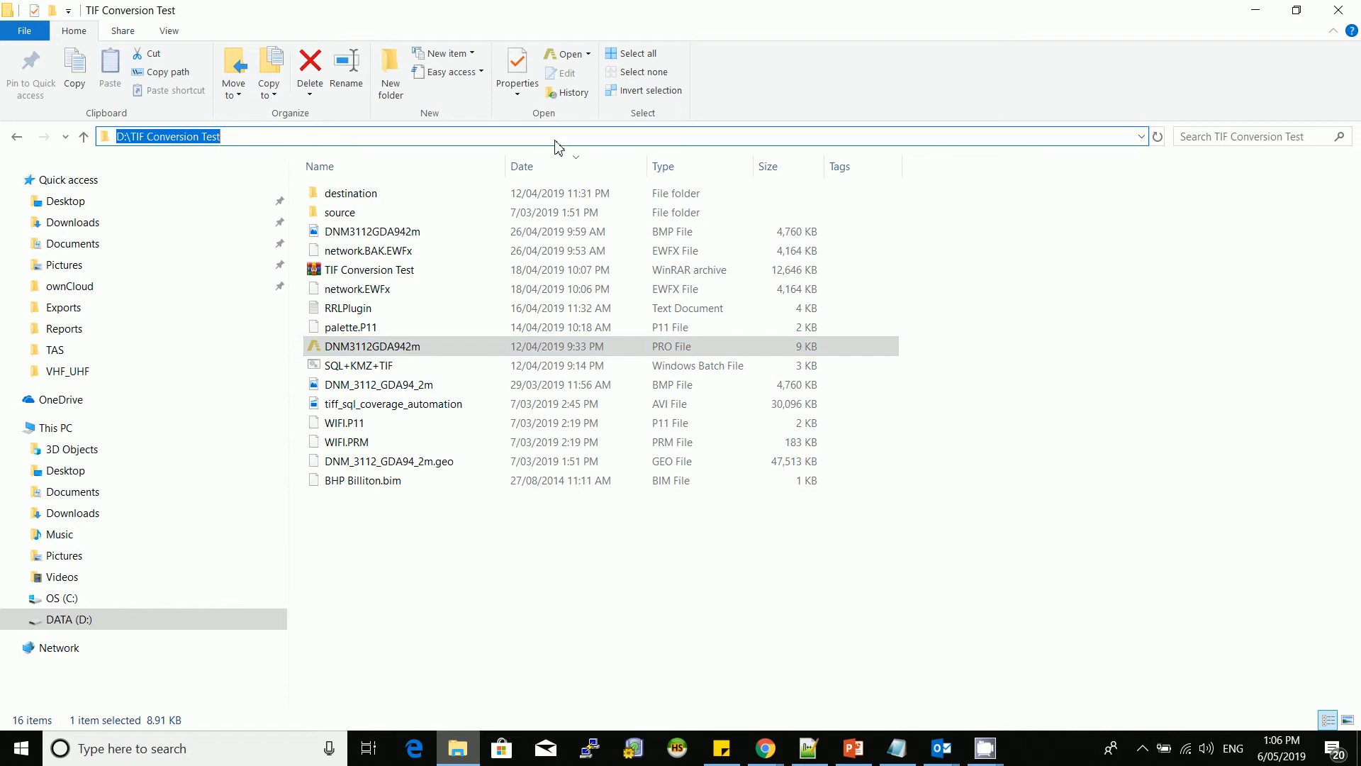
{"action": "mouse_move", "coordinate": [510, 37]}
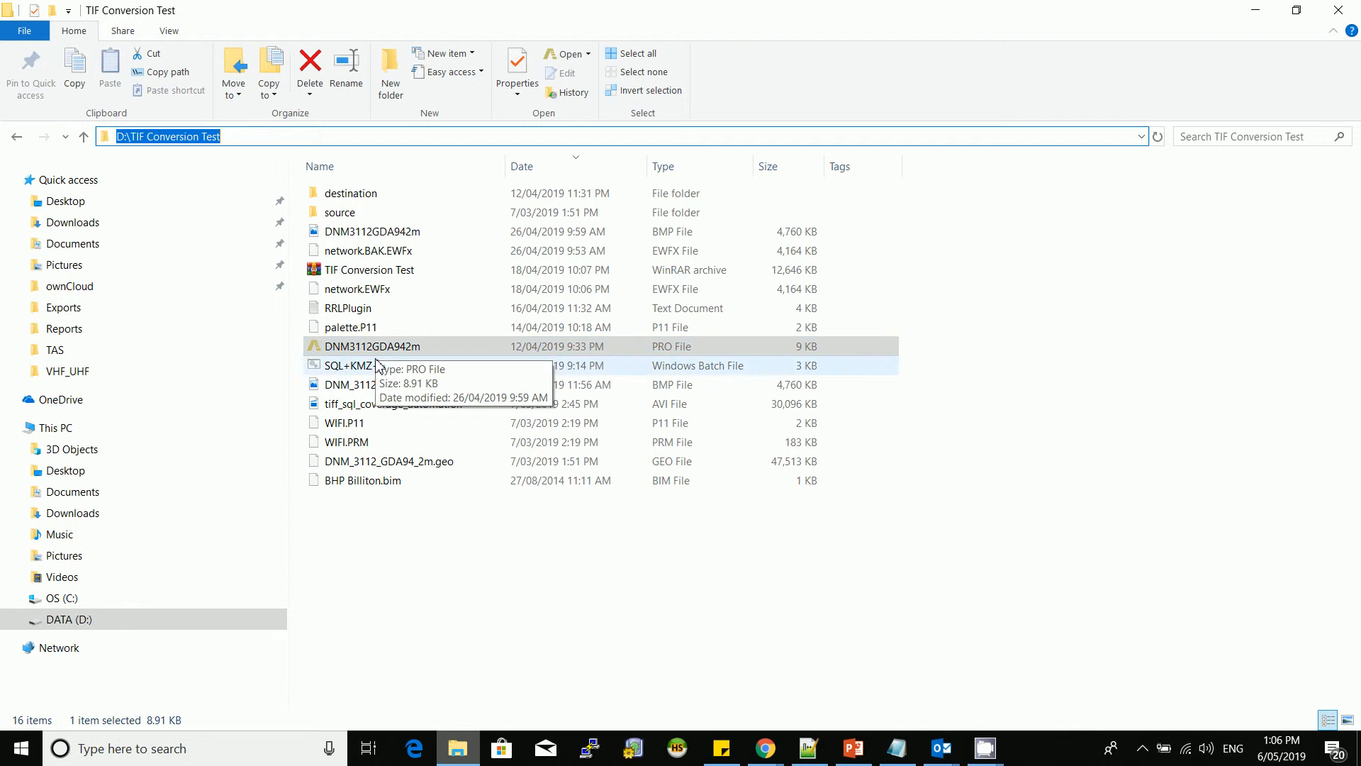
{"action": "mouse_move", "coordinate": [444, 251]}
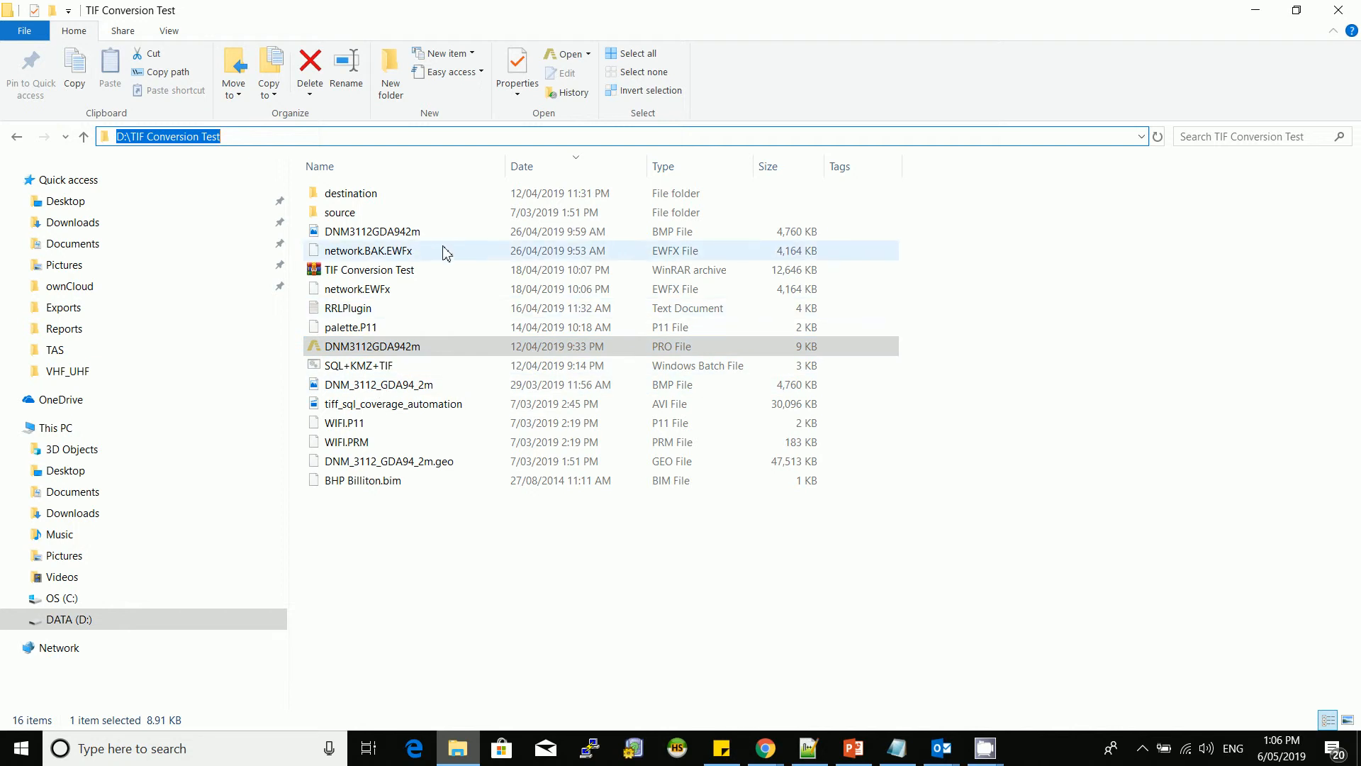
{"action": "mouse_move", "coordinate": [411, 432]}
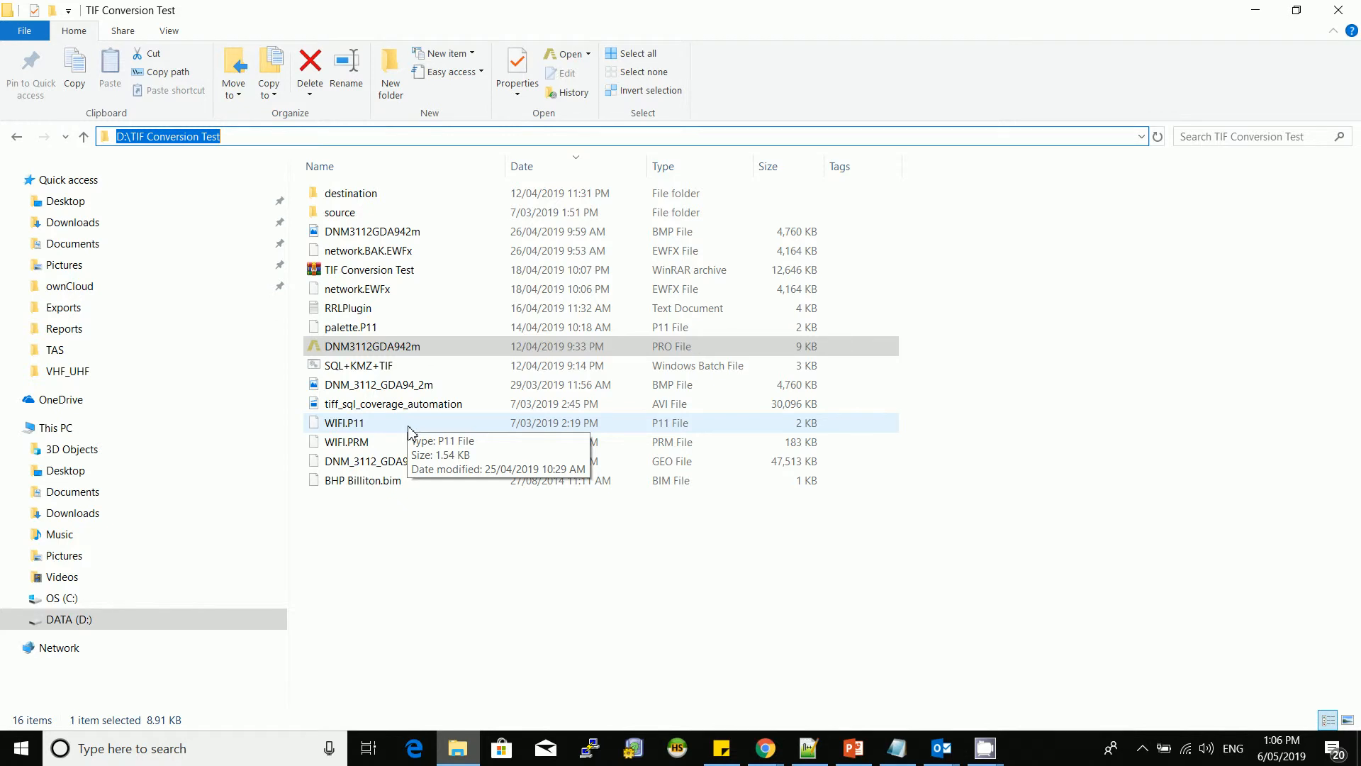
{"action": "mouse_move", "coordinate": [749, 642]}
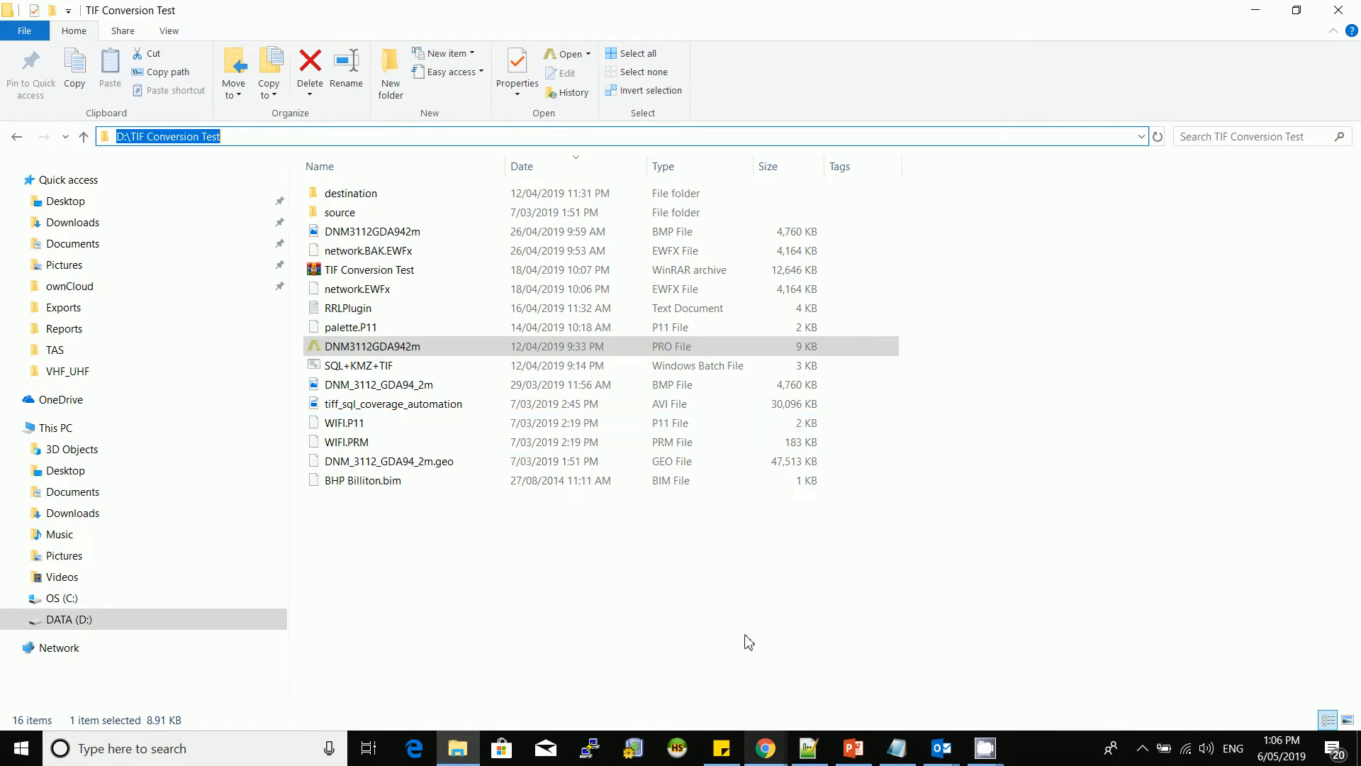
{"action": "mouse_move", "coordinate": [12, 740]}
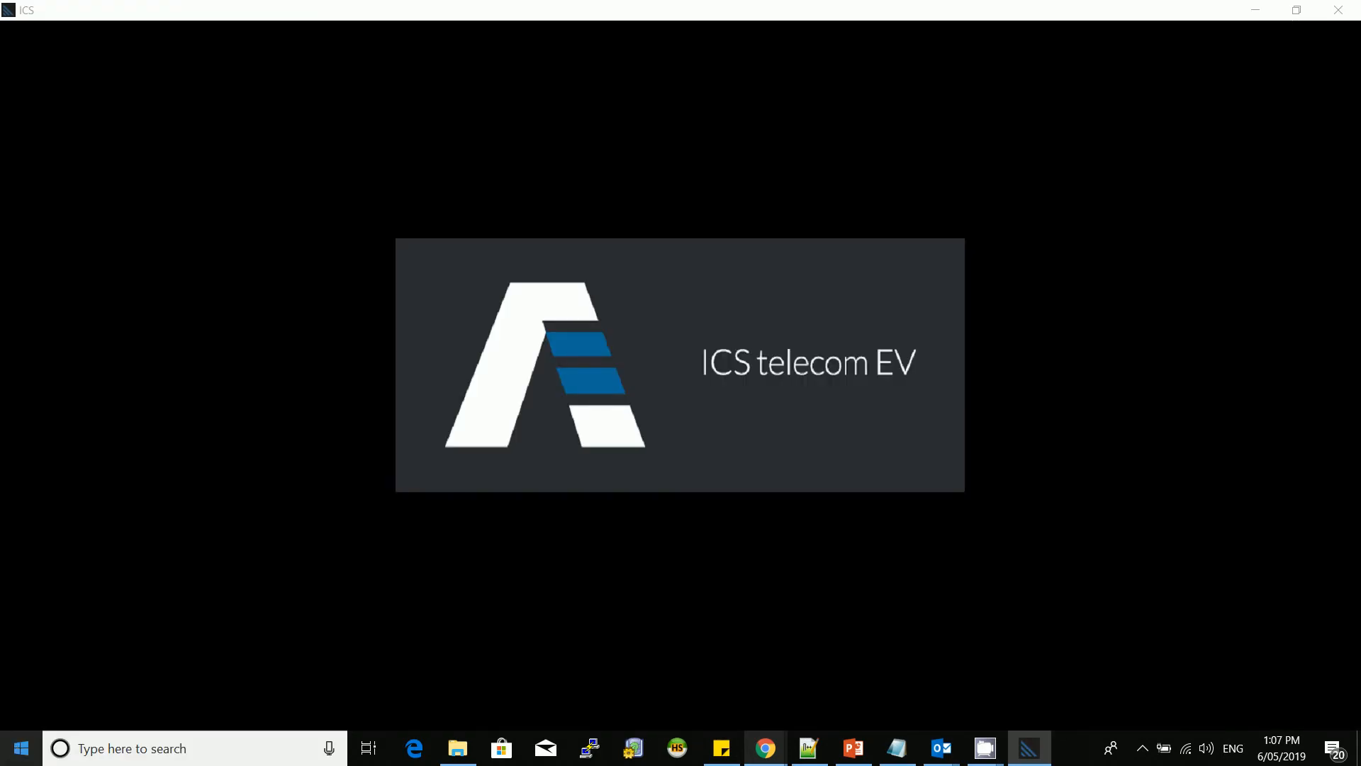
{"action": "left_click", "coordinate": [459, 749]}
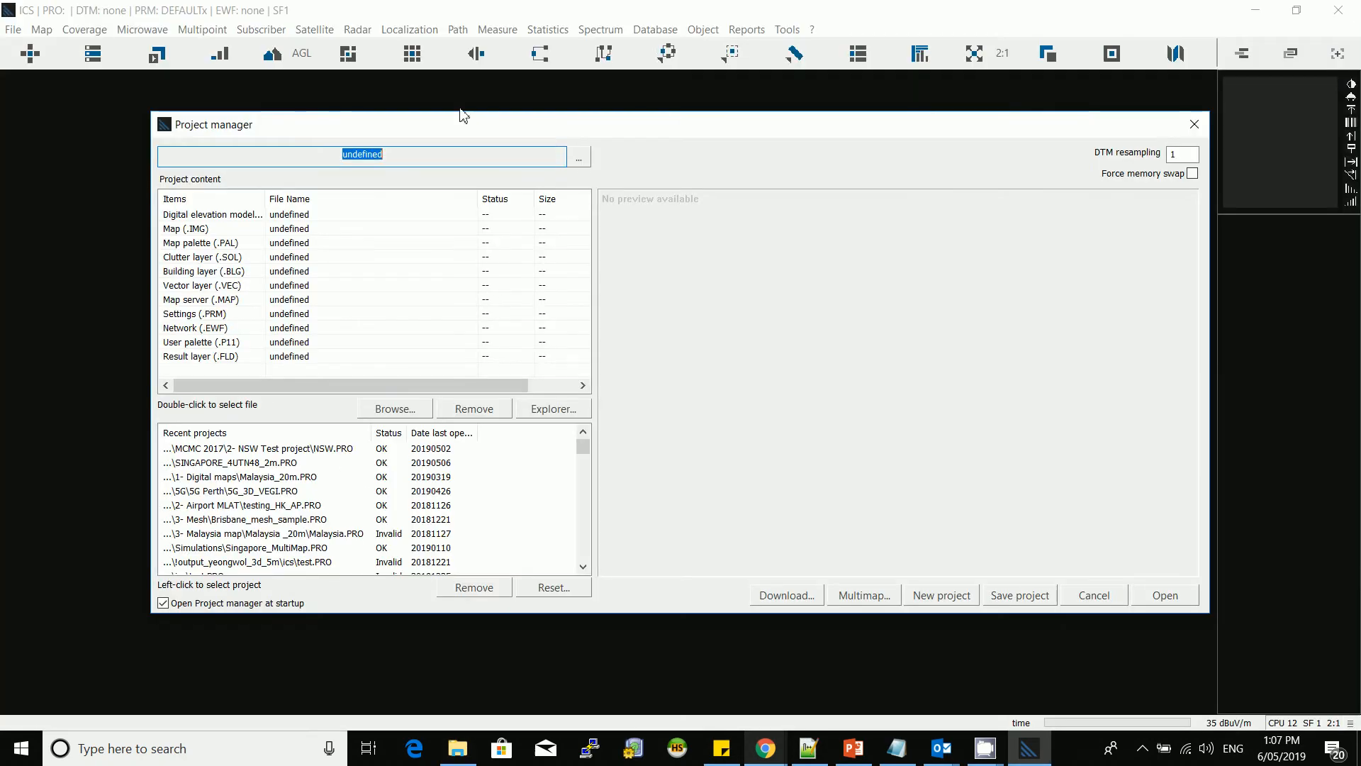
{"action": "left_click", "coordinate": [393, 408]}
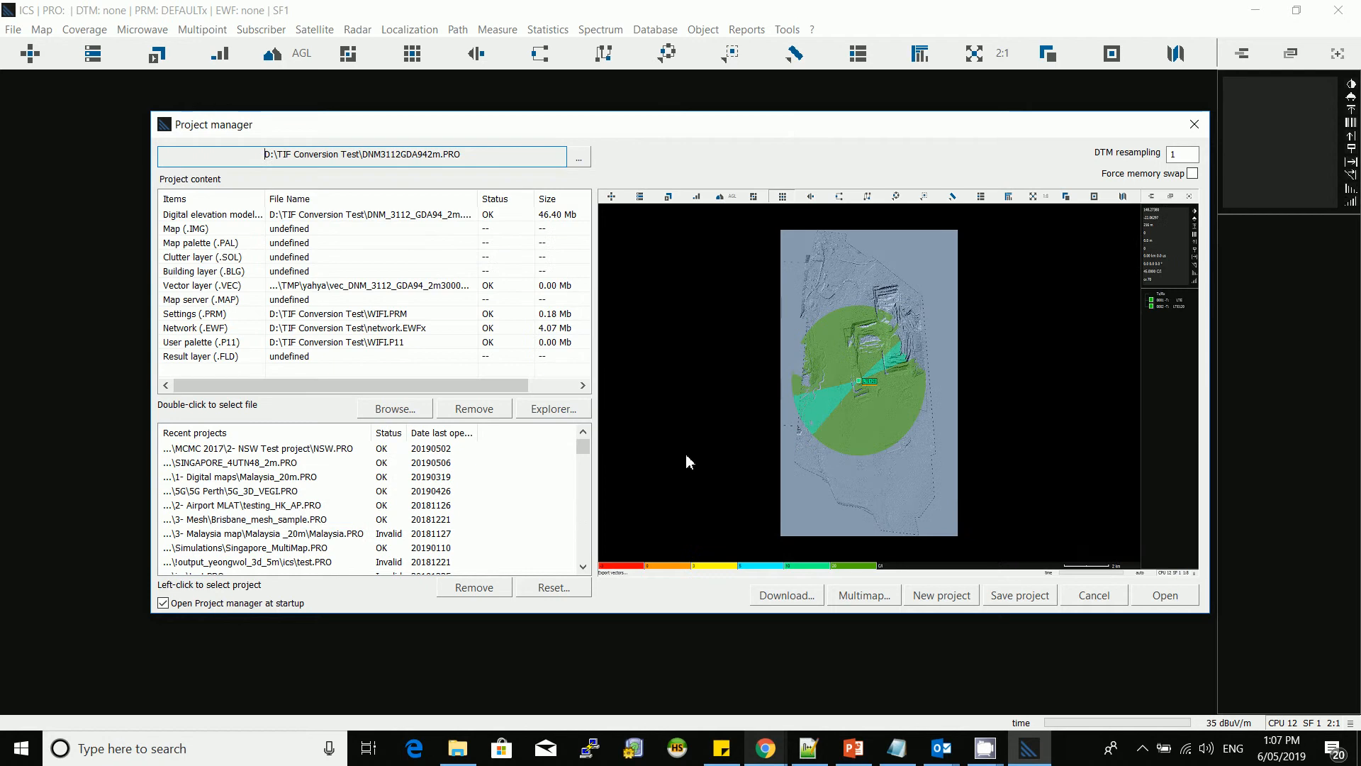
{"action": "mouse_move", "coordinate": [469, 229]}
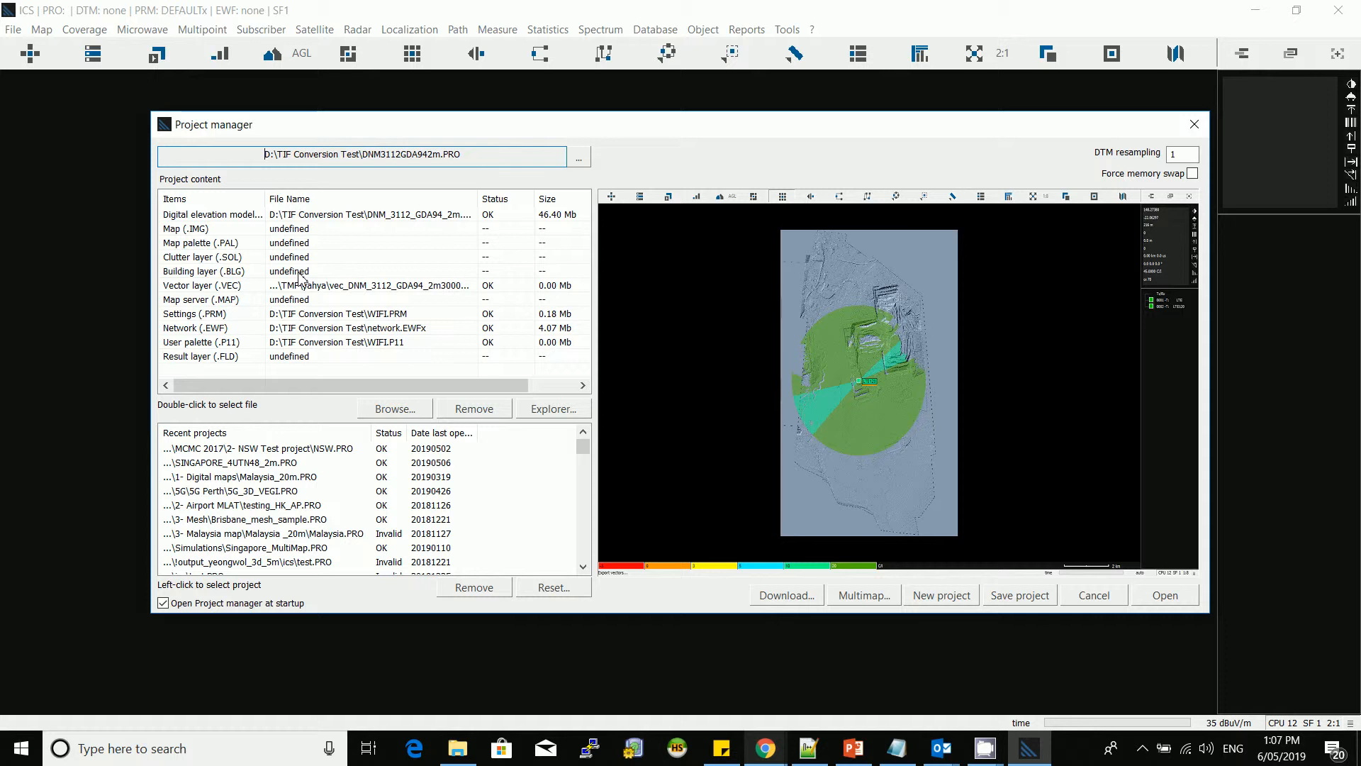
{"action": "mouse_move", "coordinate": [341, 298]}
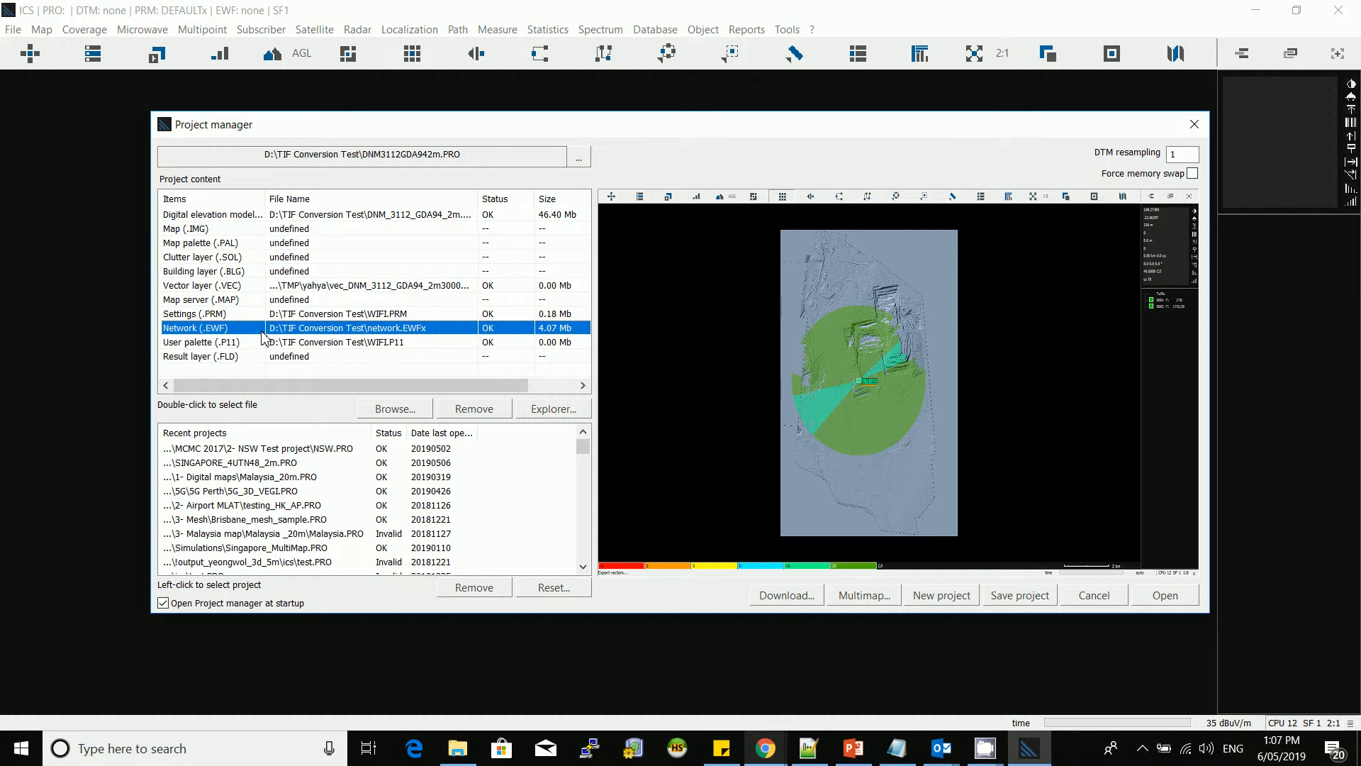
{"action": "left_click", "coordinate": [201, 341]}
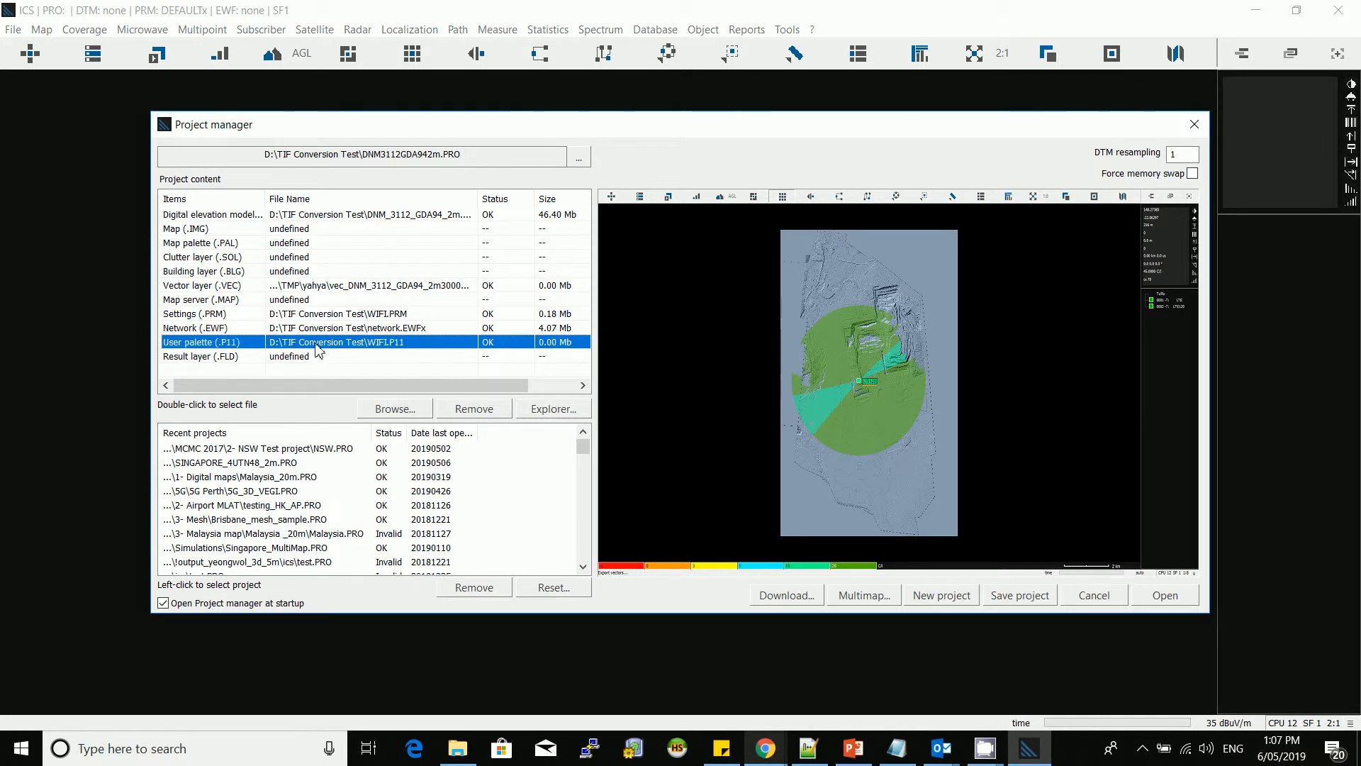
{"action": "mouse_move", "coordinate": [374, 349]}
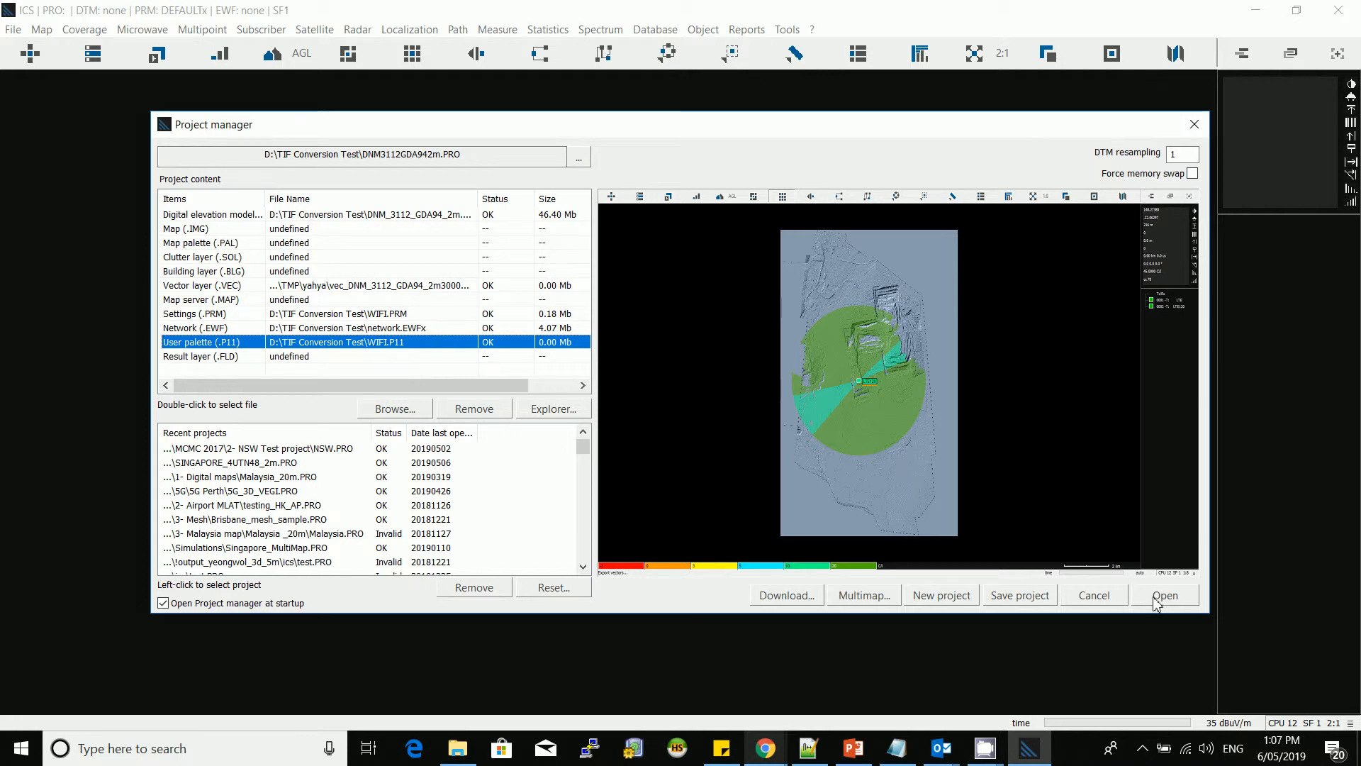
- Open DNM3112GDA942m and confirm deleting all objects, leaving only the terrain map
{"action": "left_click", "coordinate": [1166, 594]}
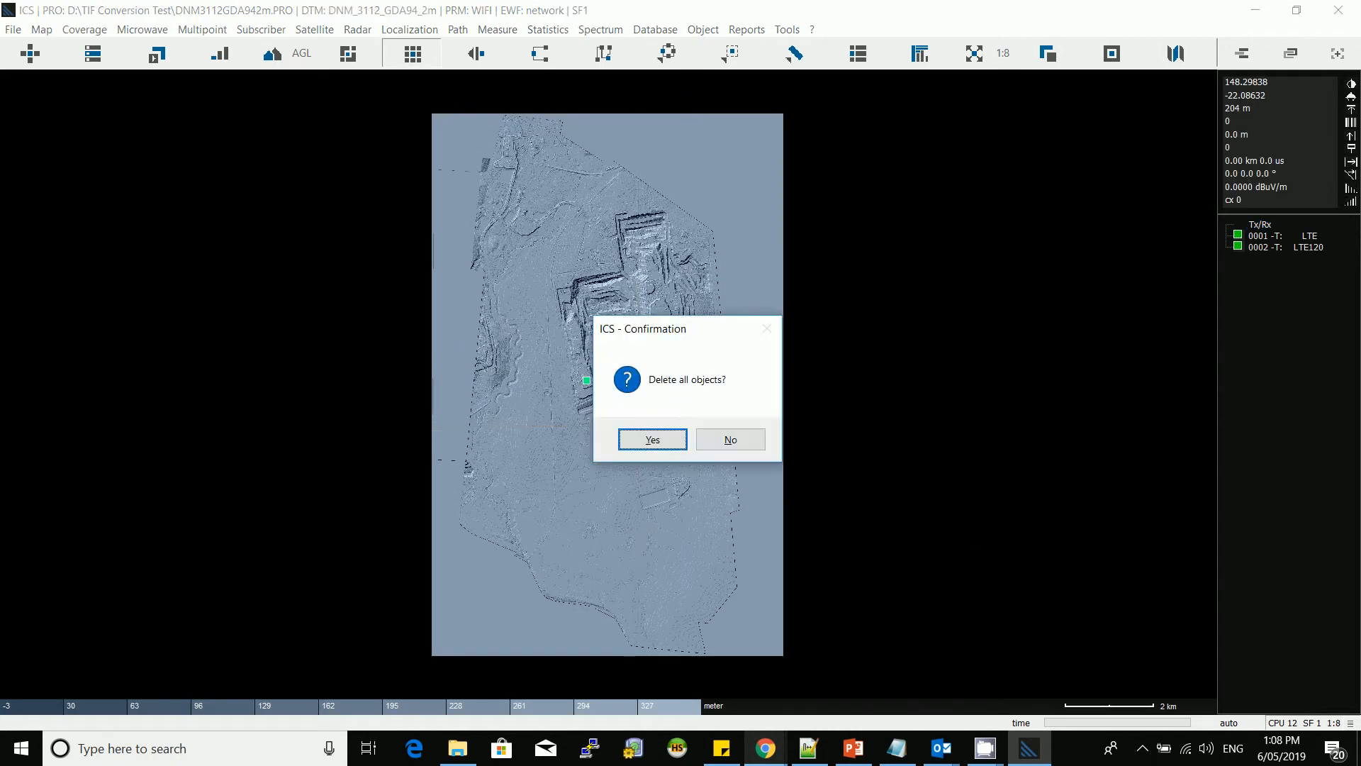
{"action": "left_click", "coordinate": [651, 439]}
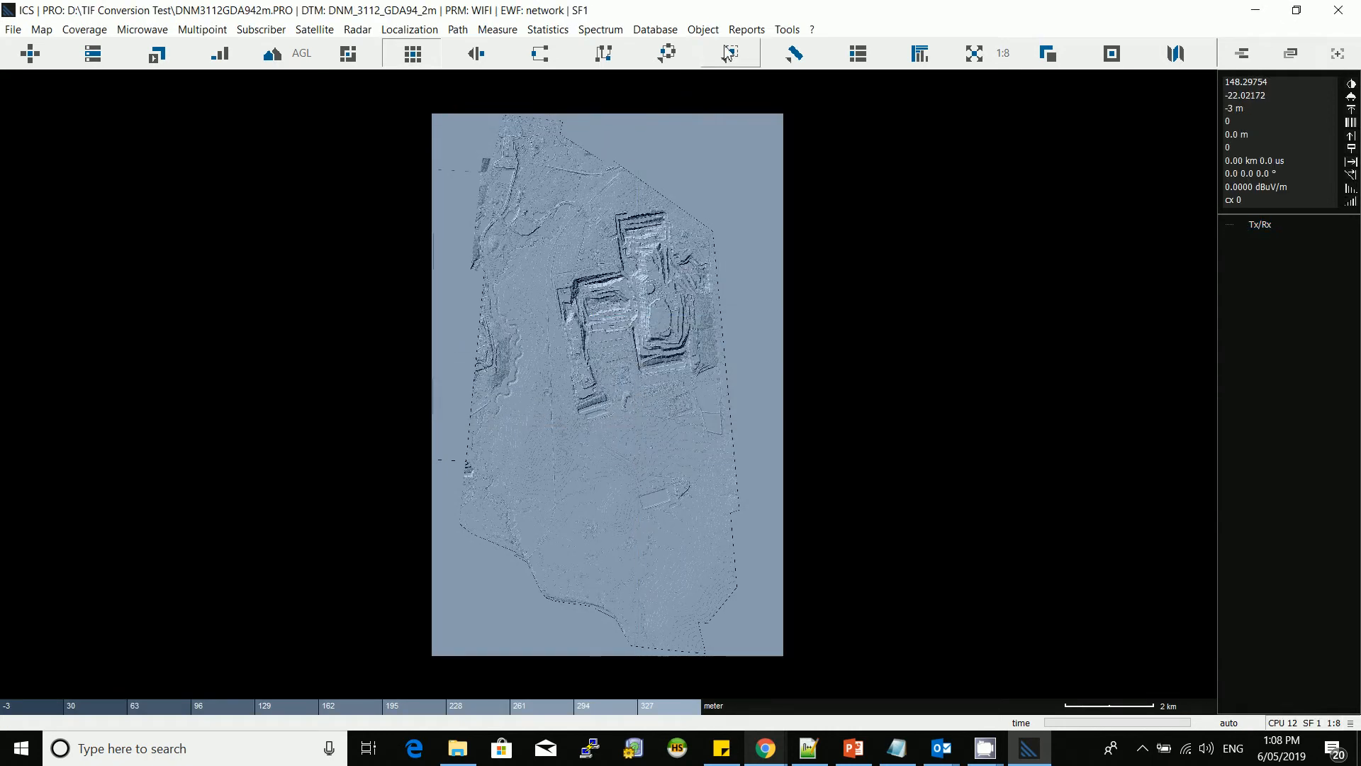
{"action": "left_click", "coordinate": [655, 29]}
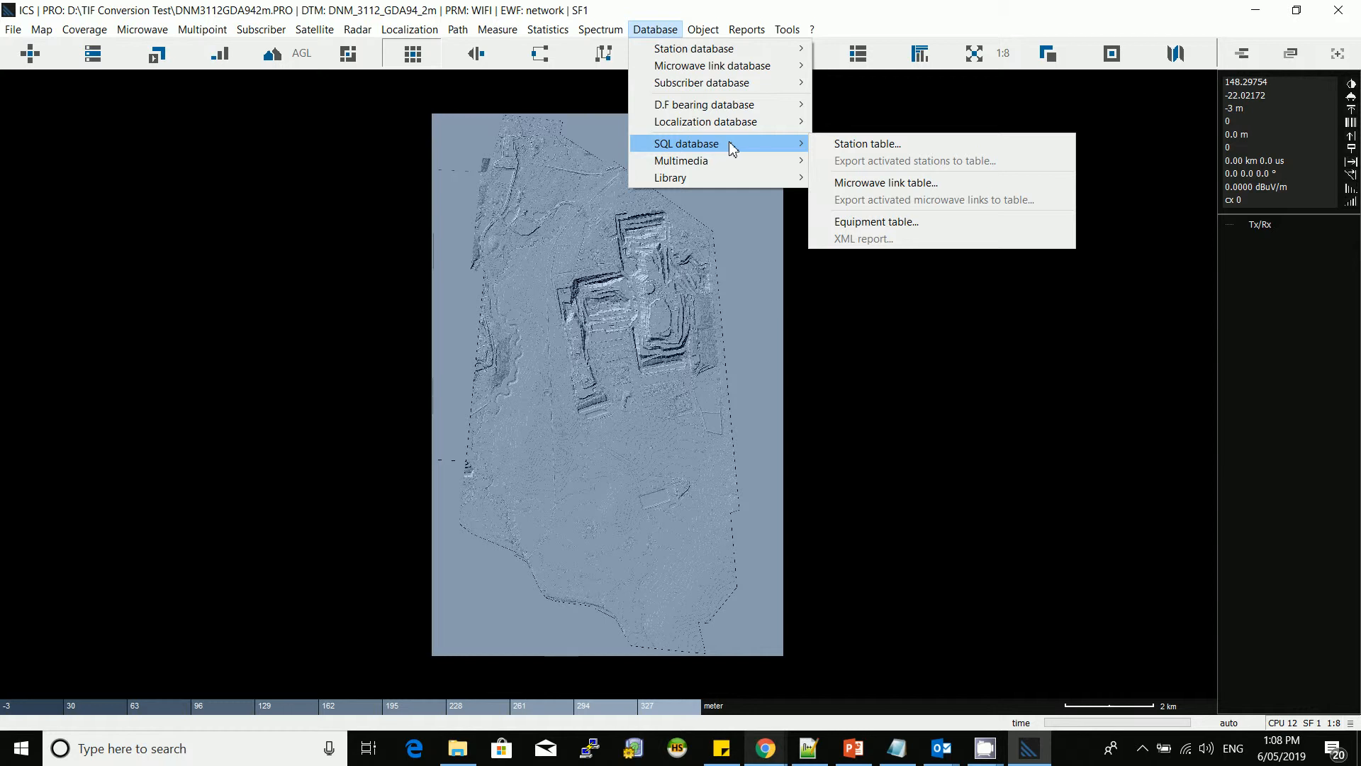
{"action": "mouse_move", "coordinate": [877, 155]}
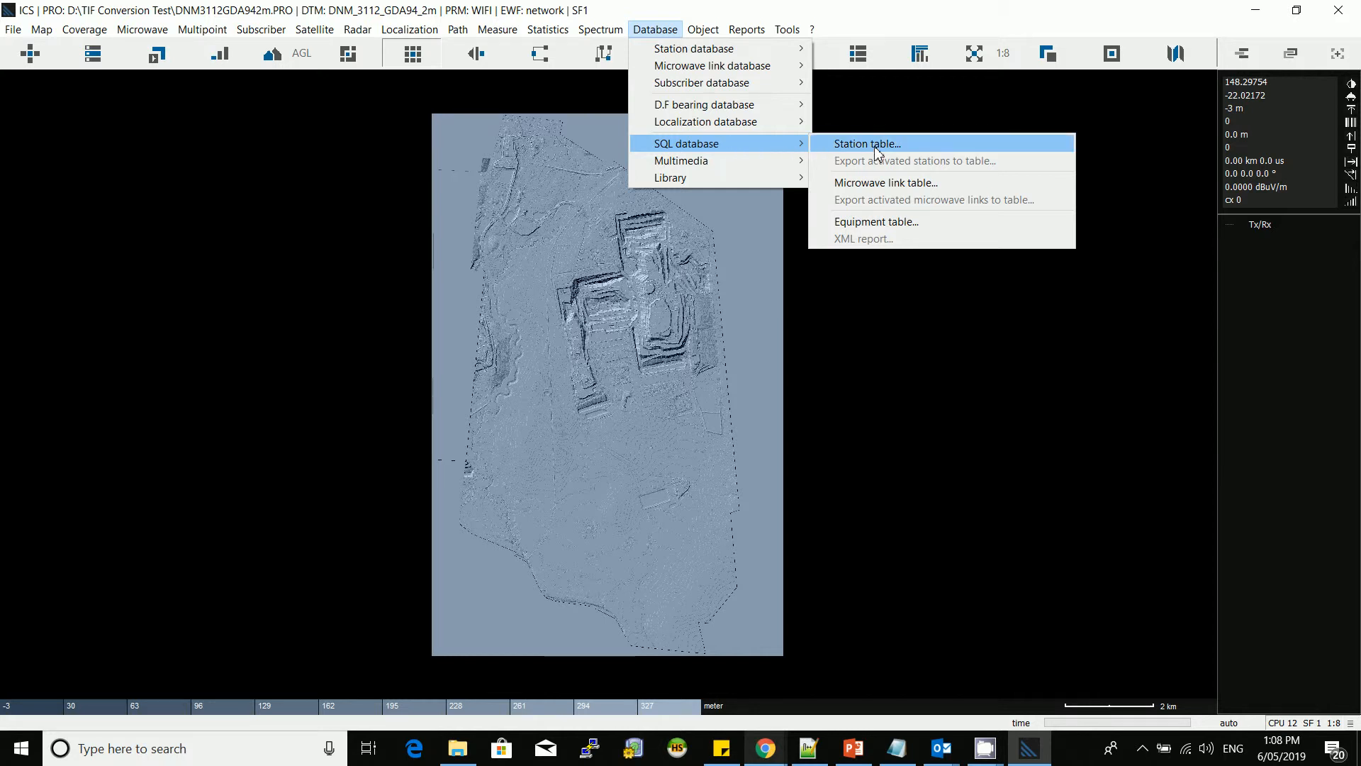
- Open the SQL station table, dismiss both connection errors, and list available database connections
{"action": "left_click", "coordinate": [866, 143]}
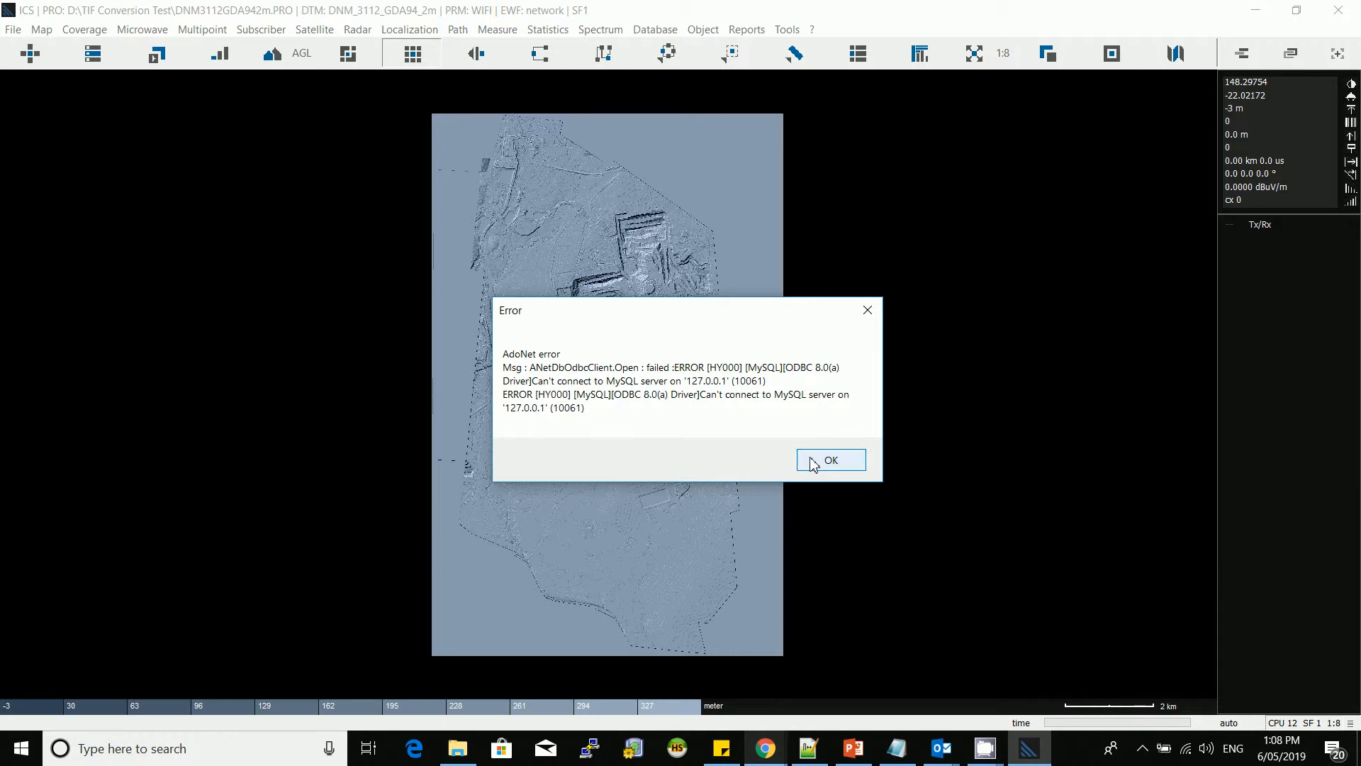
{"action": "left_click", "coordinate": [828, 461]}
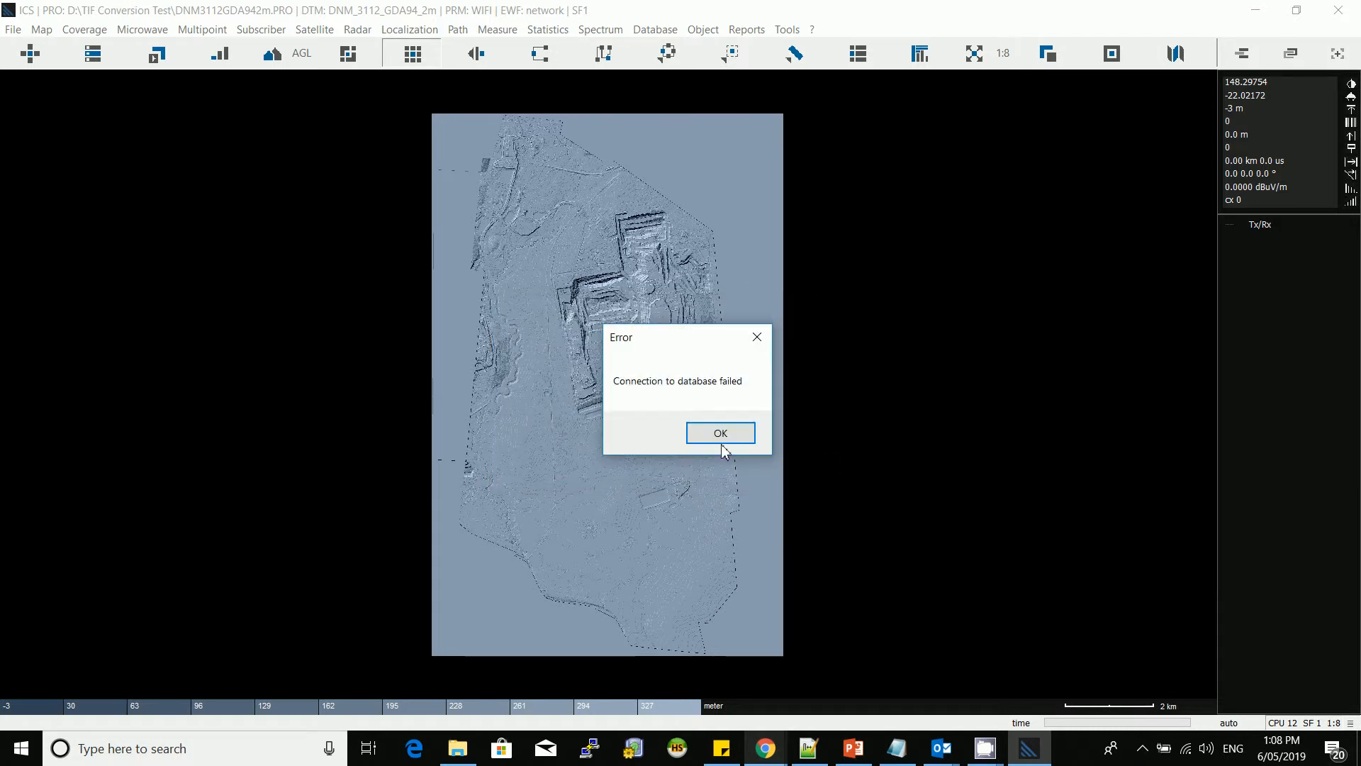
{"action": "left_click", "coordinate": [719, 433]}
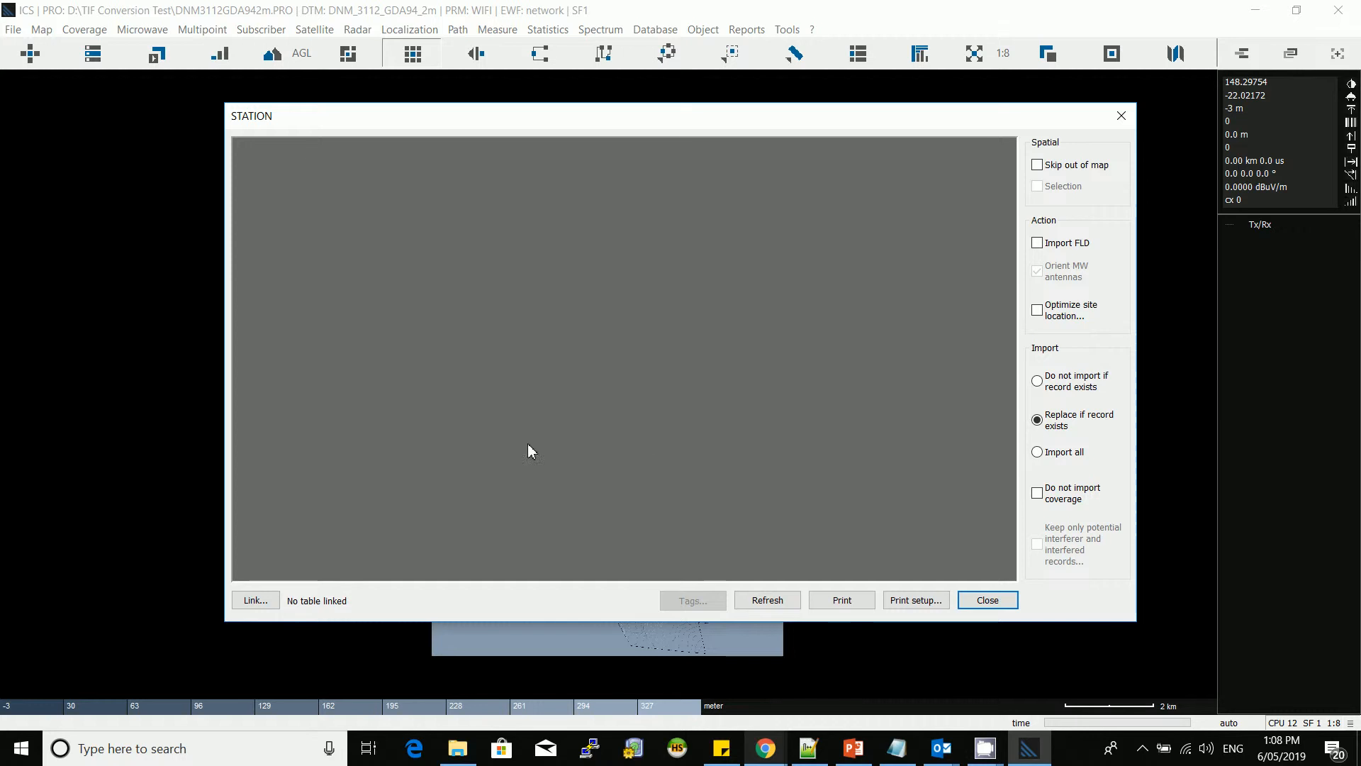
{"action": "left_click", "coordinate": [254, 600]}
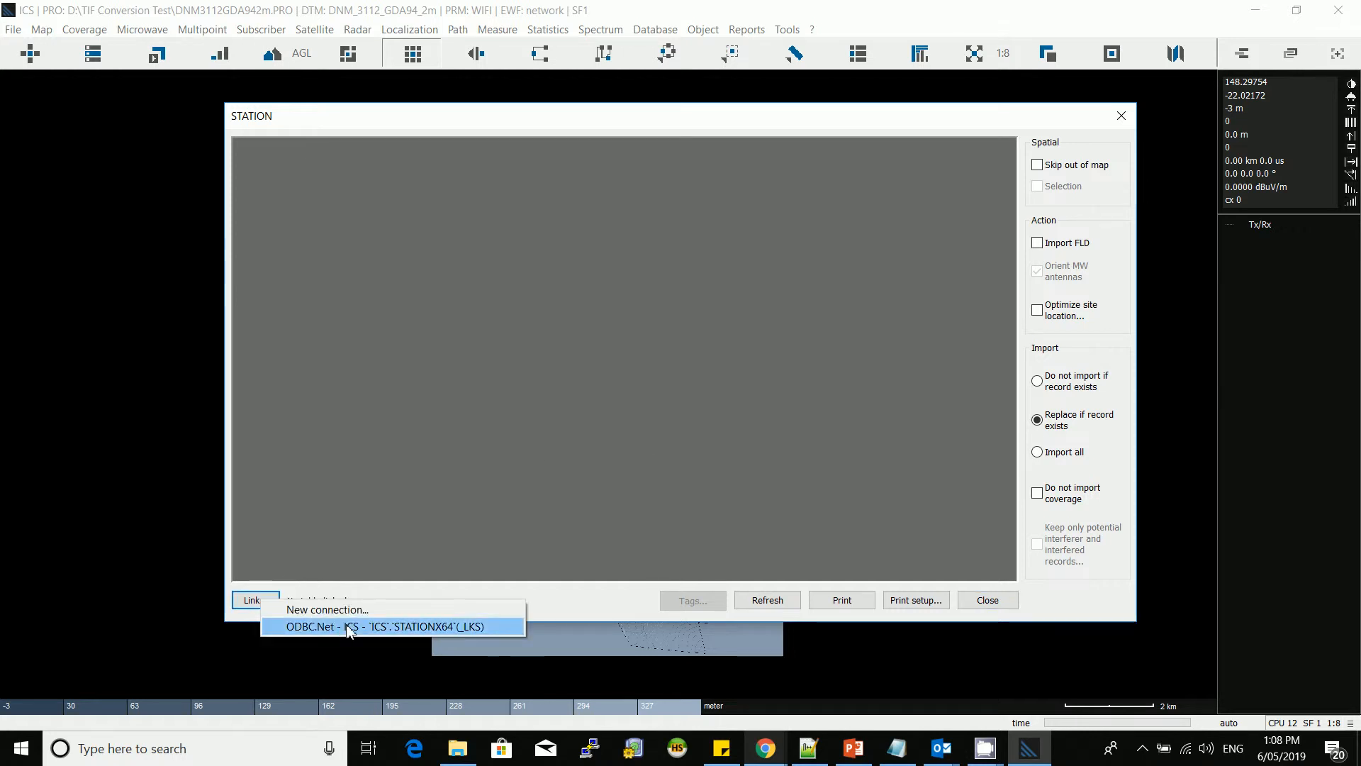
{"action": "mouse_move", "coordinate": [398, 632]}
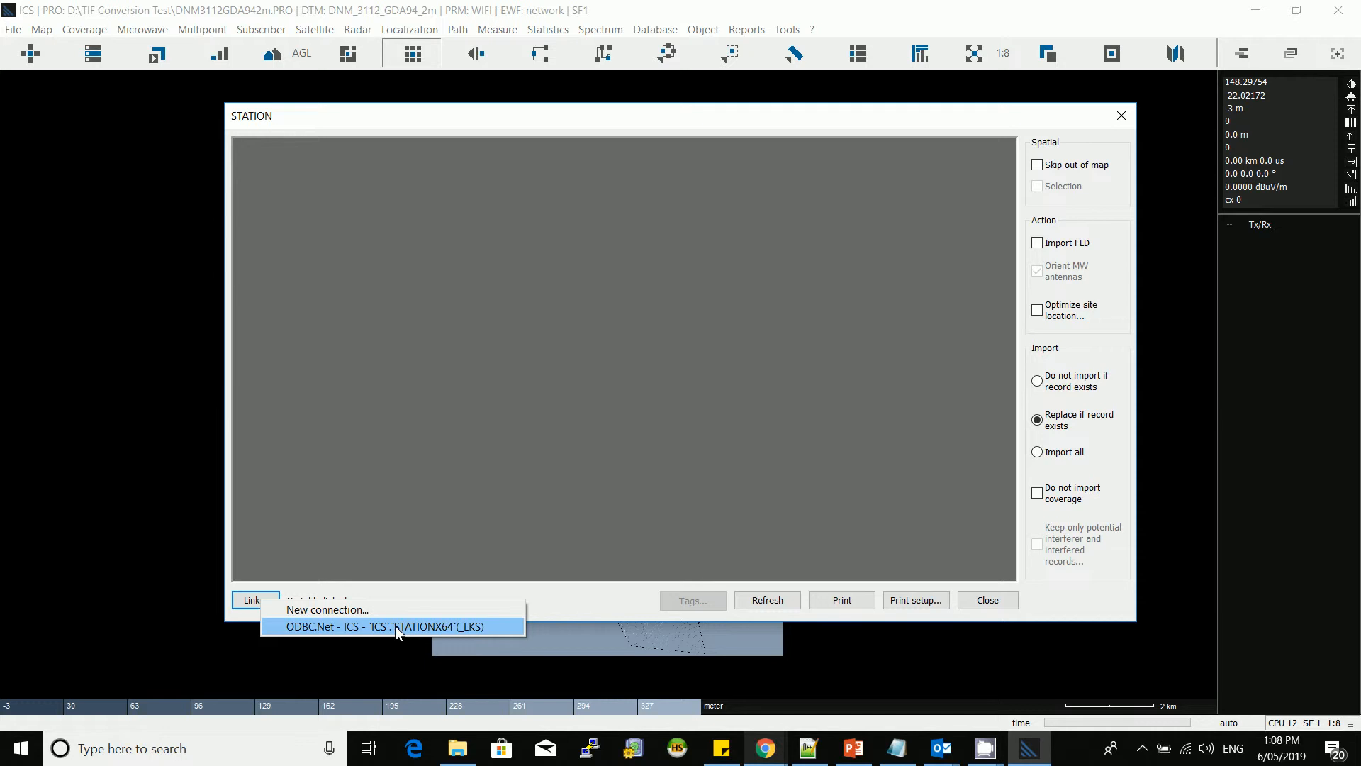
{"action": "mouse_move", "coordinate": [386, 632]}
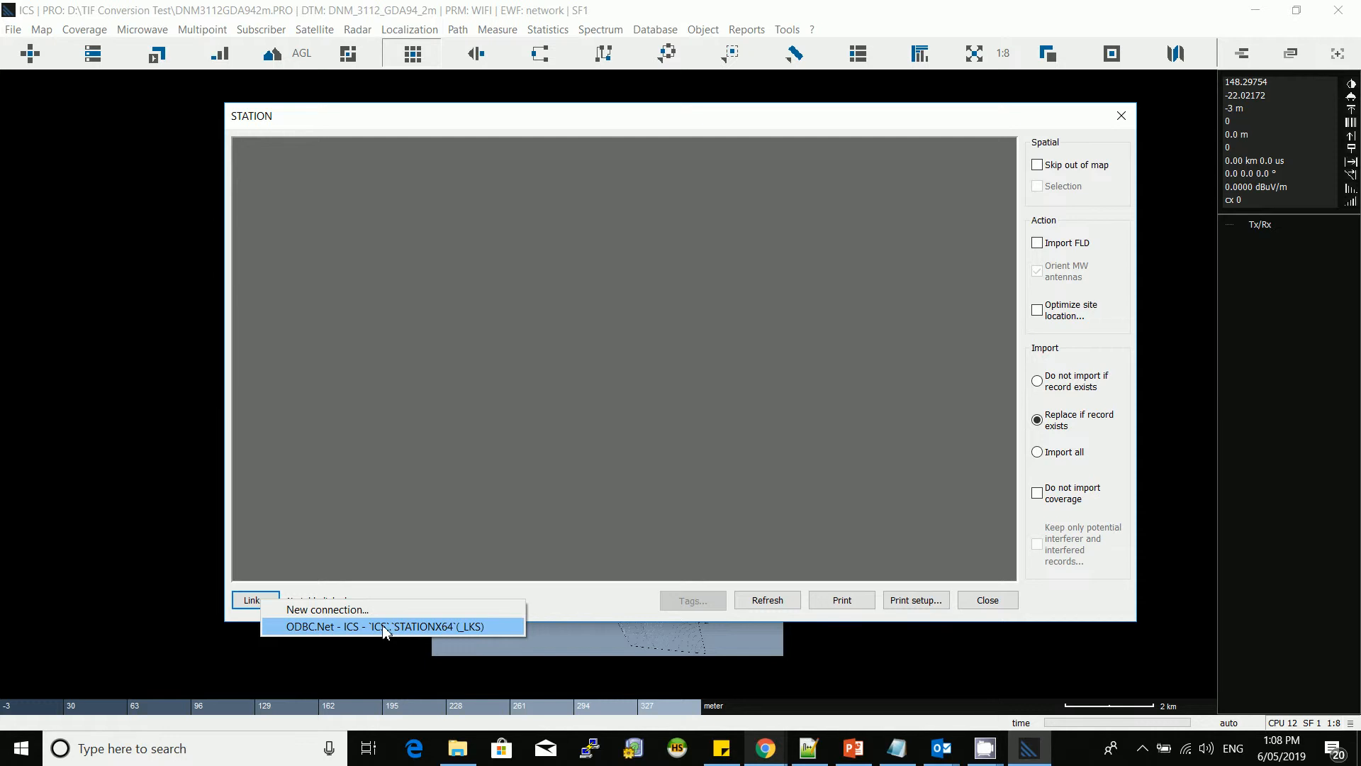
- Register a new ODBC .Net database connection named ICS
{"action": "left_click", "coordinate": [326, 608]}
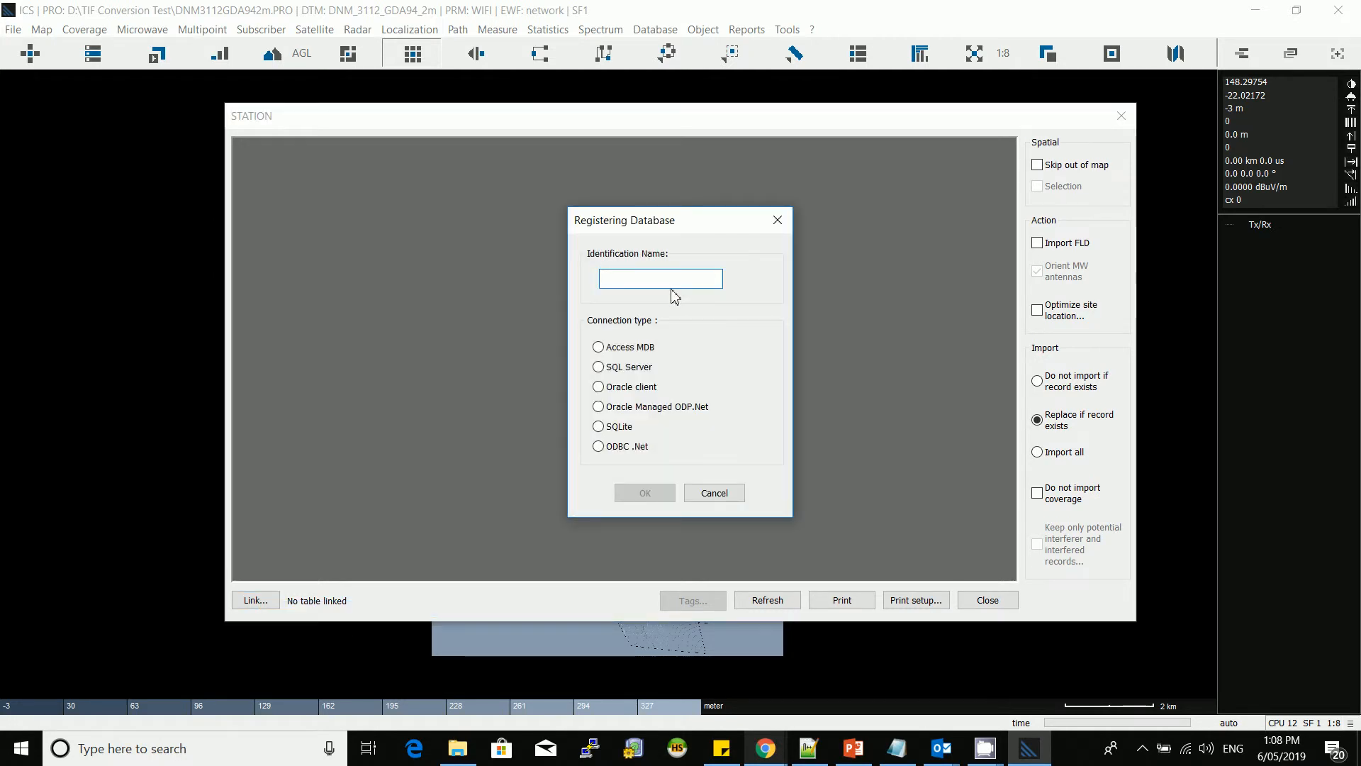
{"action": "type", "text": "ICS"}
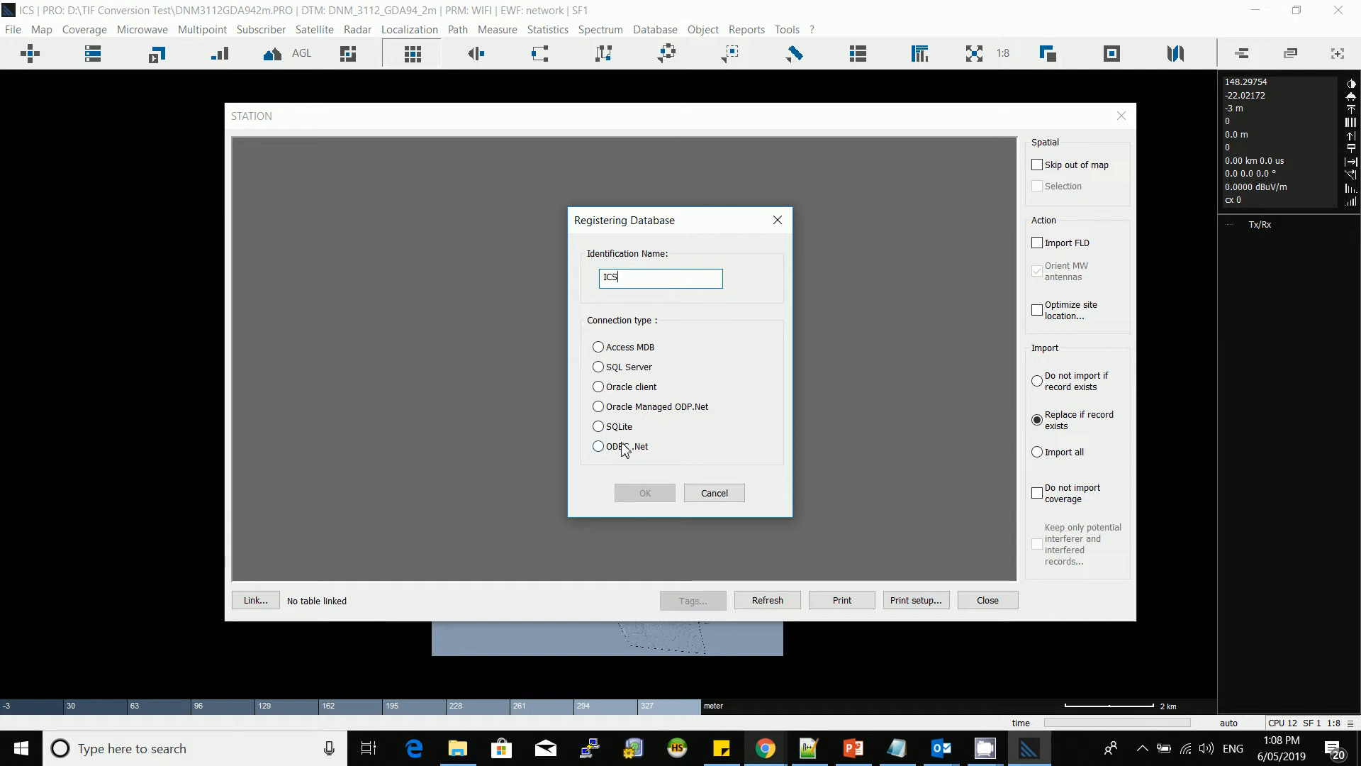
{"action": "left_click", "coordinate": [599, 445]}
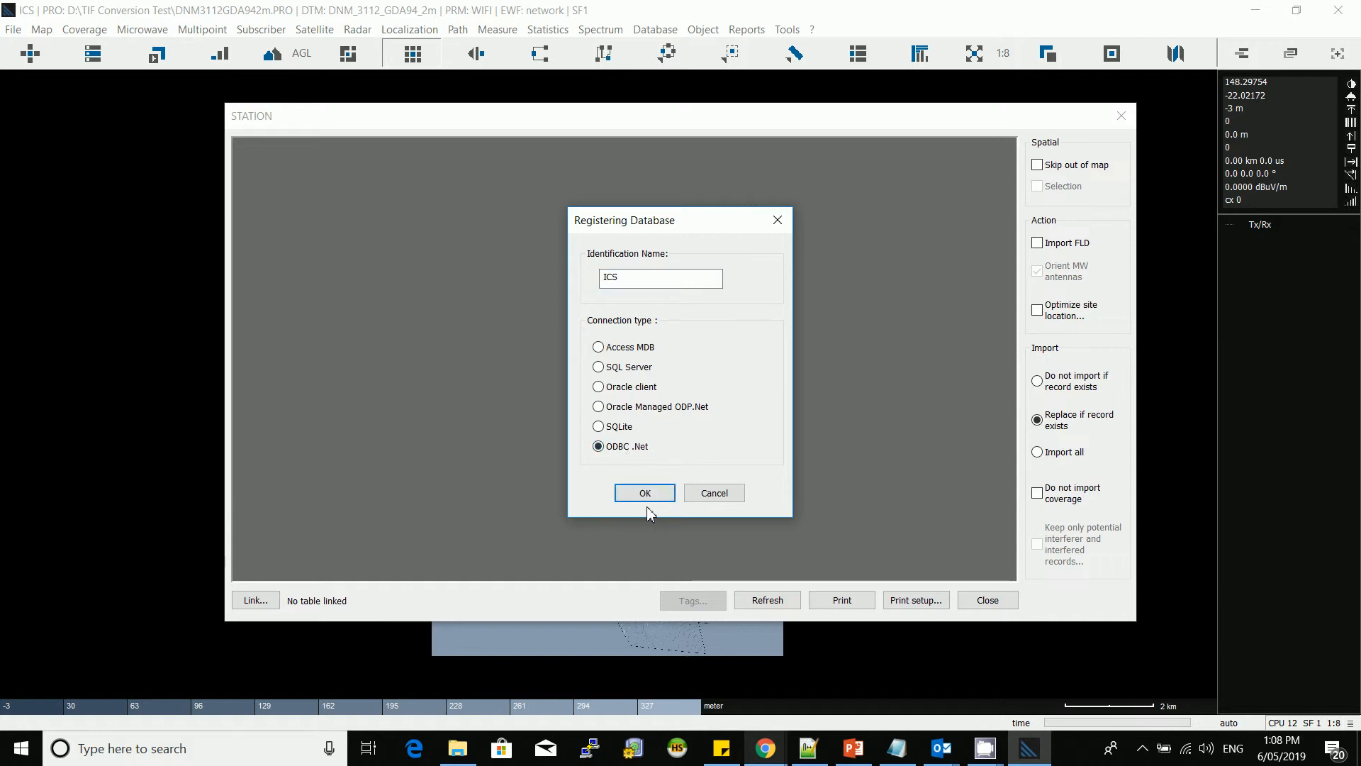
{"action": "left_click", "coordinate": [643, 492]}
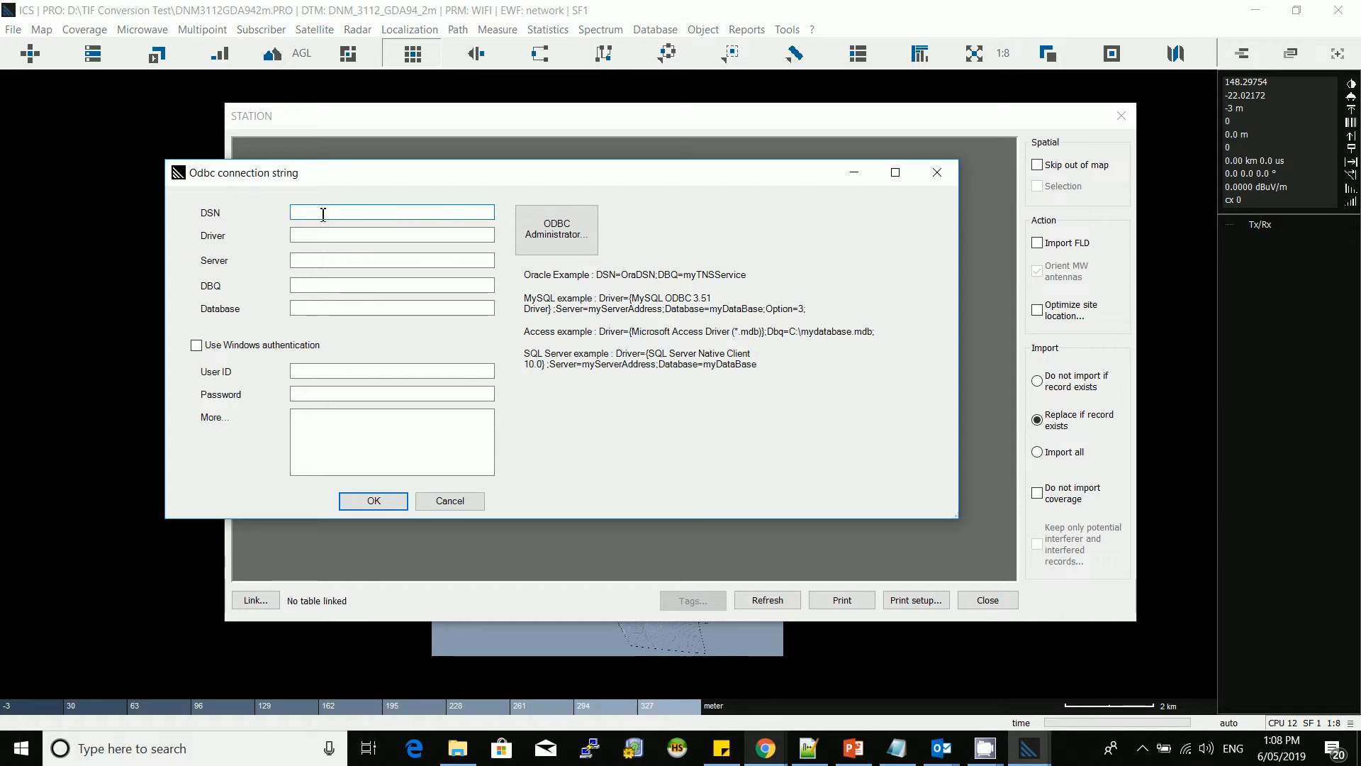
- Enter the ICS connection's server address, user ID and password, and confirm the login
{"action": "type", "text": "ICS"}
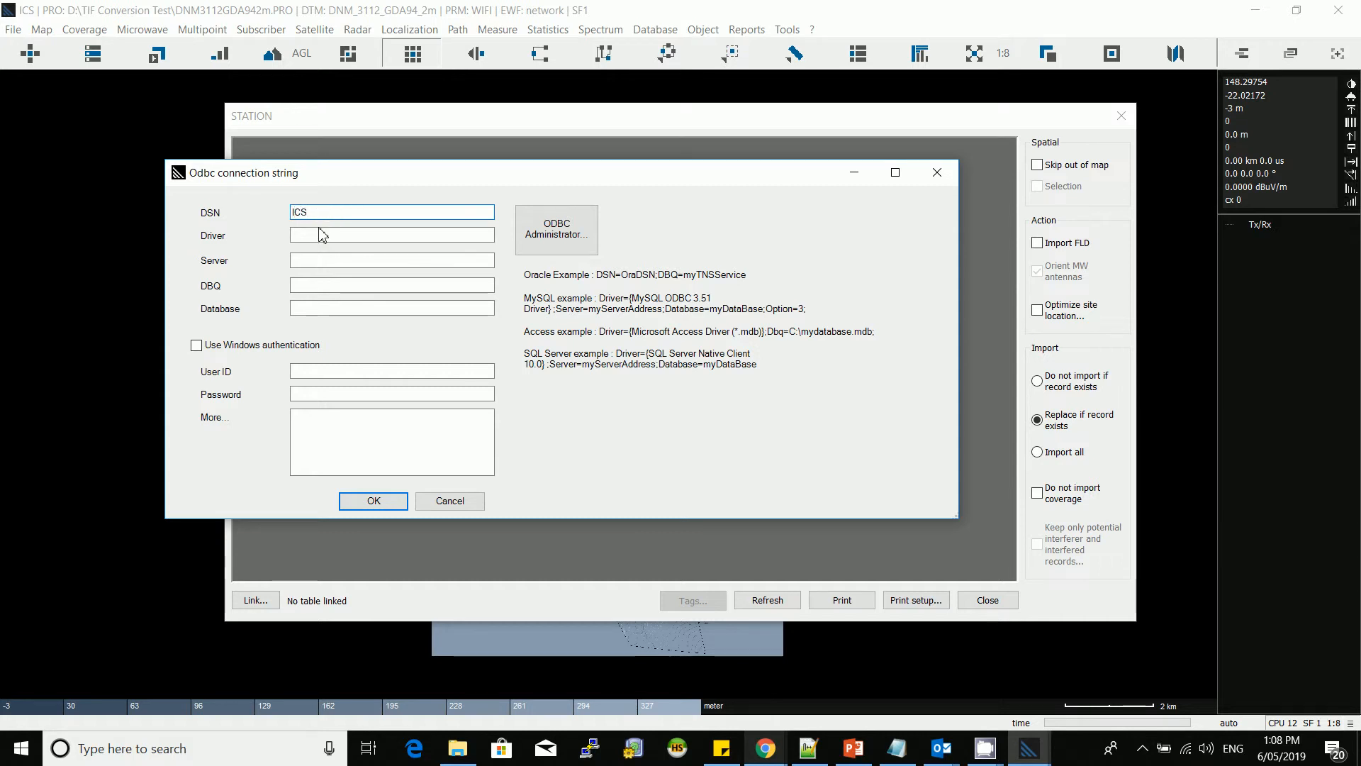
{"action": "left_click", "coordinate": [391, 260]}
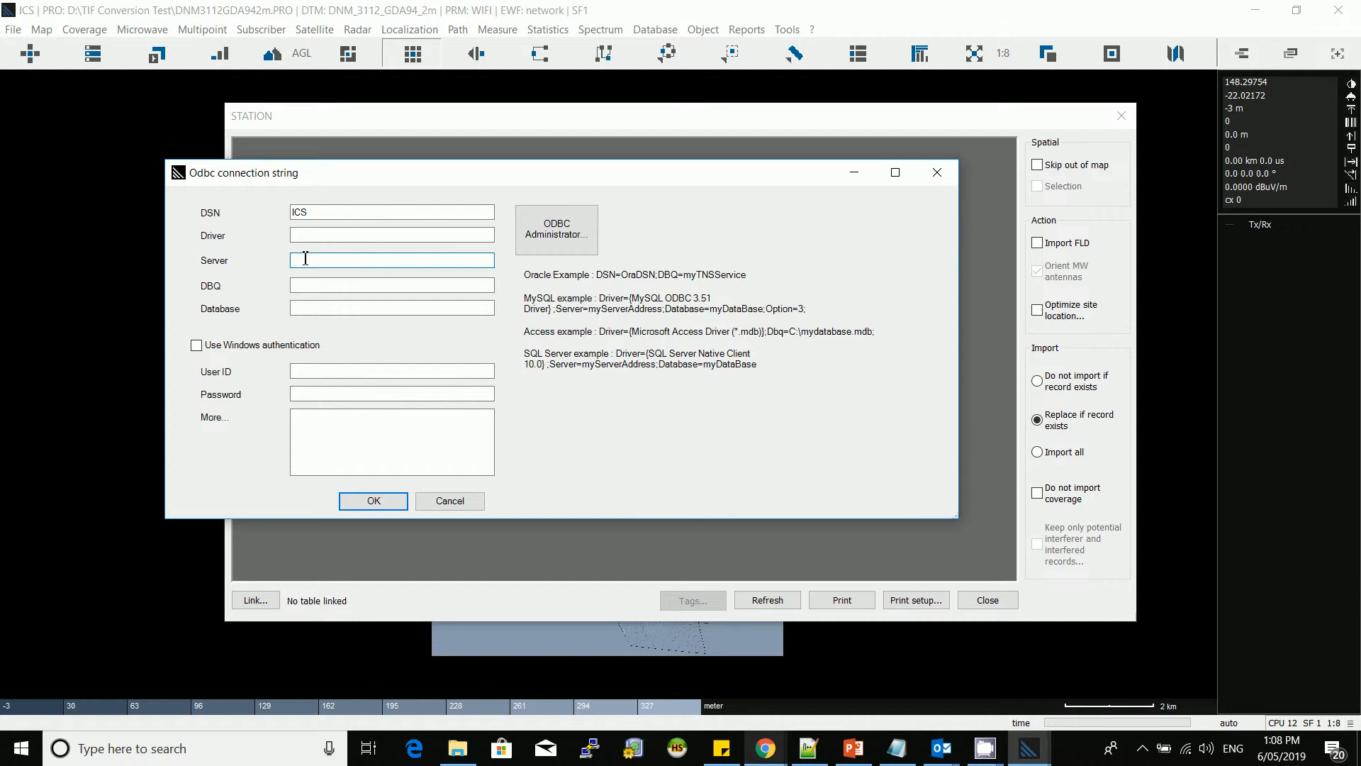
{"action": "type", "text": "10.10.1"}
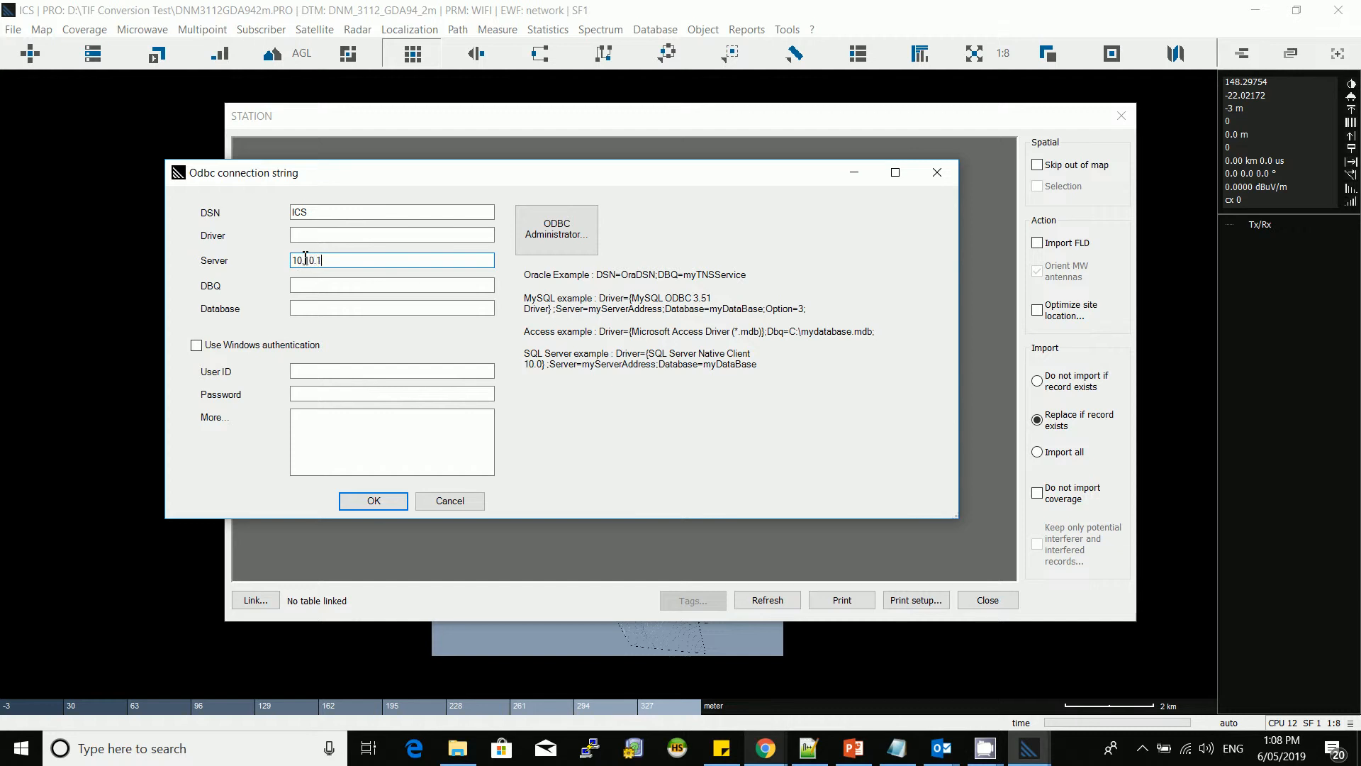
{"action": "type", "text": "0.250"}
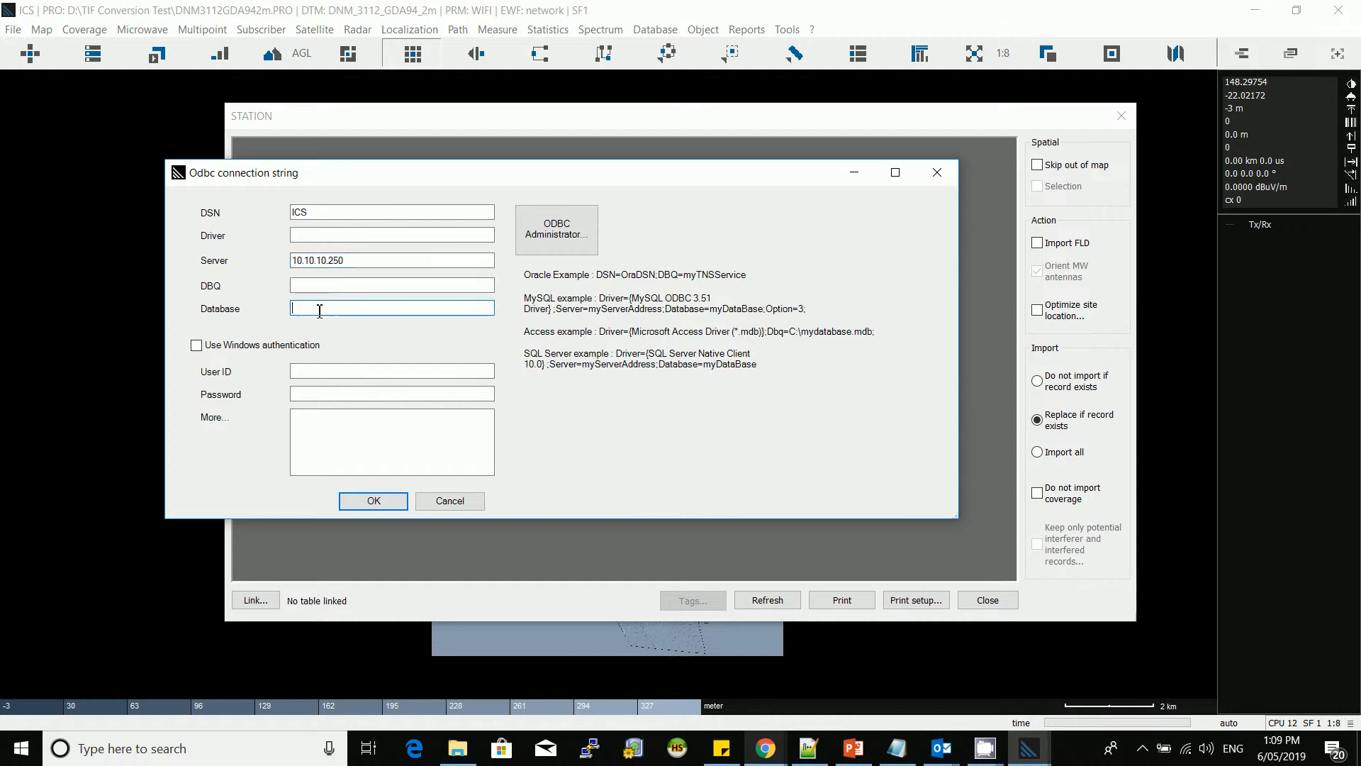
{"action": "type", "text": "ICS"}
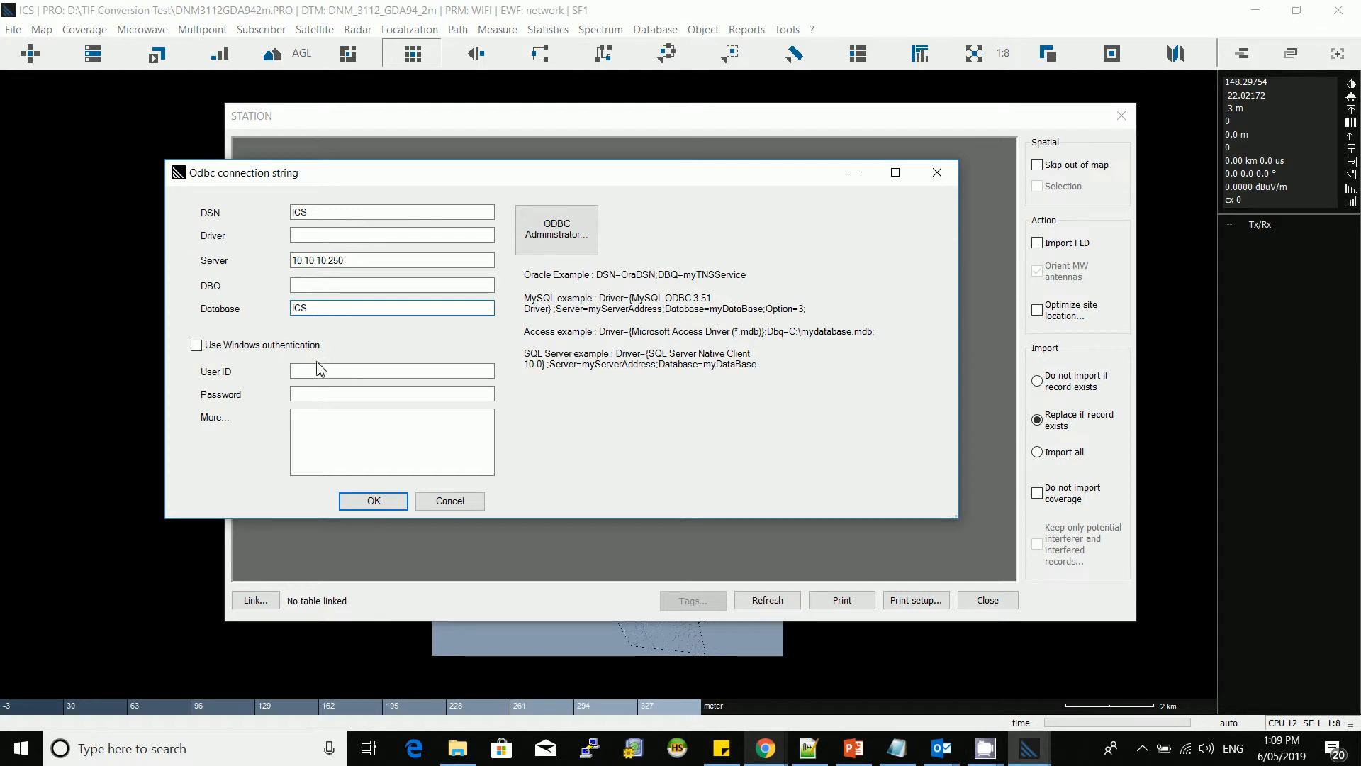
{"action": "type", "text": "yahya"}
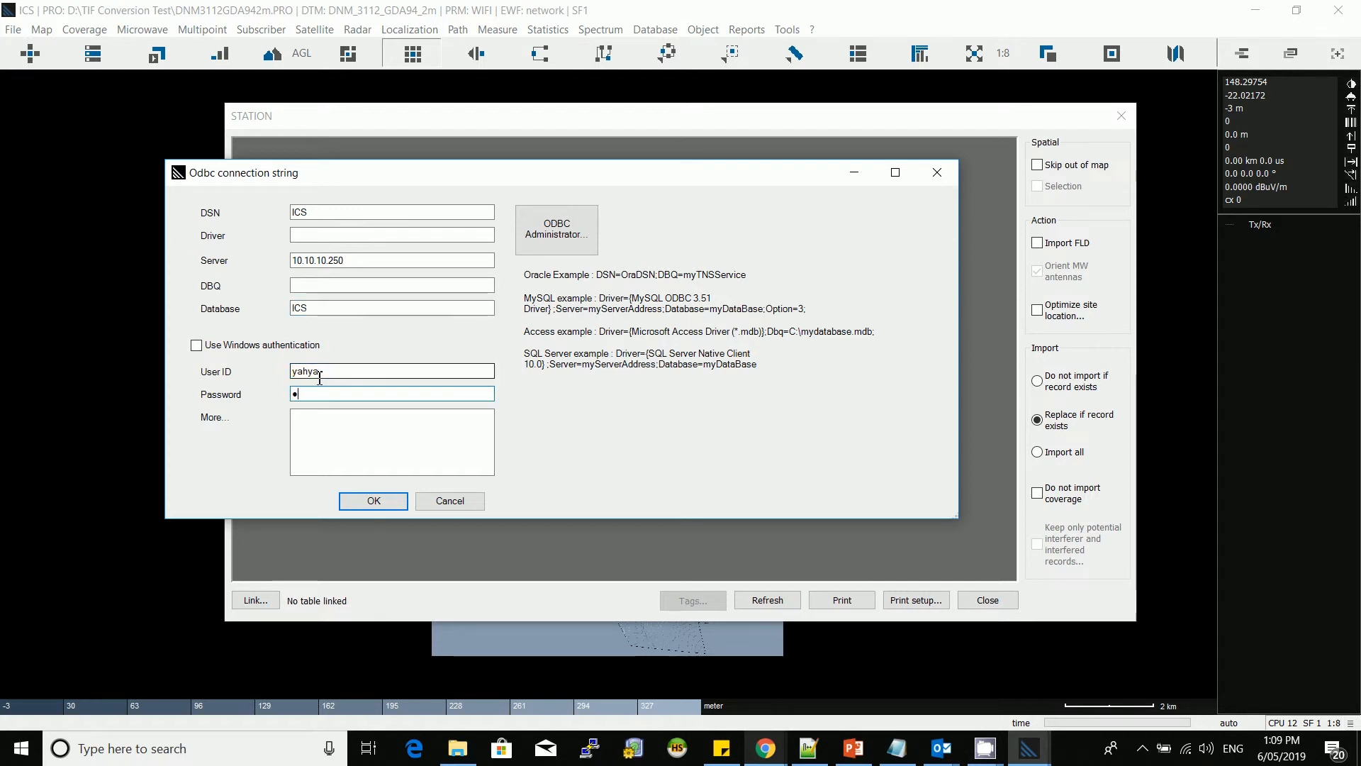
{"action": "type", "text": "password"}
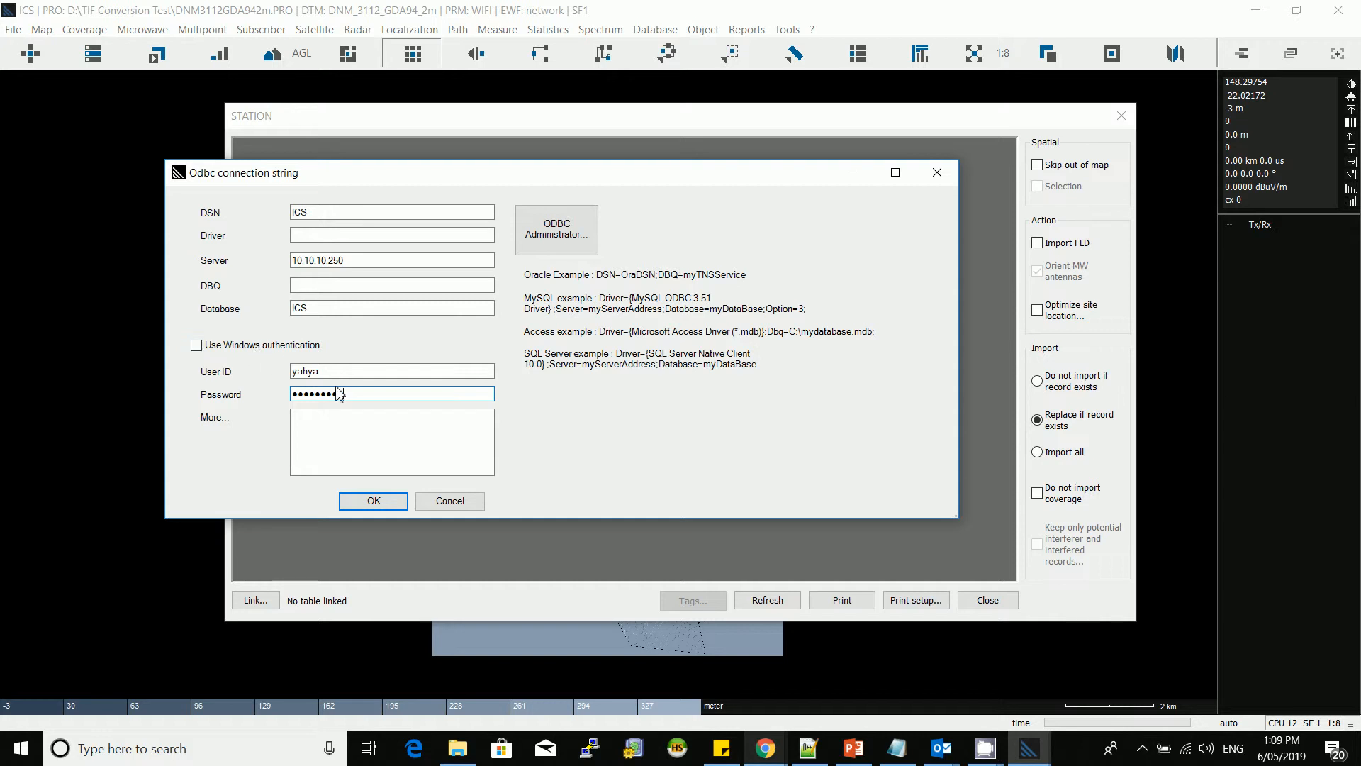
{"action": "left_click", "coordinate": [372, 501]}
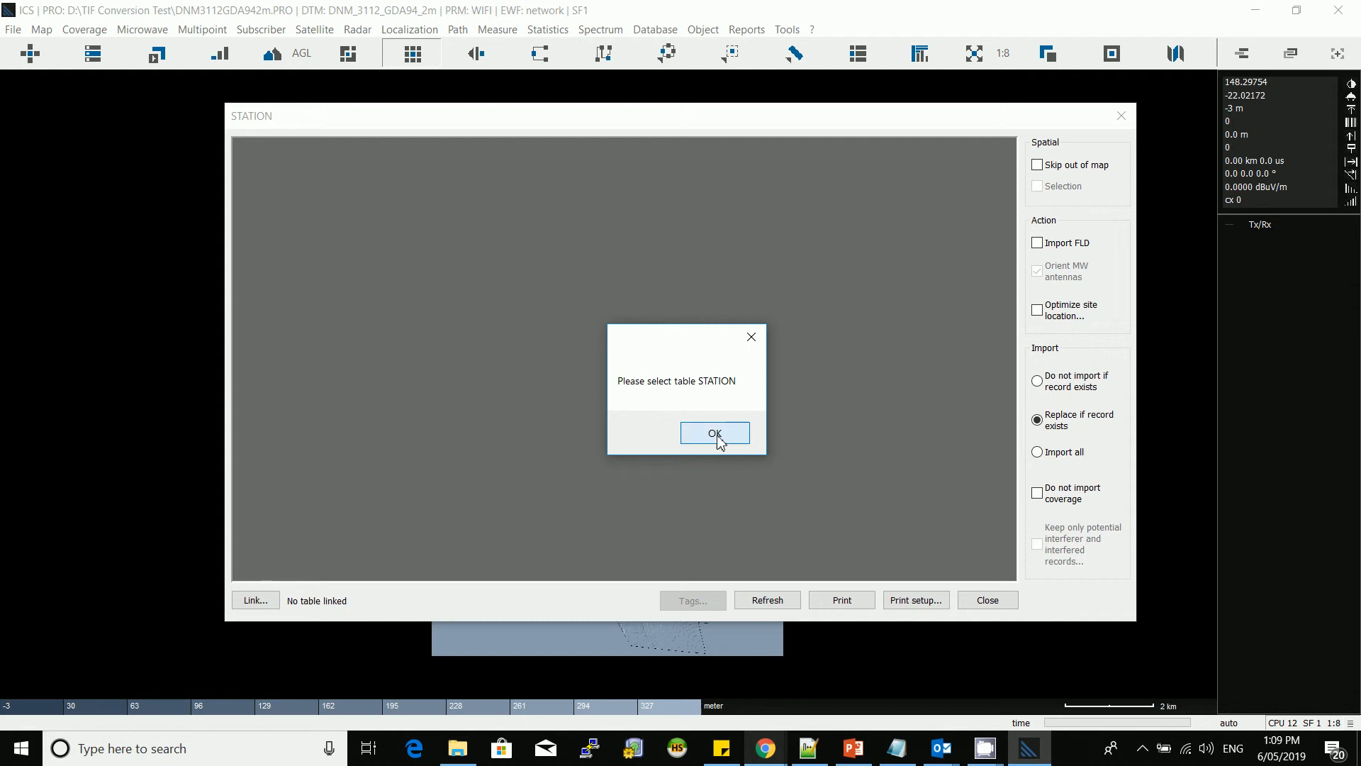
- Link the STATION table to `ICS`.`STATIONX64`, select all LTE records, and close the window
{"action": "left_click", "coordinate": [714, 433]}
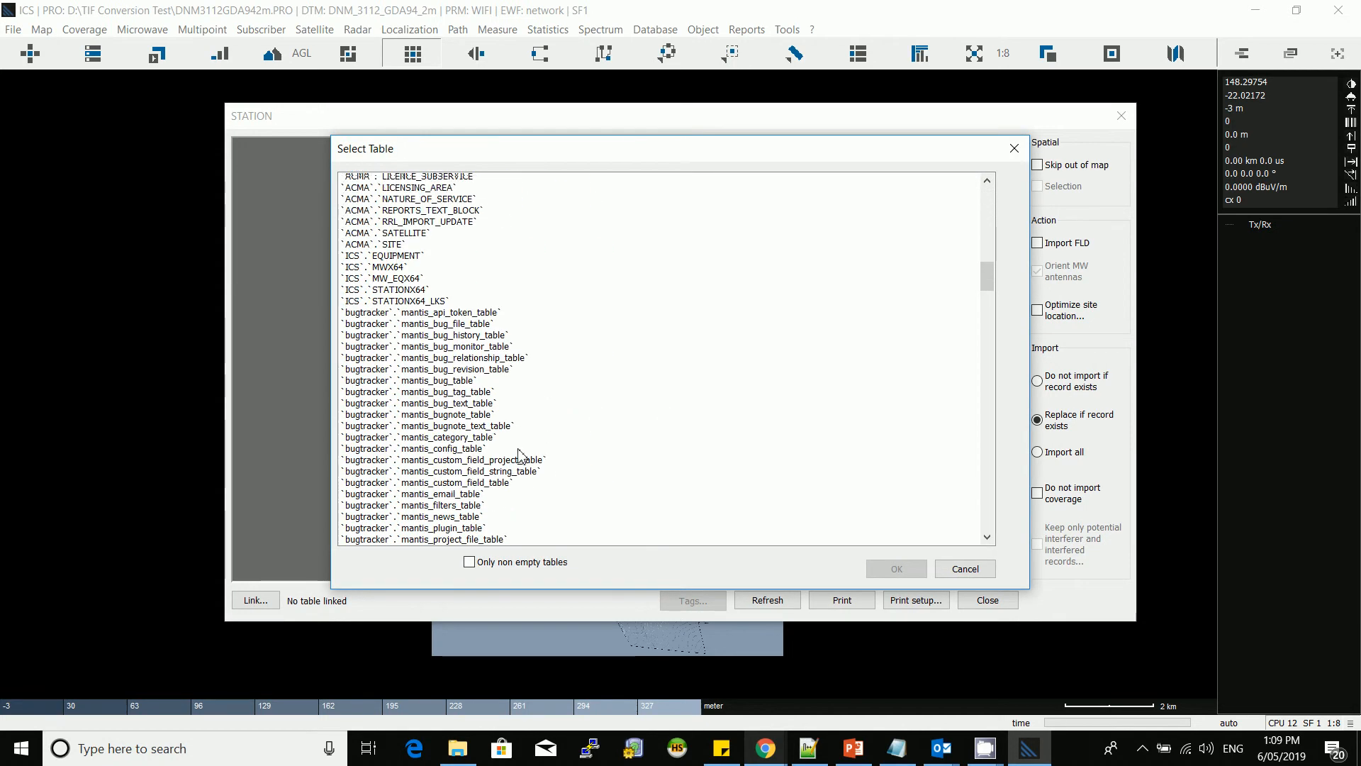
{"action": "left_click", "coordinate": [399, 304]}
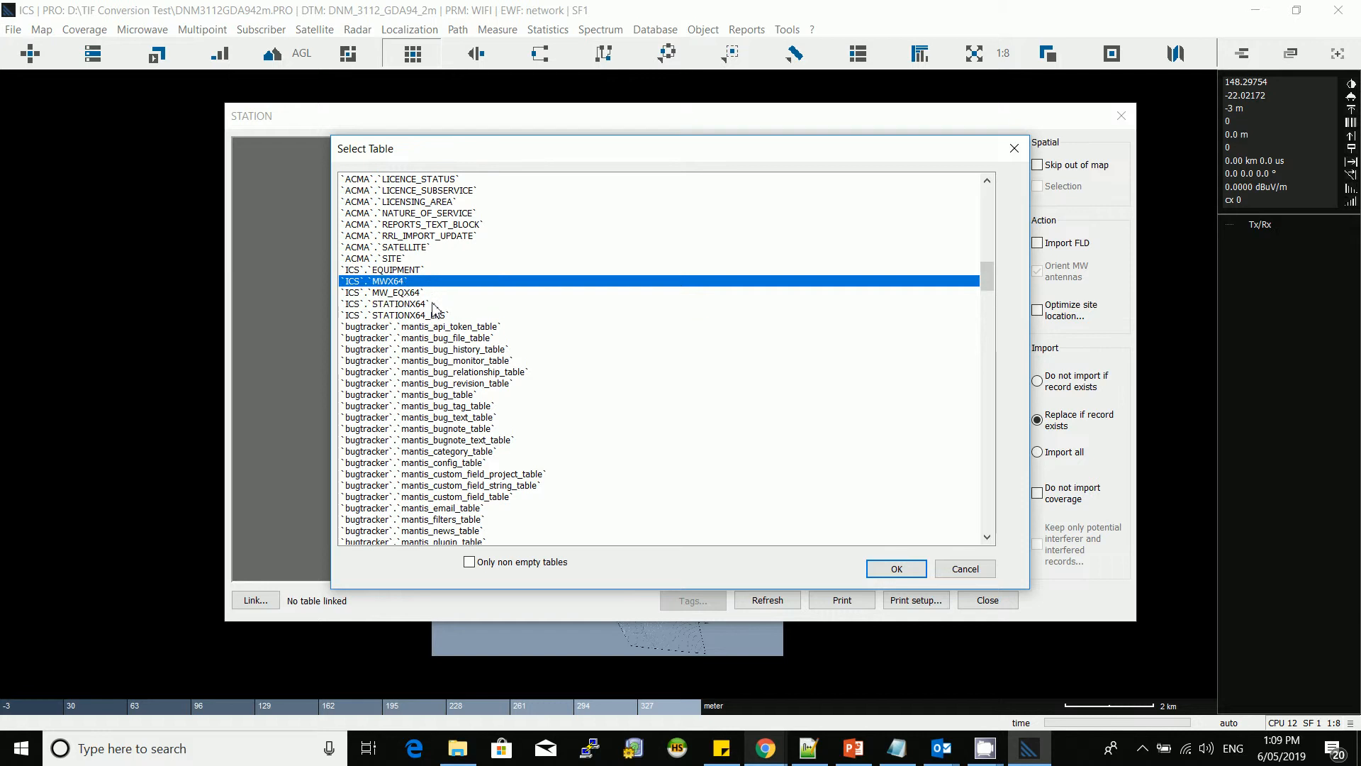
{"action": "left_click", "coordinate": [395, 303]}
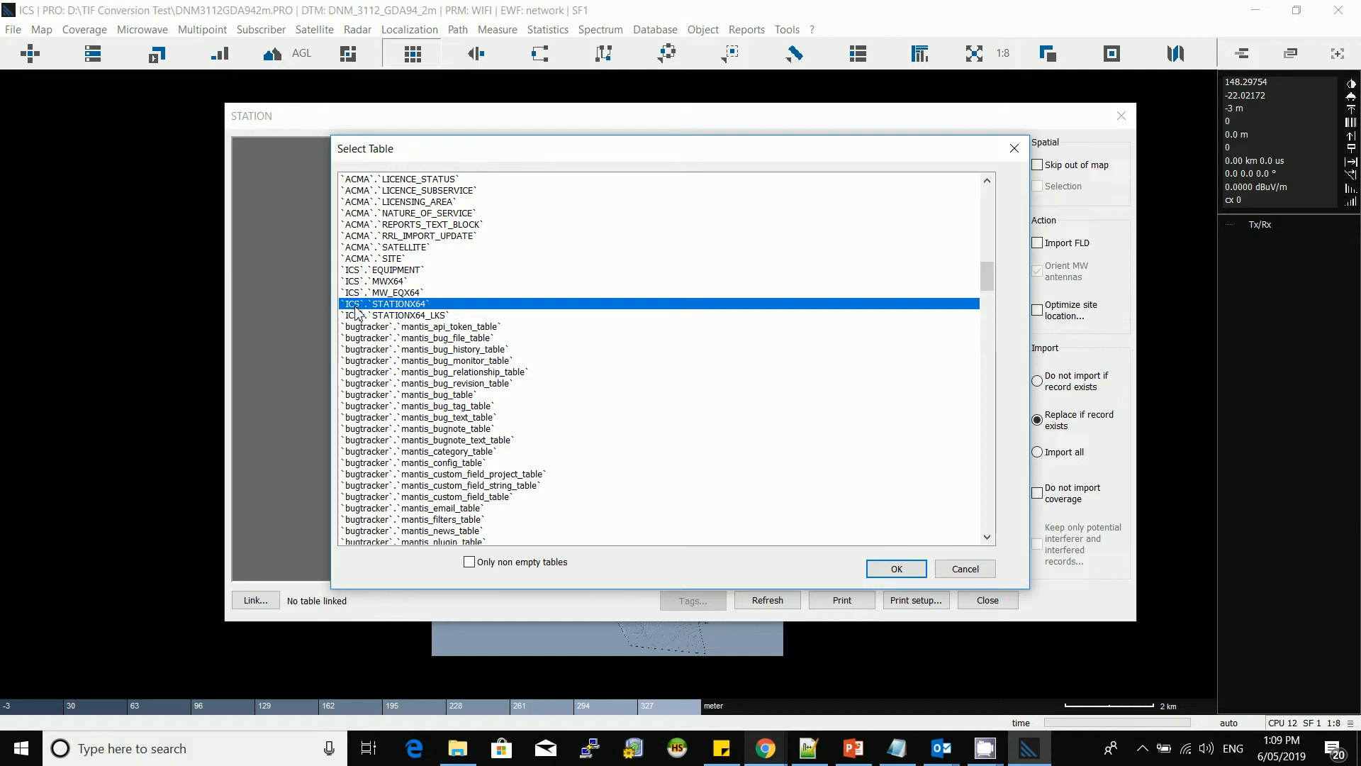
{"action": "mouse_move", "coordinate": [395, 315]}
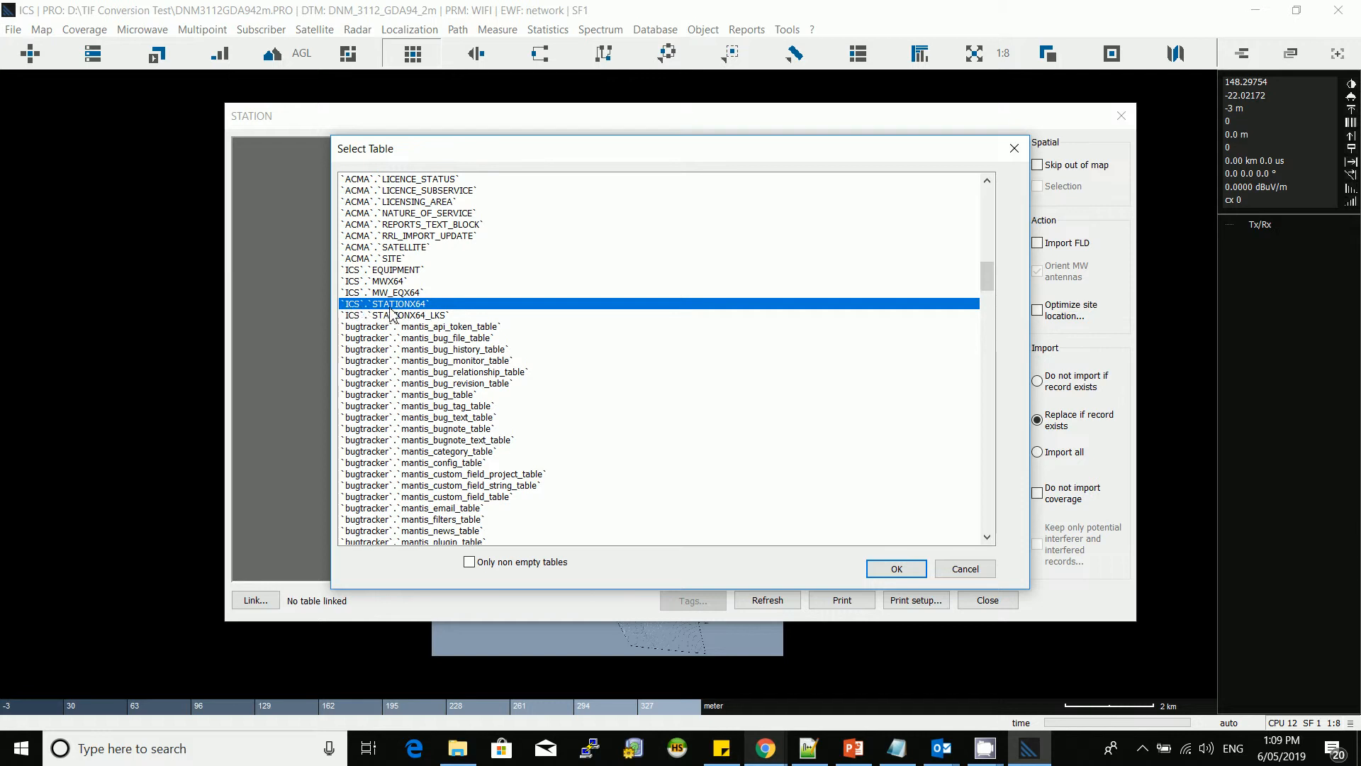
{"action": "mouse_move", "coordinate": [646, 458]}
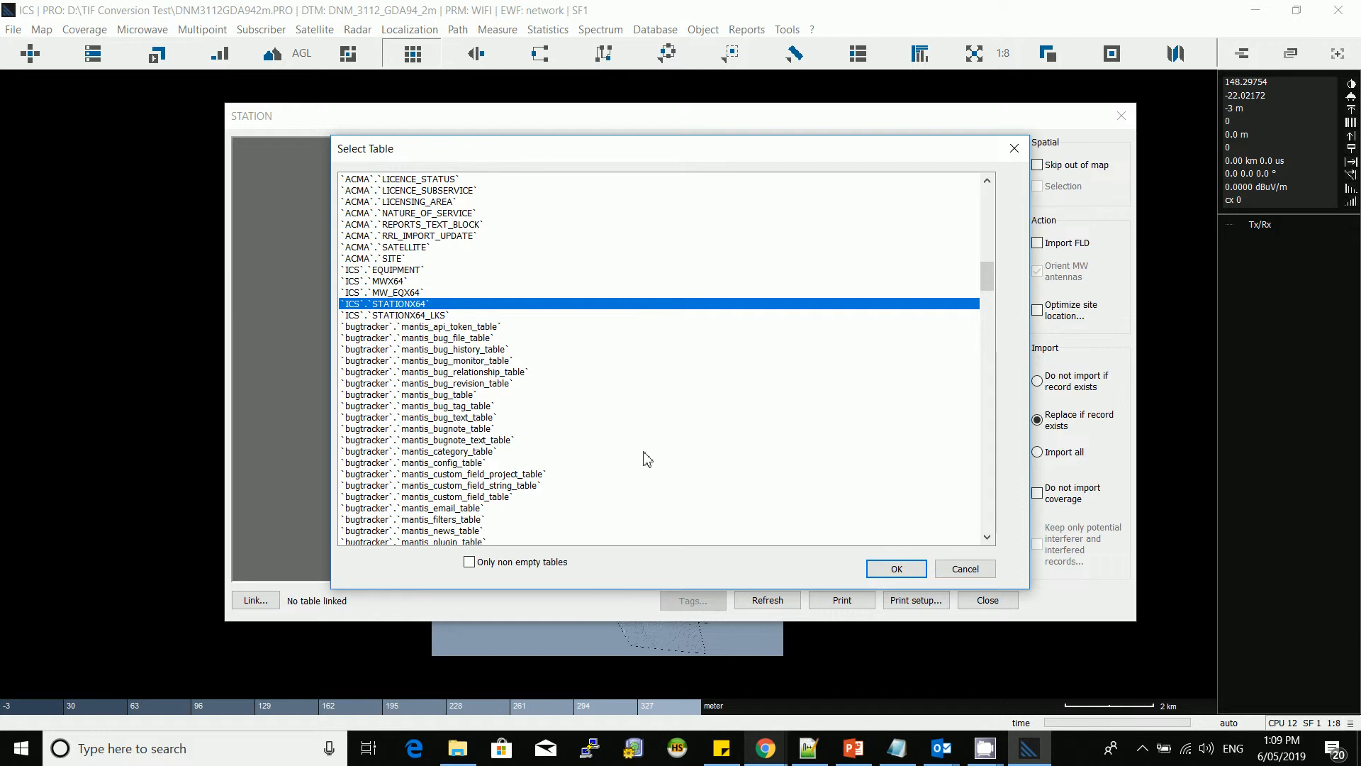
{"action": "left_click", "coordinate": [895, 568]}
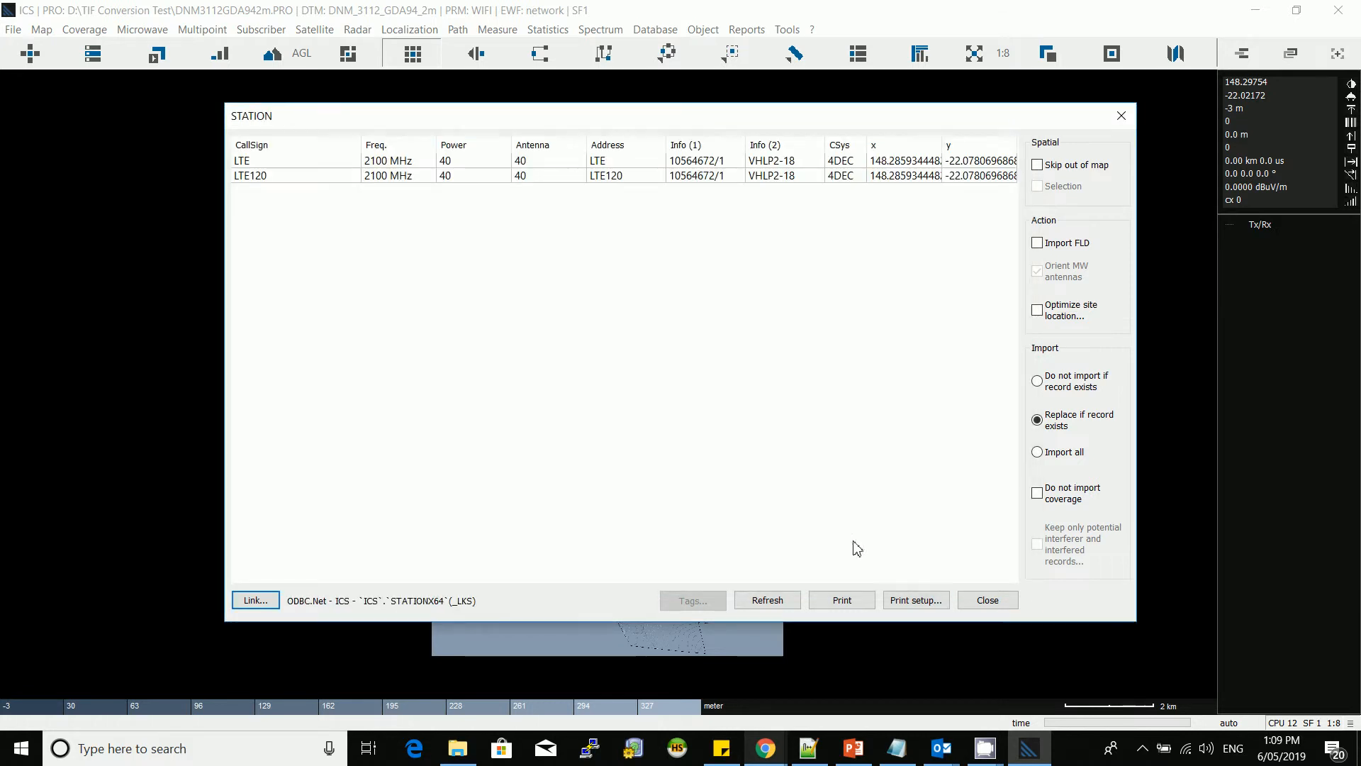
{"action": "mouse_move", "coordinate": [678, 120]}
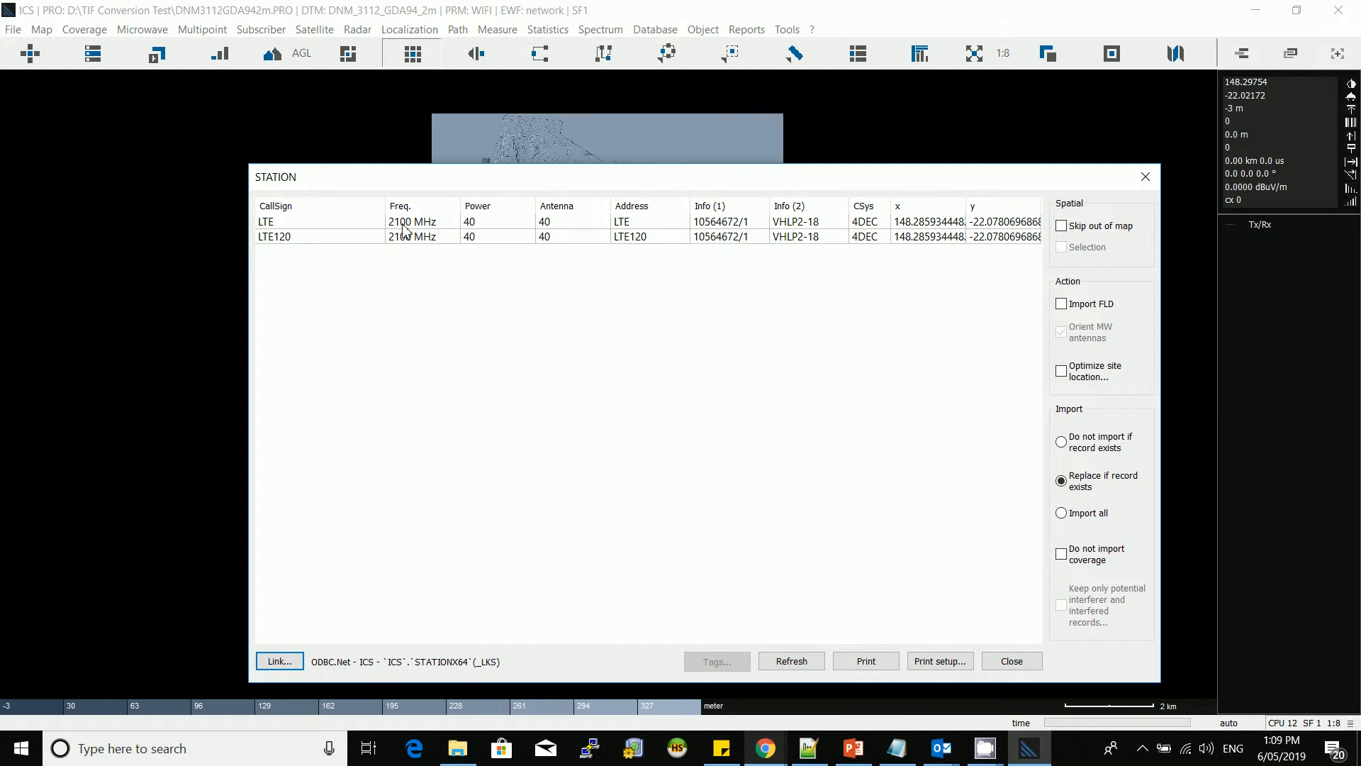
{"action": "mouse_move", "coordinate": [603, 183]}
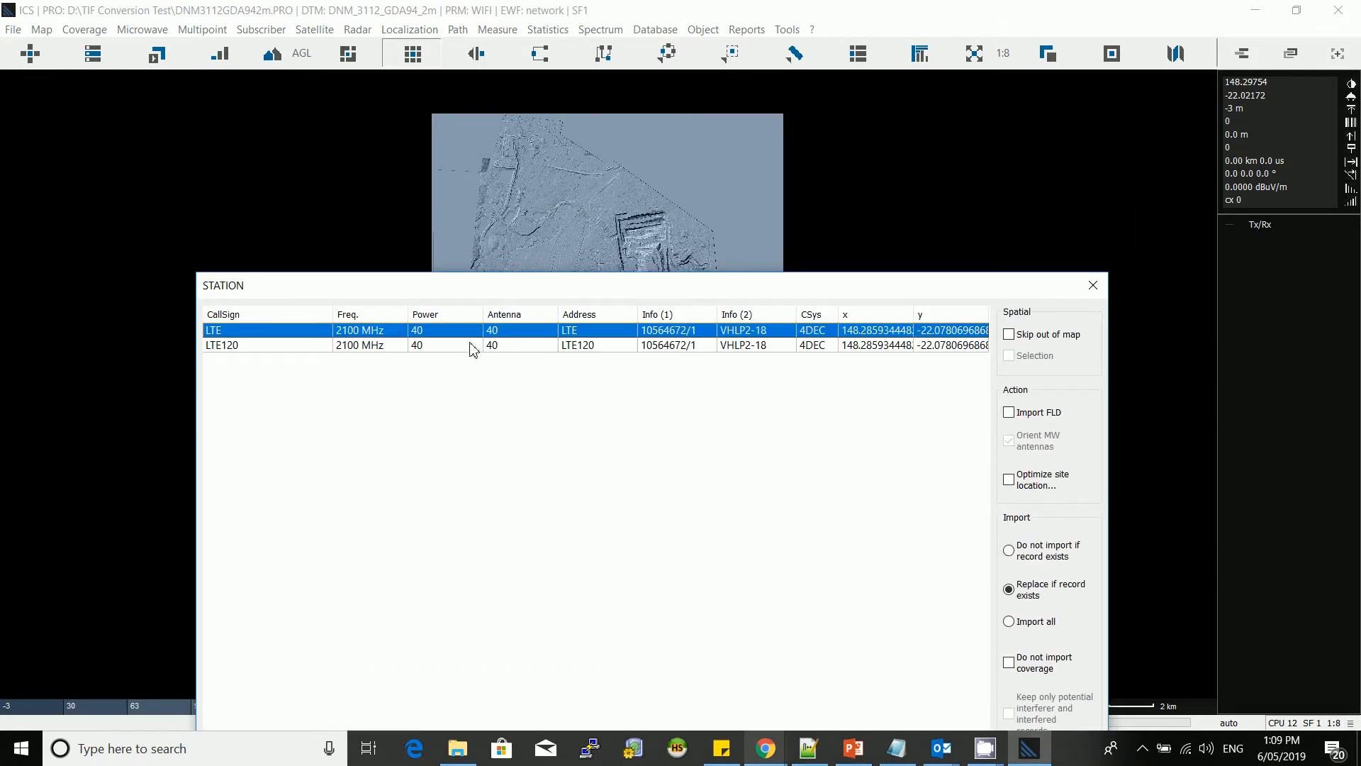
{"action": "right_click", "coordinate": [473, 345]}
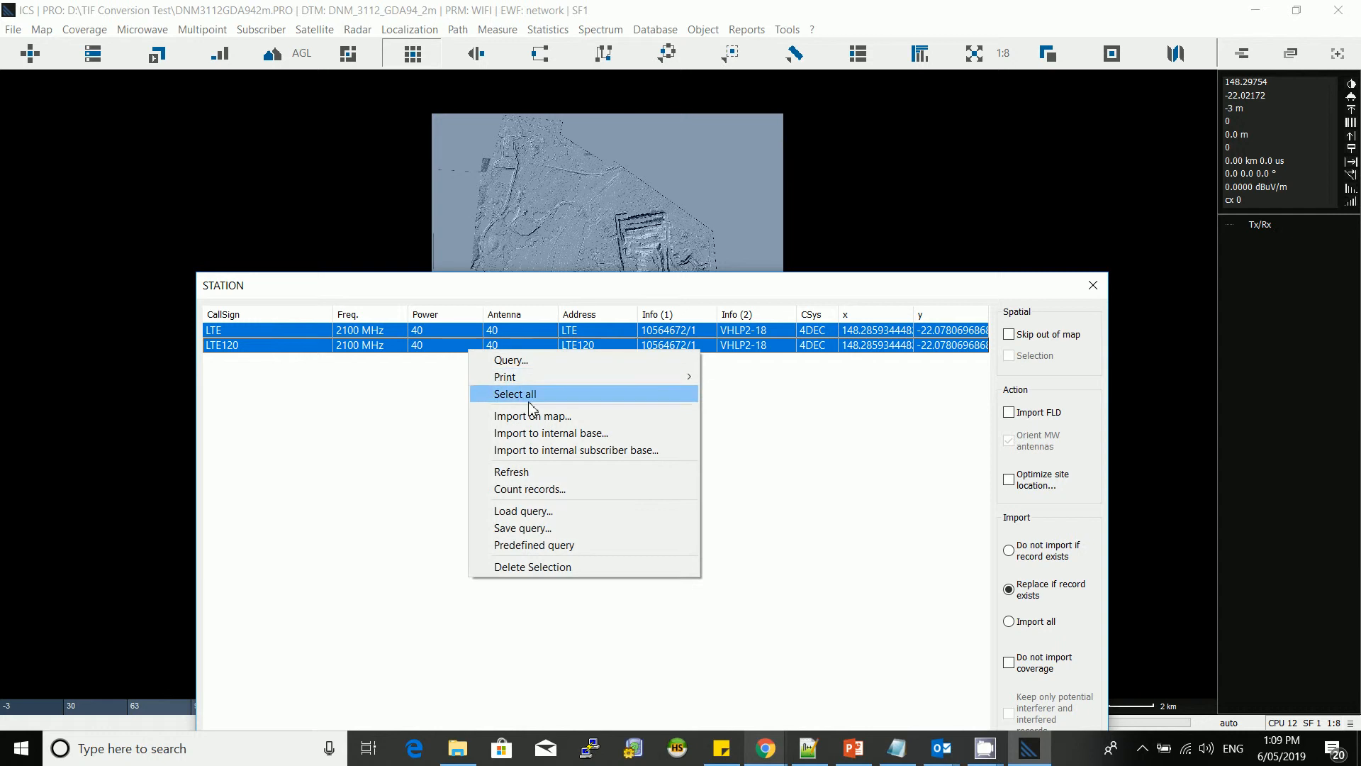
{"action": "mouse_move", "coordinate": [604, 305]}
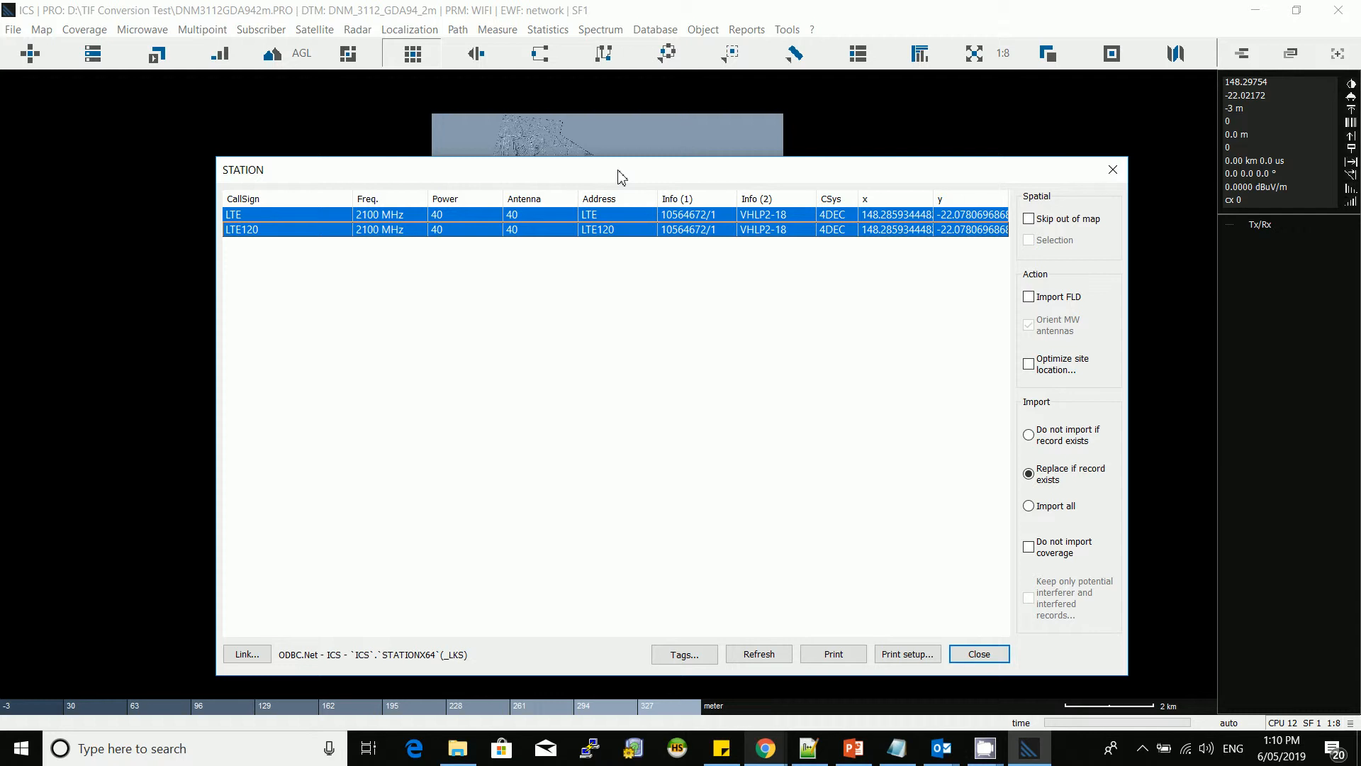
{"action": "mouse_move", "coordinate": [657, 348]}
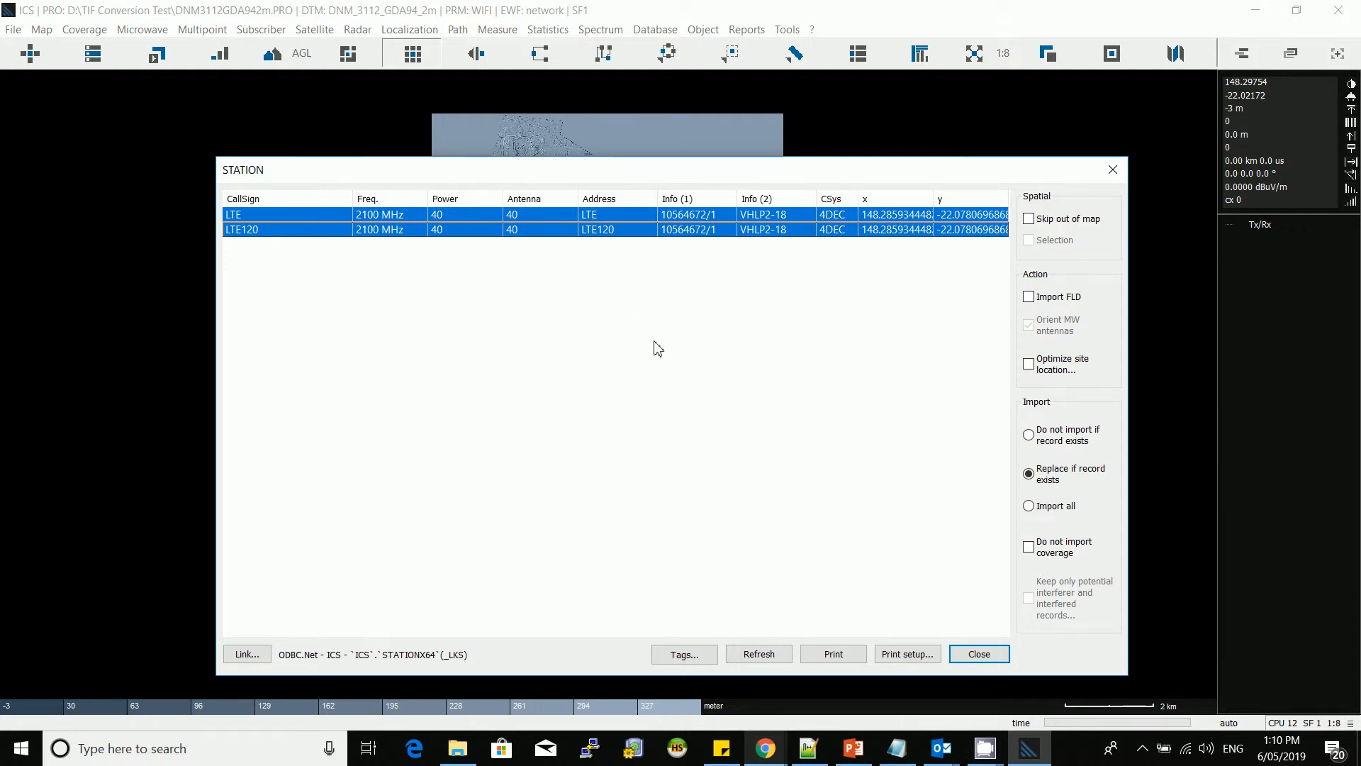
{"action": "mouse_move", "coordinate": [935, 351]}
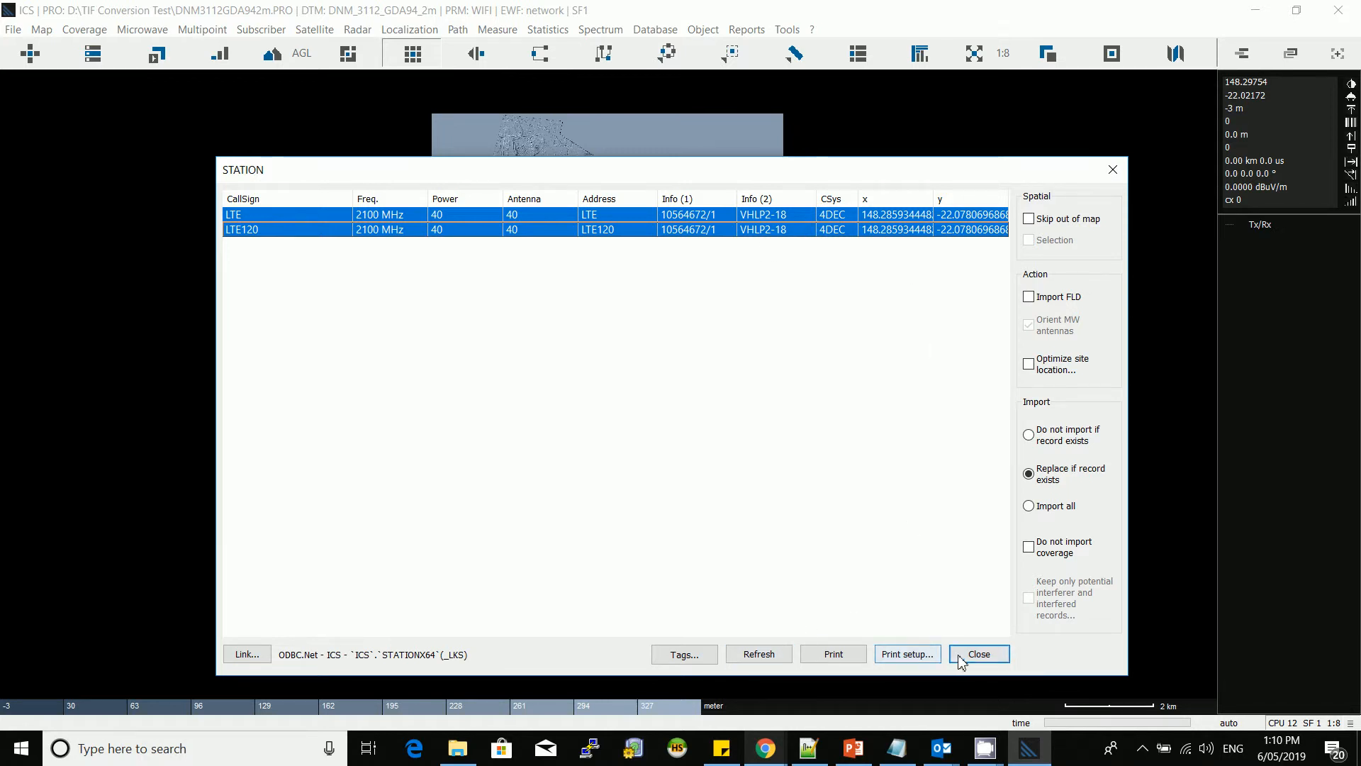
{"action": "left_click", "coordinate": [978, 654]}
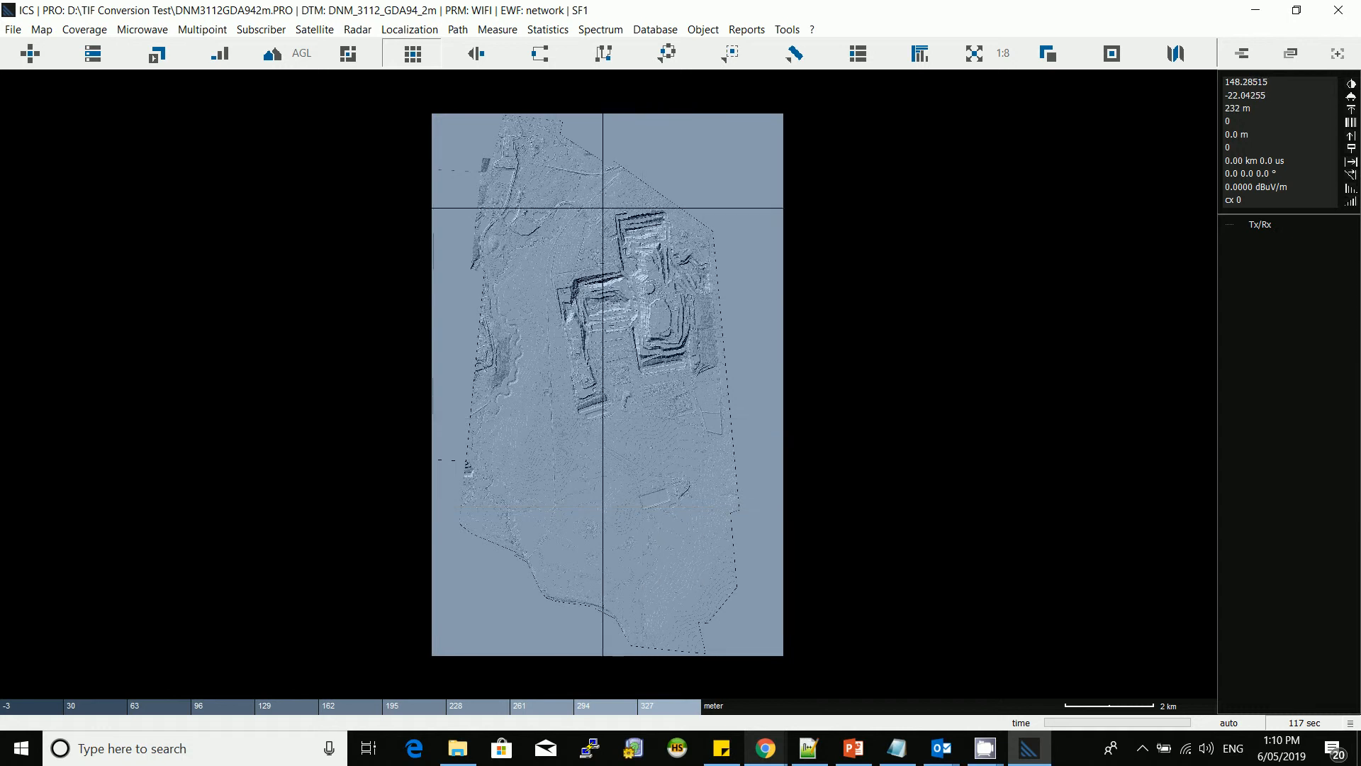
- Select all records in Station database to place LTE and LTE120 on the map, then quit
{"action": "left_click", "coordinate": [654, 28]}
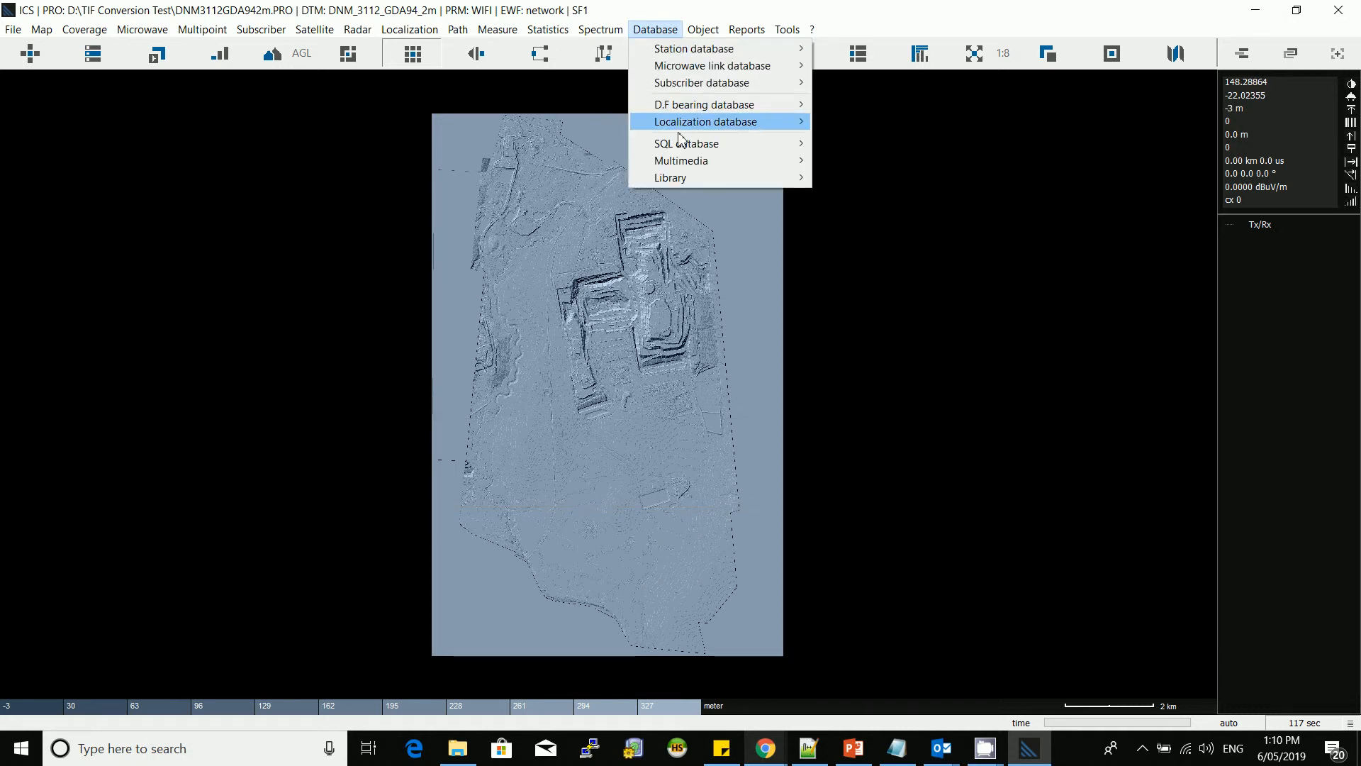
{"action": "left_click", "coordinate": [692, 48]}
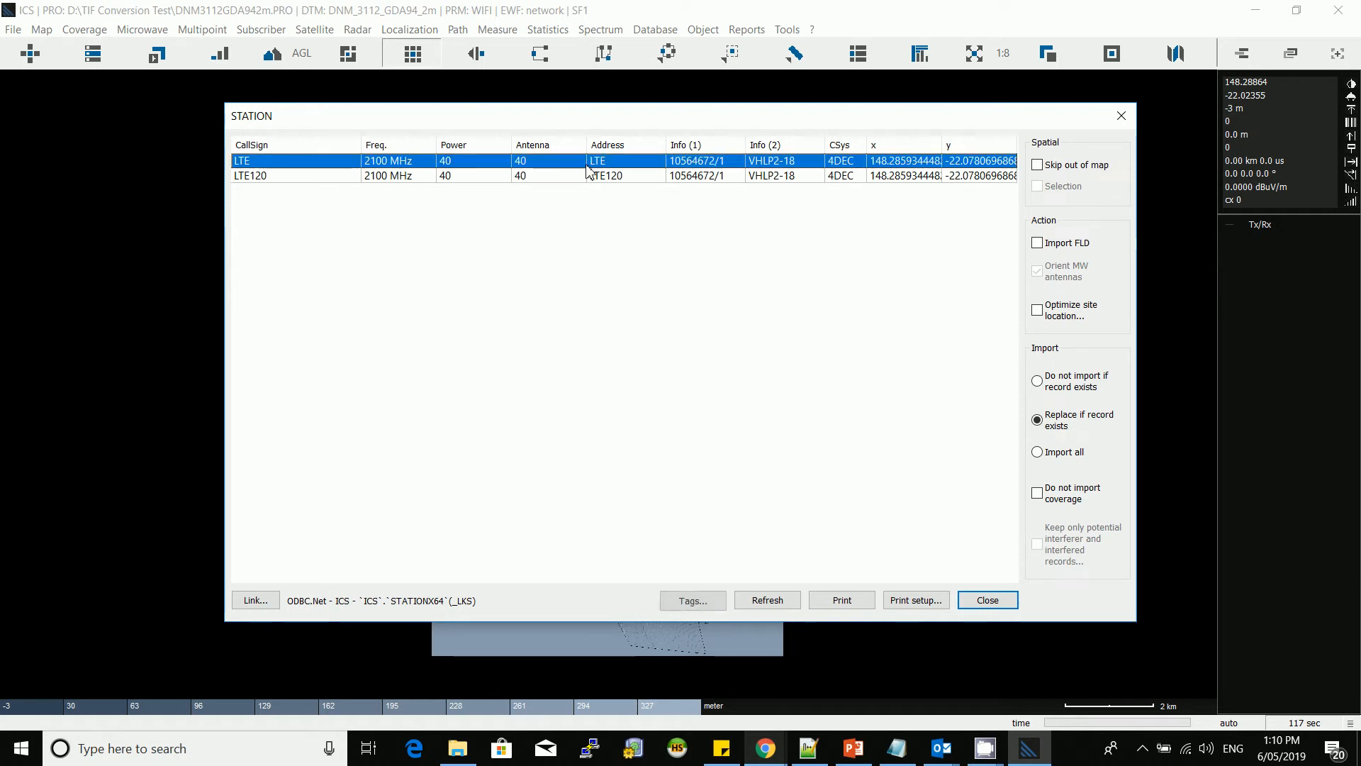
{"action": "right_click", "coordinate": [597, 174]}
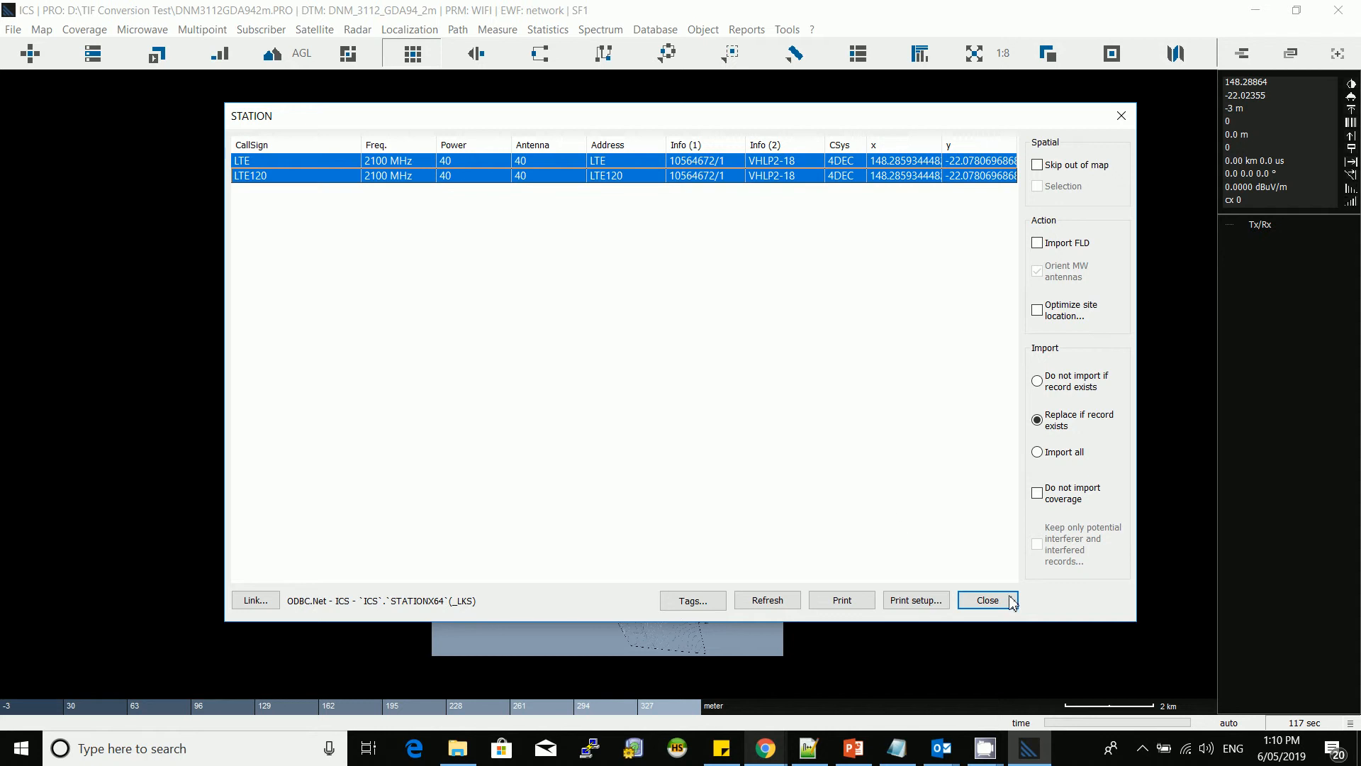
{"action": "left_click", "coordinate": [986, 600]}
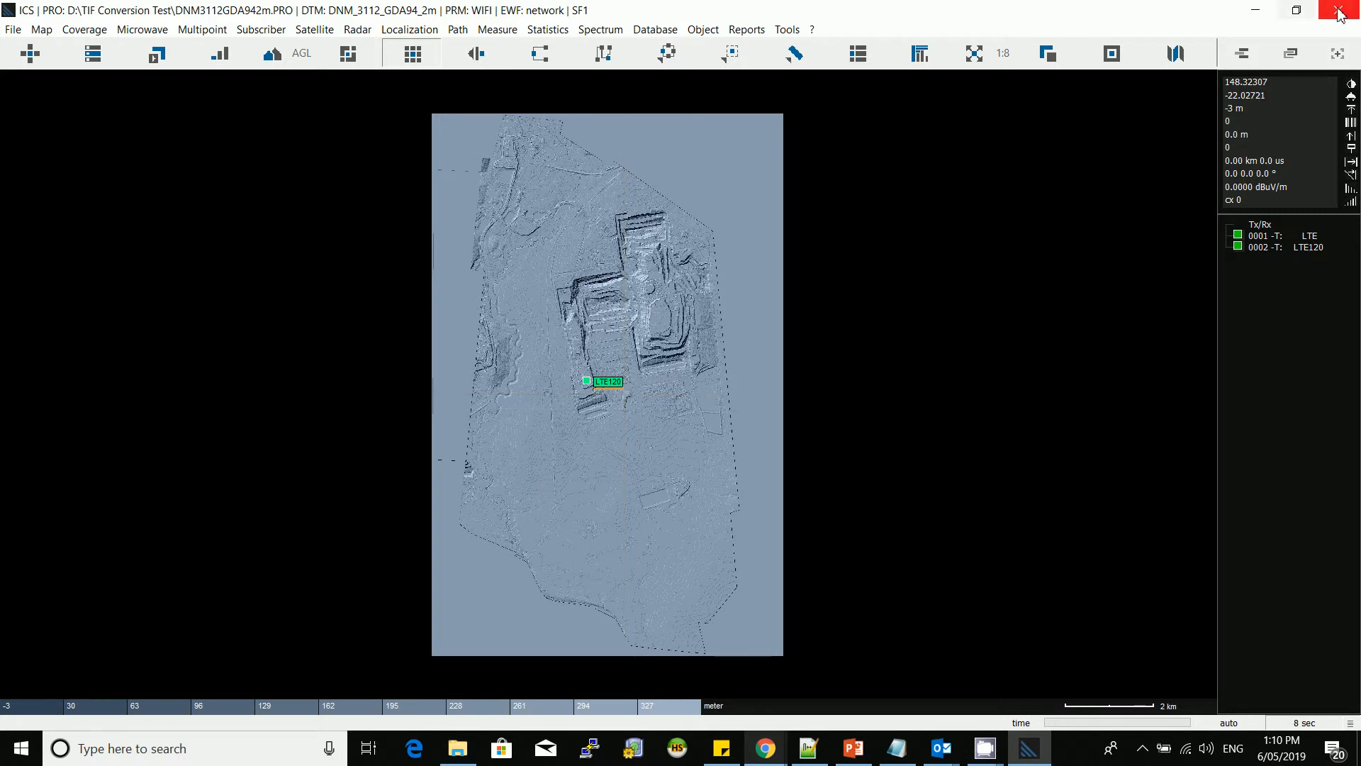
{"action": "left_click", "coordinate": [1344, 9]}
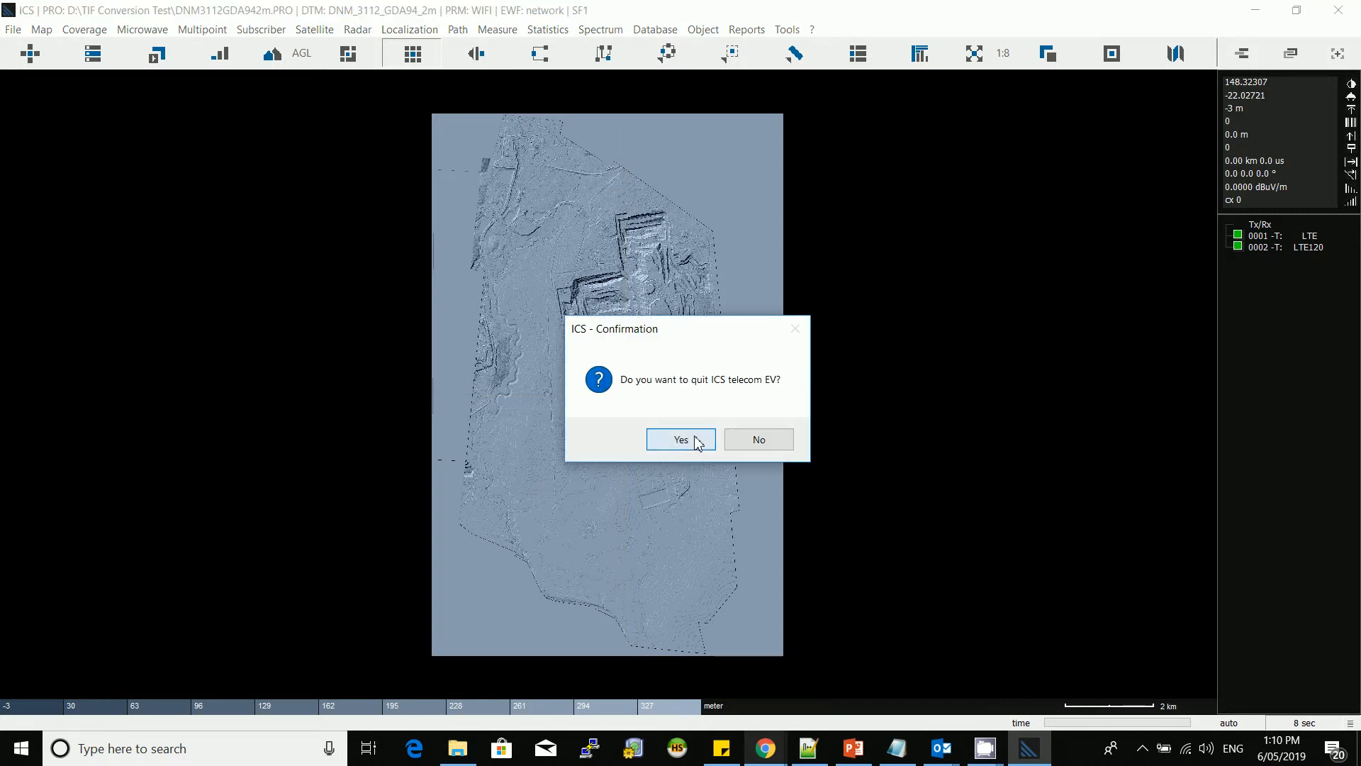
- Confirm quitting ICS, then open the SQL+KMZ+TIF batch file in Notepad++
{"action": "left_click", "coordinate": [681, 439]}
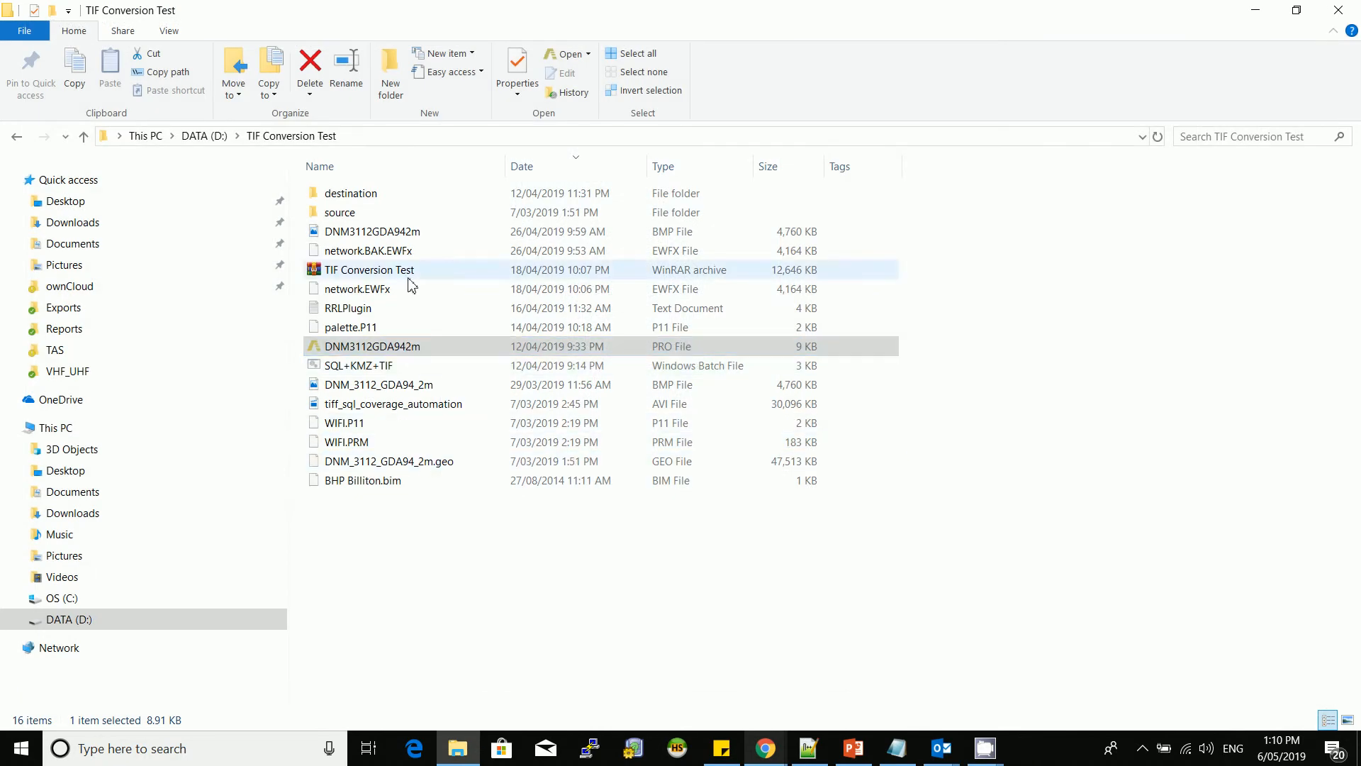
{"action": "left_click", "coordinate": [356, 364]}
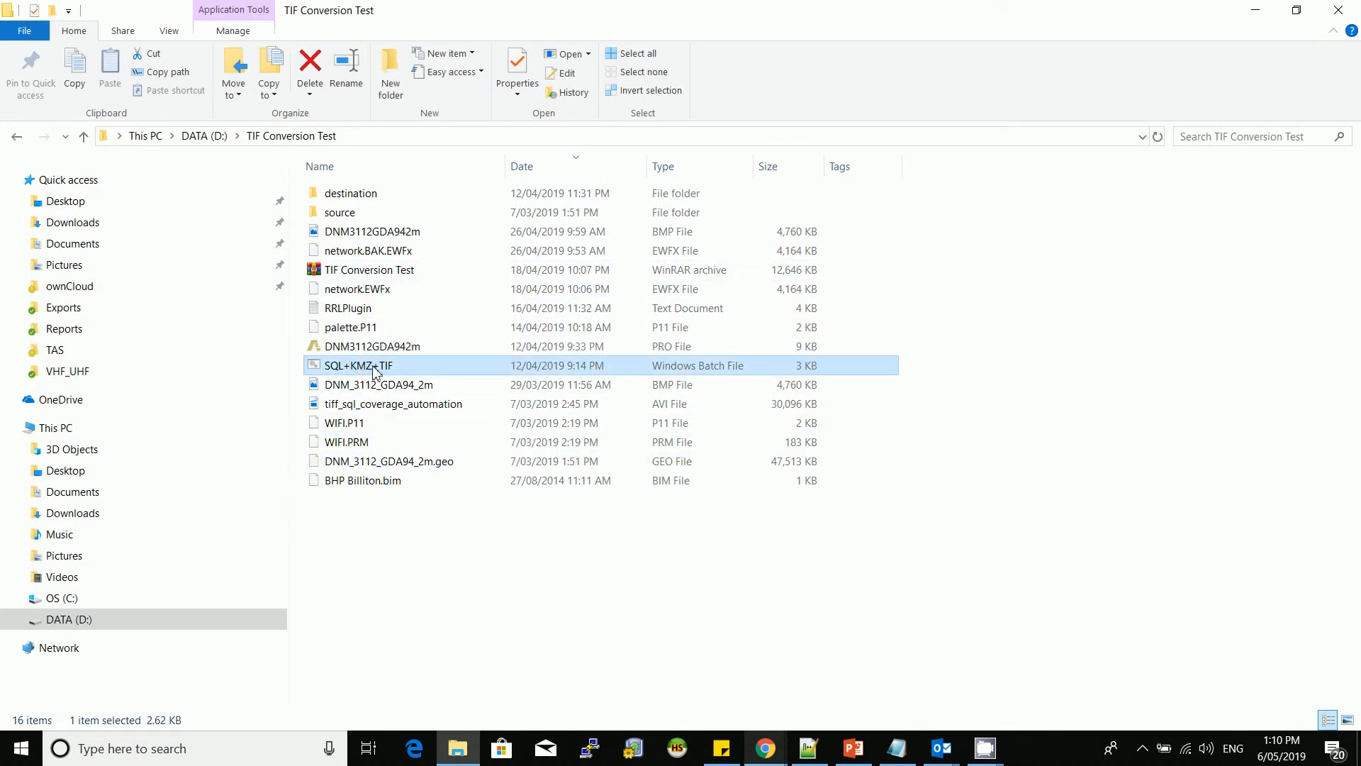
{"action": "left_click", "coordinate": [373, 345]}
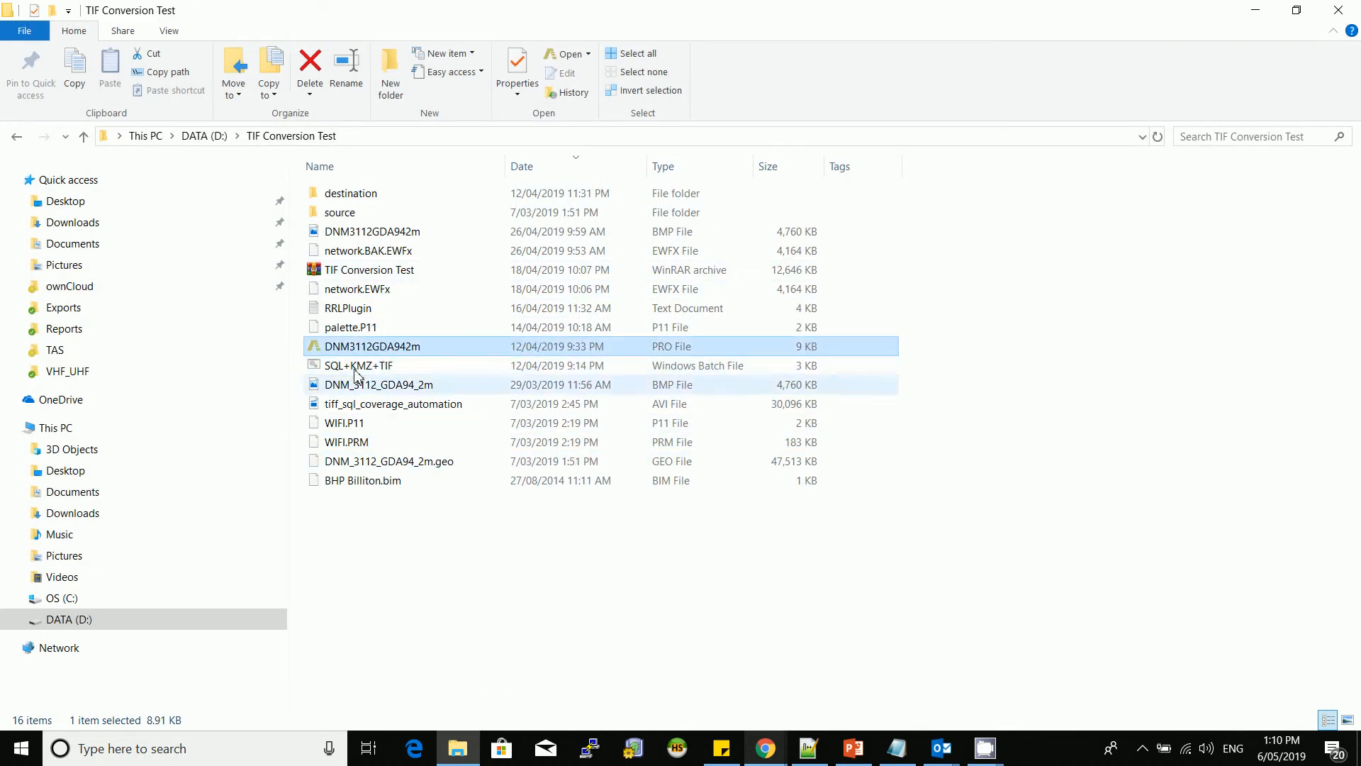
{"action": "left_click", "coordinate": [357, 365]}
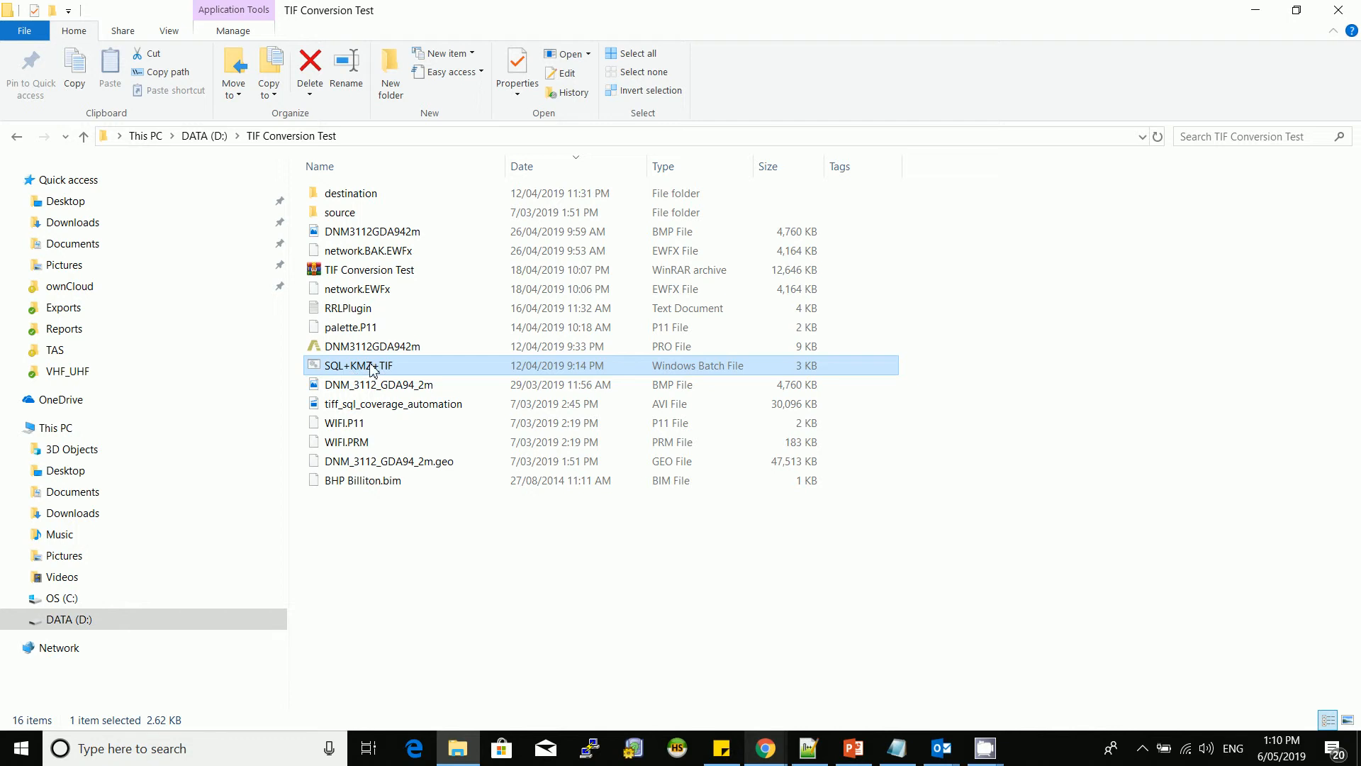
{"action": "right_click", "coordinate": [356, 364]}
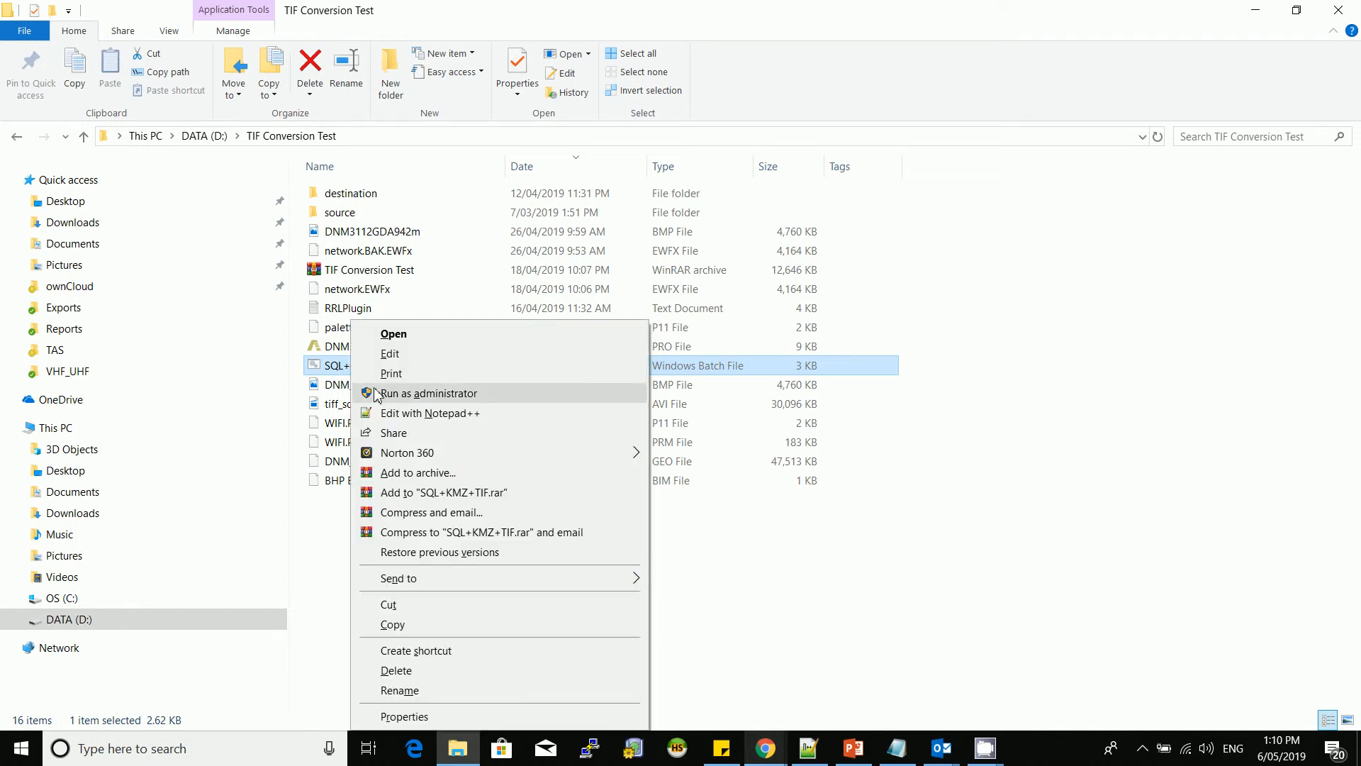
{"action": "left_click", "coordinate": [429, 413]}
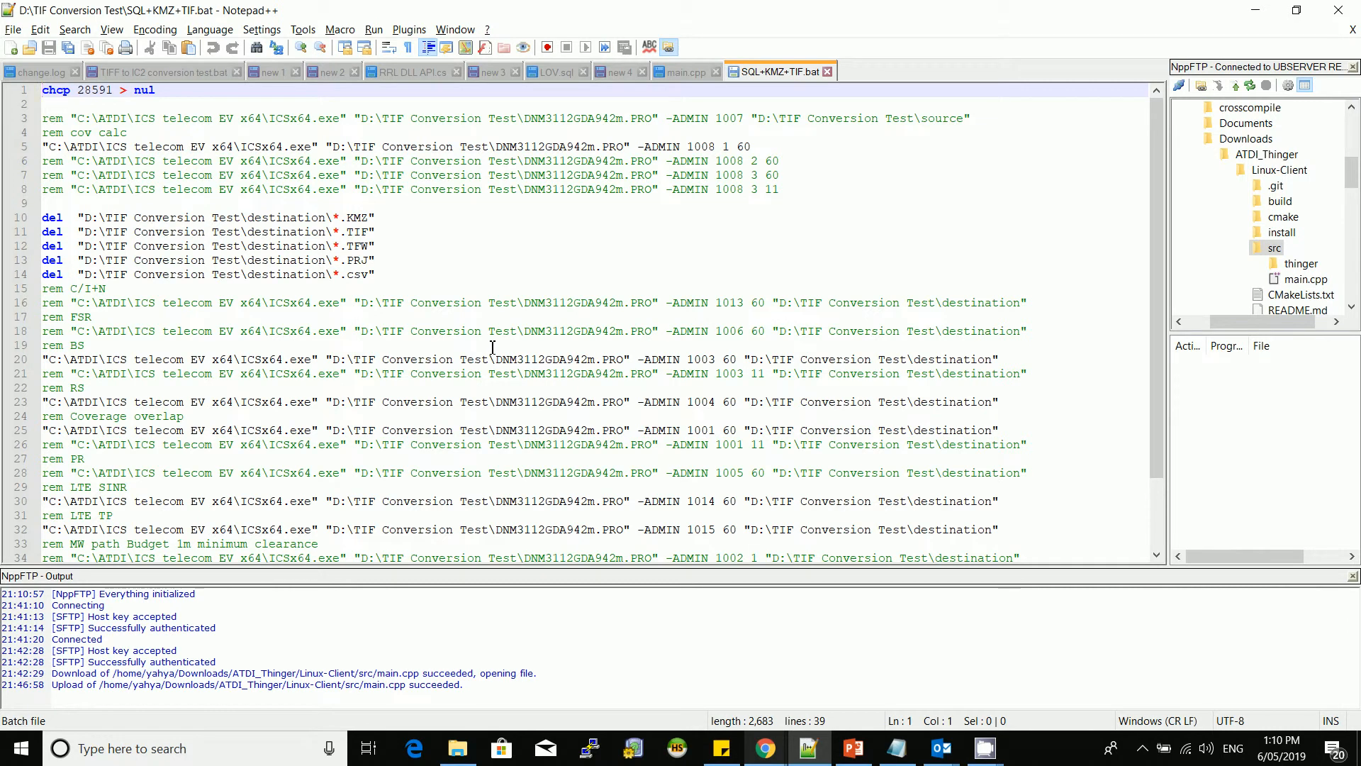
{"action": "mouse_move", "coordinate": [195, 200]}
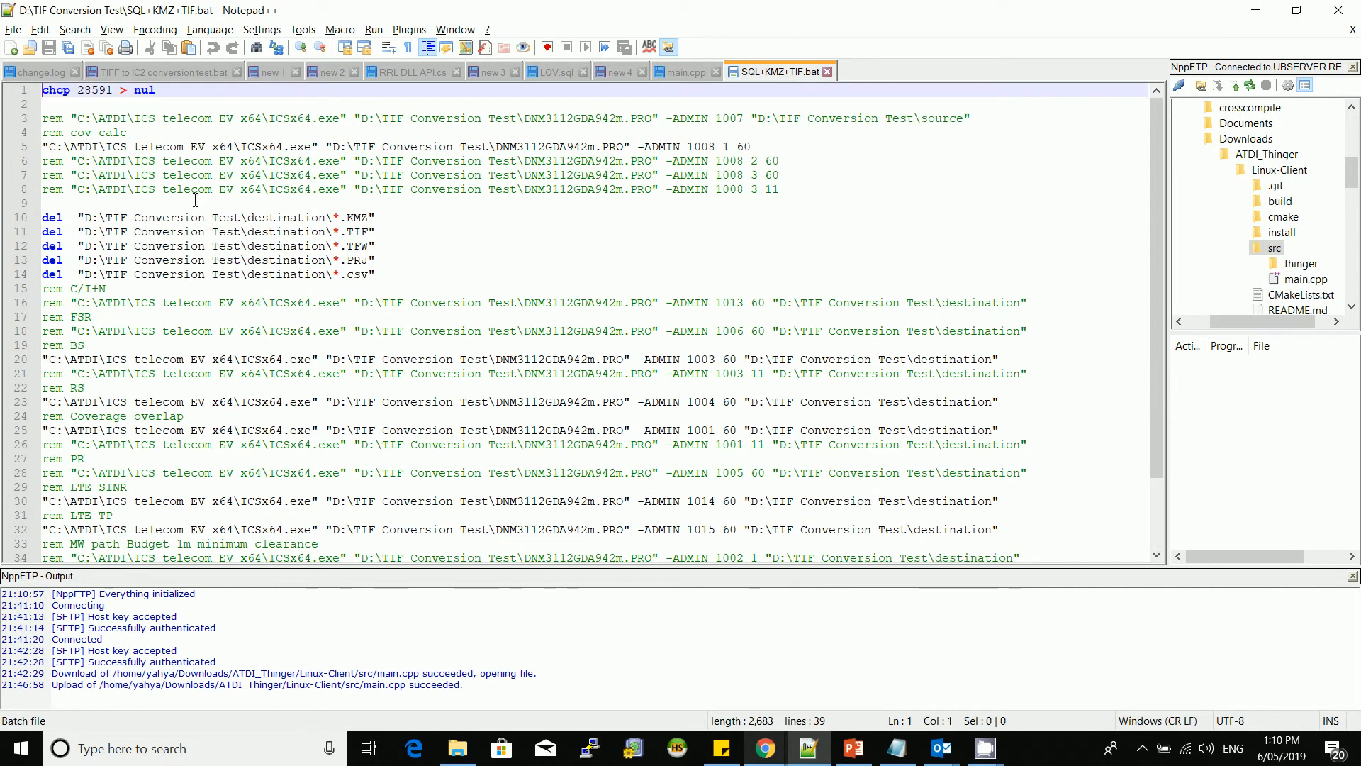
{"action": "mouse_move", "coordinate": [233, 285]}
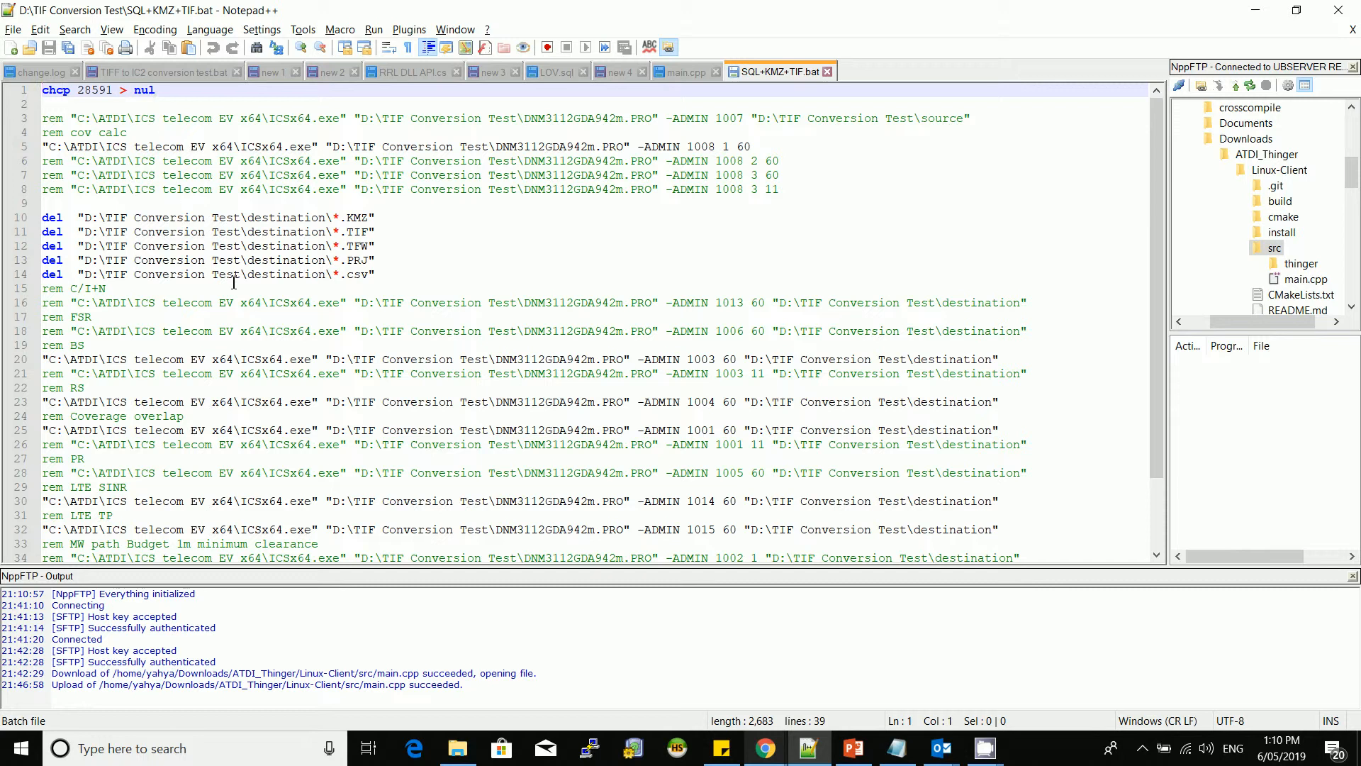
{"action": "mouse_move", "coordinate": [384, 355]}
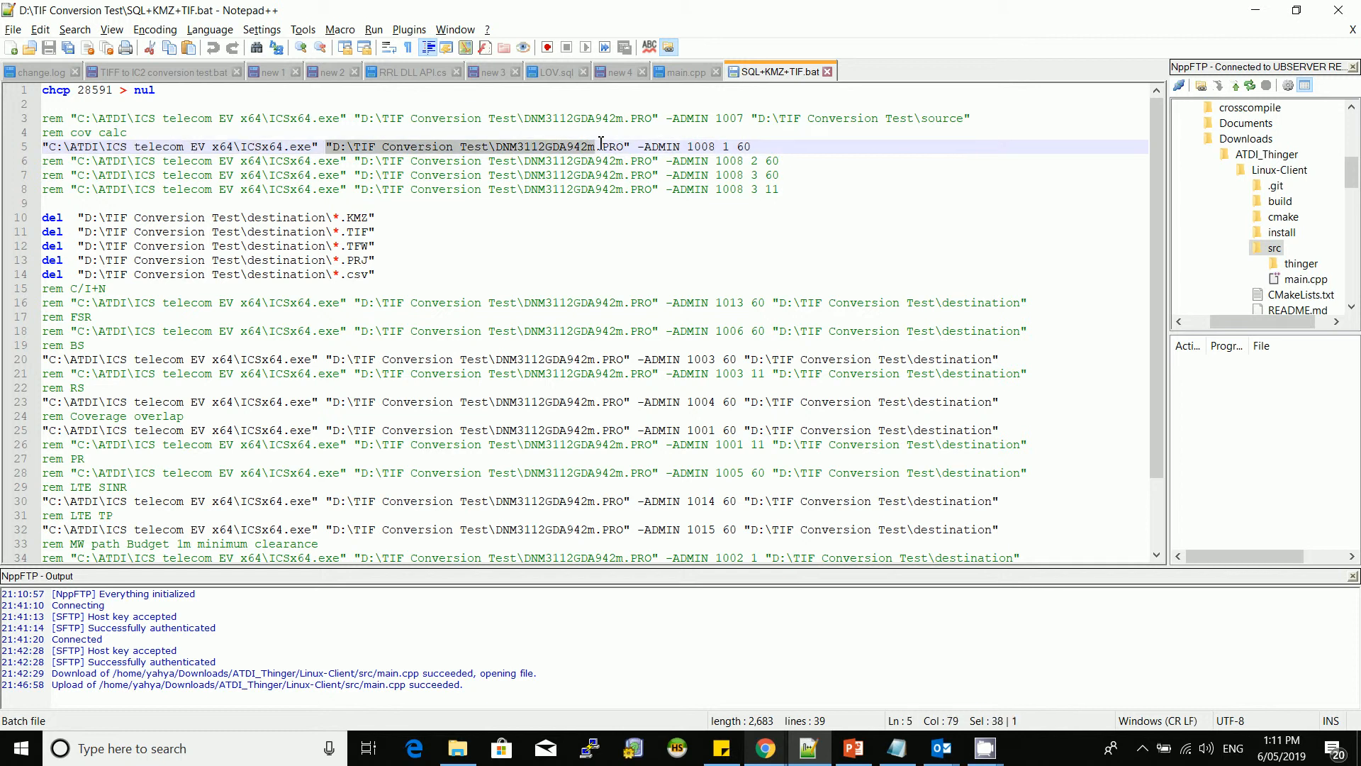
{"action": "left_click", "coordinate": [632, 146]}
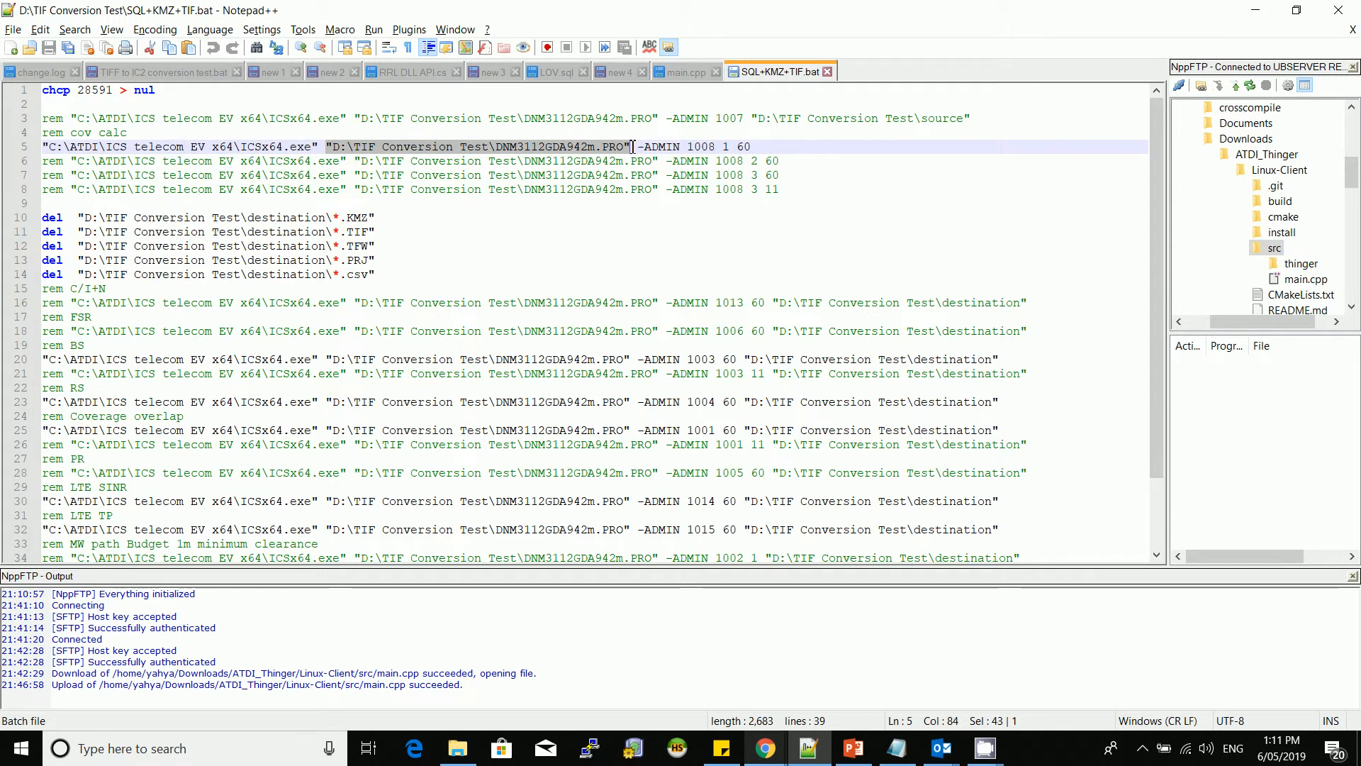
{"action": "mouse_move", "coordinate": [560, 159]}
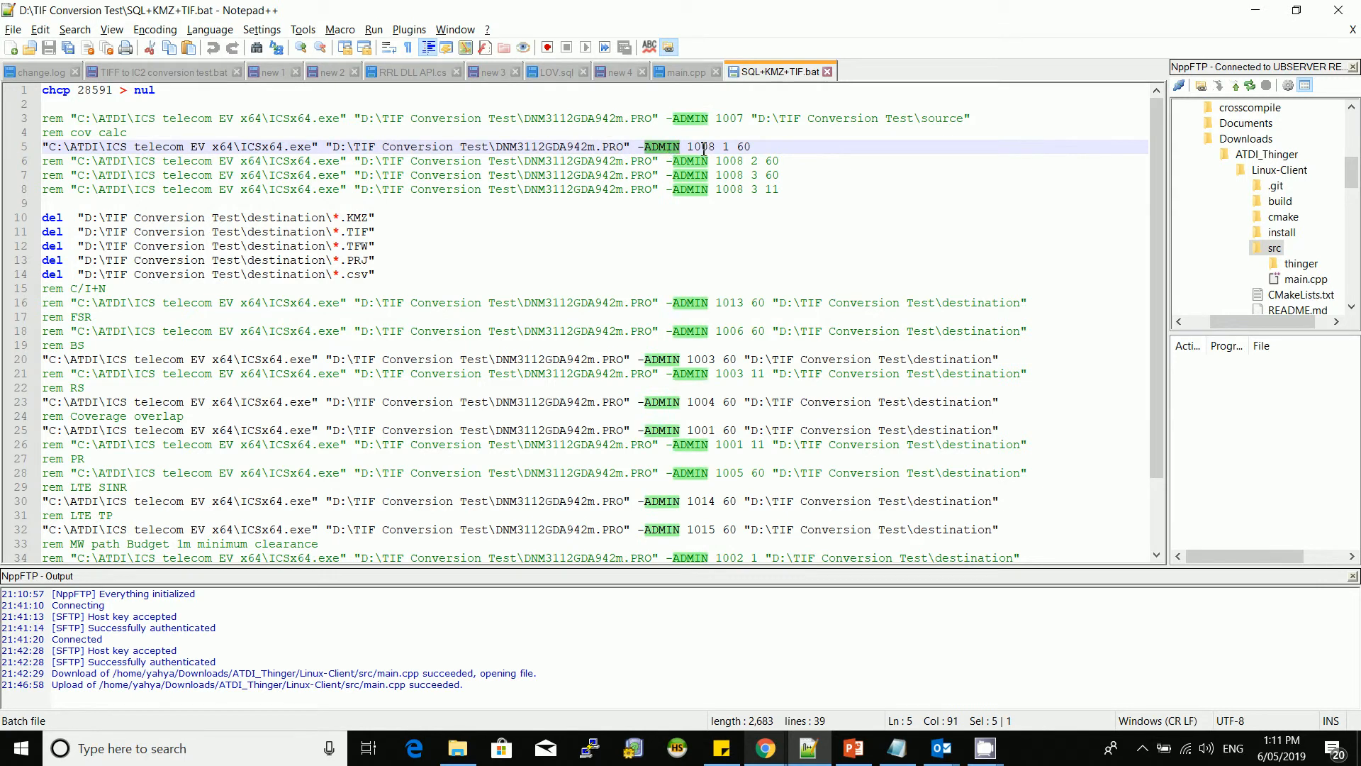
{"action": "double_click", "coordinate": [700, 146]}
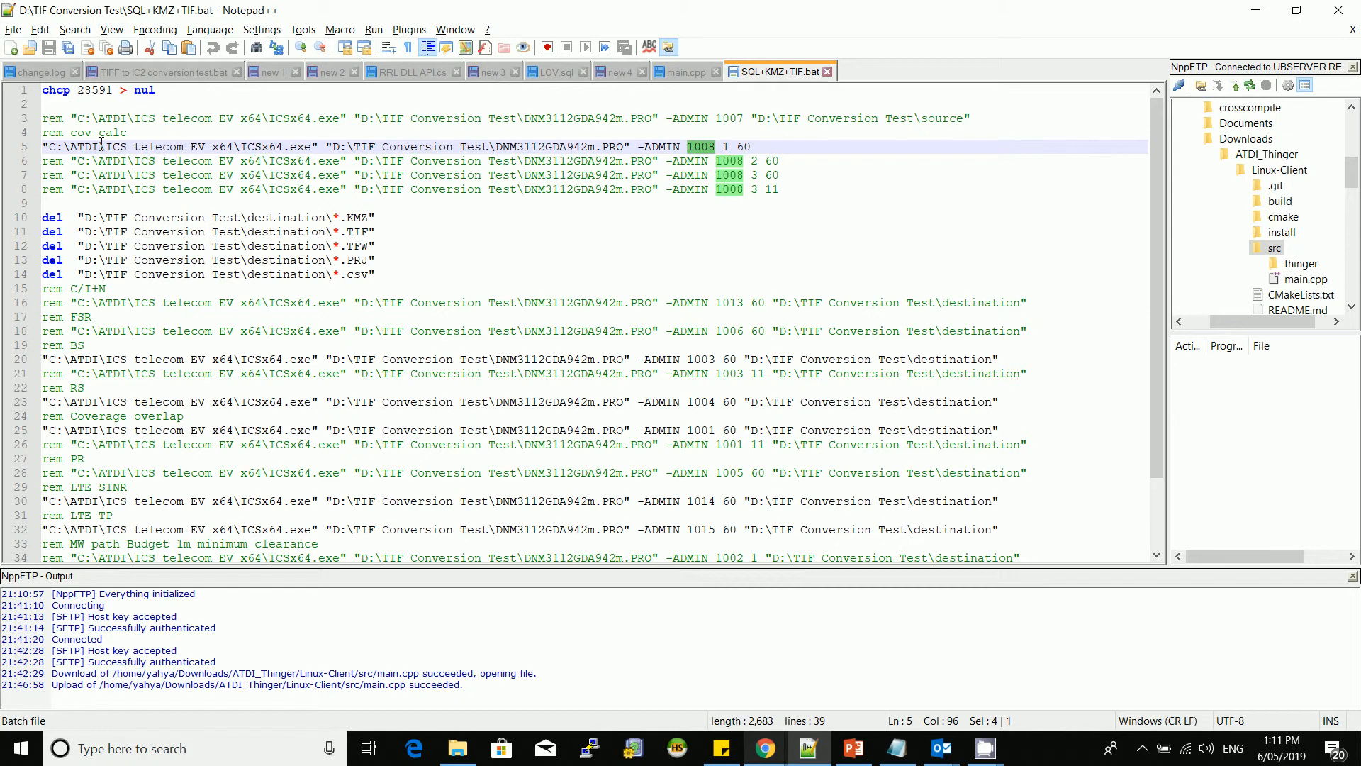
{"action": "double_click", "coordinate": [87, 132]}
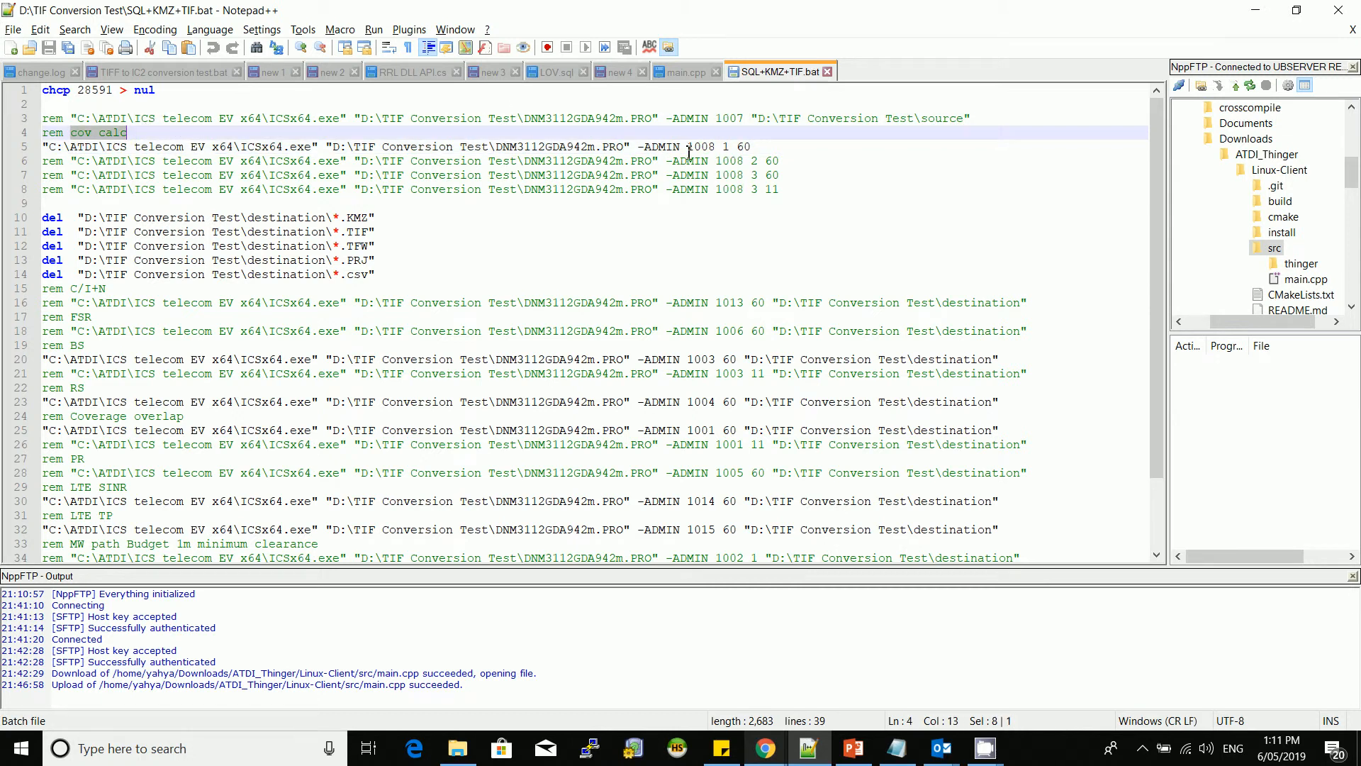
{"action": "double_click", "coordinate": [699, 147]}
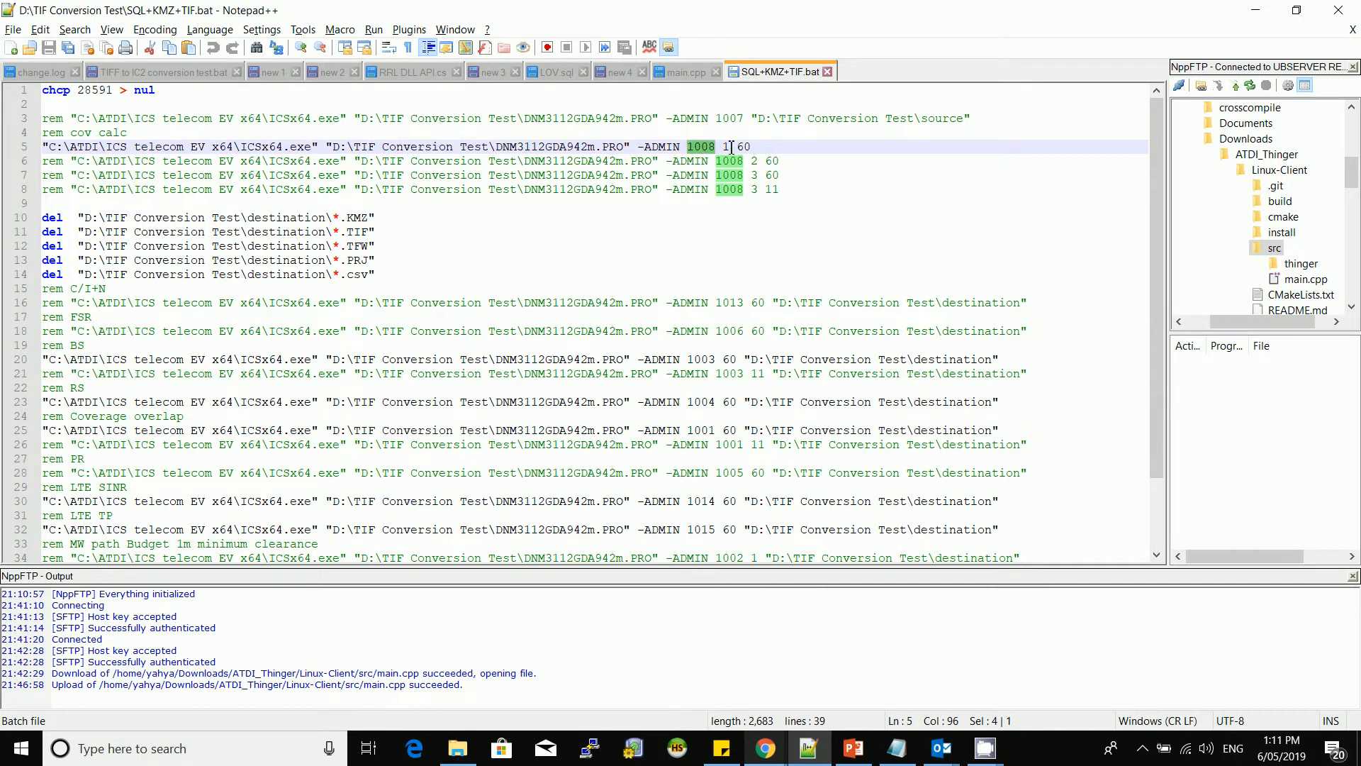
{"action": "left_click", "coordinate": [725, 146]}
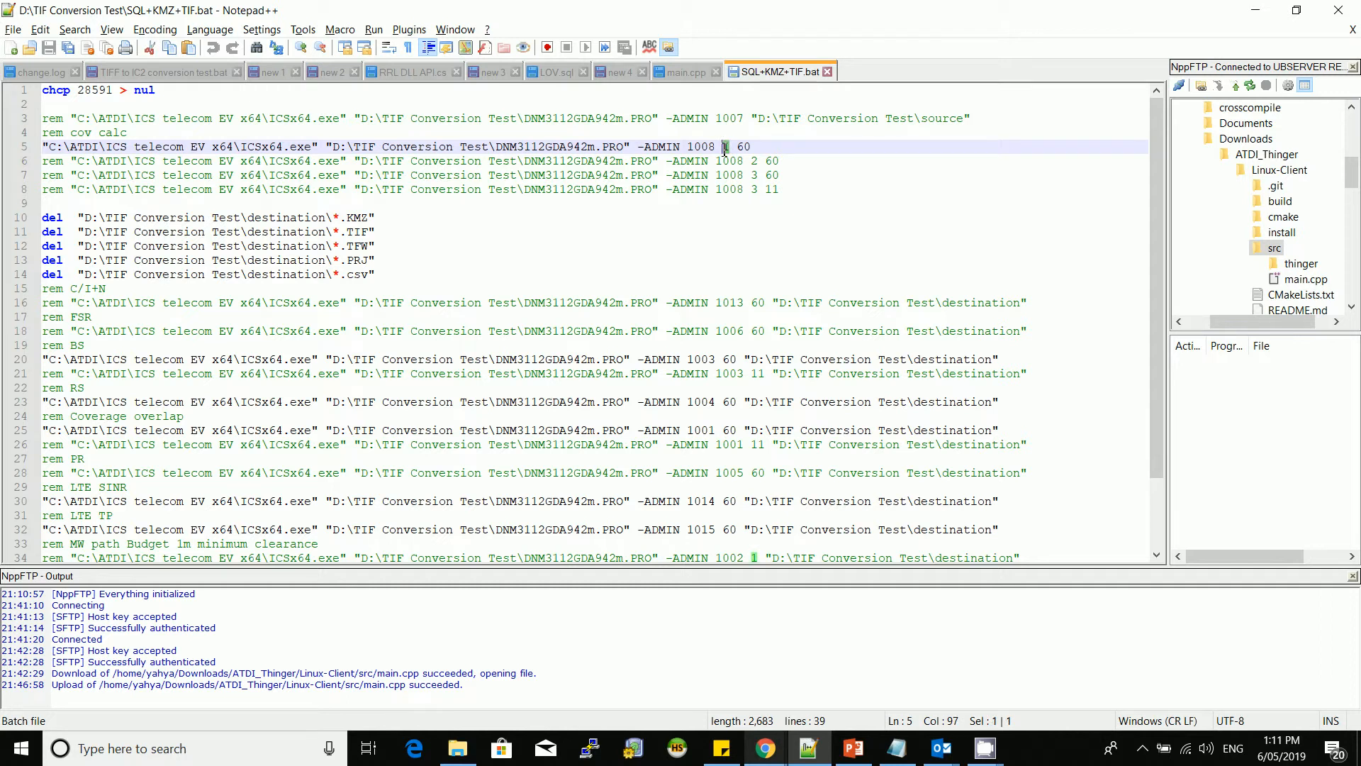
{"action": "mouse_move", "coordinate": [728, 155]}
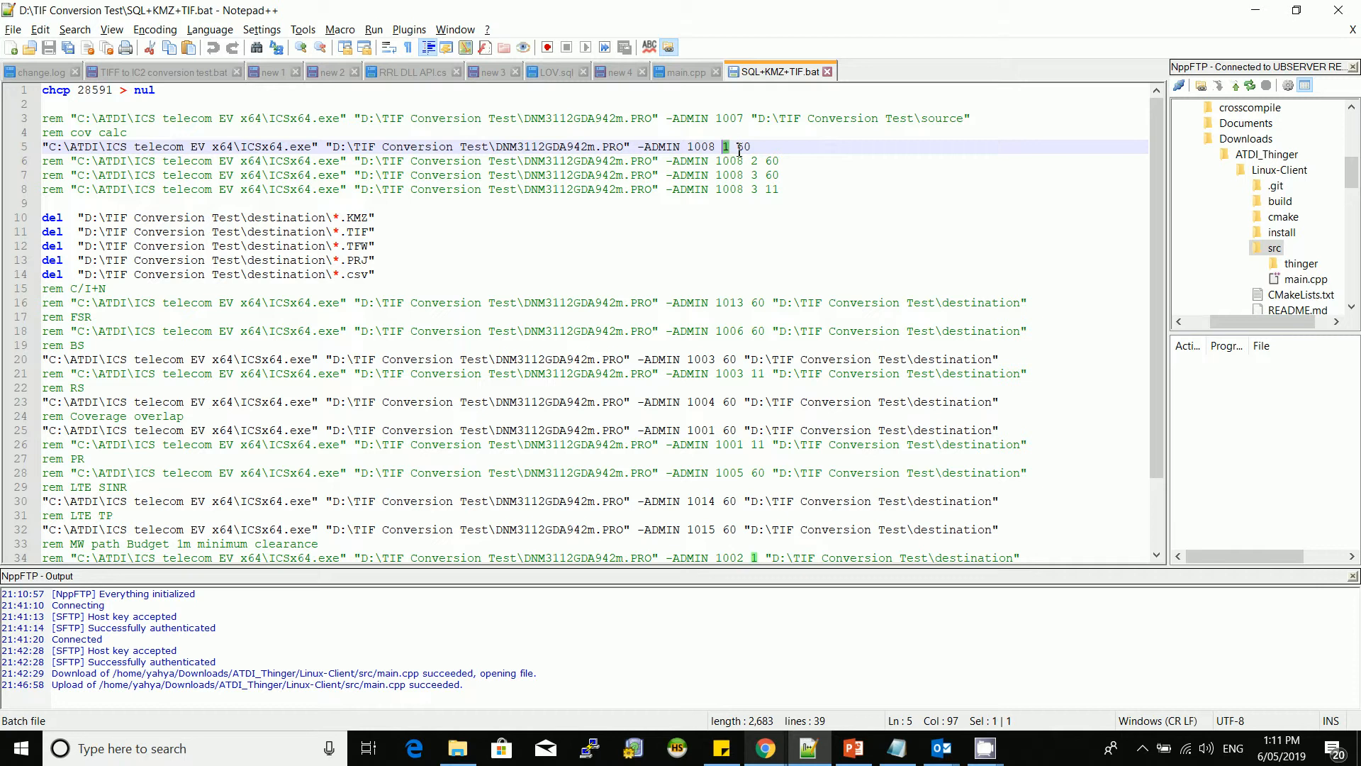
{"action": "left_click", "coordinate": [754, 161]}
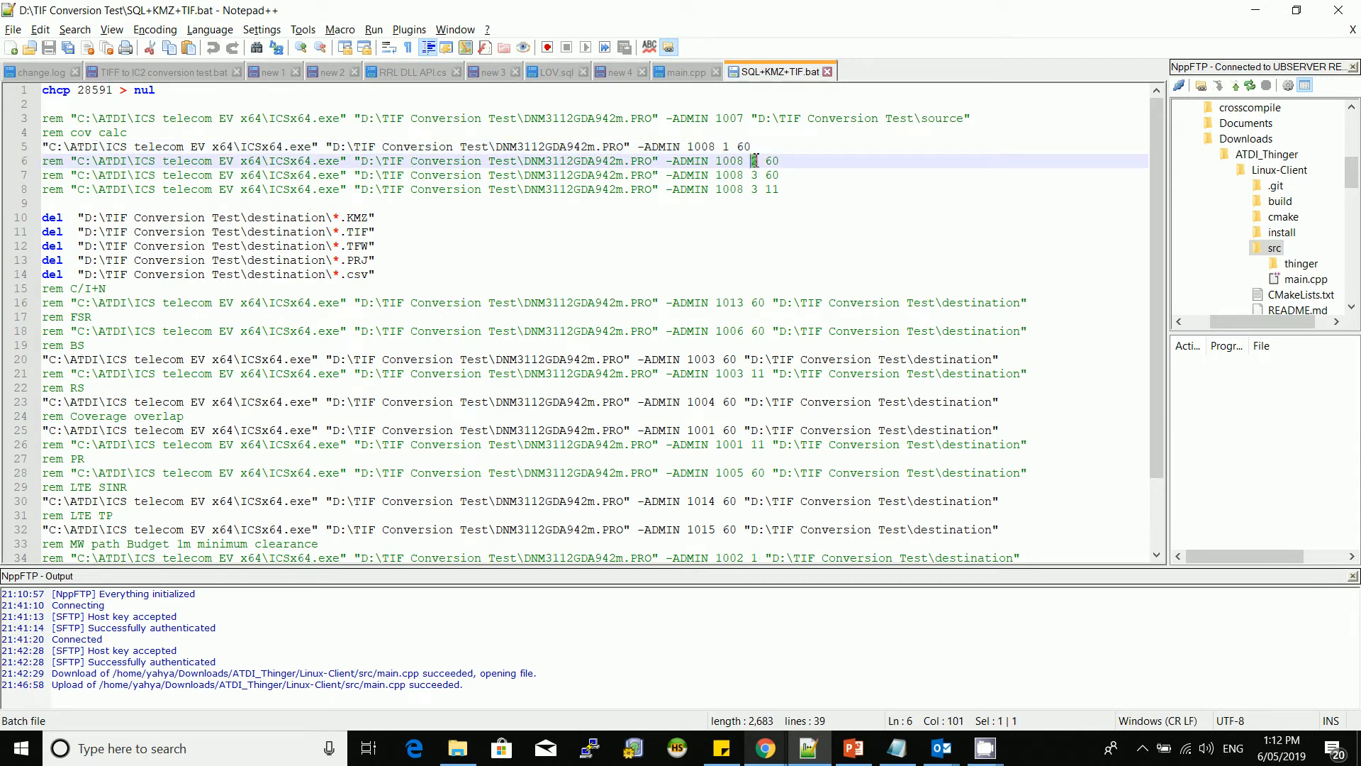
{"action": "left_click", "coordinate": [733, 146]}
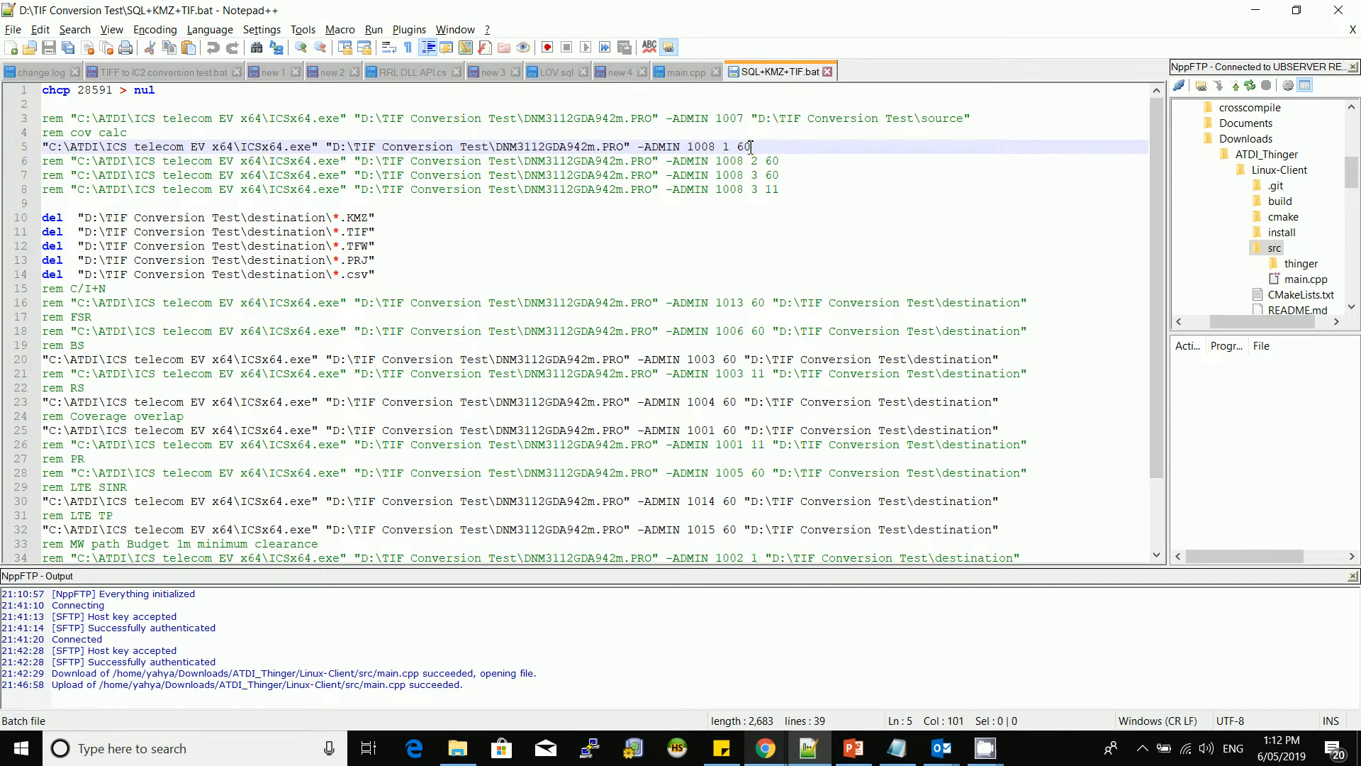
{"action": "double_click", "coordinate": [744, 146]}
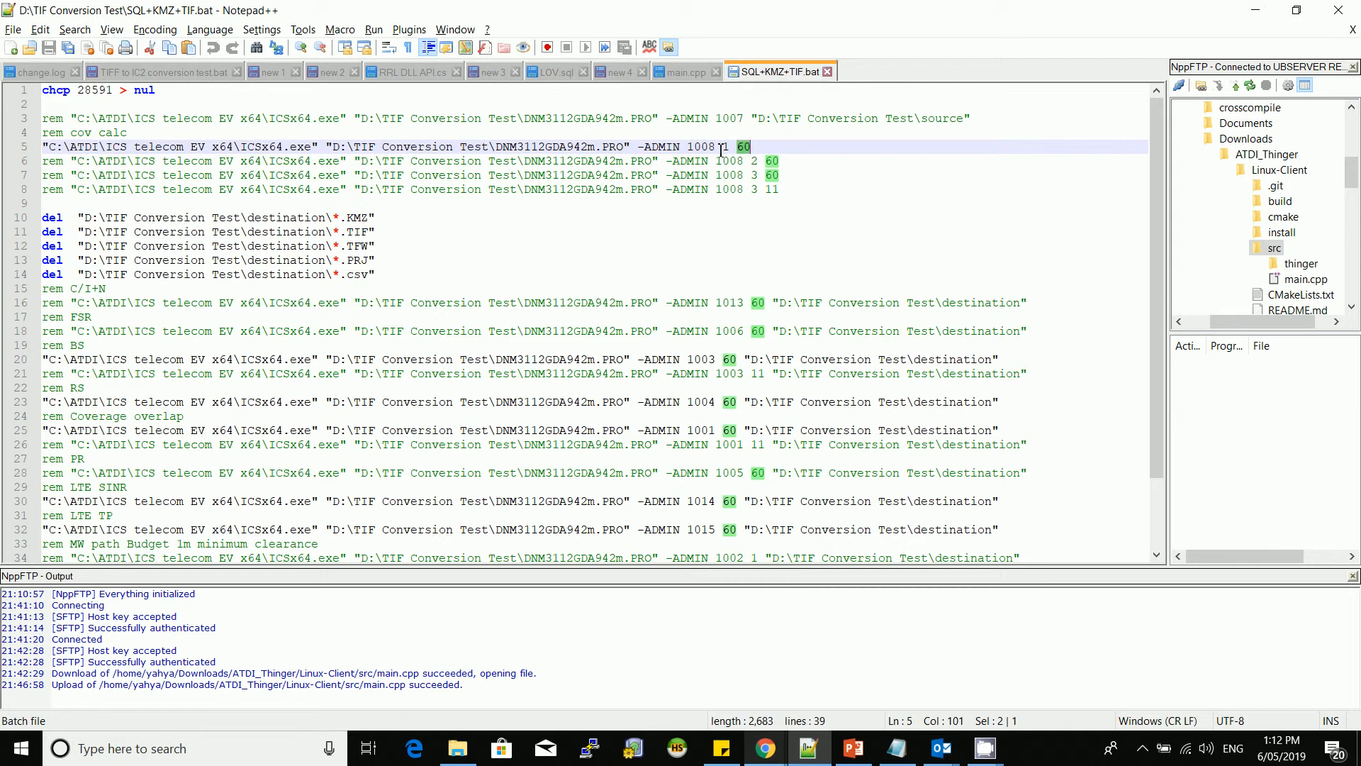
{"action": "left_click", "coordinate": [728, 146]}
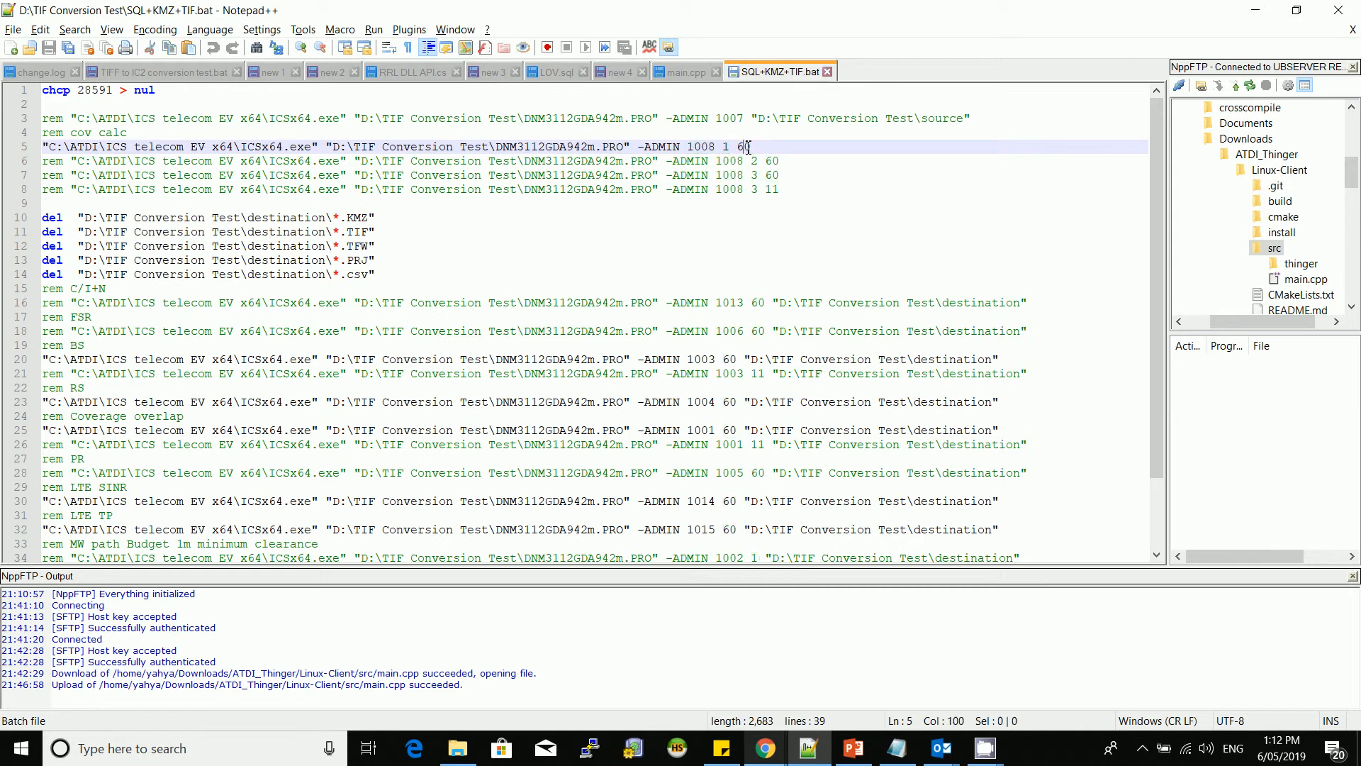
{"action": "double_click", "coordinate": [739, 146]}
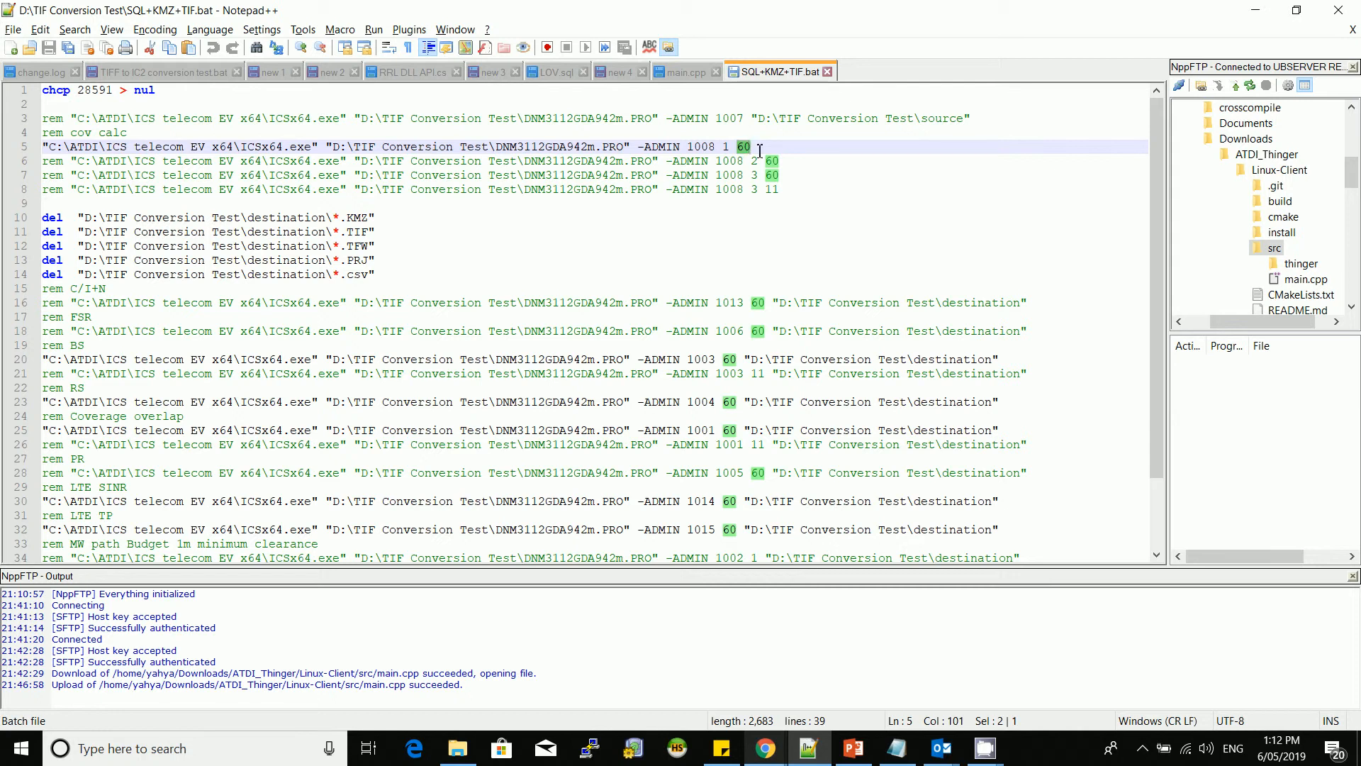
{"action": "mouse_move", "coordinate": [788, 161]}
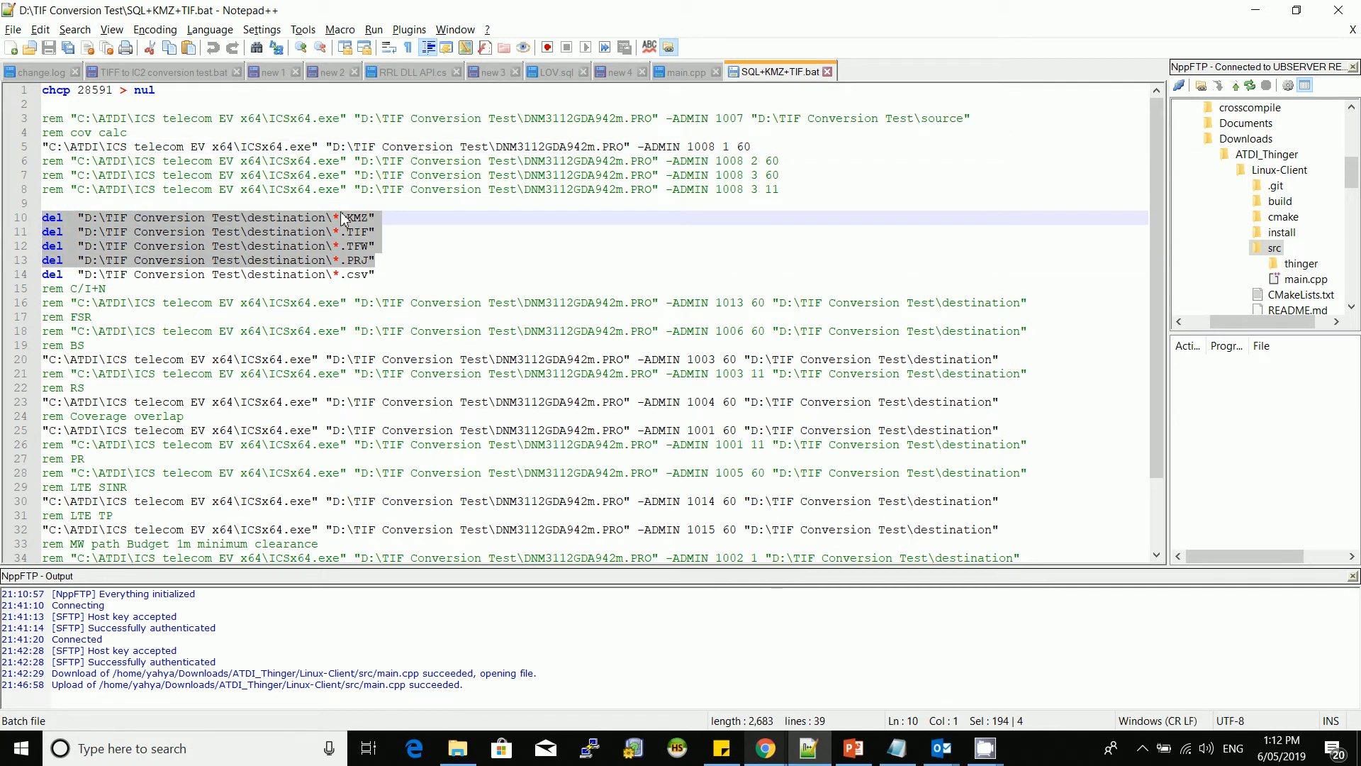
{"action": "mouse_move", "coordinate": [332, 225]}
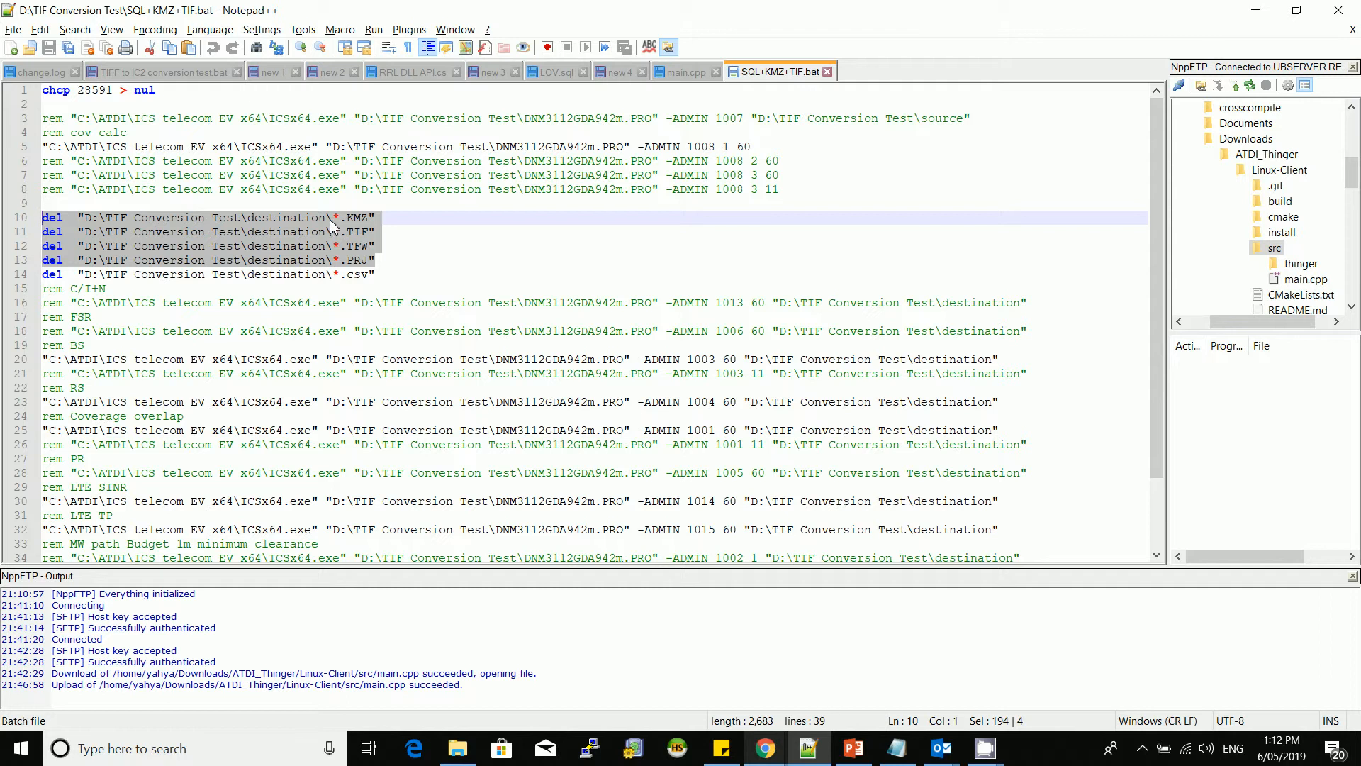
{"action": "left_click", "coordinate": [273, 217]}
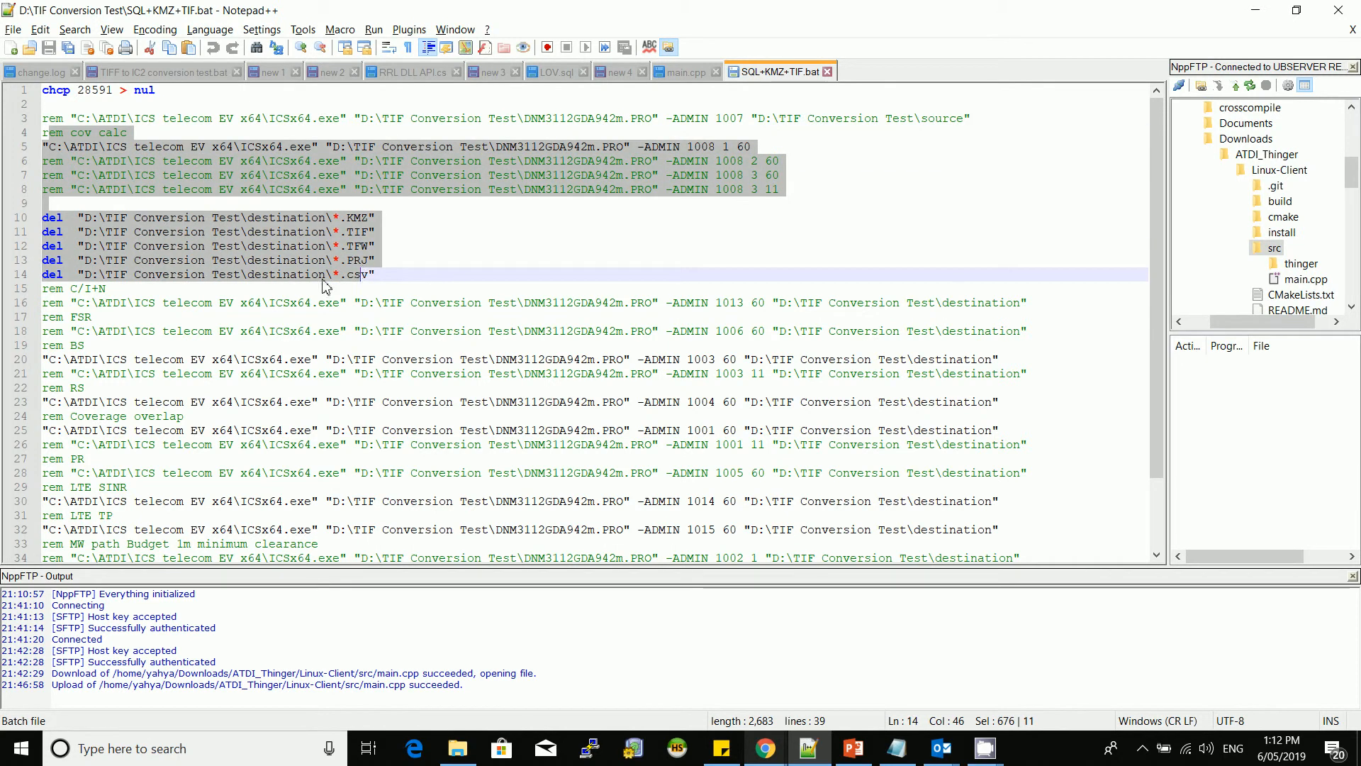
{"action": "scroll", "scroll_direction": "down", "scroll_amount": 3}
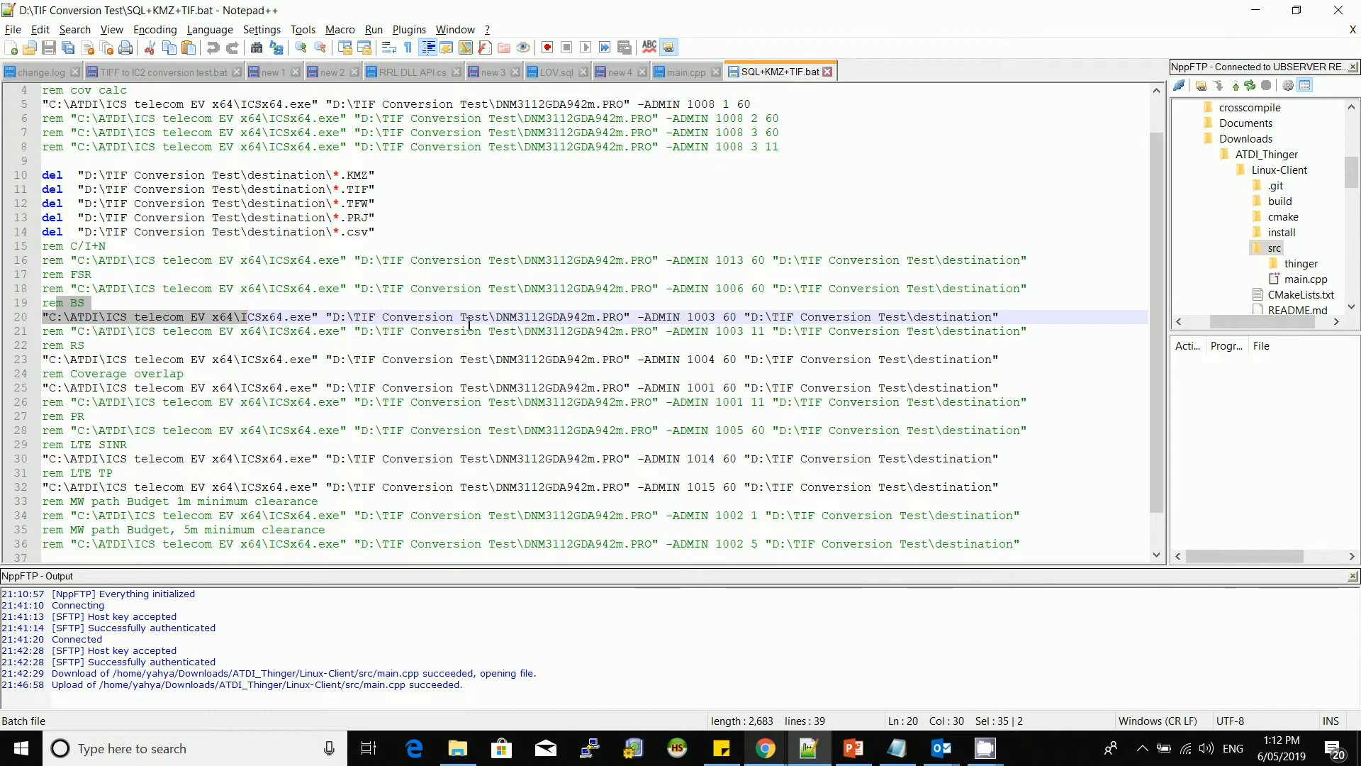
{"action": "left_click", "coordinate": [1007, 316]}
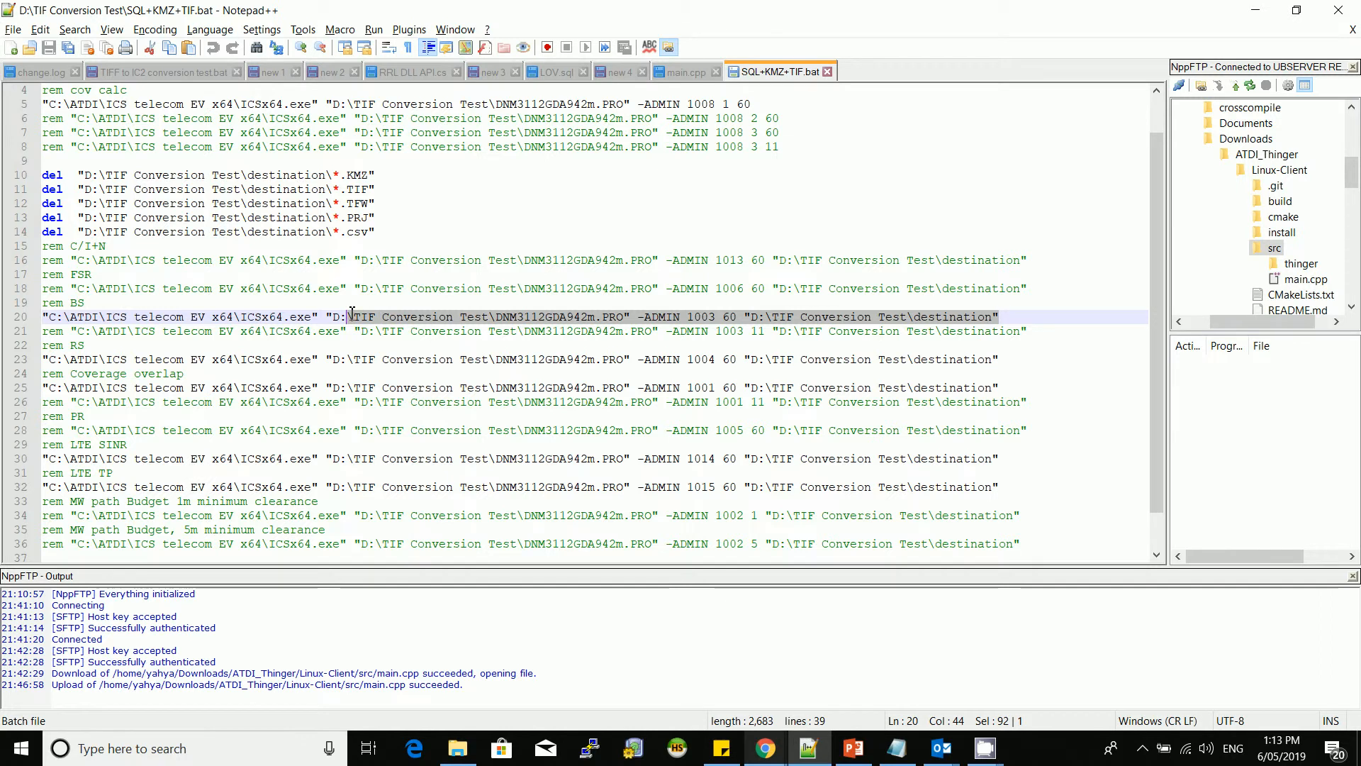
{"action": "mouse_move", "coordinate": [700, 295]}
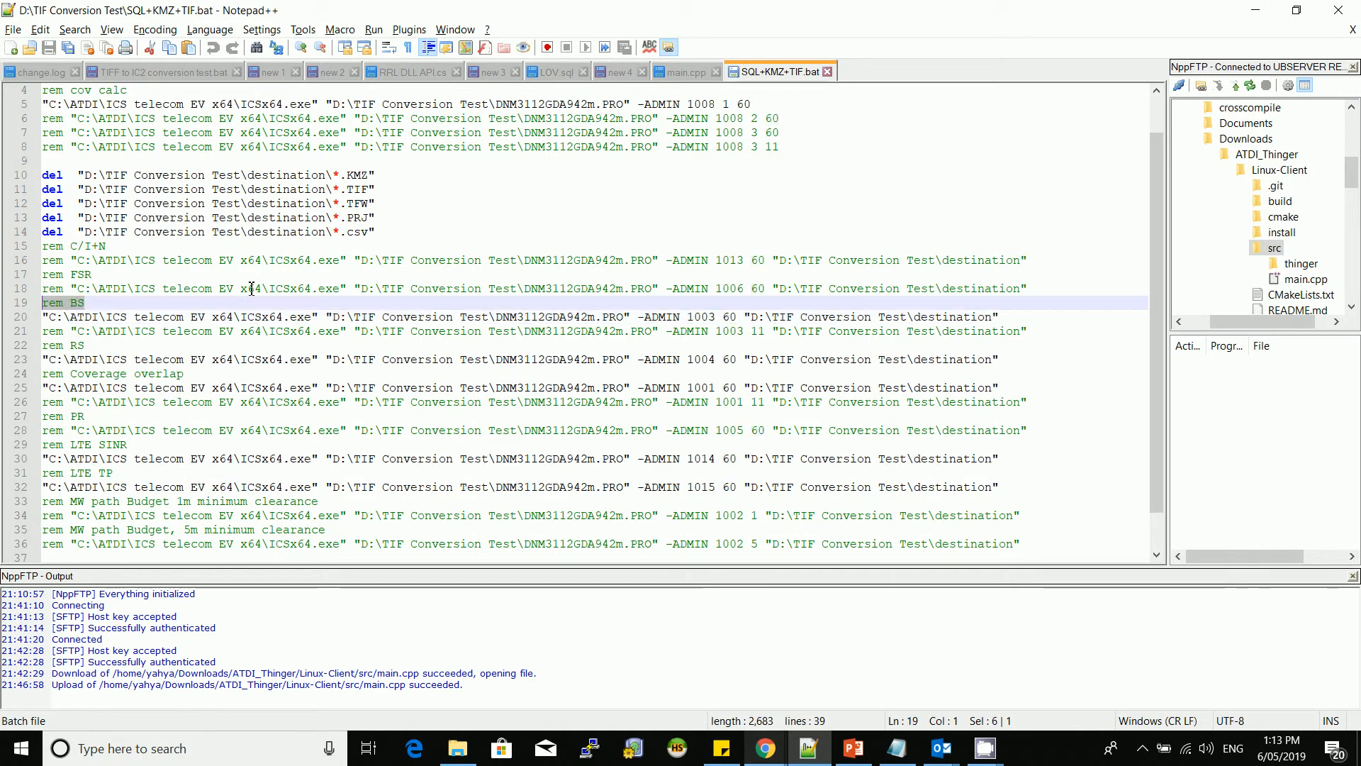
{"action": "mouse_move", "coordinate": [483, 346]}
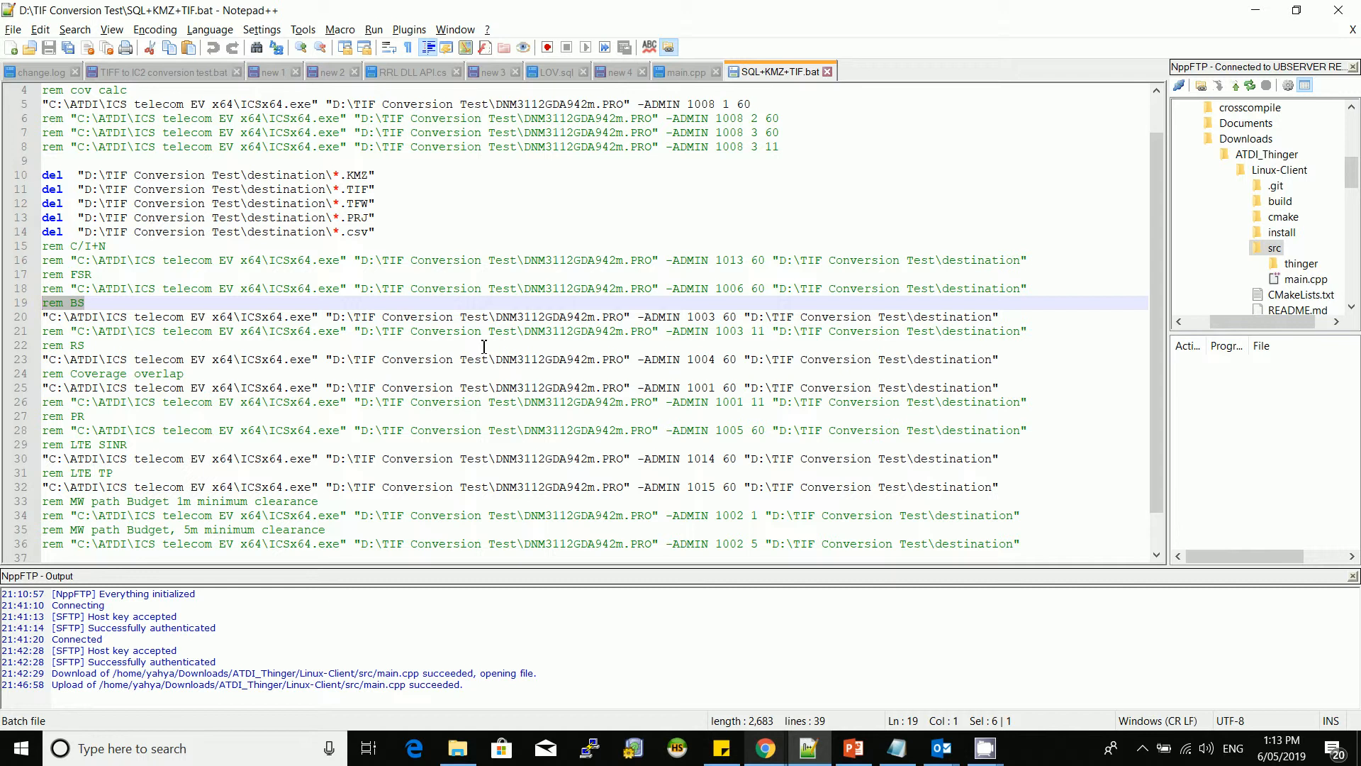
{"action": "mouse_move", "coordinate": [716, 314]}
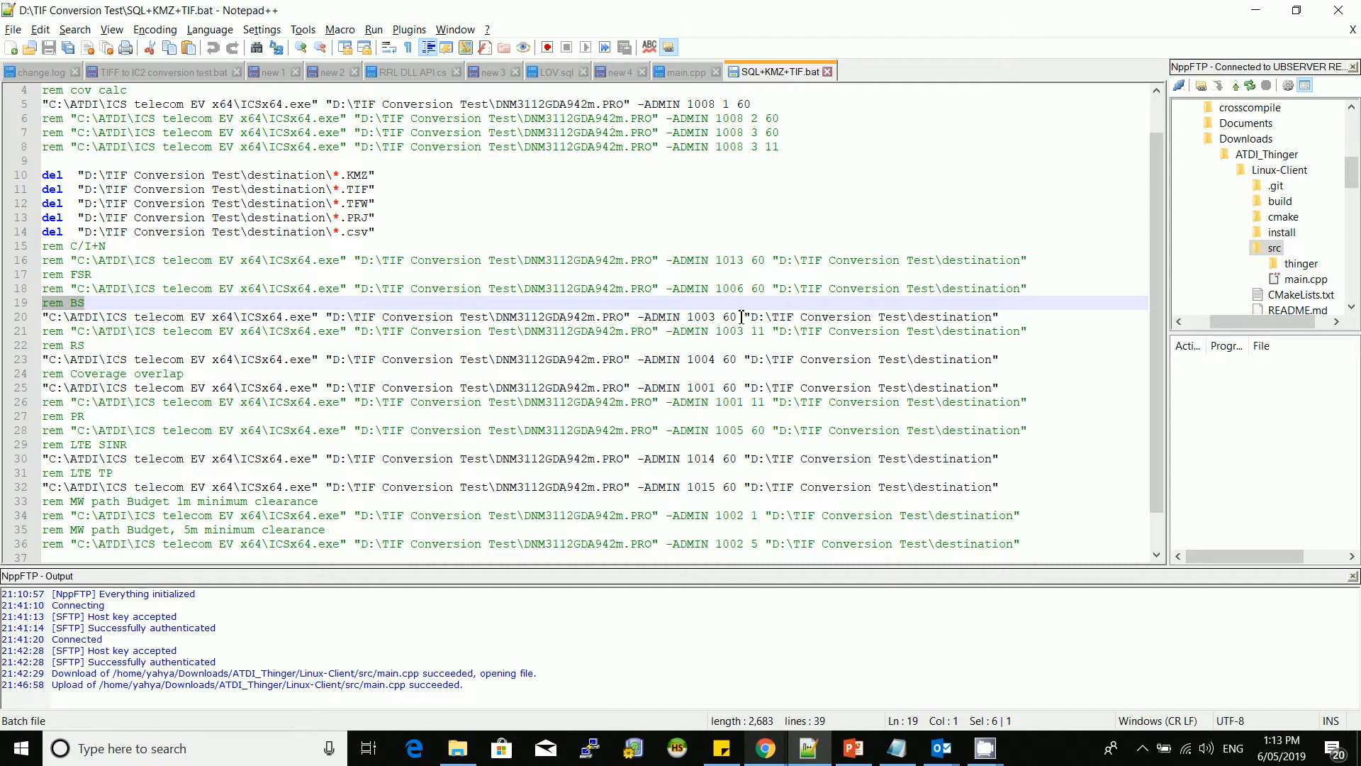
{"action": "left_click", "coordinate": [744, 316]}
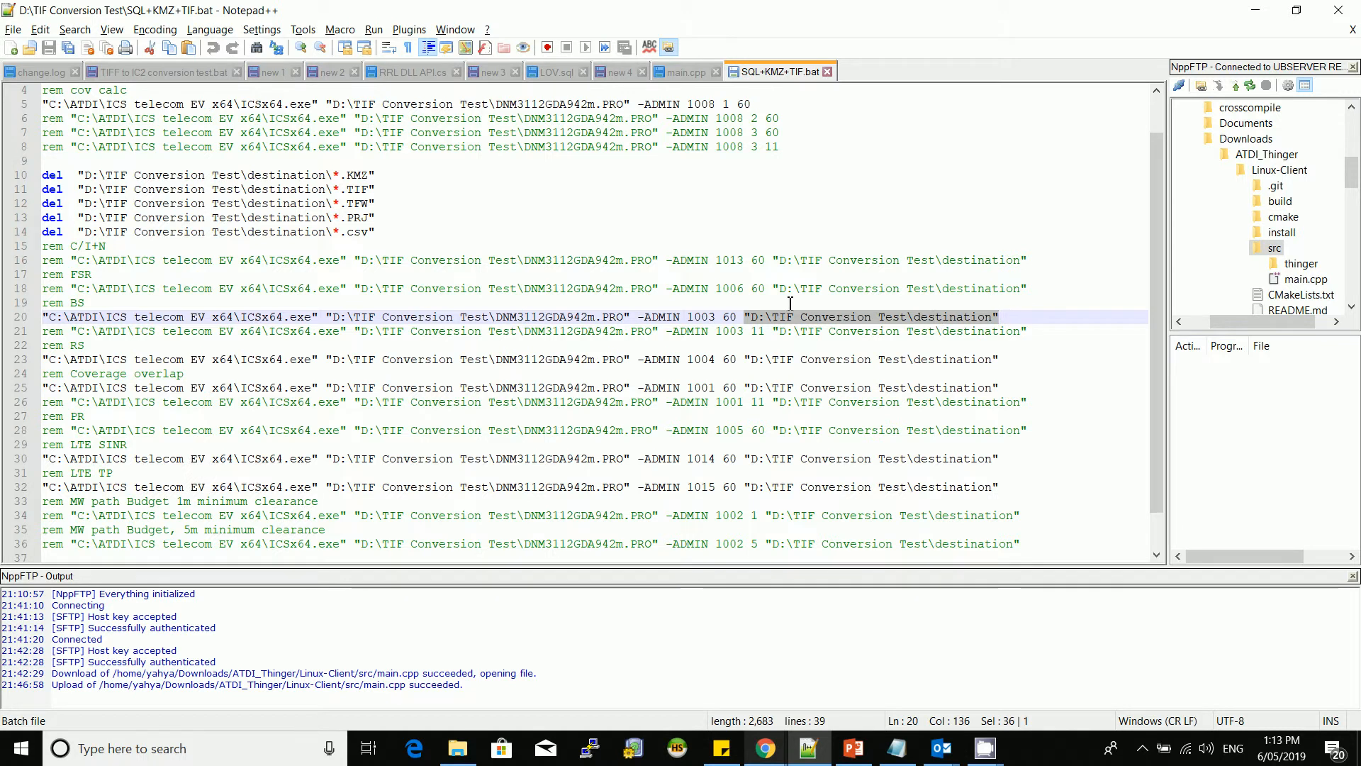
{"action": "double_click", "coordinate": [701, 316]}
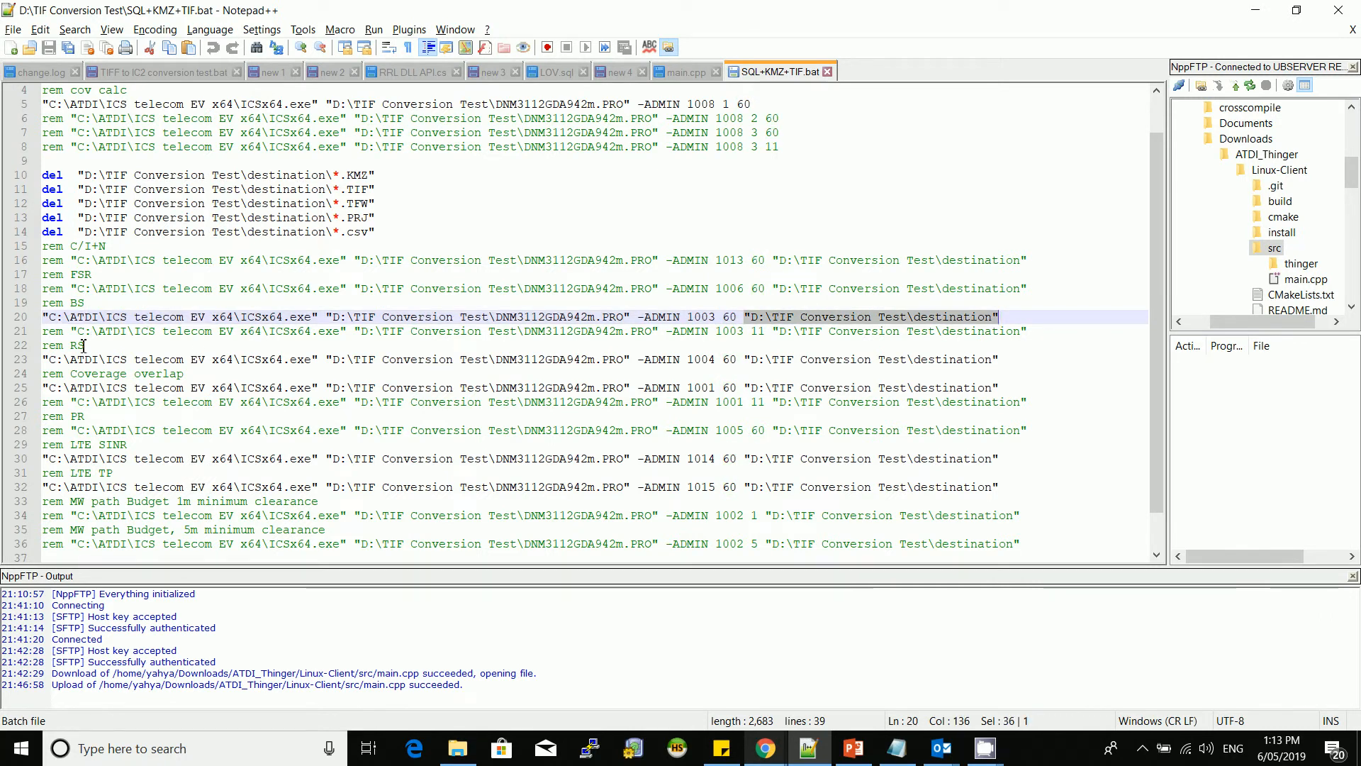
{"action": "double_click", "coordinate": [76, 345]}
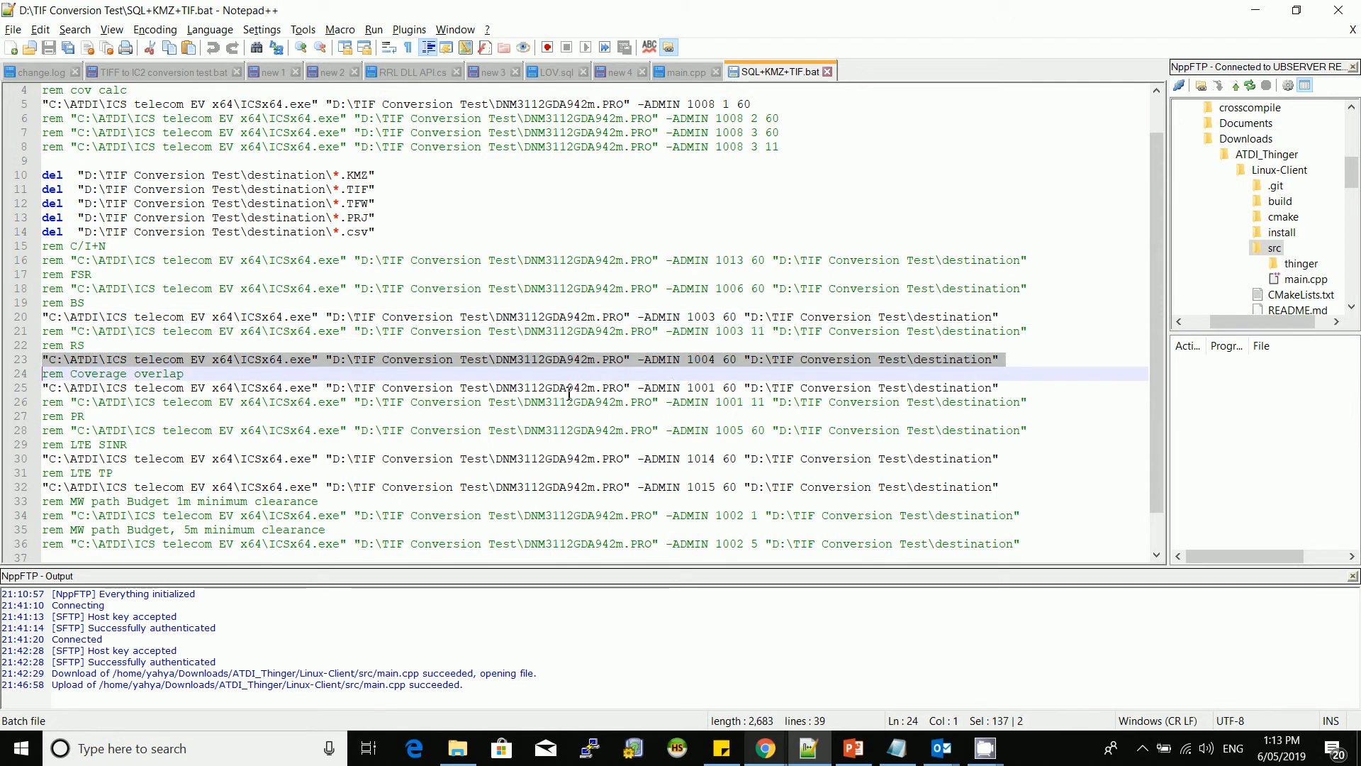
{"action": "left_click", "coordinate": [437, 387]}
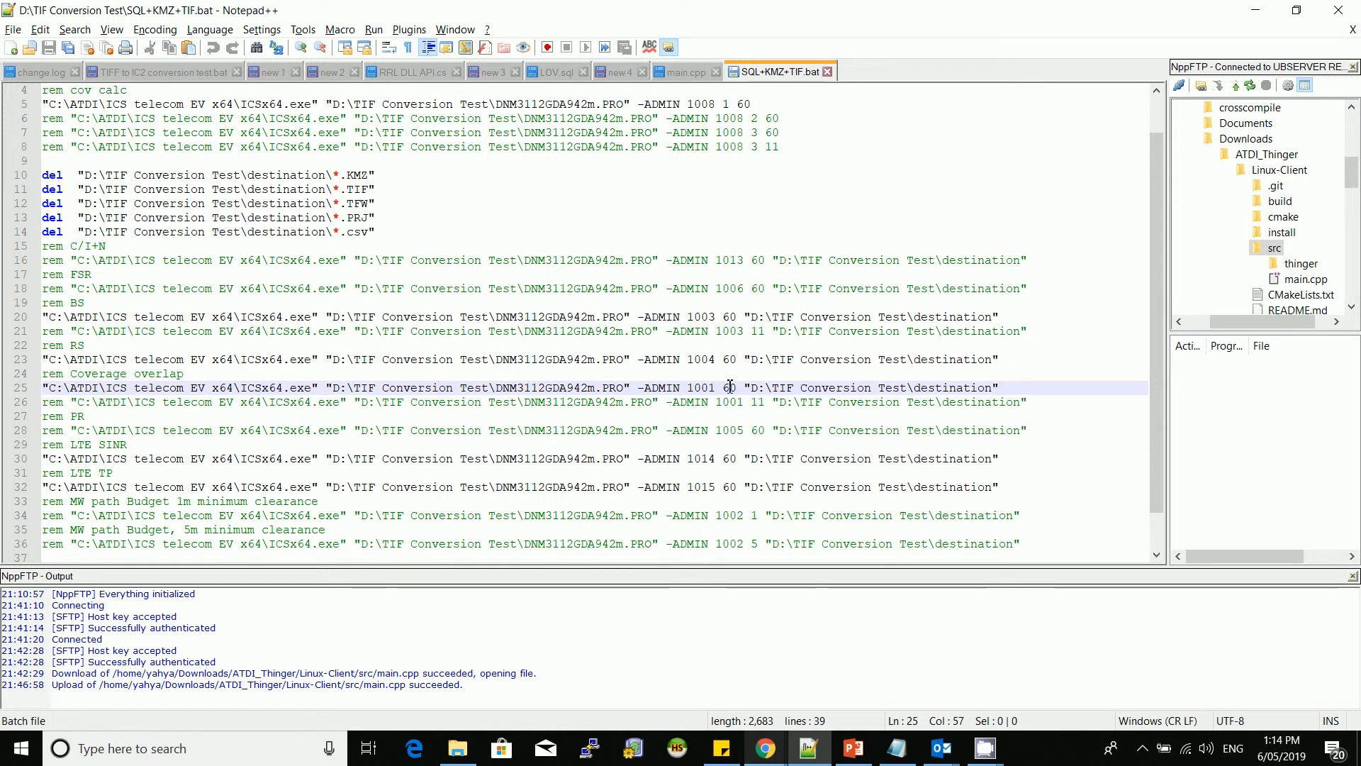
{"action": "double_click", "coordinate": [699, 387]}
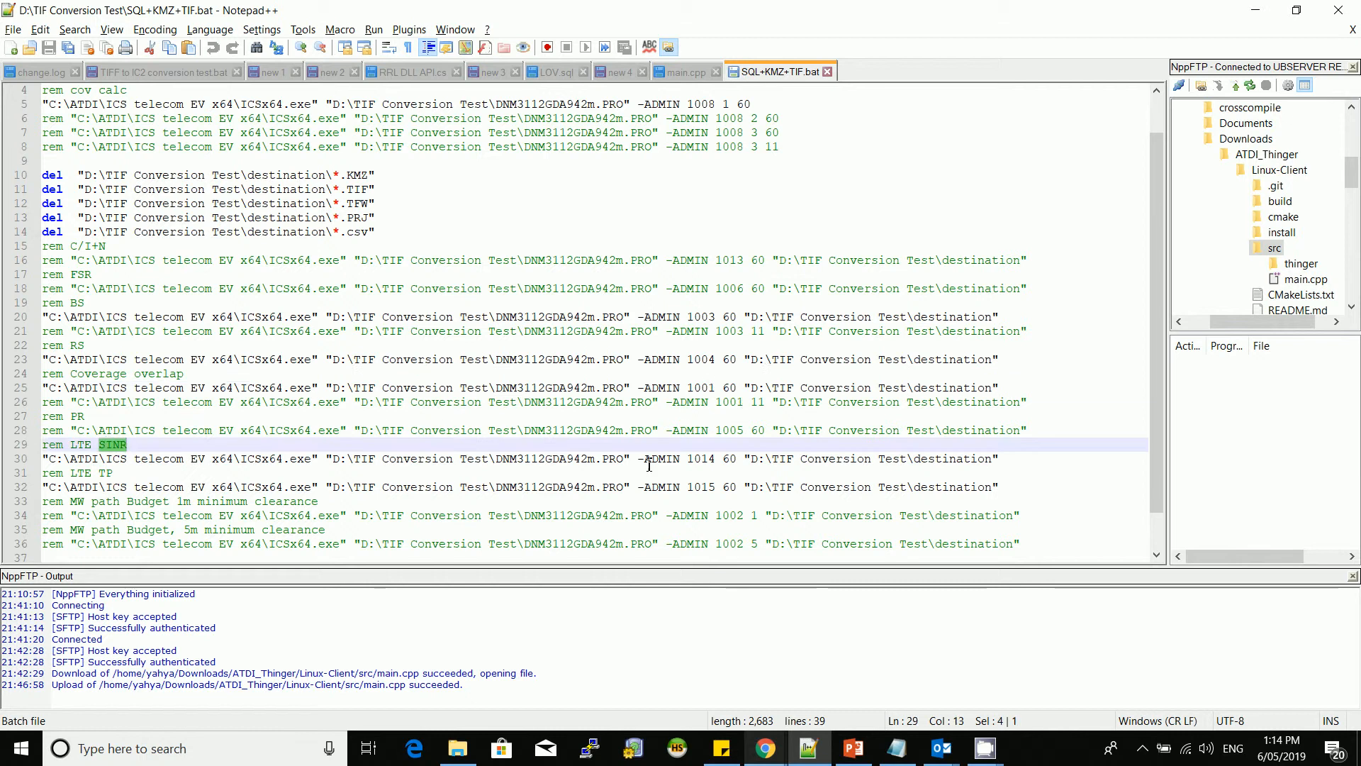
{"action": "mouse_move", "coordinate": [709, 459]}
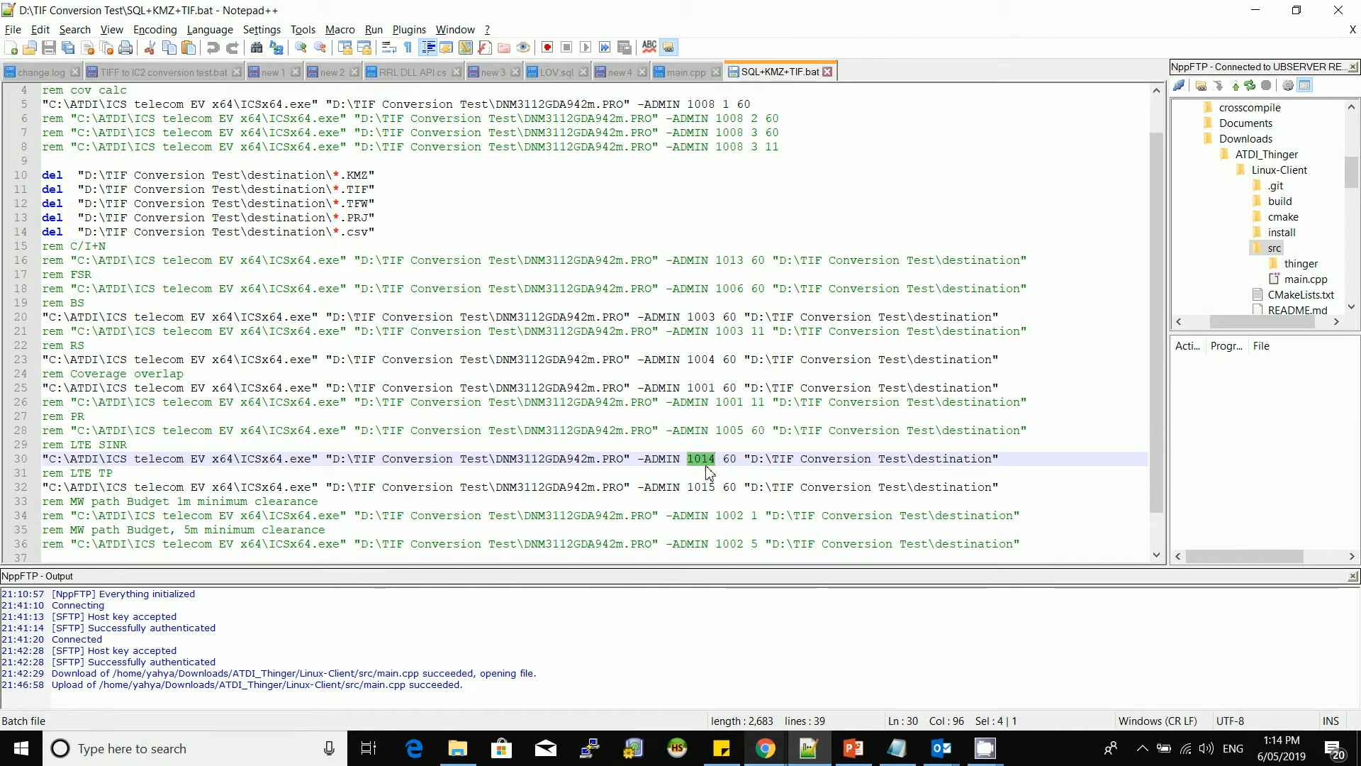
{"action": "scroll", "scroll_direction": "down", "scroll_amount": 3}
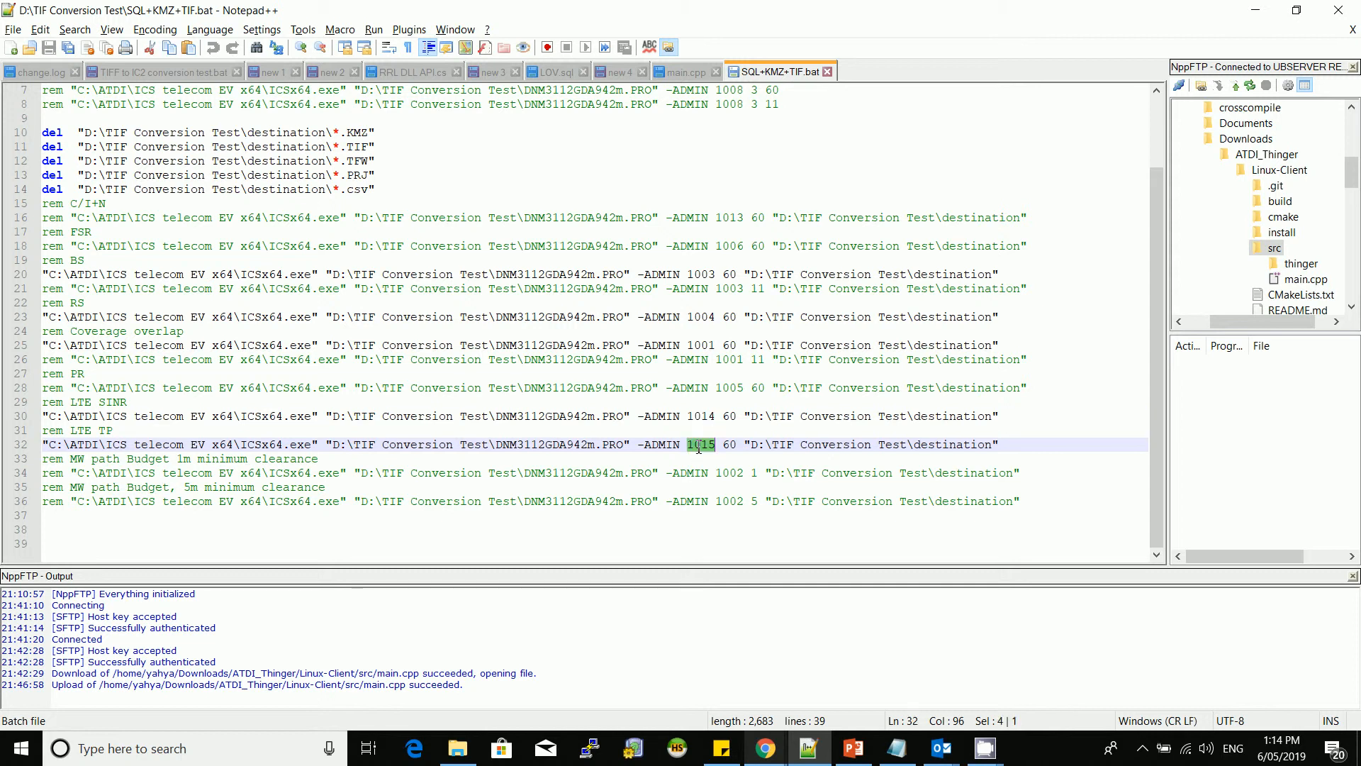
{"action": "scroll", "scroll_direction": "up", "scroll_amount": 3}
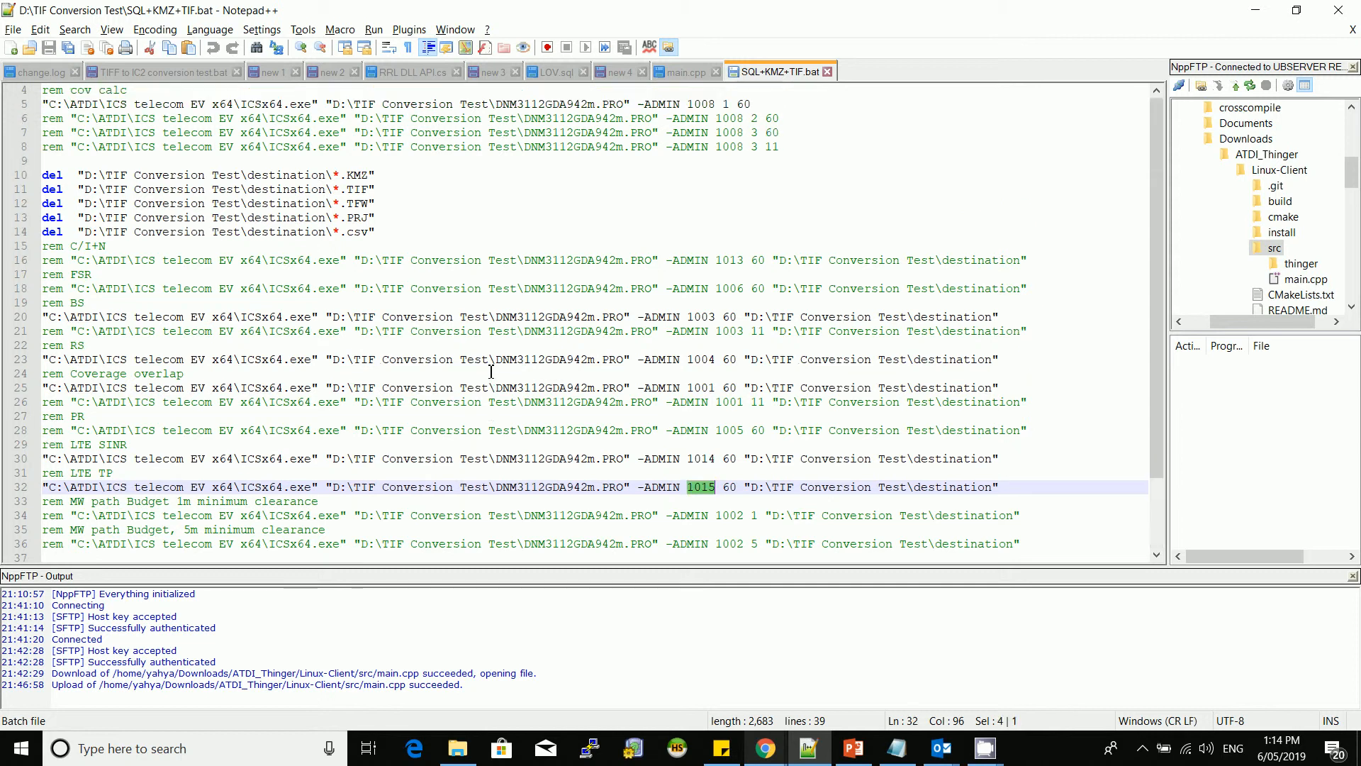
{"action": "scroll", "scroll_direction": "up", "scroll_amount": 3}
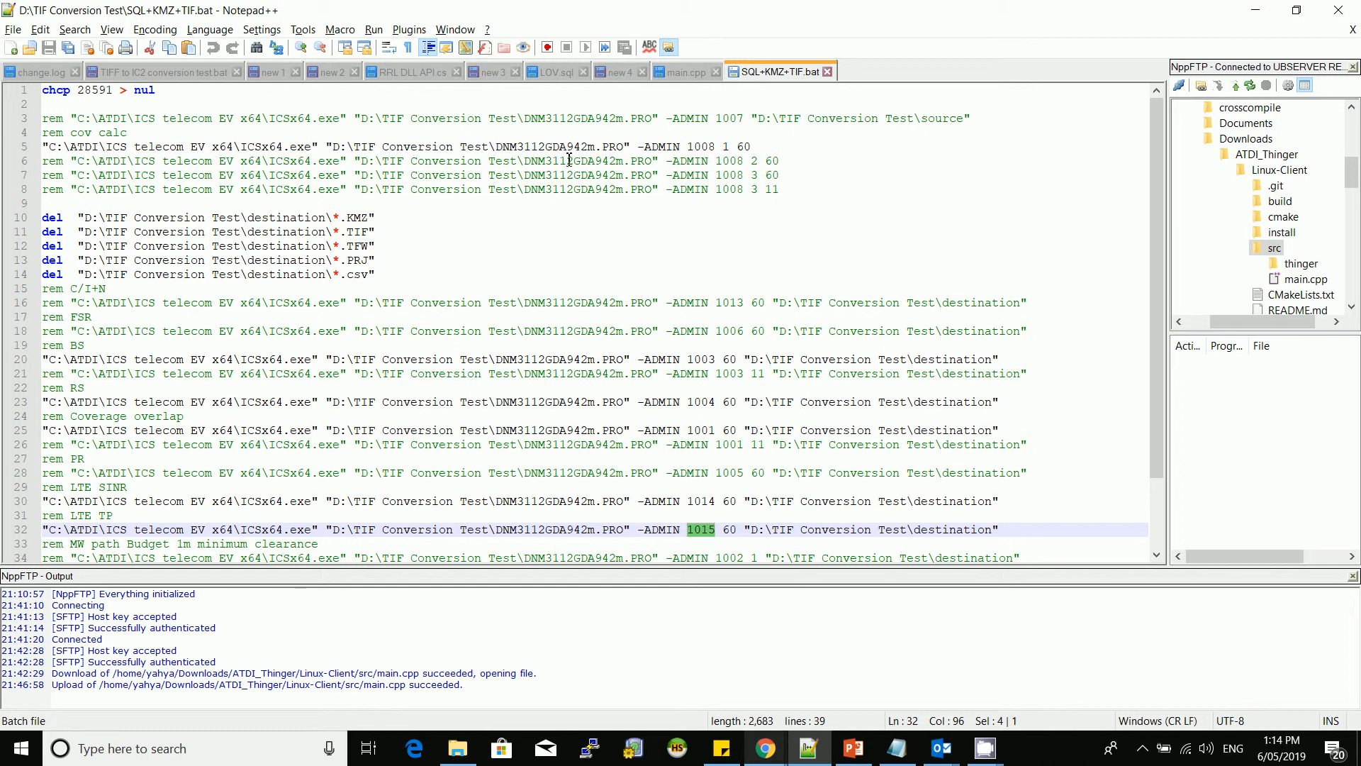
{"action": "mouse_move", "coordinate": [443, 250]}
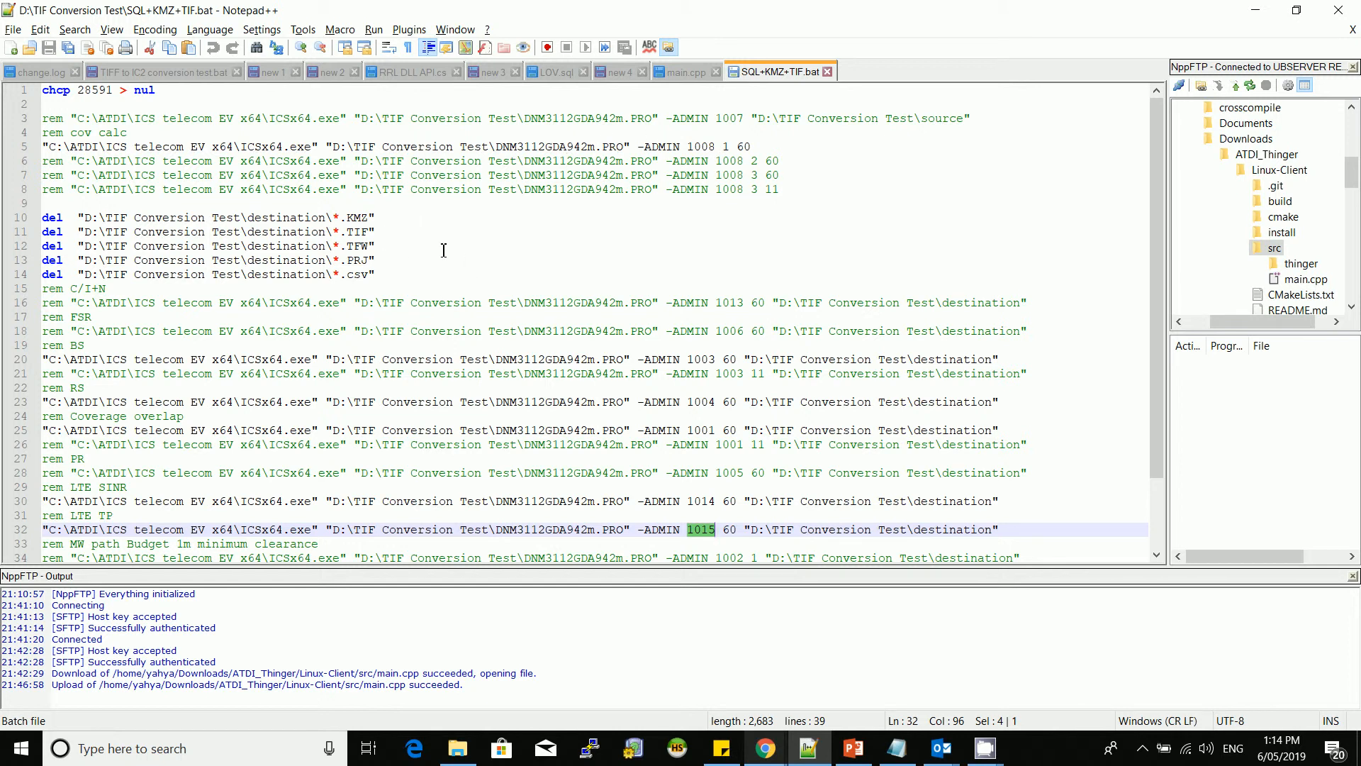
{"action": "scroll", "scroll_direction": "down", "scroll_amount": 3}
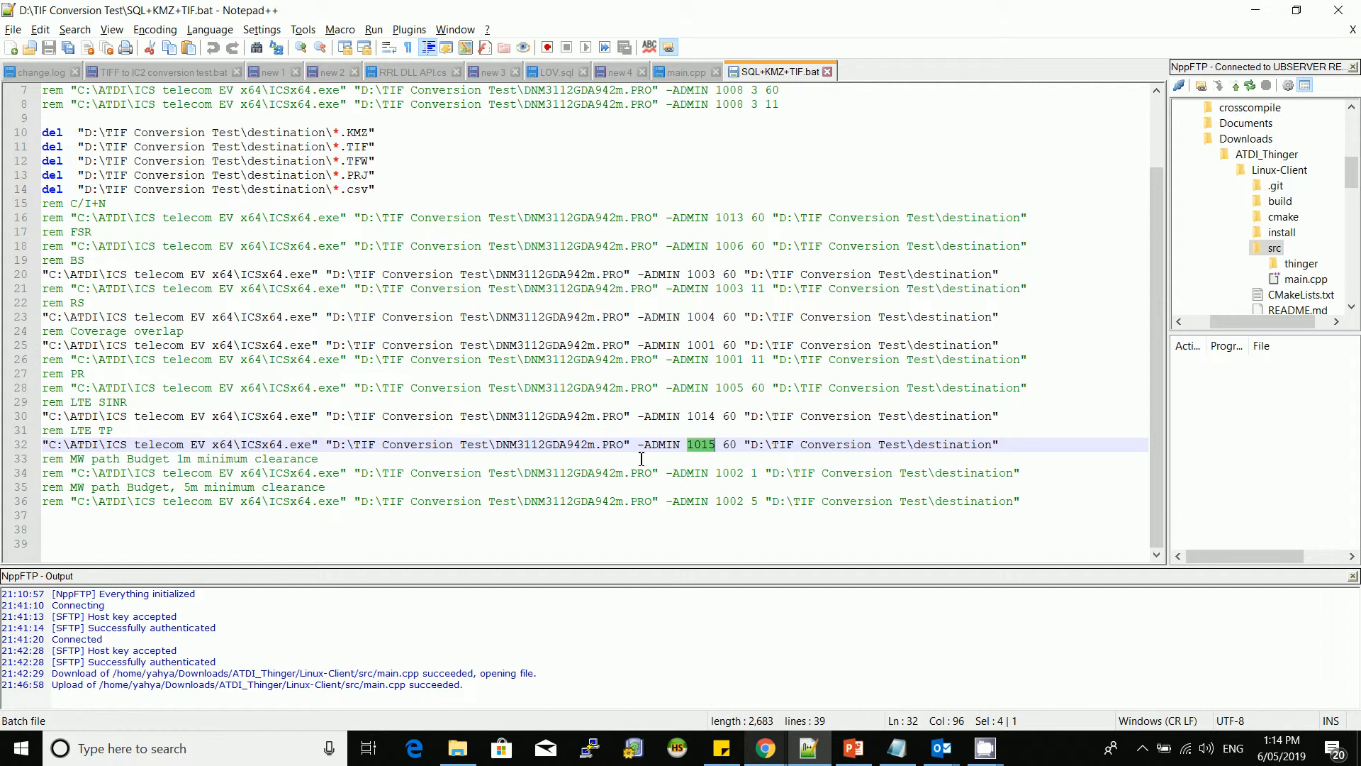
{"action": "mouse_move", "coordinate": [692, 431]}
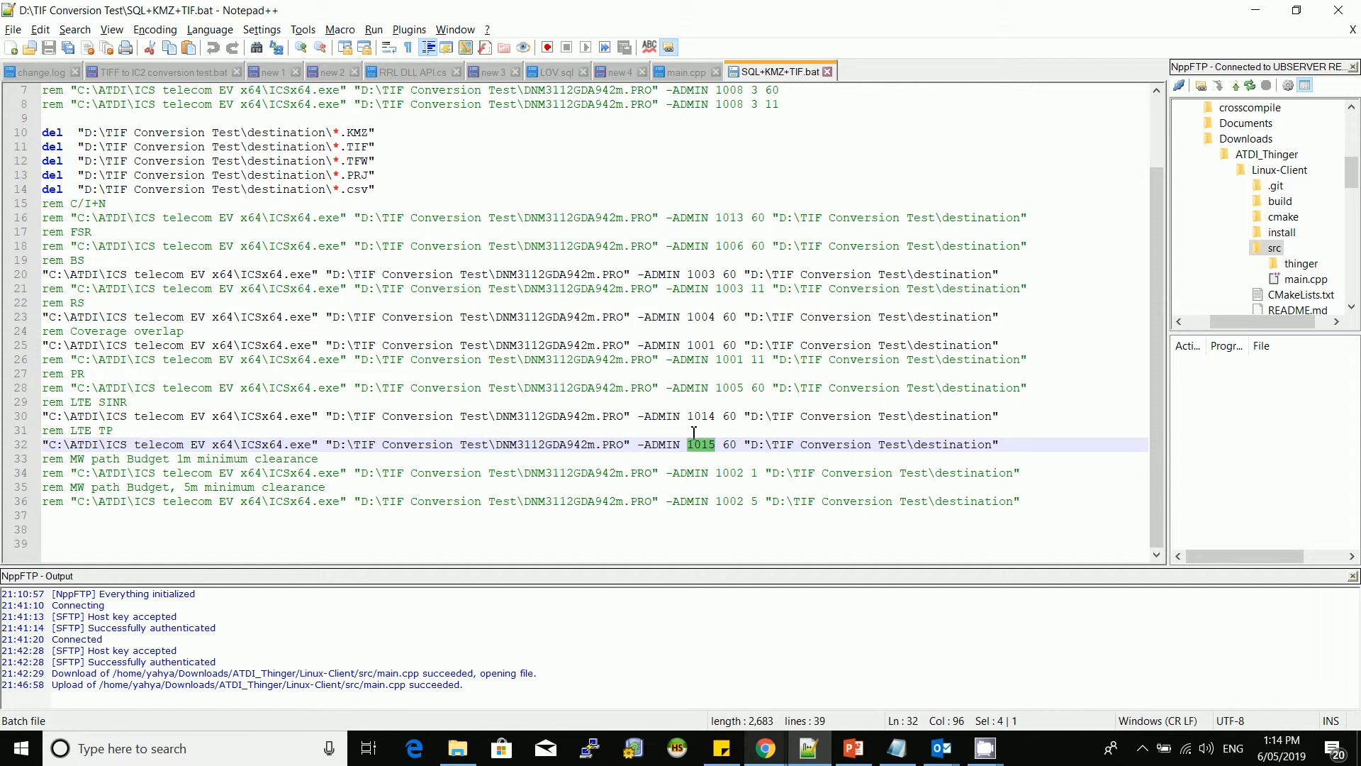
{"action": "scroll", "scroll_direction": "up", "scroll_amount": 3}
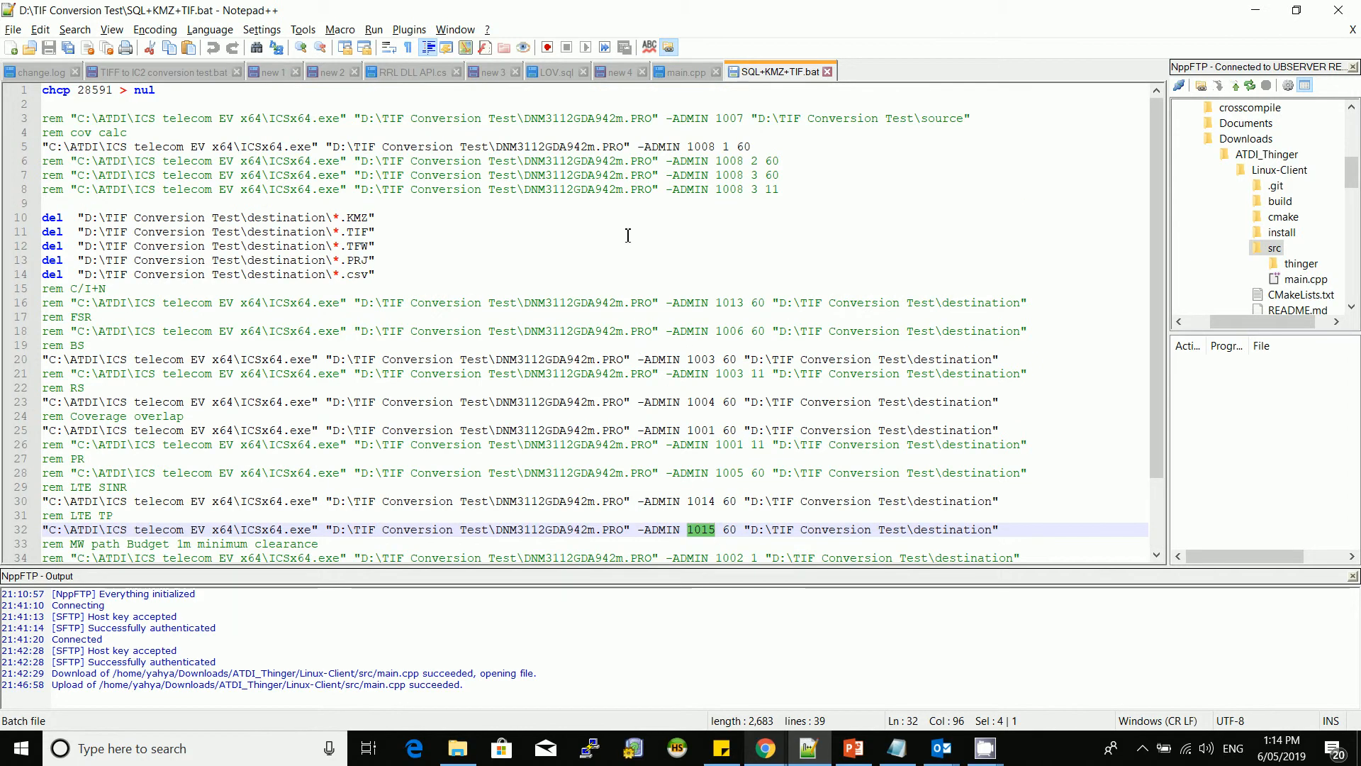
{"action": "left_click", "coordinate": [457, 747]}
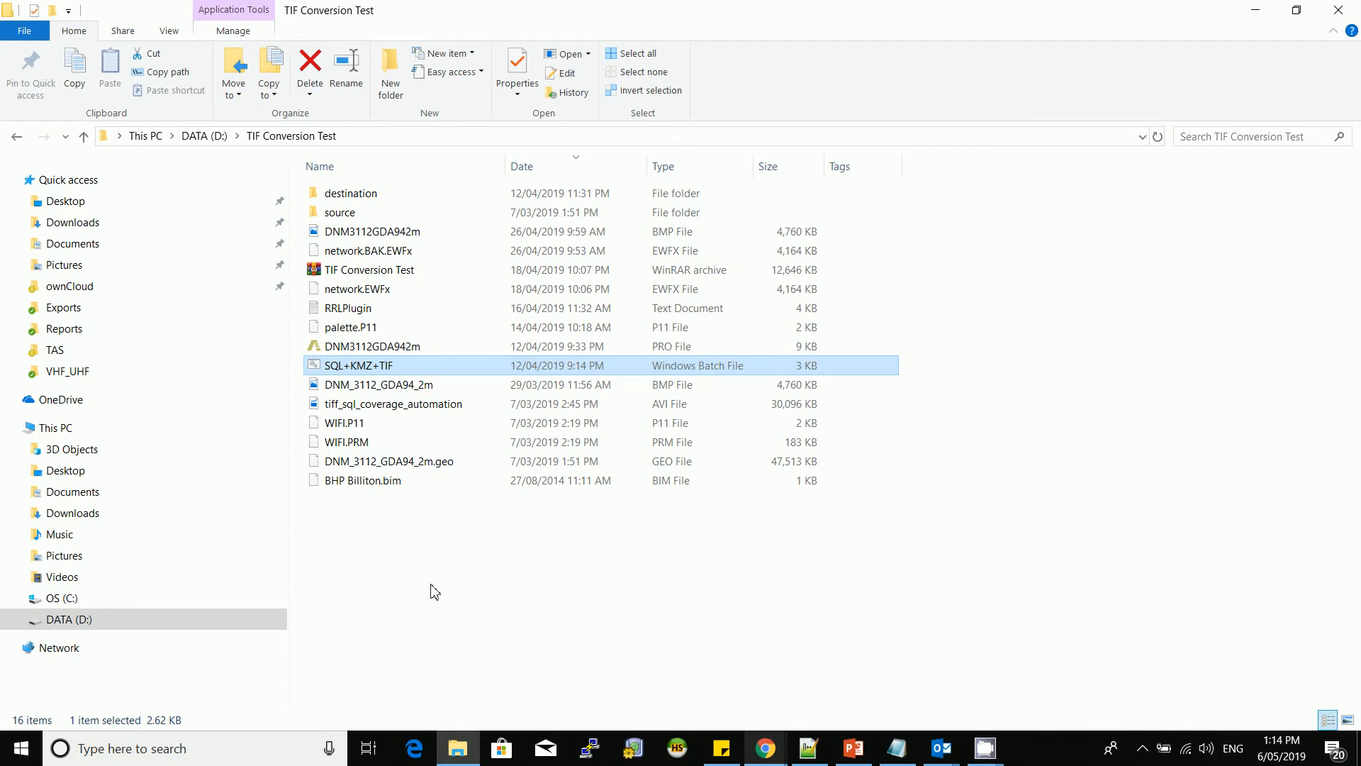
{"action": "mouse_move", "coordinate": [374, 372]}
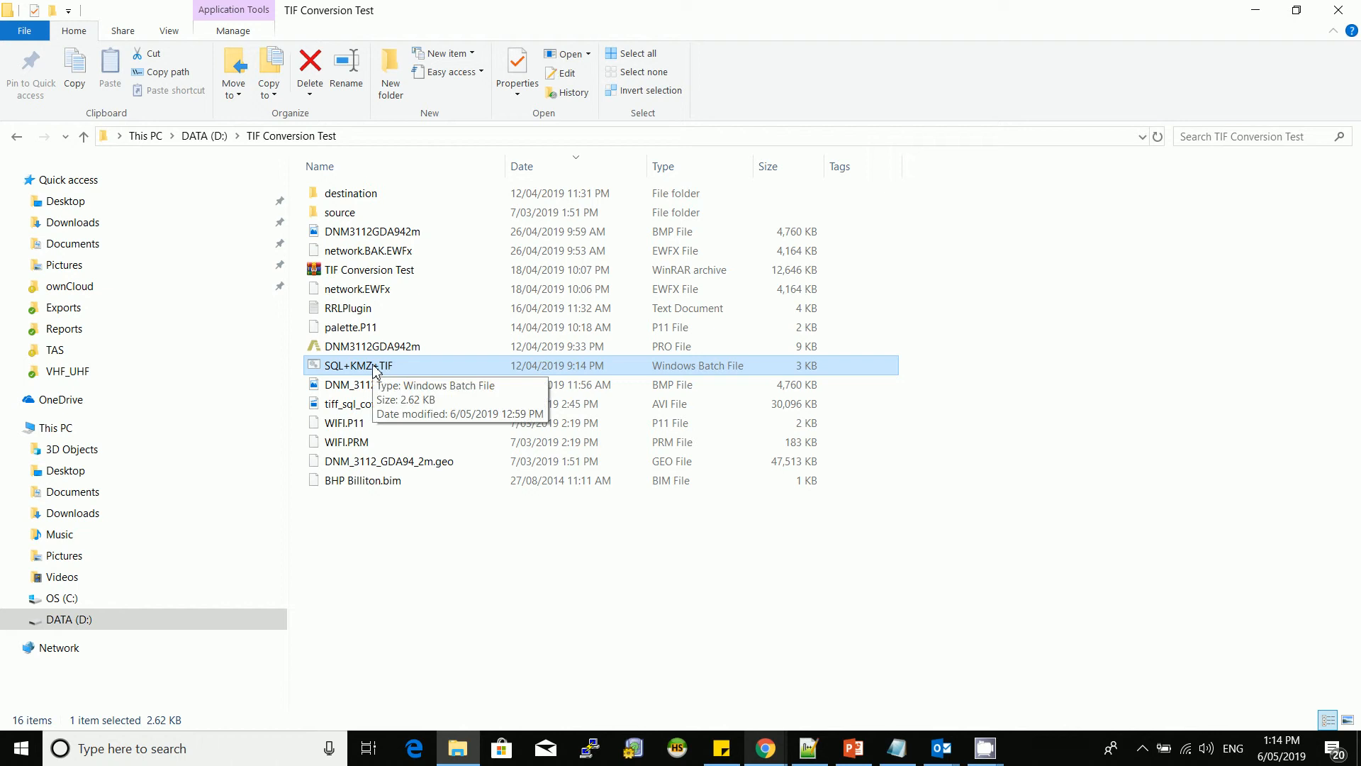
{"action": "mouse_move", "coordinate": [357, 373]}
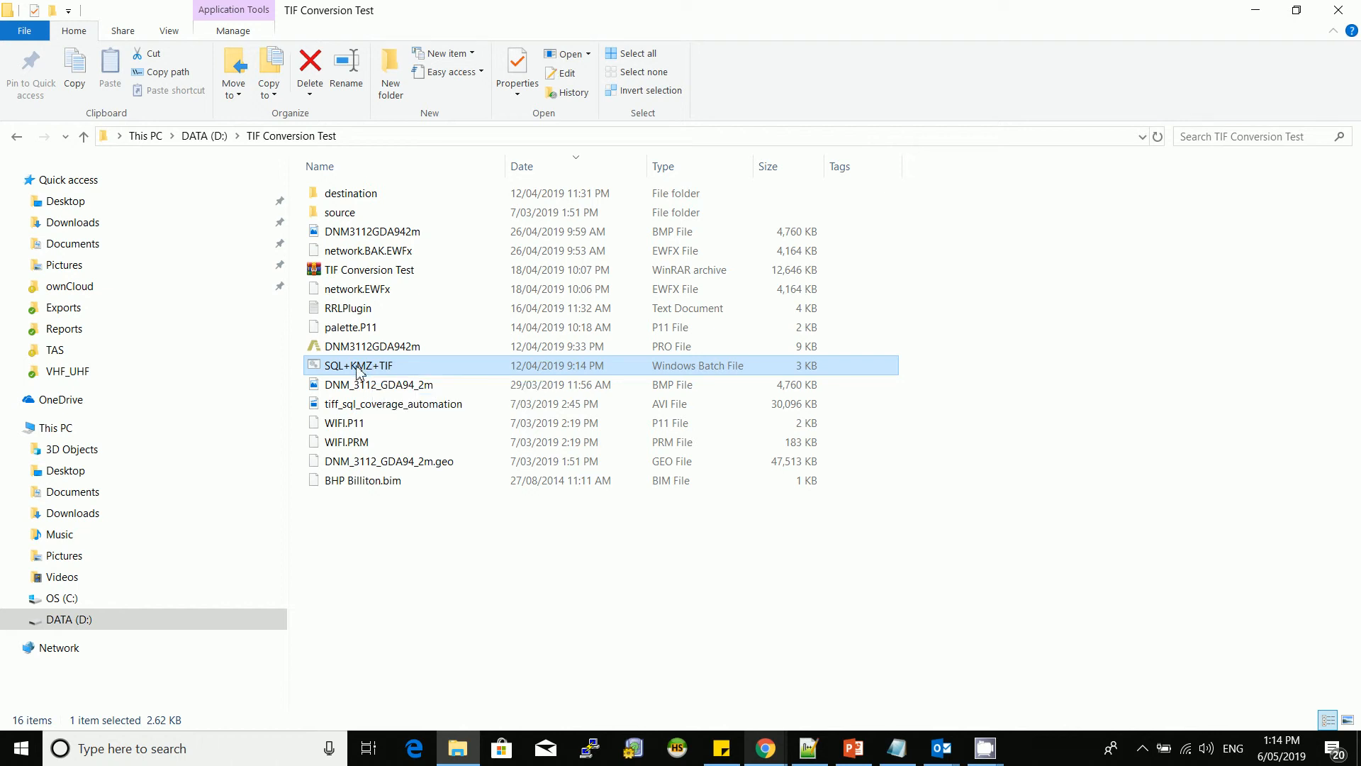
- Run the SQL+KMZ+TIF batch file in D:\TIF Conversion Test
{"action": "double_click", "coordinate": [357, 364]}
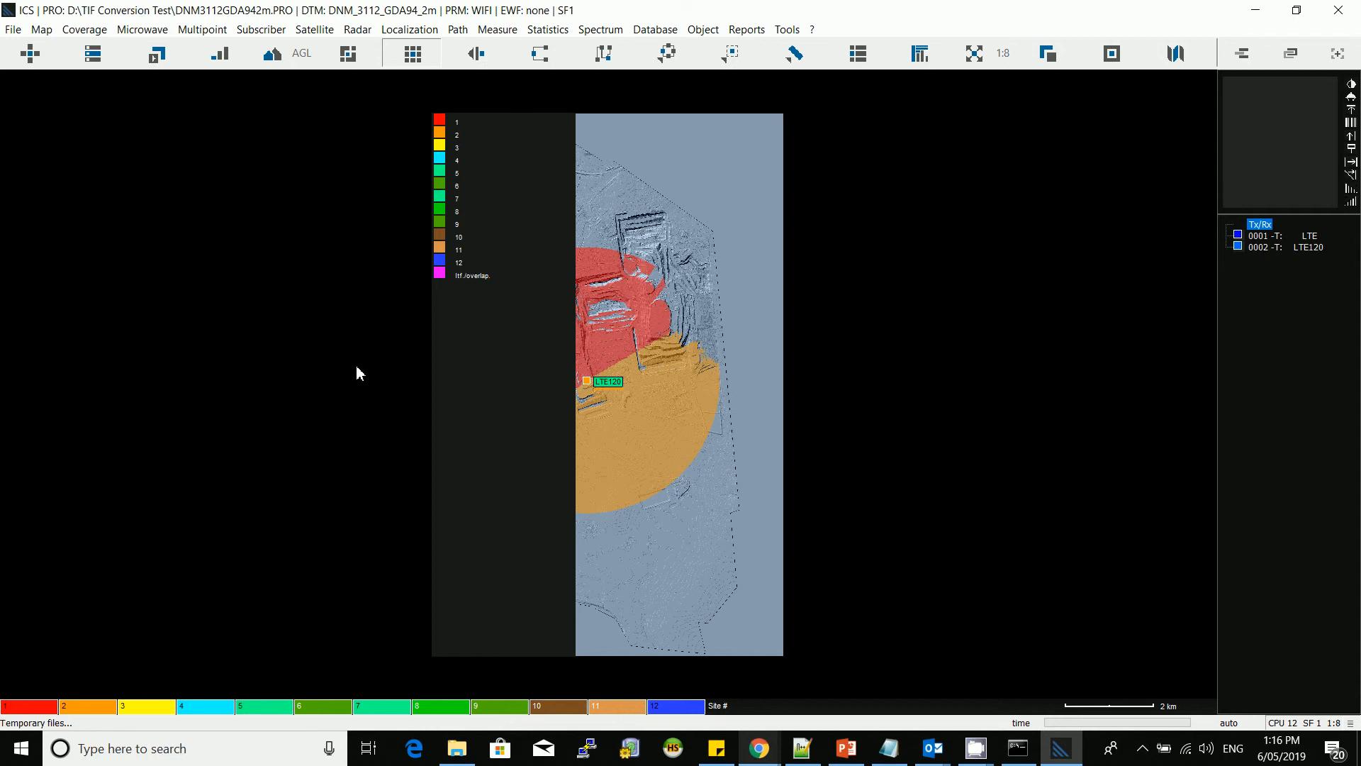
- Let the LTE and LTE120 best server coverage render, then switch back to File Explorer
{"action": "left_click", "coordinate": [457, 748]}
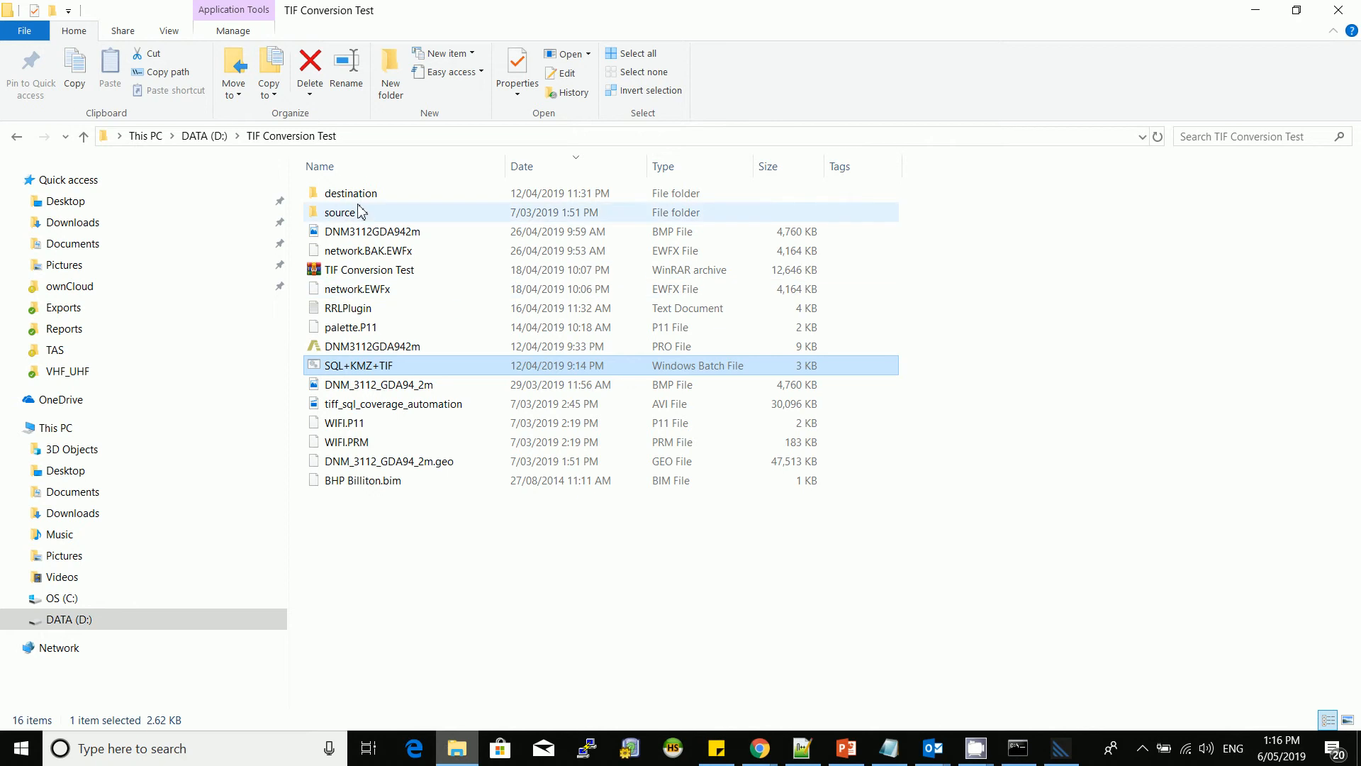
{"action": "double_click", "coordinate": [352, 193]}
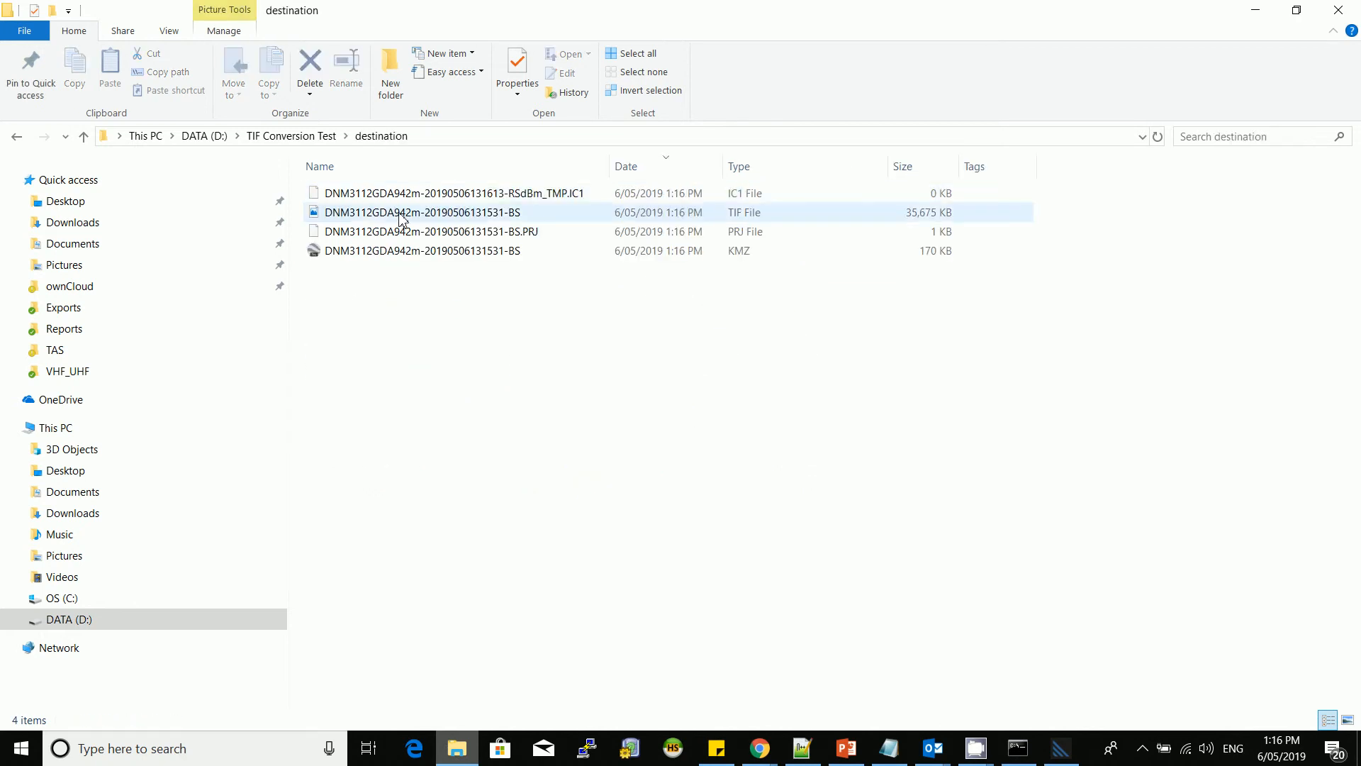
{"action": "mouse_move", "coordinate": [523, 226]}
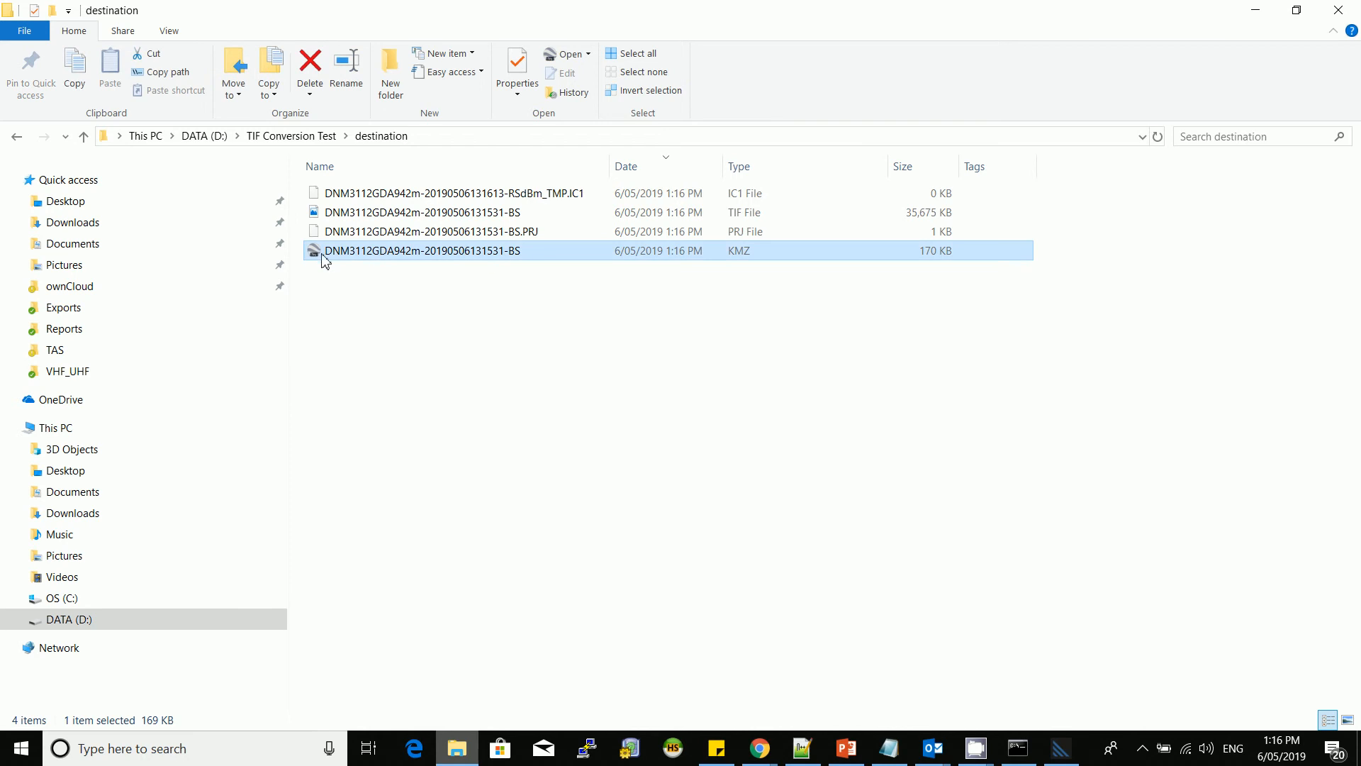
{"action": "mouse_move", "coordinate": [499, 261]}
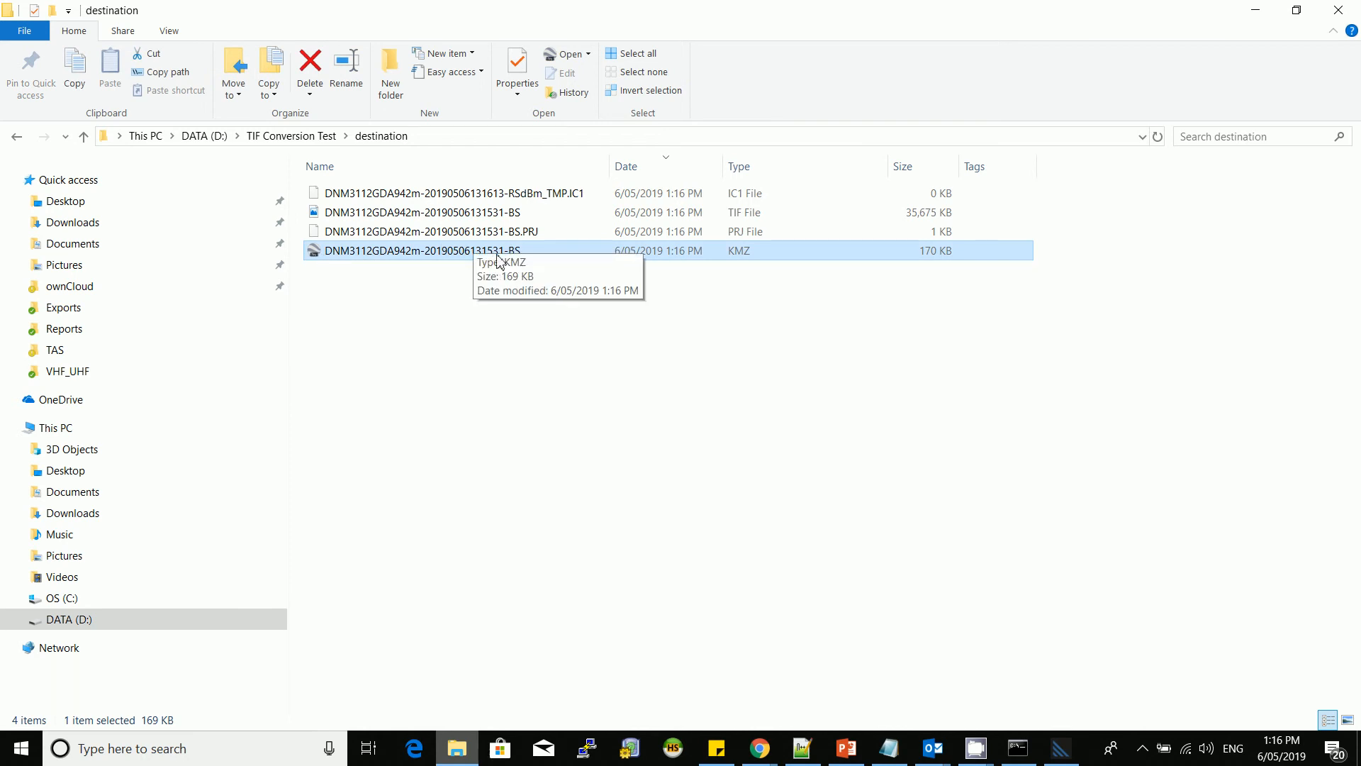
{"action": "mouse_move", "coordinate": [421, 258]}
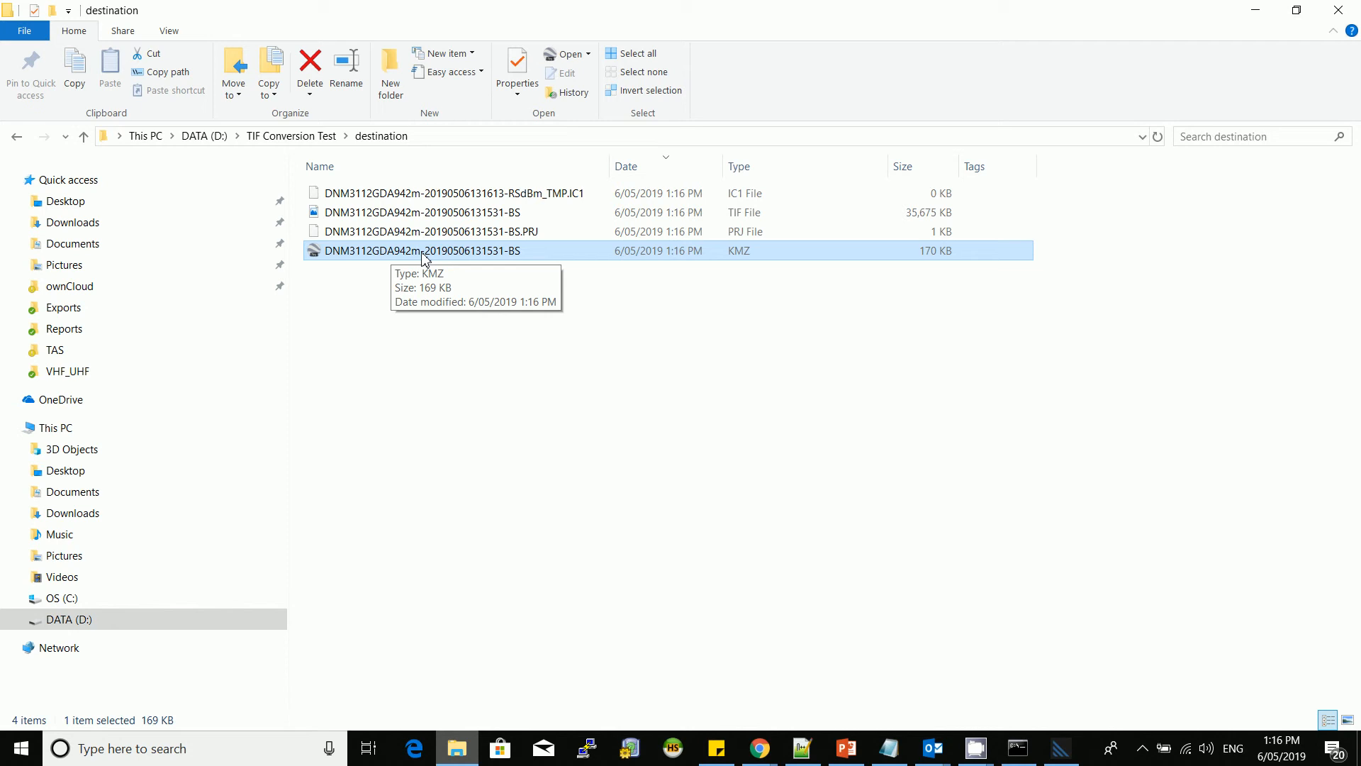
{"action": "mouse_move", "coordinate": [446, 261]}
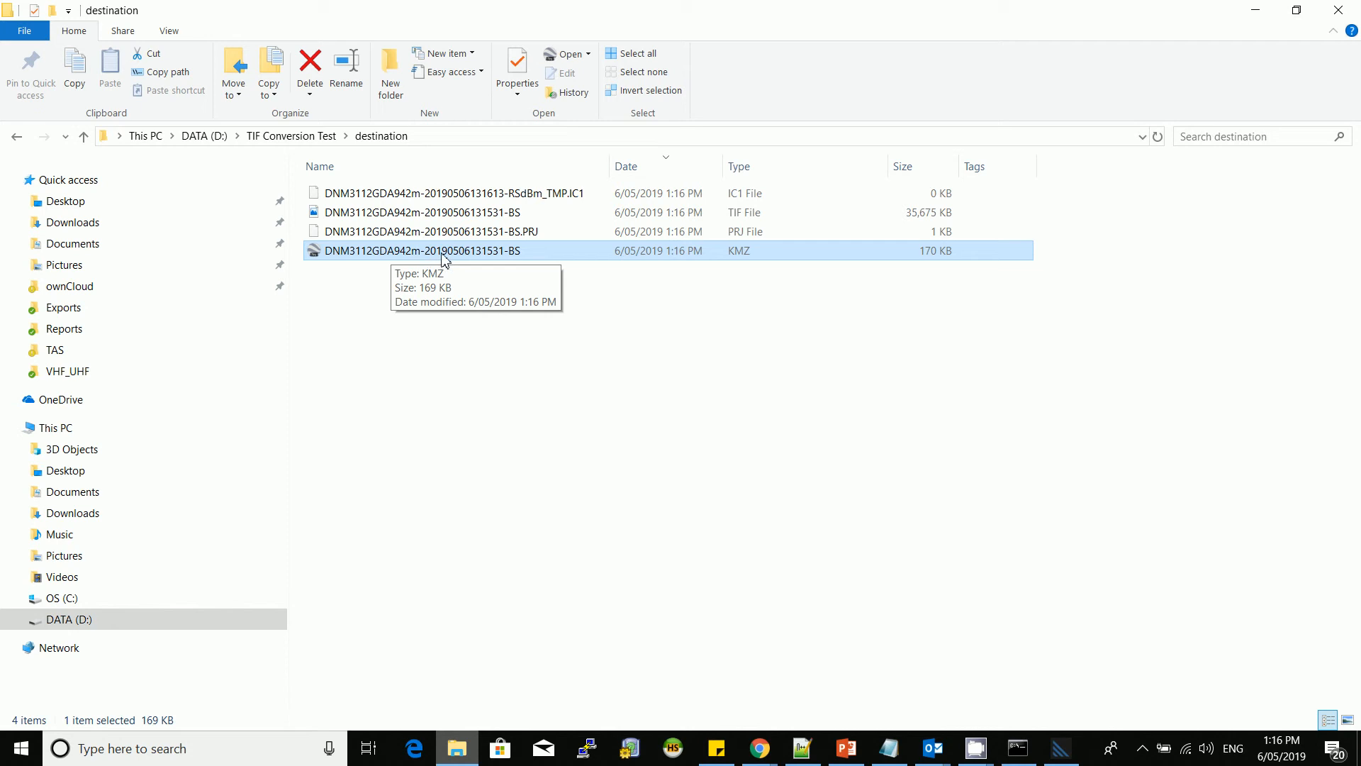
{"action": "mouse_move", "coordinate": [438, 262]}
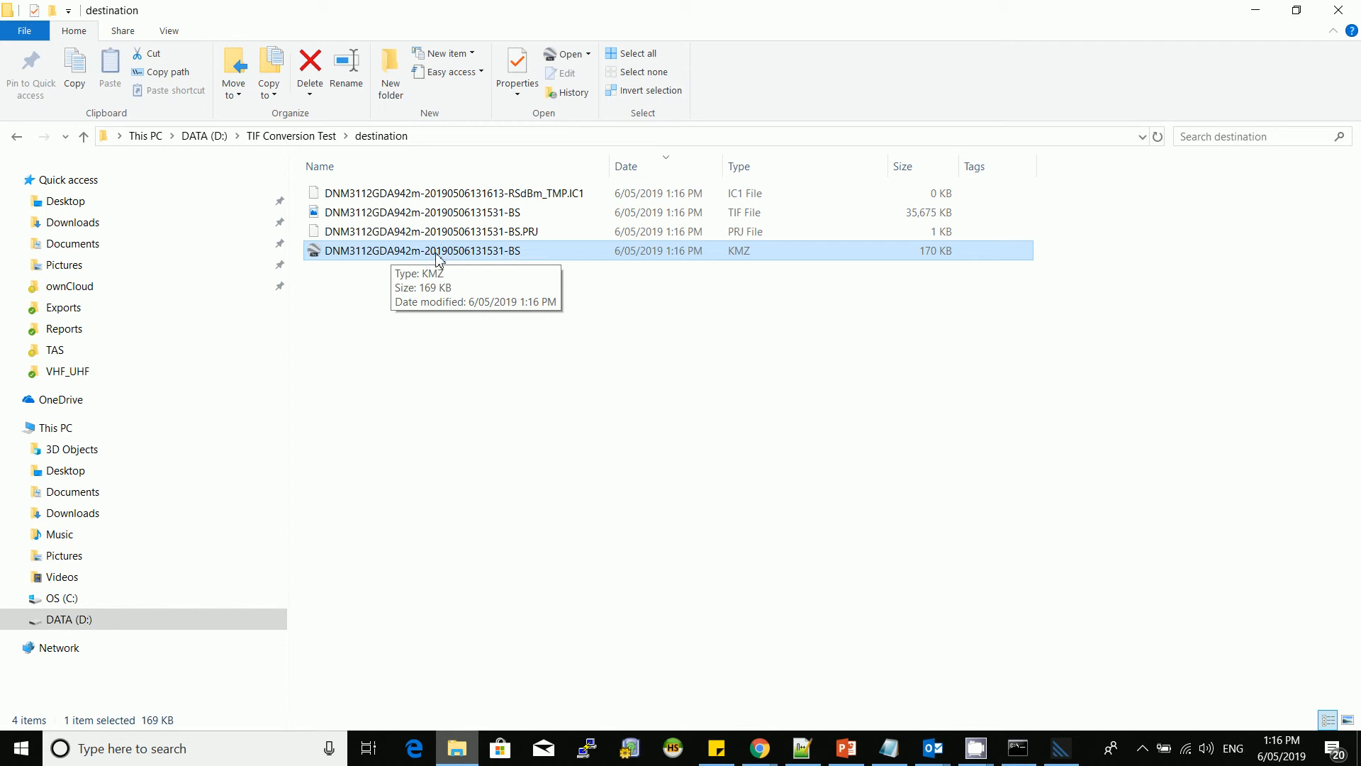
{"action": "mouse_move", "coordinate": [475, 260]}
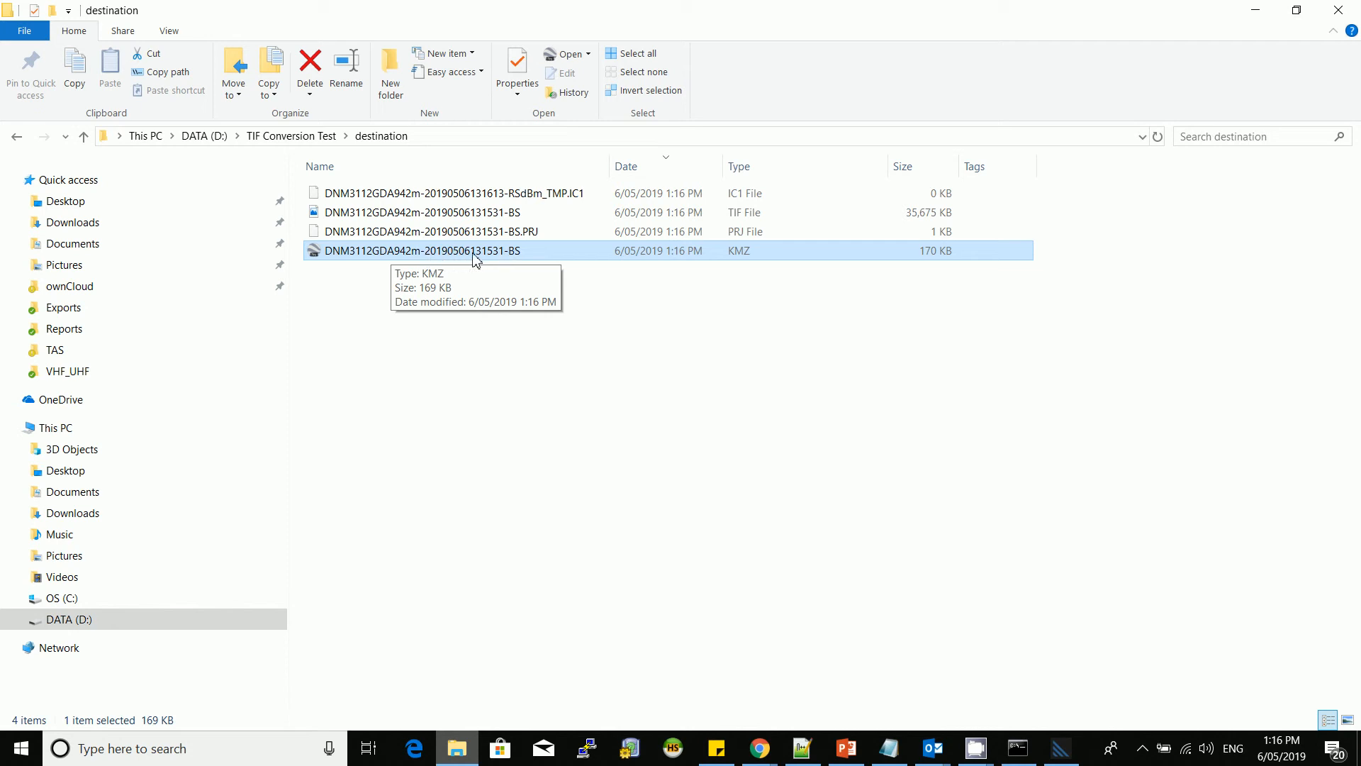
{"action": "mouse_move", "coordinate": [503, 260]}
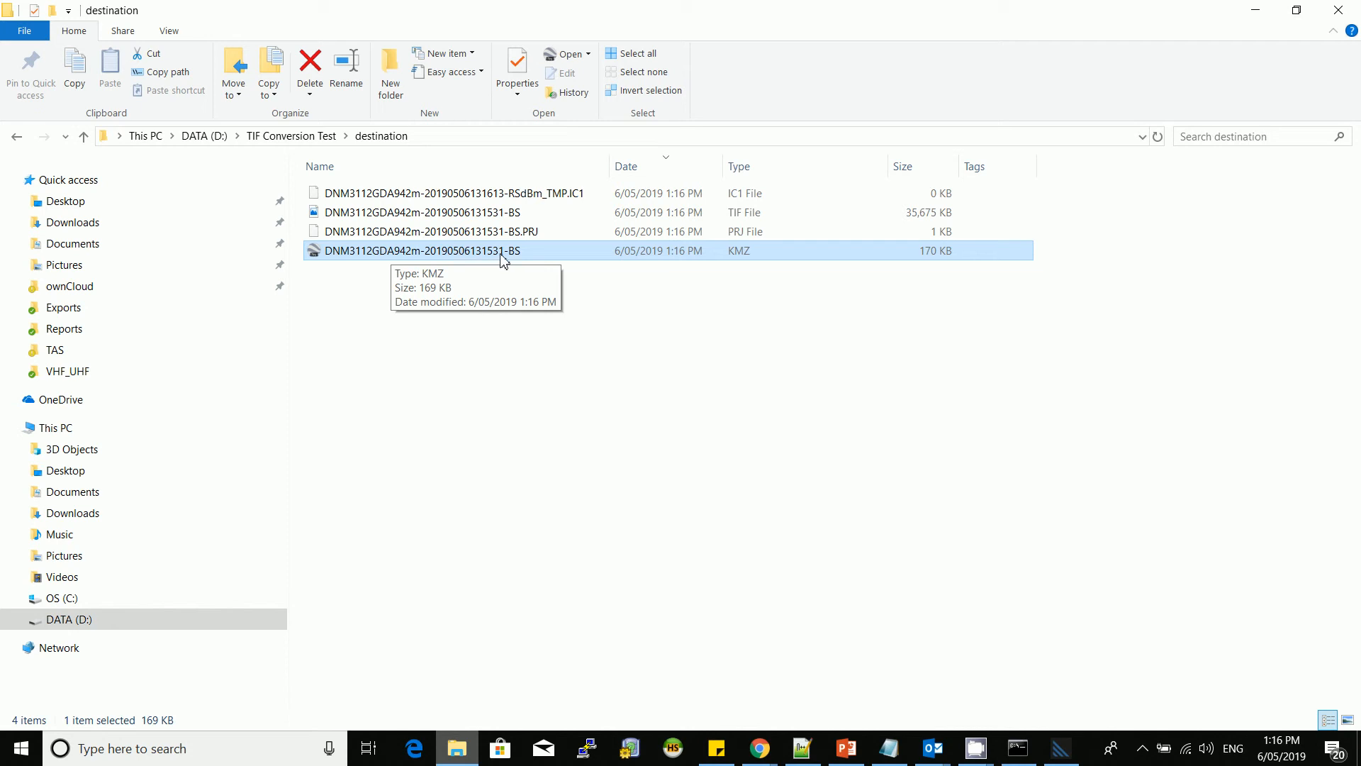
{"action": "mouse_move", "coordinate": [514, 263]}
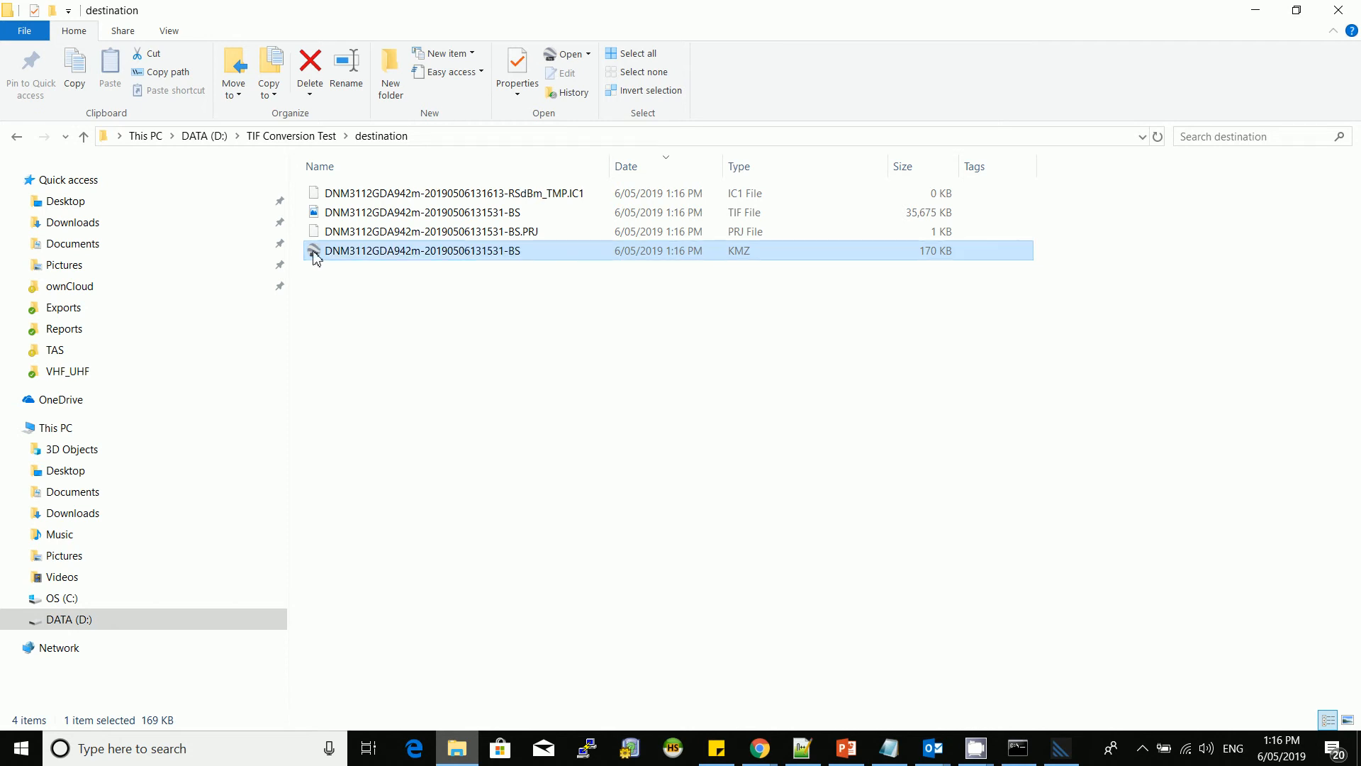
{"action": "double_click", "coordinate": [423, 250]}
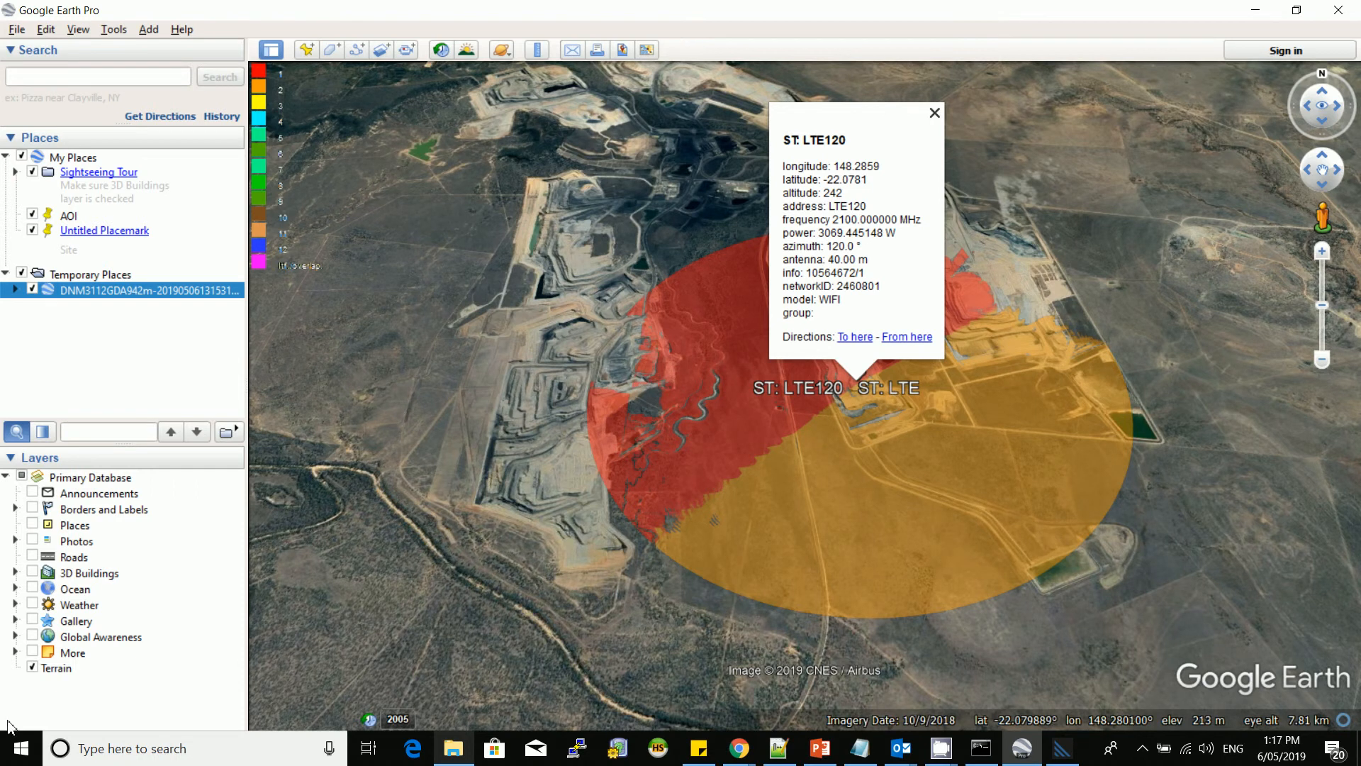
- Launch QGIS Desktop 2.18.25 from Start search and switch to its window
{"action": "type", "text": "qgi"}
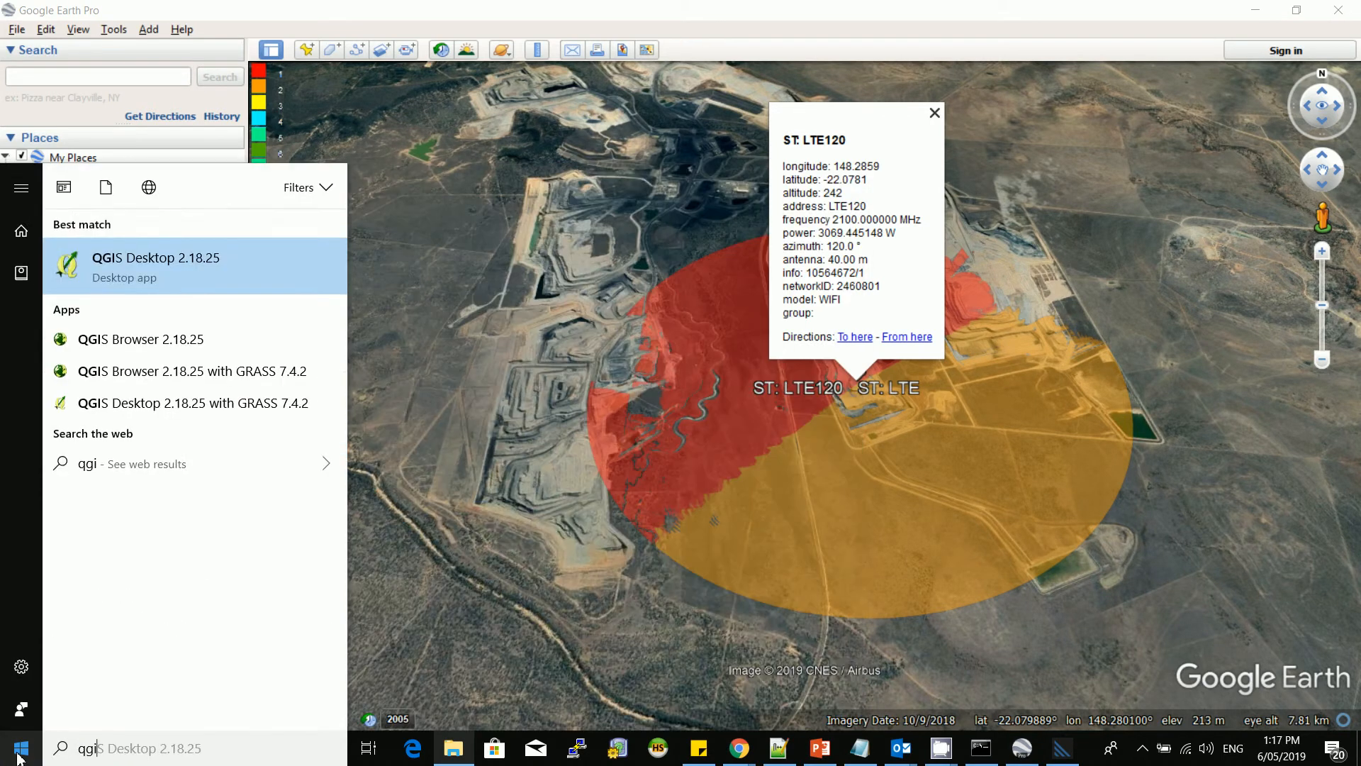
{"action": "left_click", "coordinate": [155, 266]}
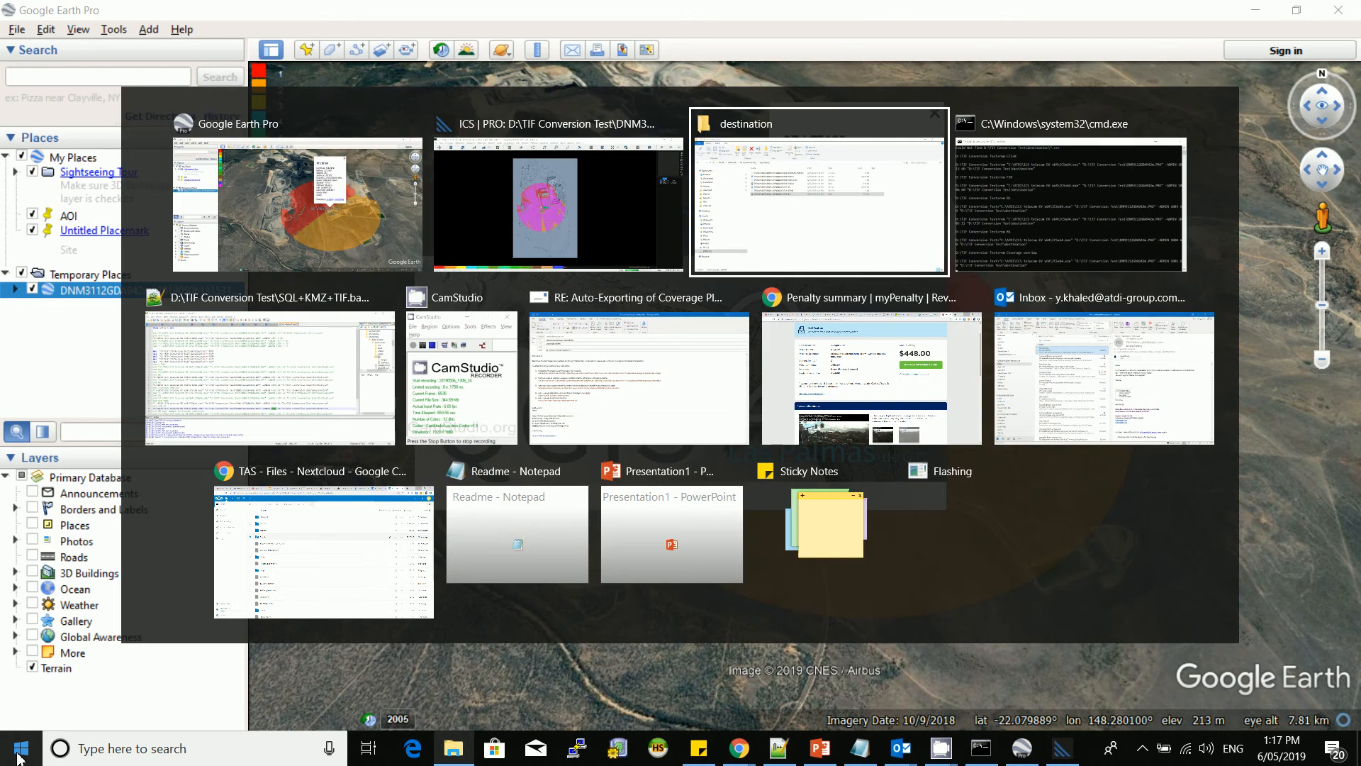
{"action": "left_click", "coordinate": [817, 196]}
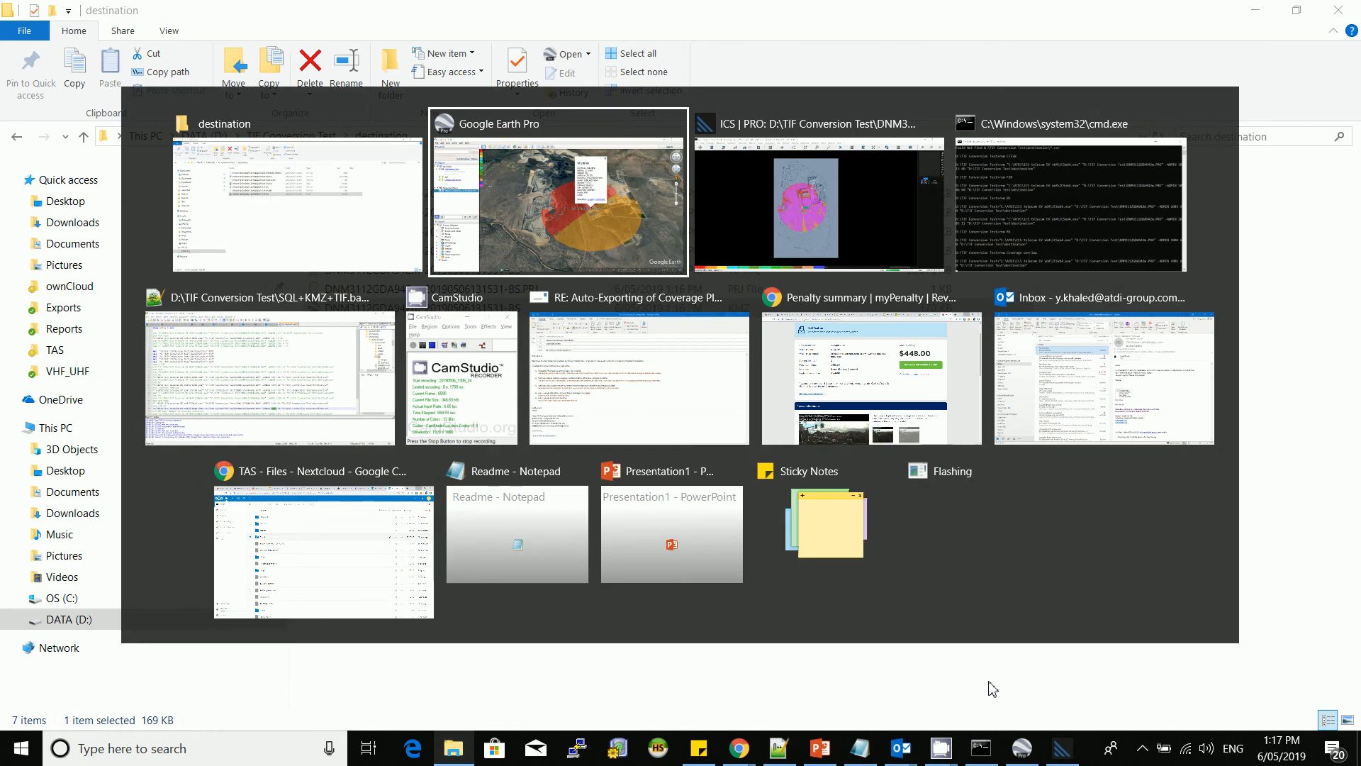
{"action": "left_click", "coordinate": [817, 204]}
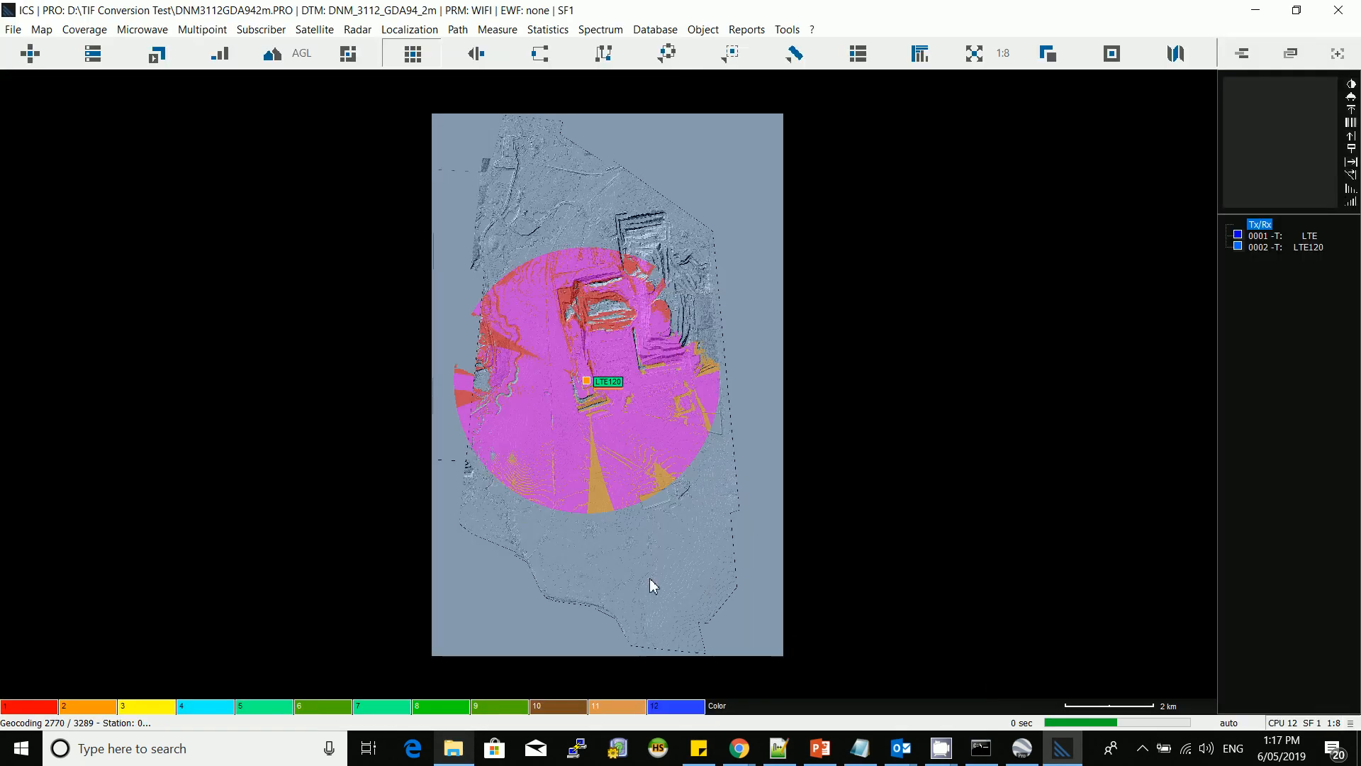
{"action": "key", "text": "Alt+Tab"}
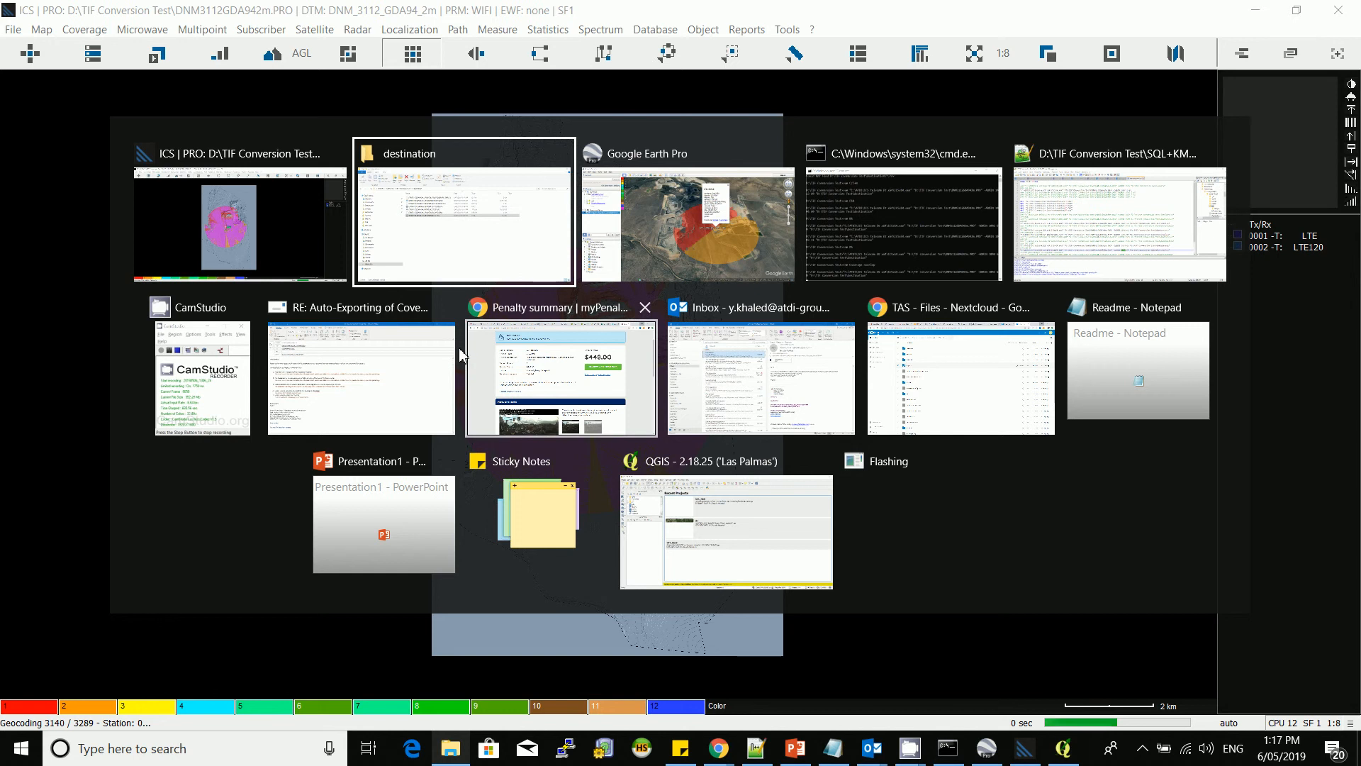
{"action": "mouse_move", "coordinate": [685, 232]}
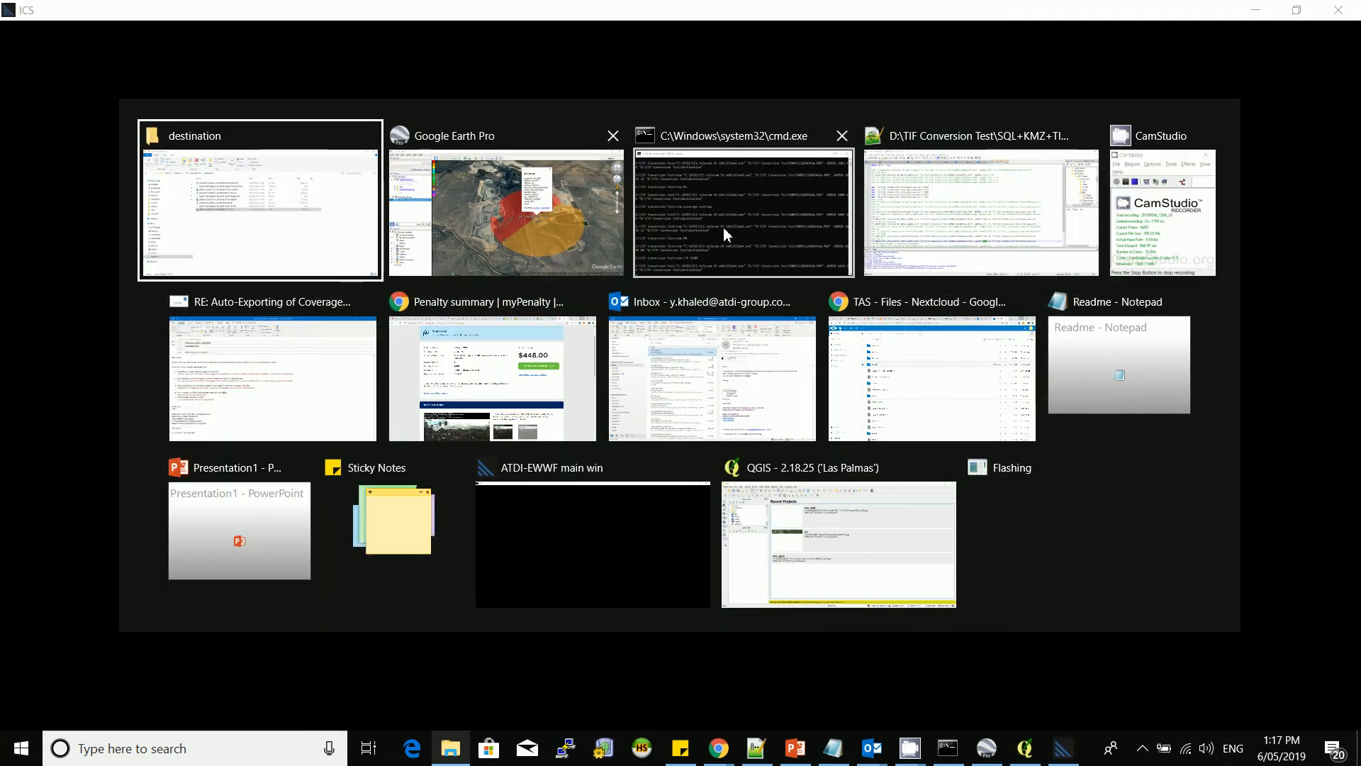
{"action": "left_click", "coordinate": [838, 544]}
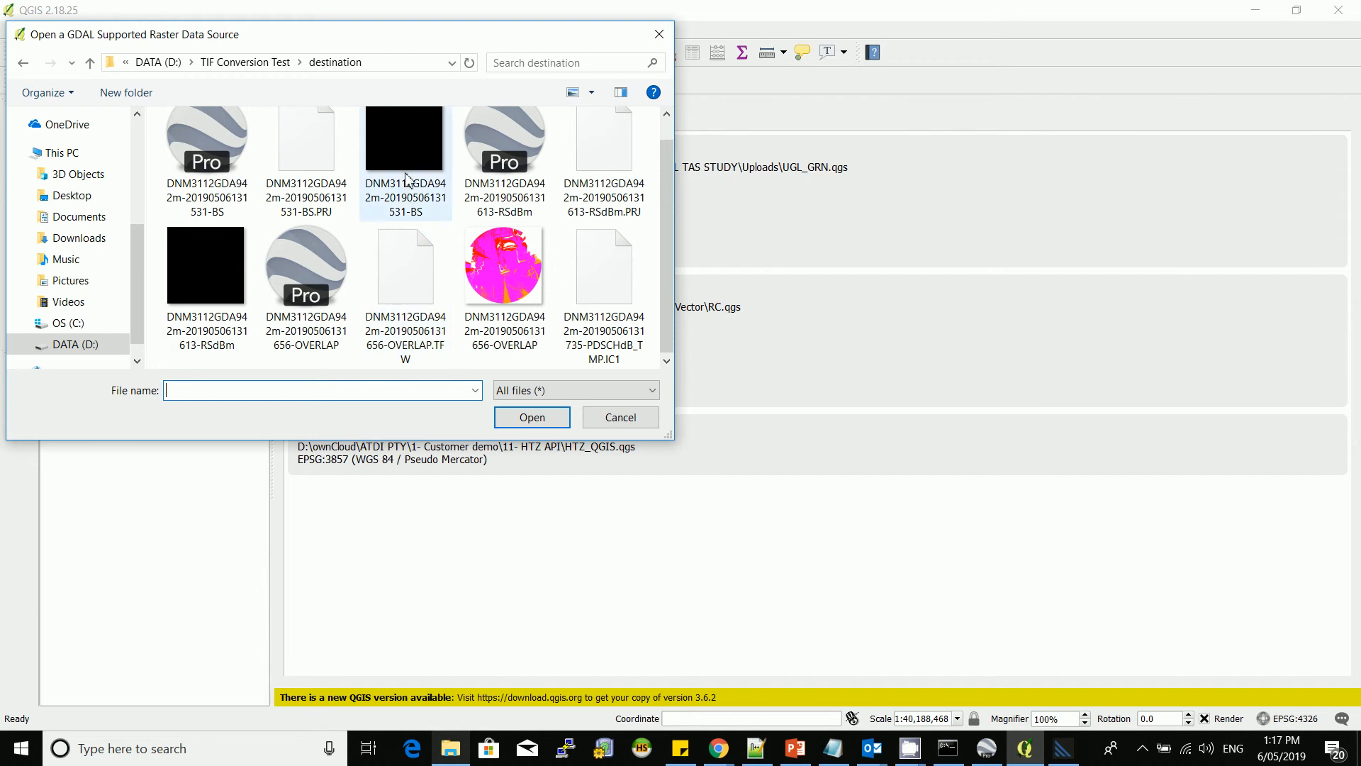
{"action": "left_click", "coordinate": [405, 139]}
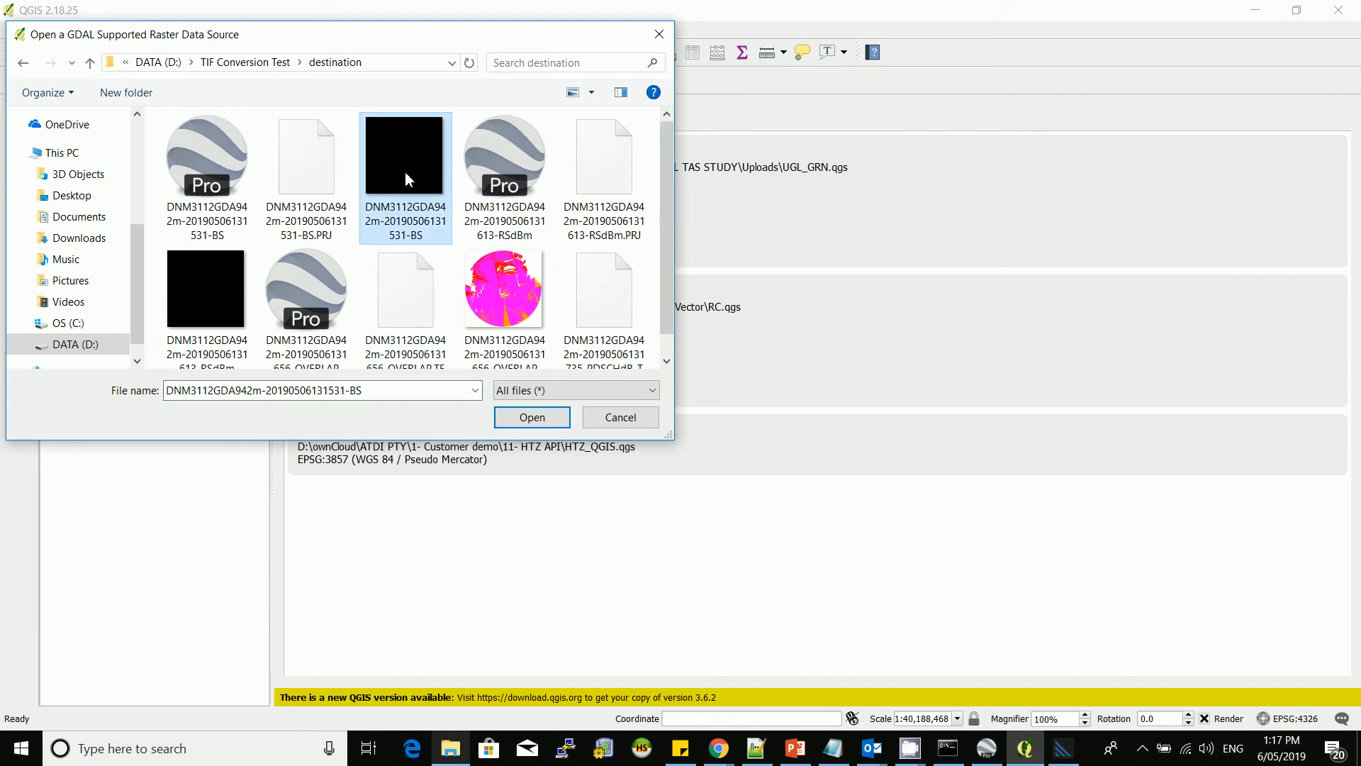
{"action": "mouse_move", "coordinate": [414, 193]}
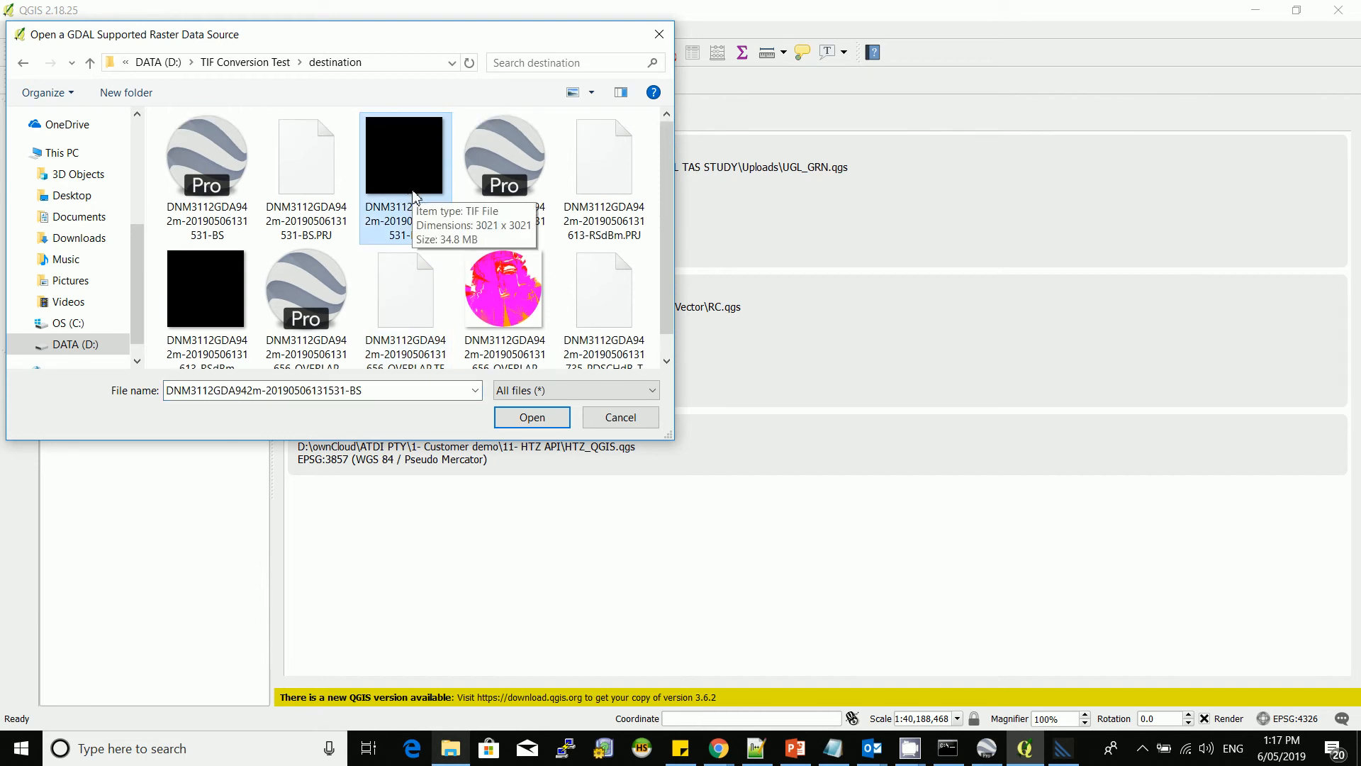
{"action": "left_click", "coordinate": [531, 418]}
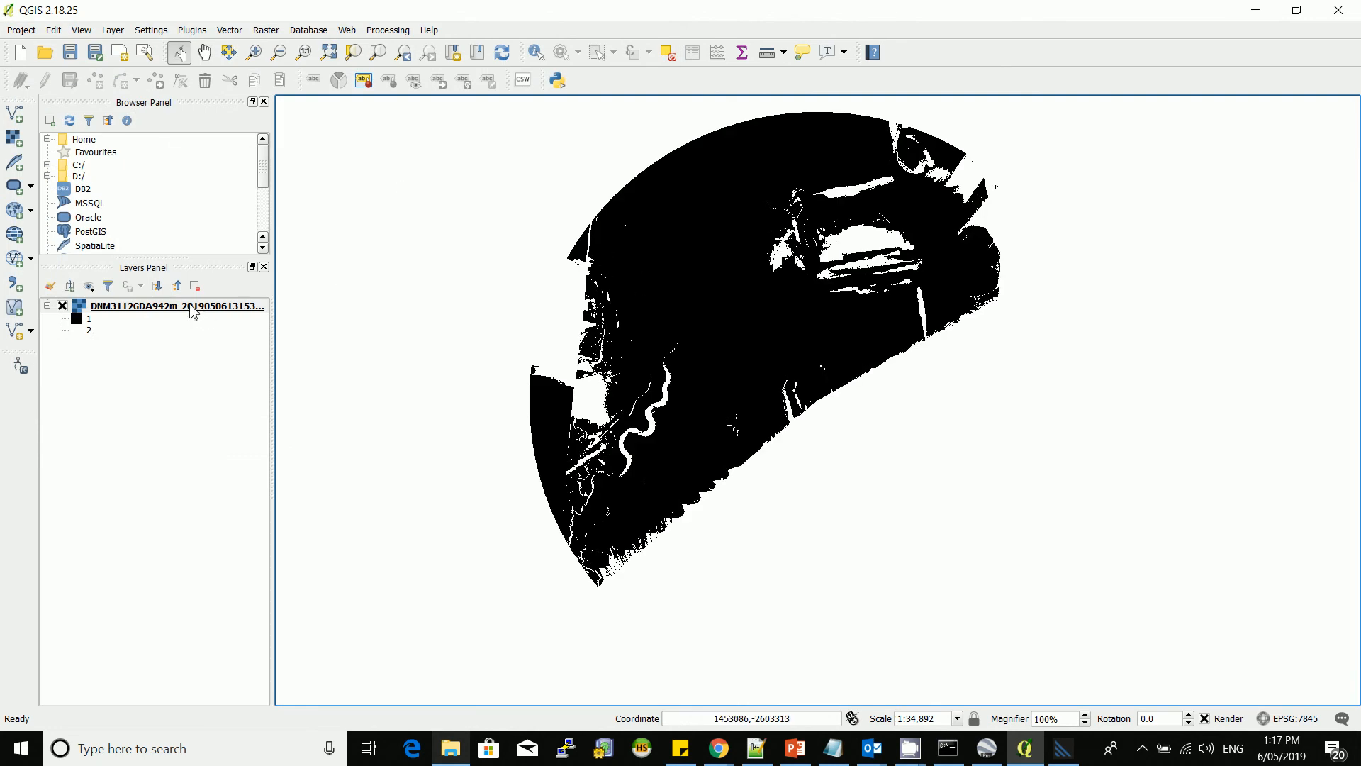
- Add the RSdBm signal-level TIF as a second raster layer above best-server
{"action": "left_click", "coordinate": [174, 306]}
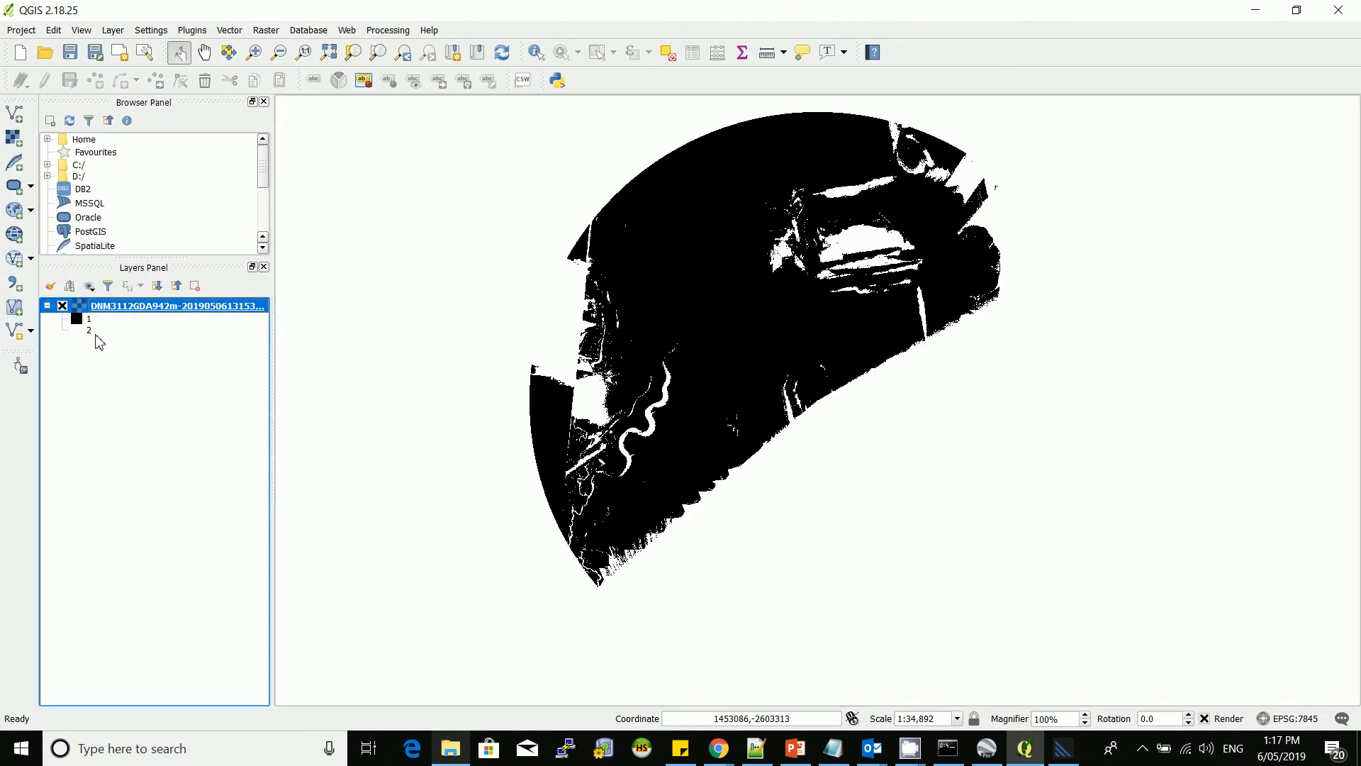
{"action": "left_click", "coordinate": [143, 326]}
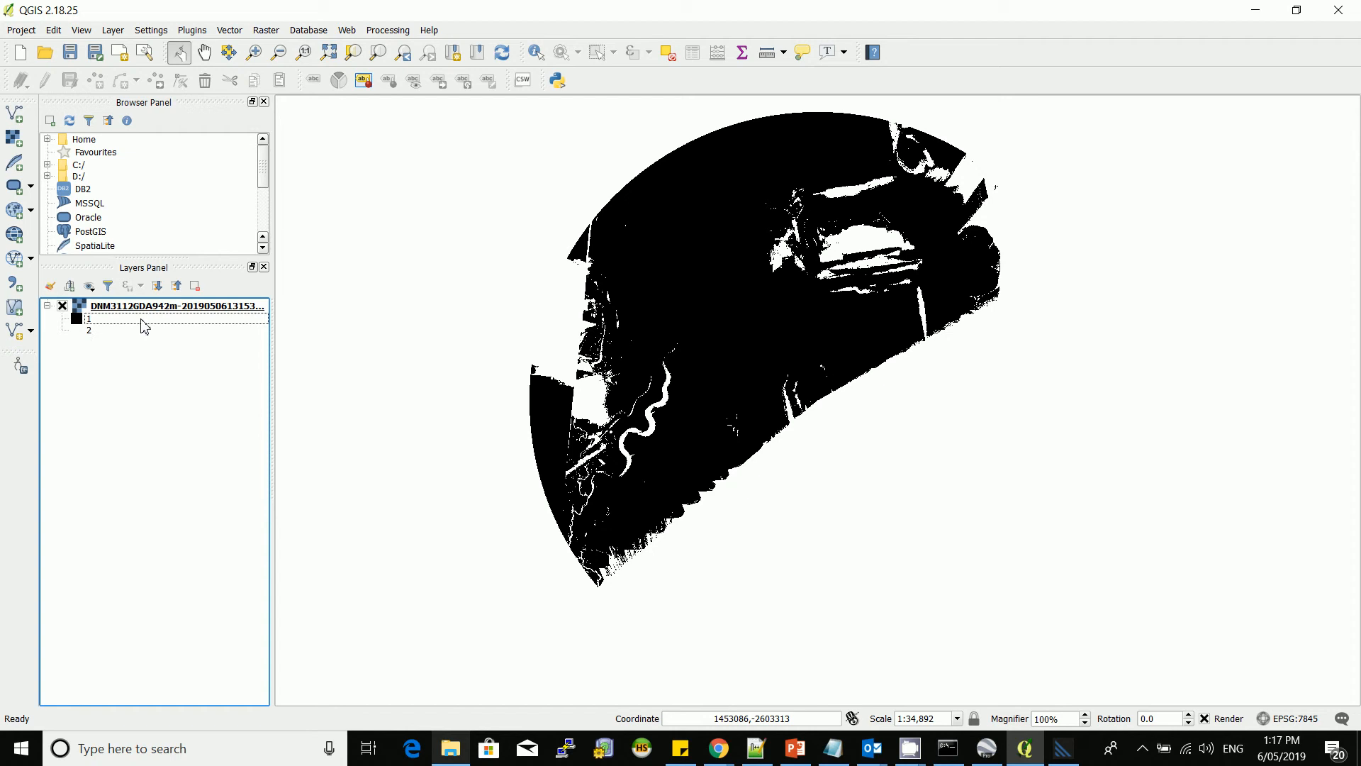
{"action": "mouse_move", "coordinate": [131, 222]}
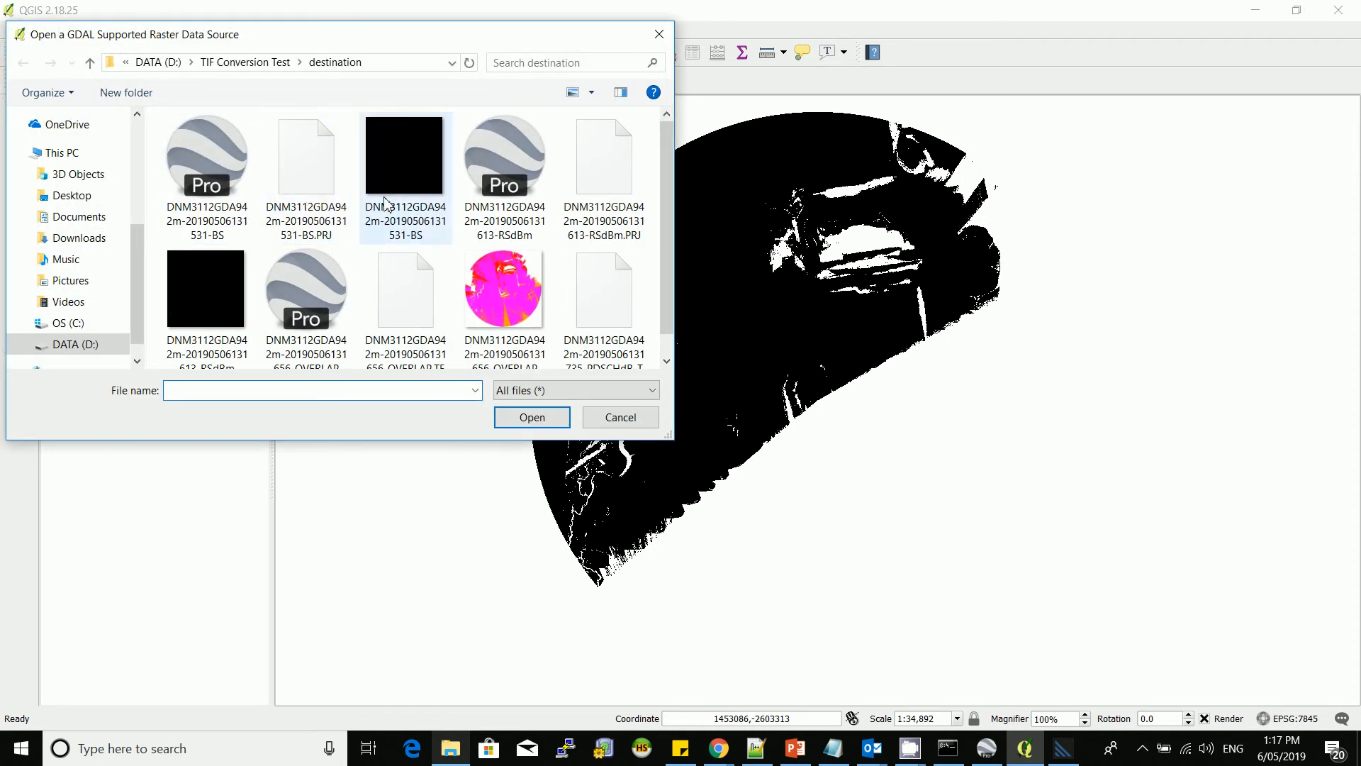
{"action": "scroll", "scroll_direction": "down", "scroll_amount": 3}
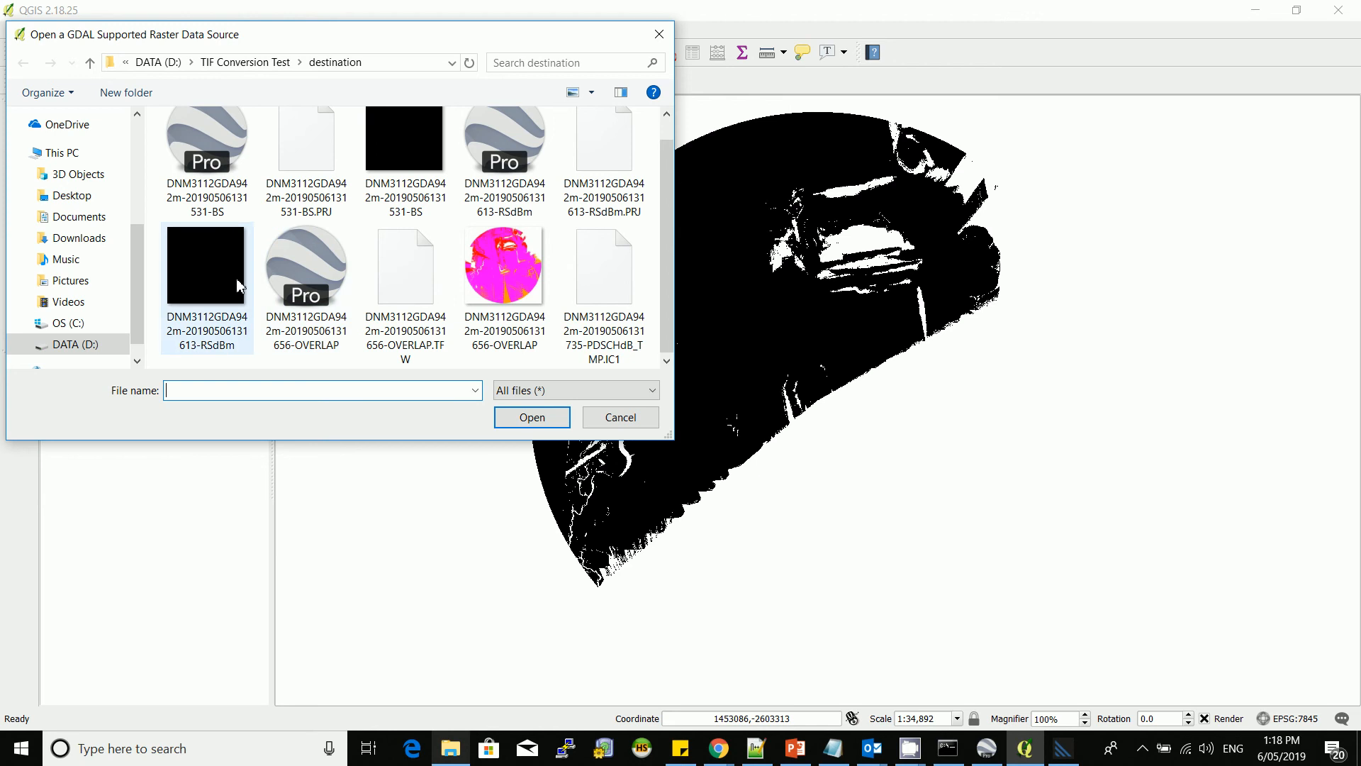
{"action": "left_click", "coordinate": [530, 417]}
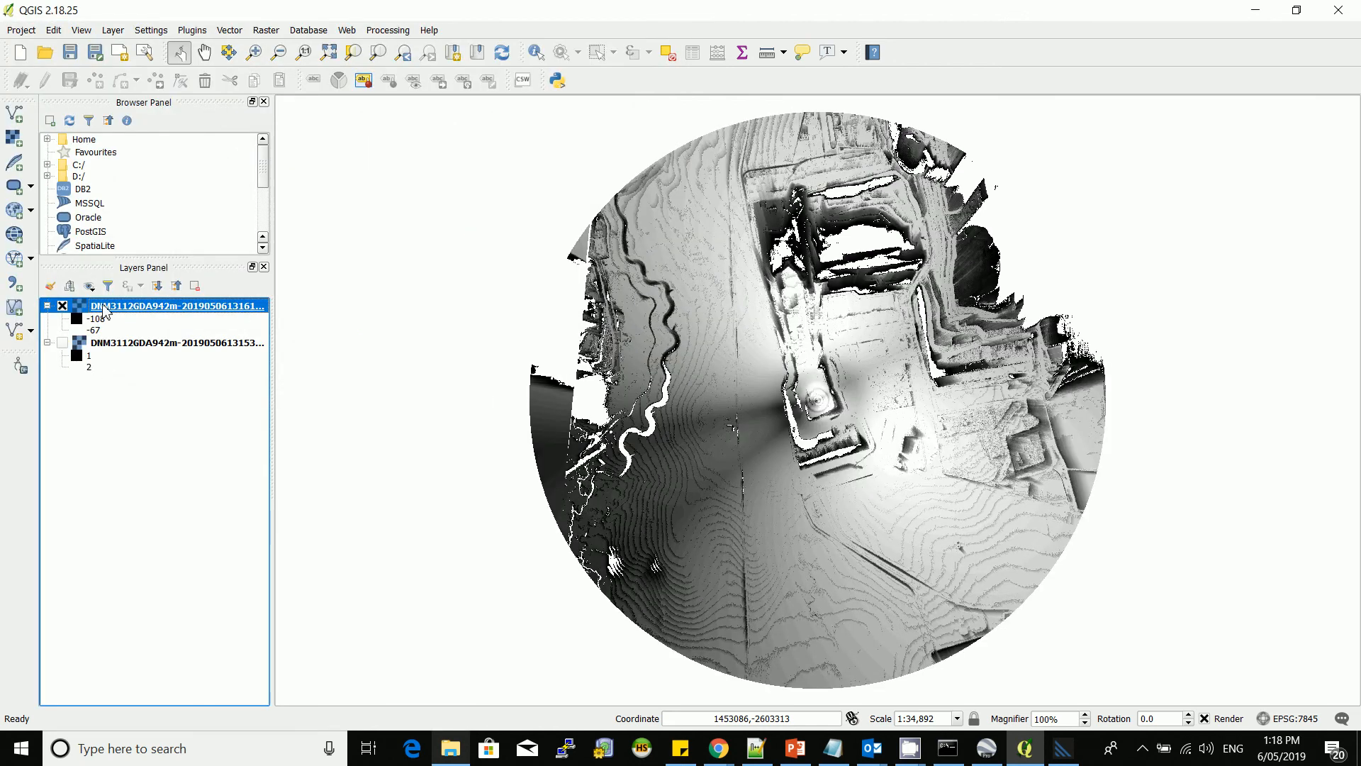
{"action": "right_click", "coordinate": [174, 305]}
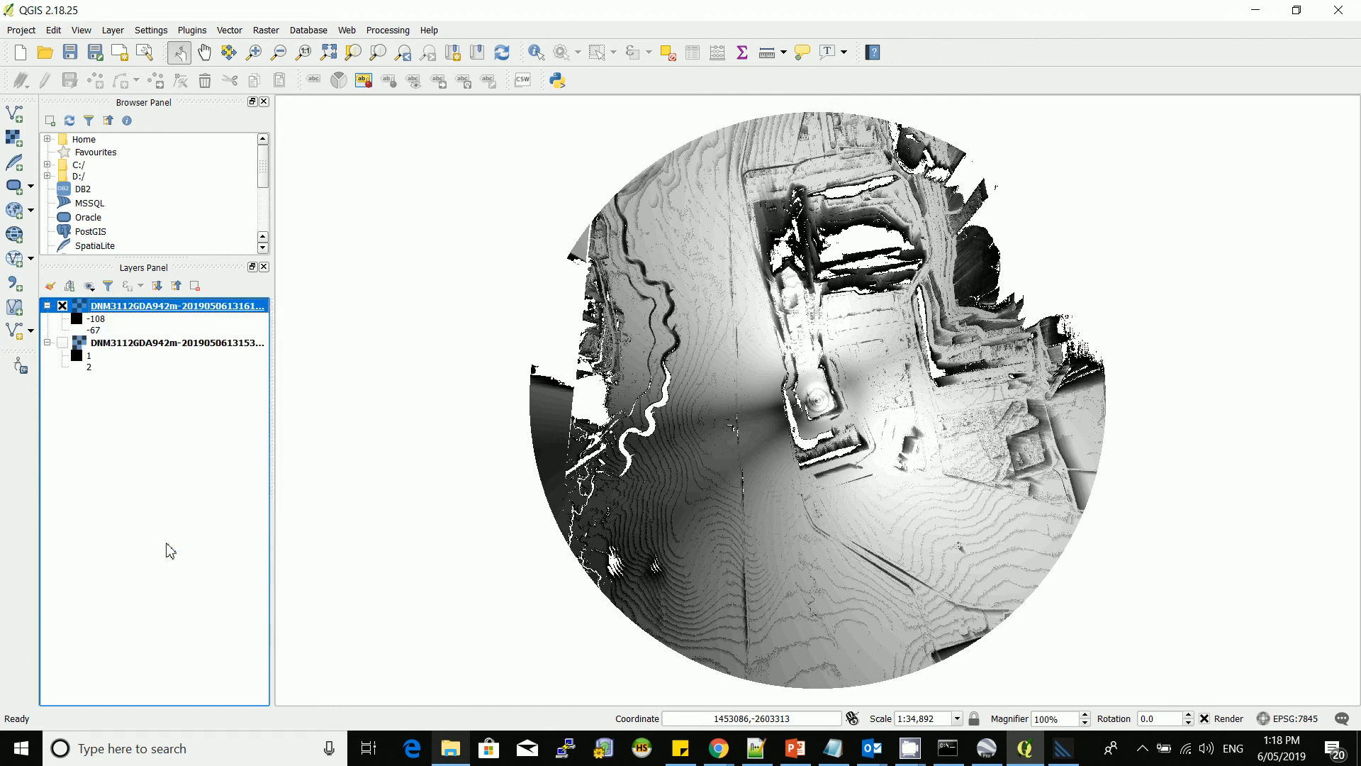
- Style the RSdBm layer as singleband pseudocolor with the RdYlBu ramp, -108 to -67
{"action": "double_click", "coordinate": [174, 306]}
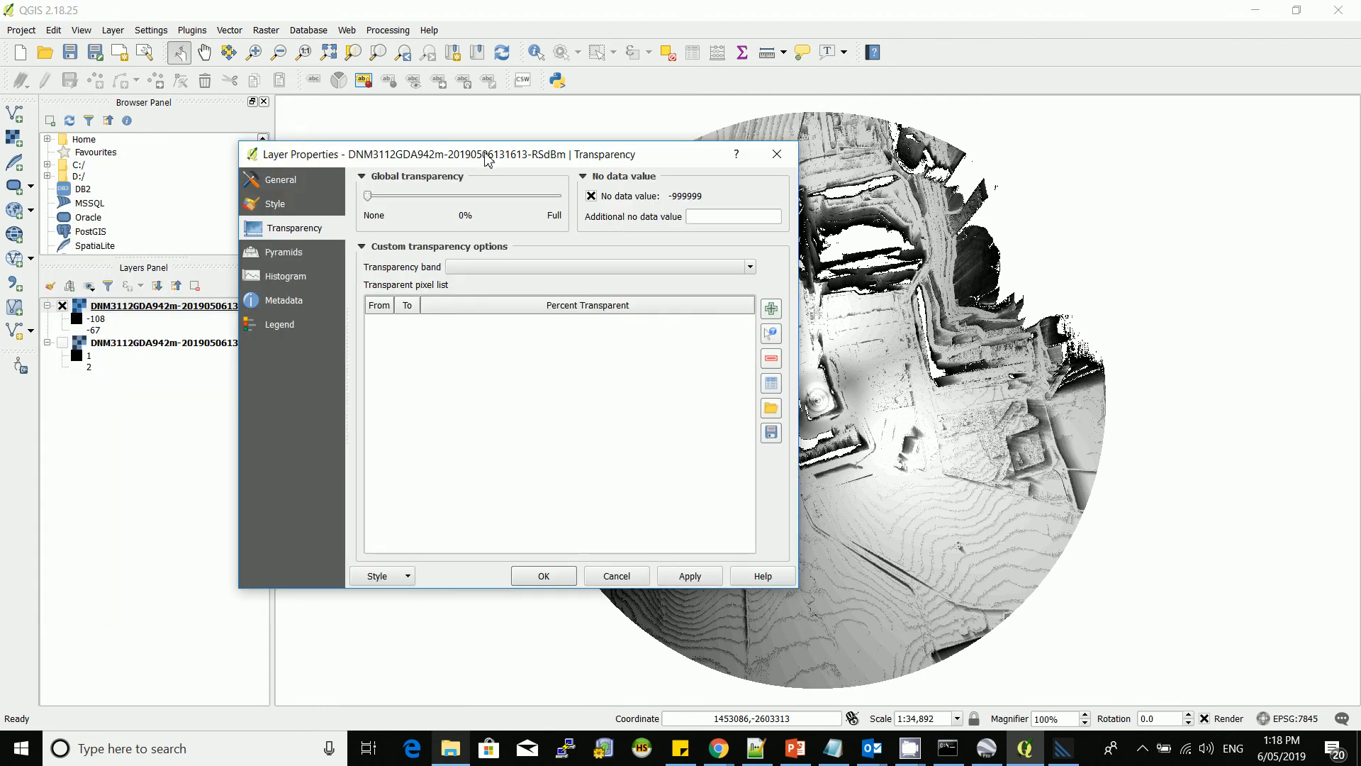
{"action": "mouse_move", "coordinate": [100, 334]}
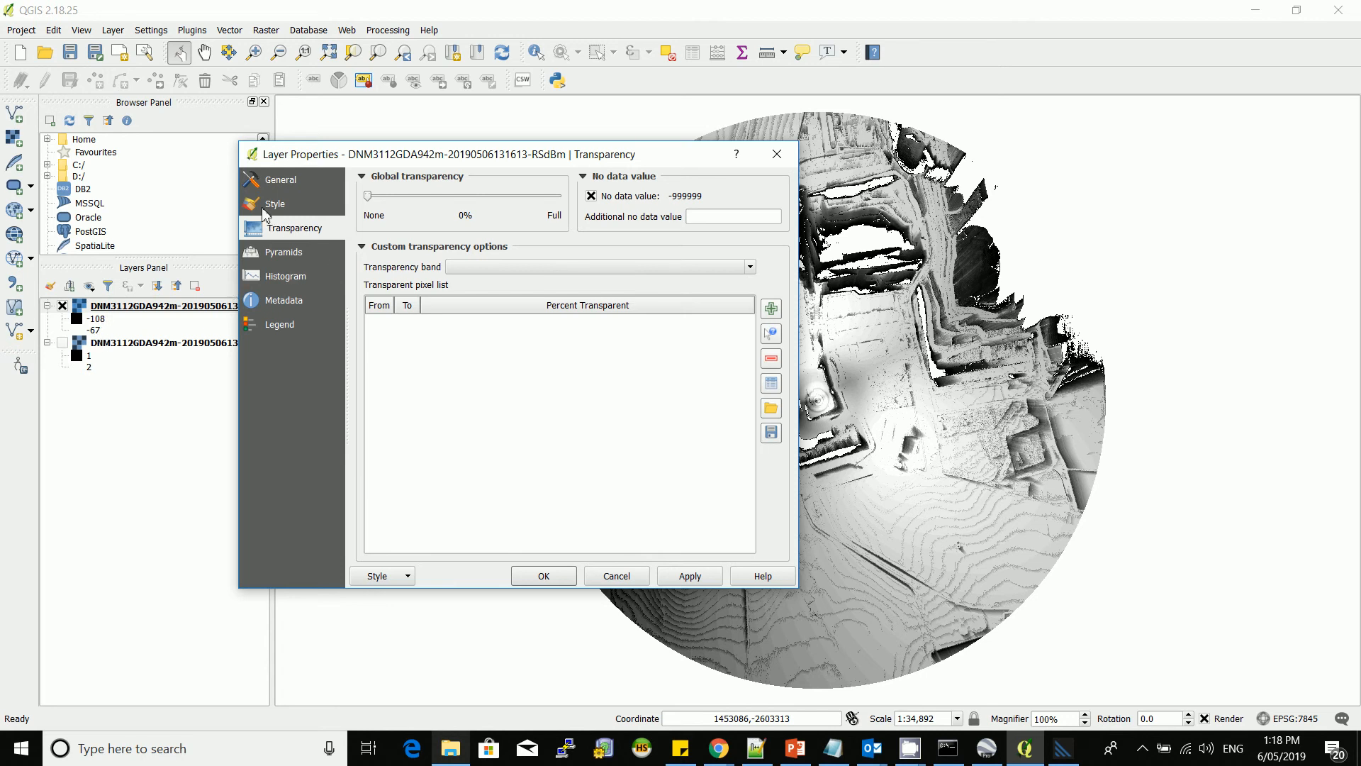
{"action": "left_click", "coordinate": [281, 324]}
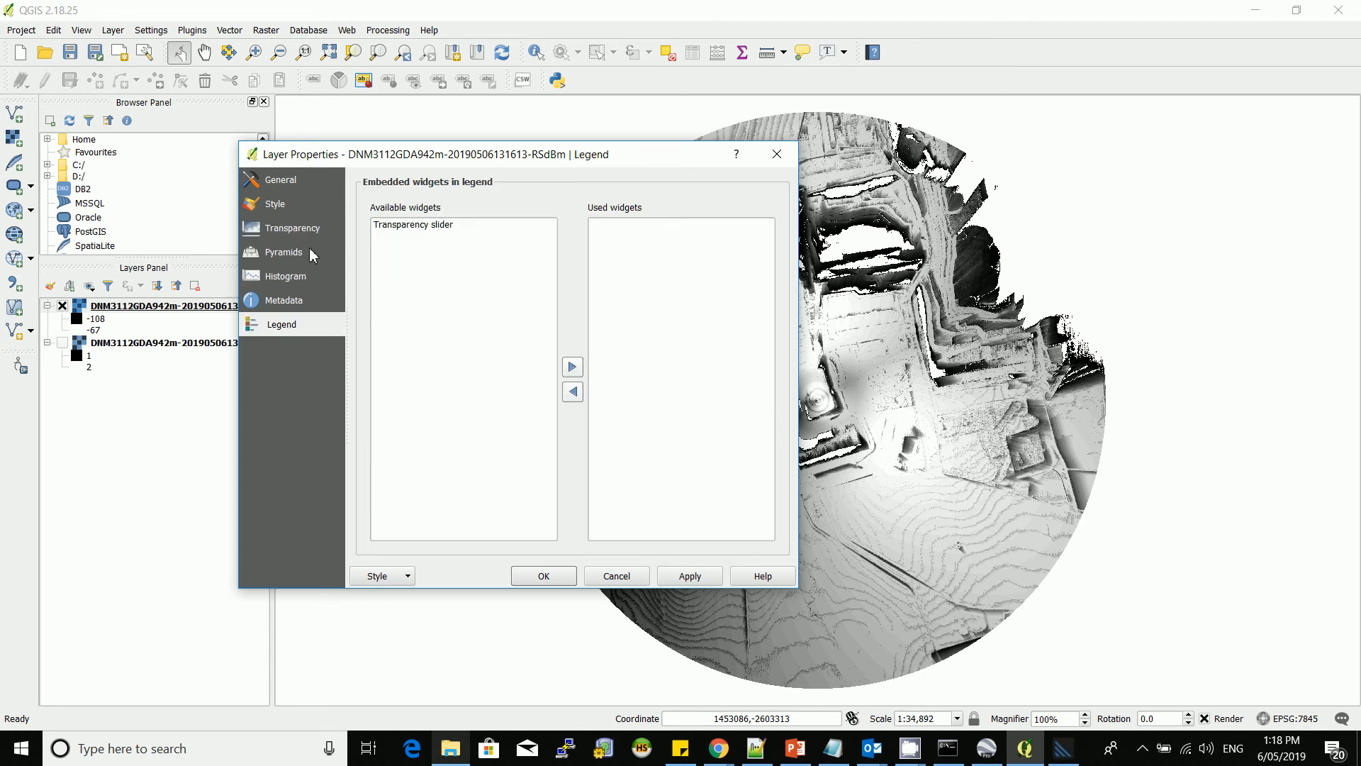
{"action": "left_click", "coordinate": [274, 203]}
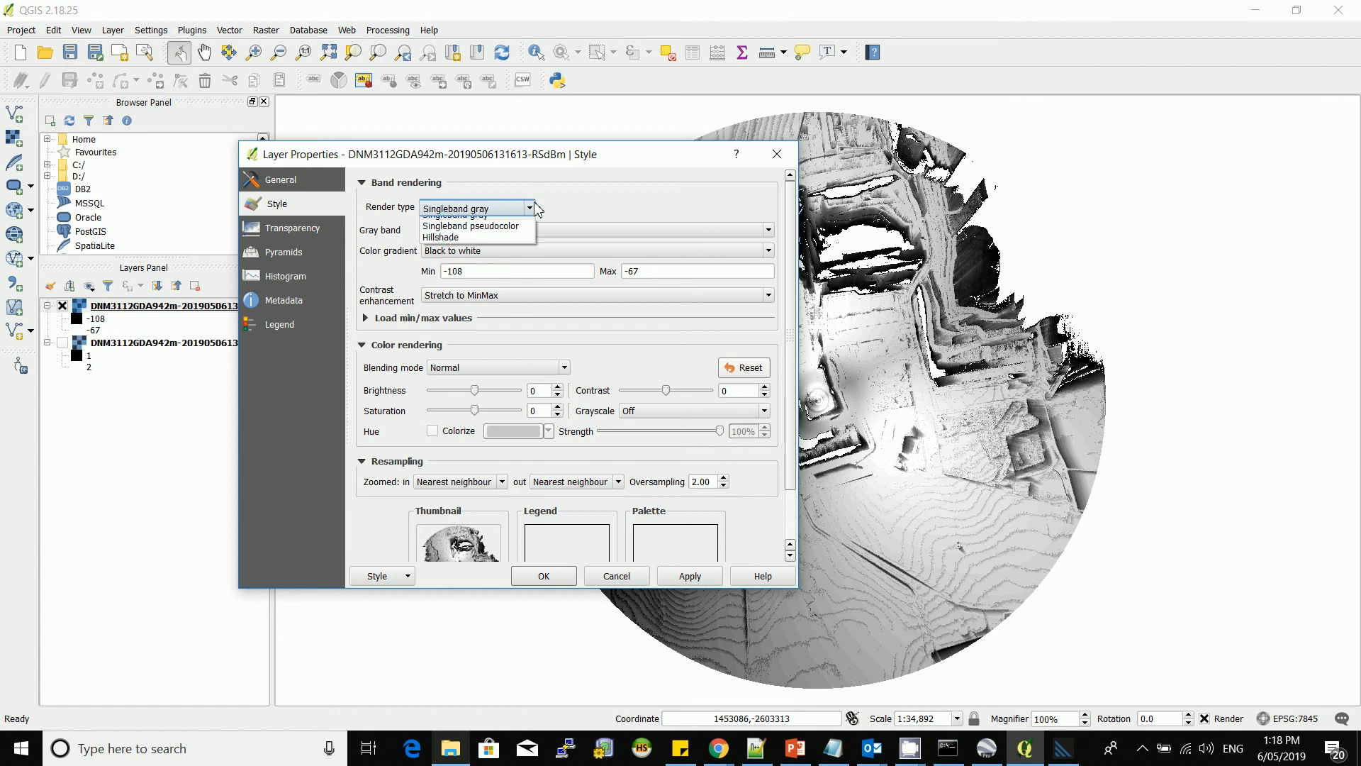
{"action": "mouse_move", "coordinate": [471, 258]}
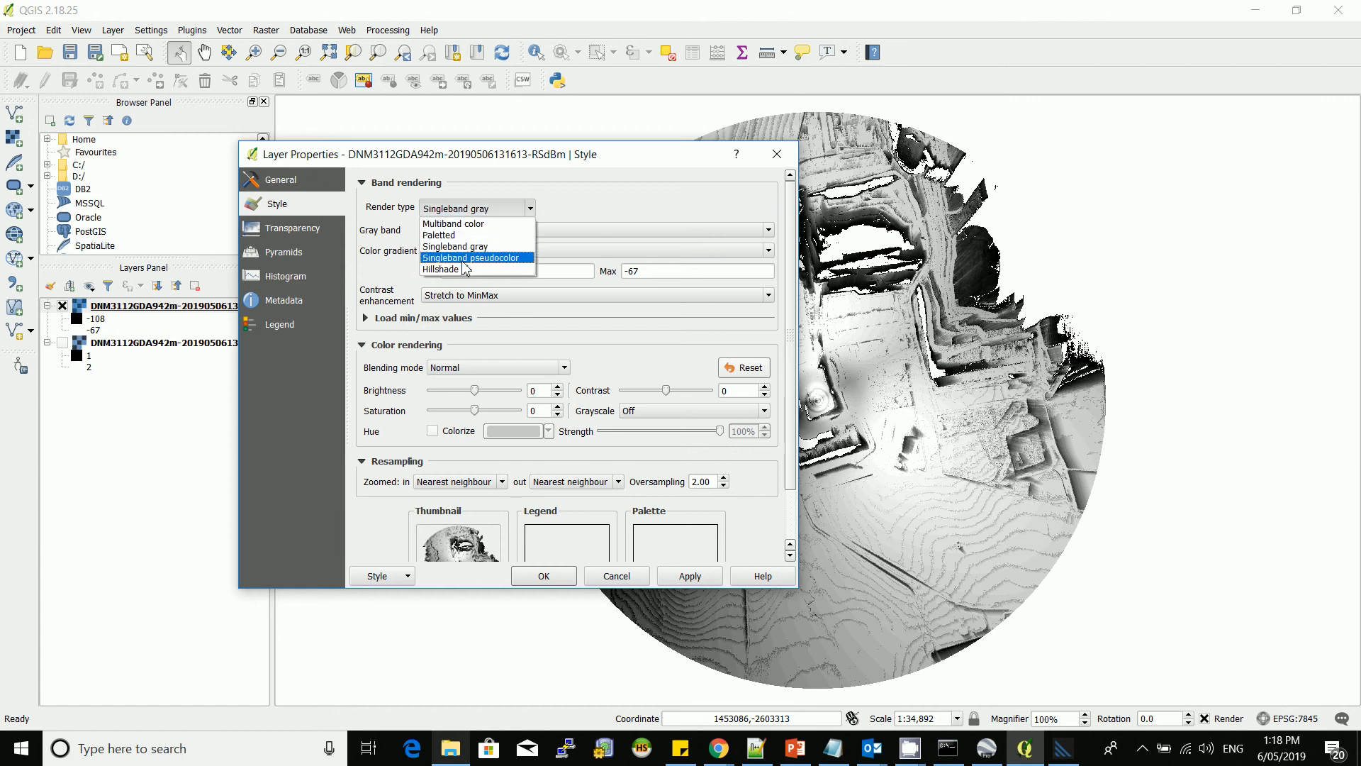
{"action": "left_click", "coordinate": [438, 235]}
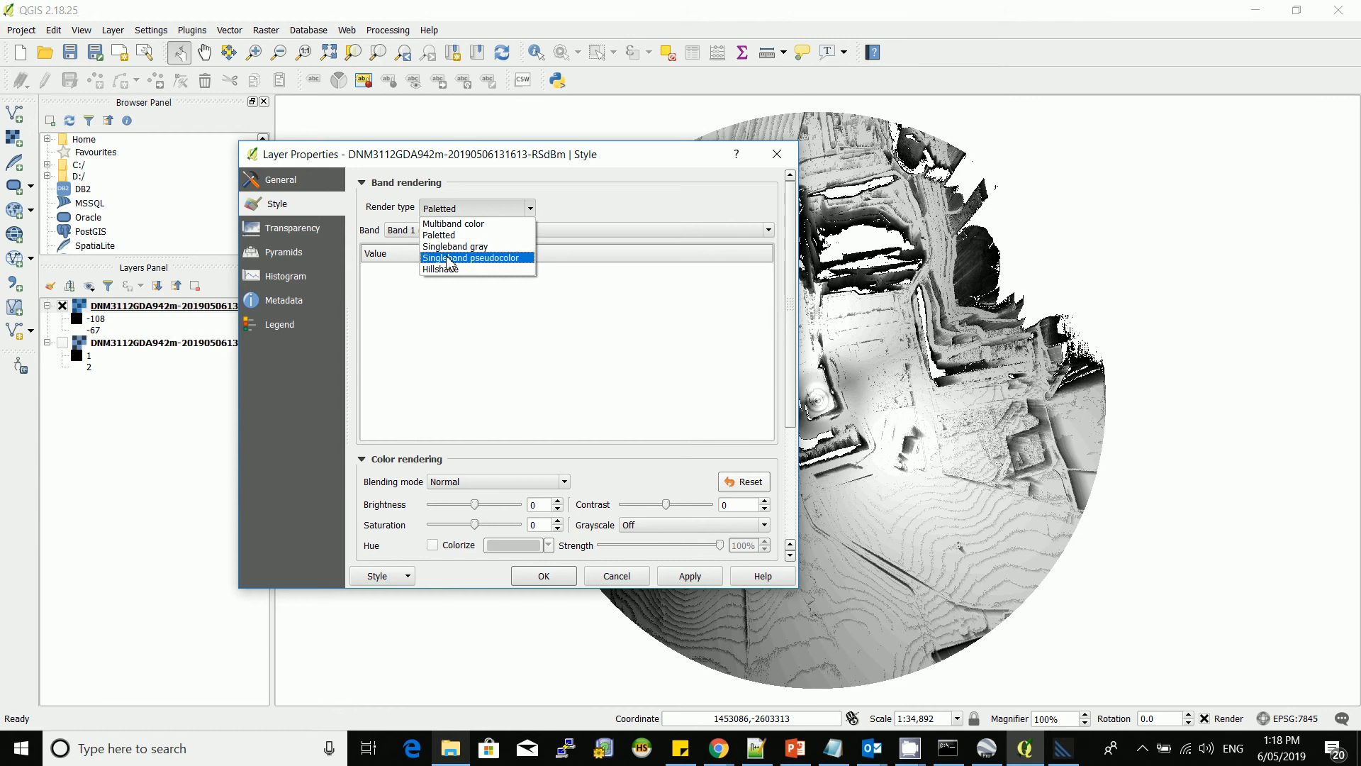
{"action": "left_click", "coordinate": [471, 258]}
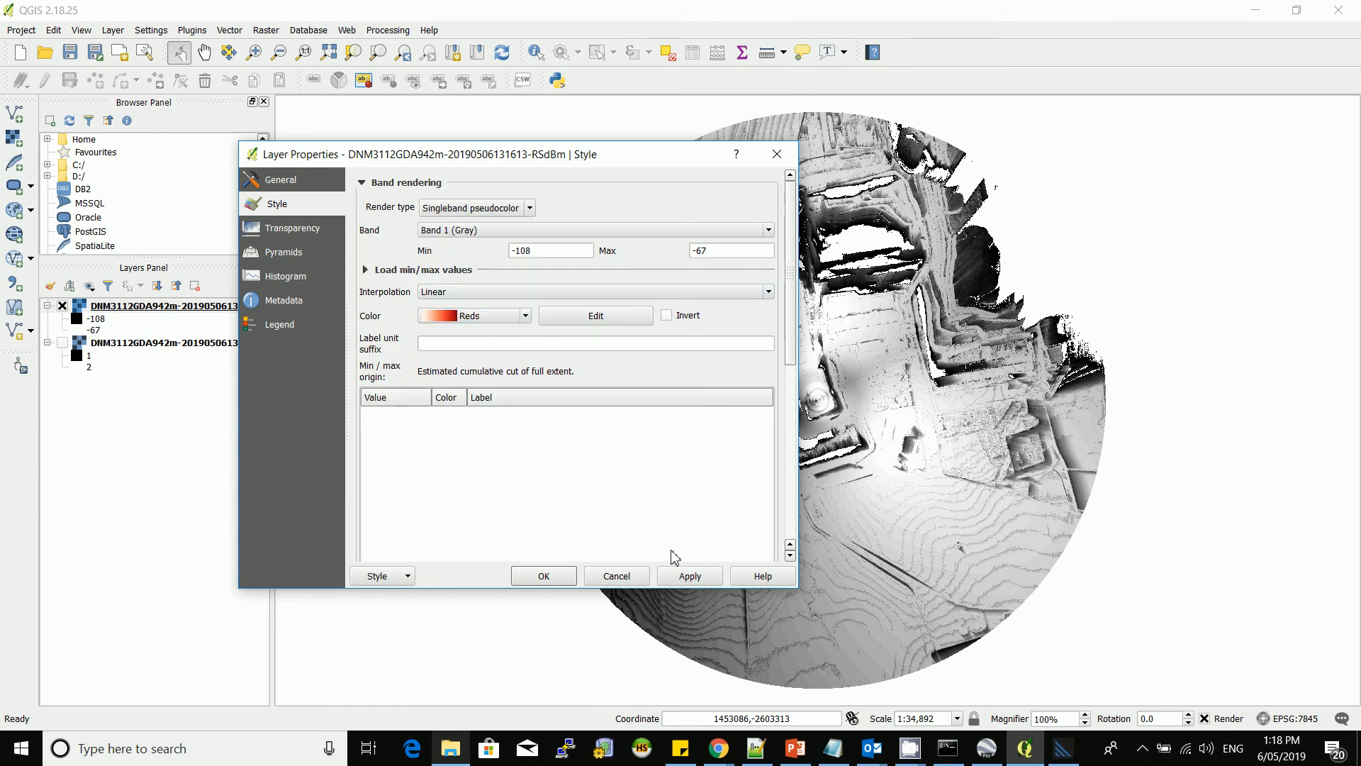
{"action": "left_click", "coordinate": [688, 576]}
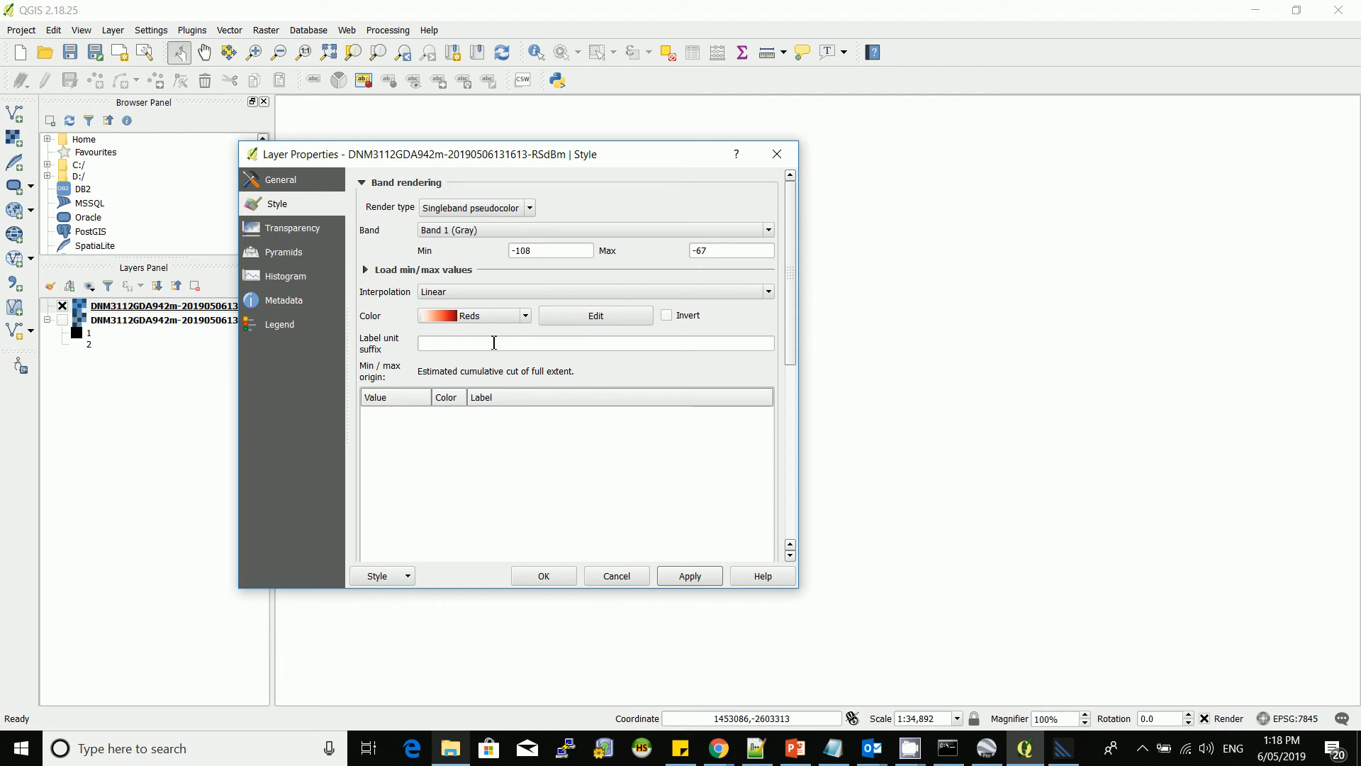
{"action": "left_click_drag", "start_coordinate": [491, 154], "coordinate": [514, 168]}
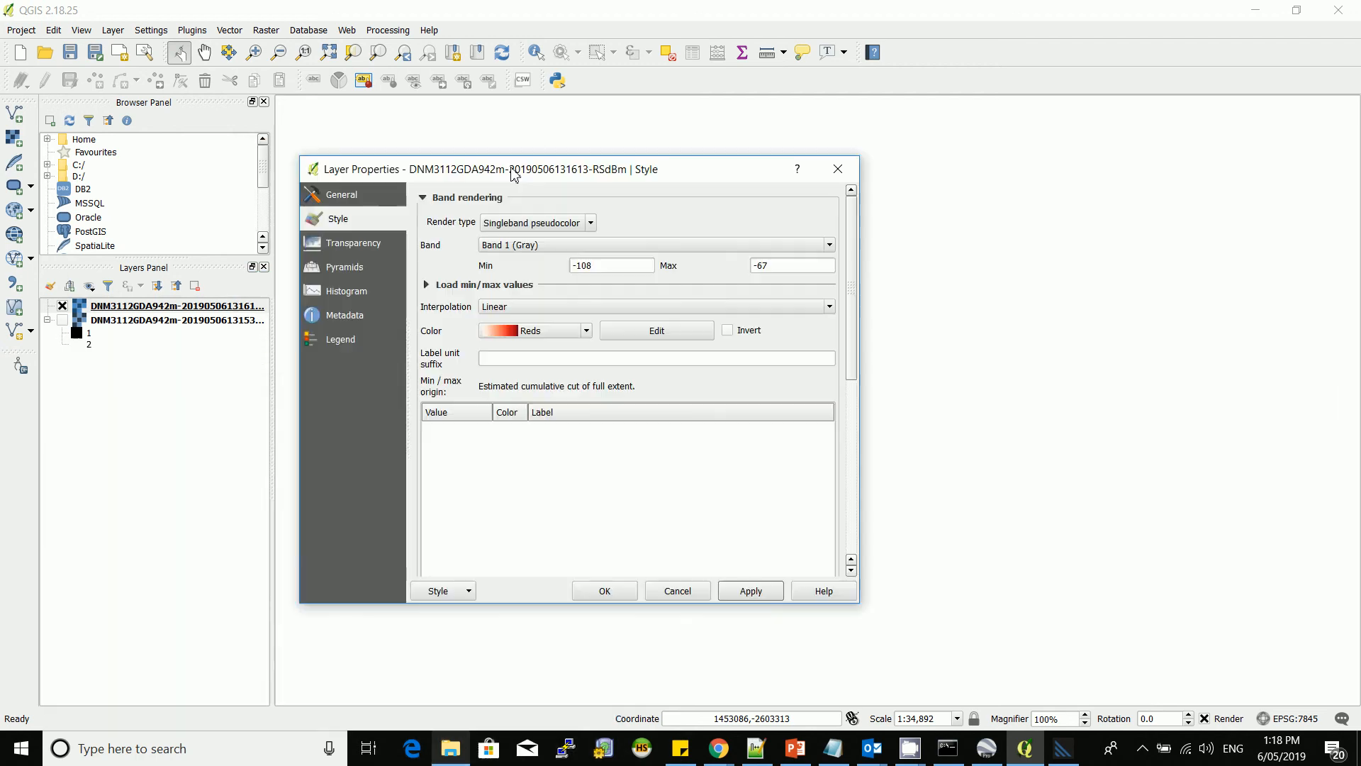
{"action": "mouse_move", "coordinate": [564, 309]}
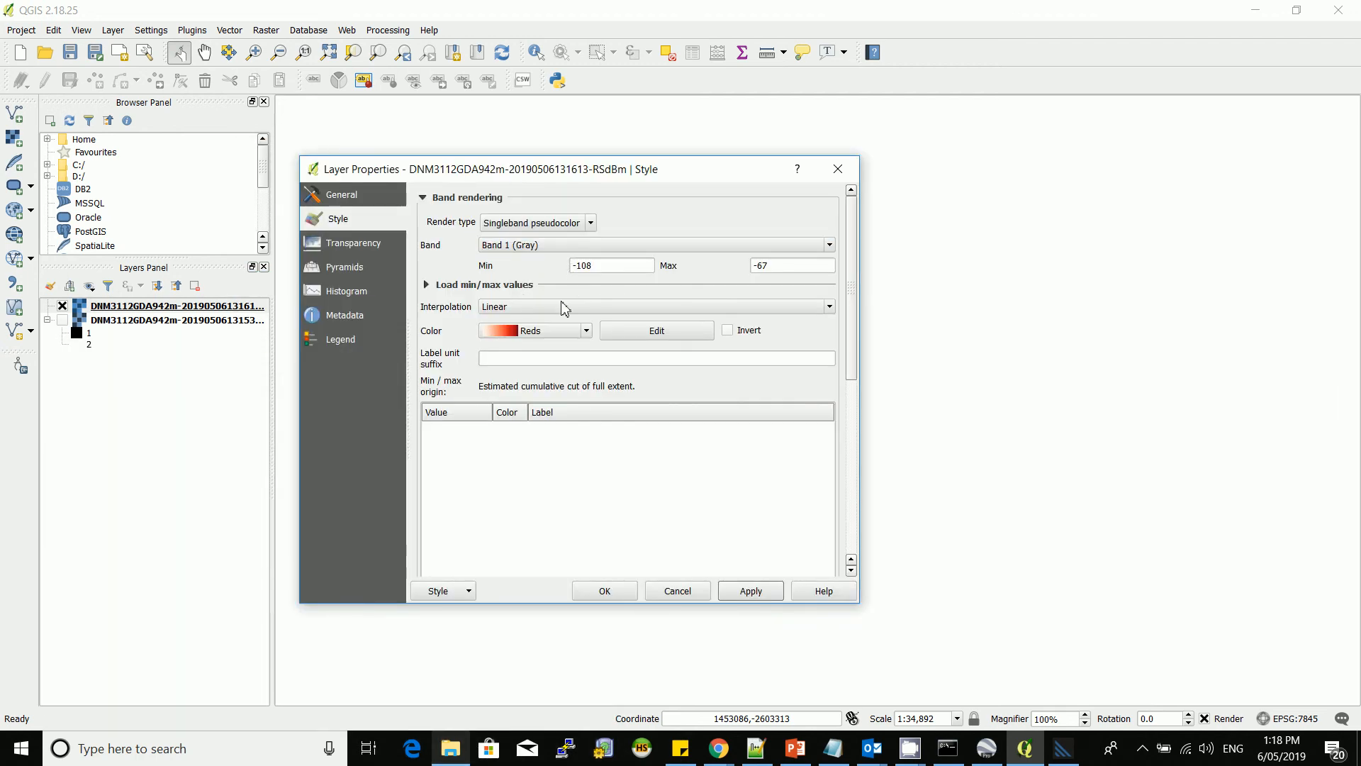
{"action": "left_click", "coordinate": [586, 331]}
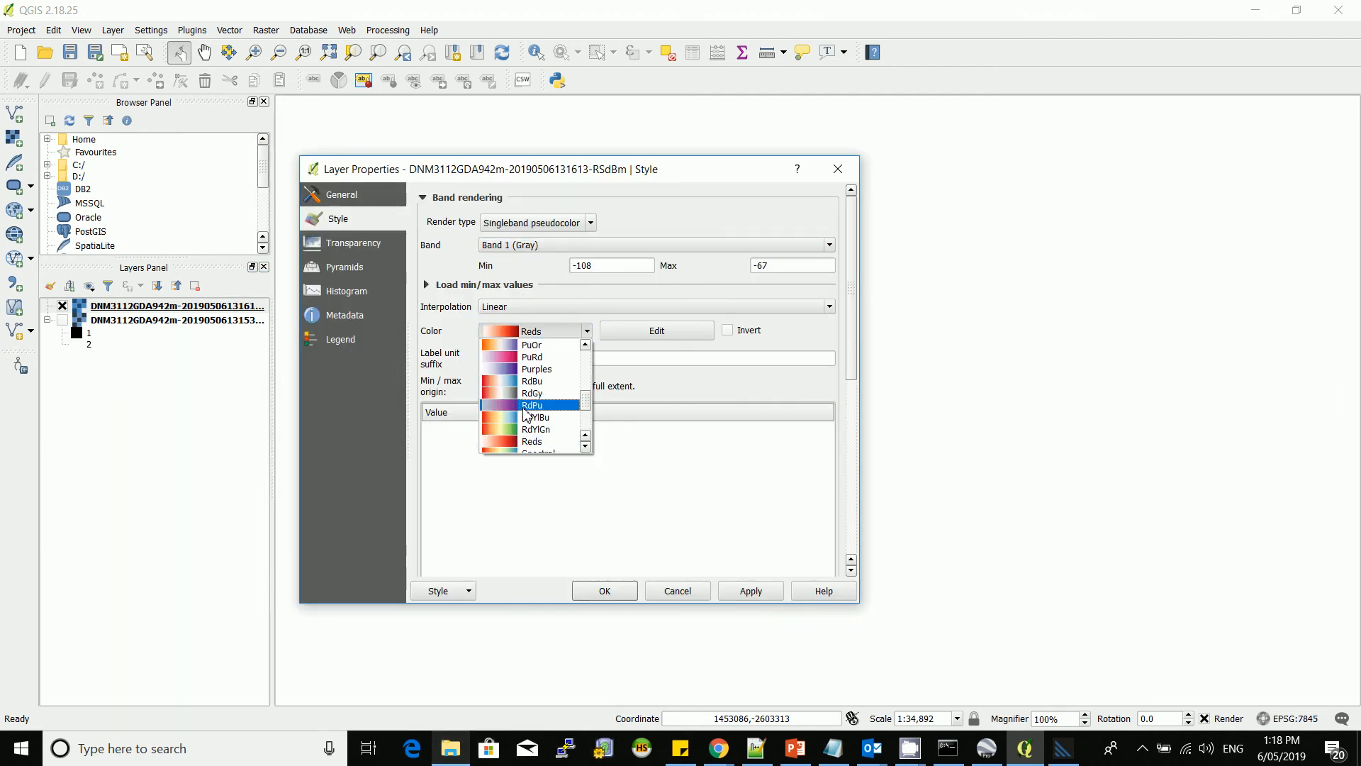
{"action": "left_click", "coordinate": [750, 590]}
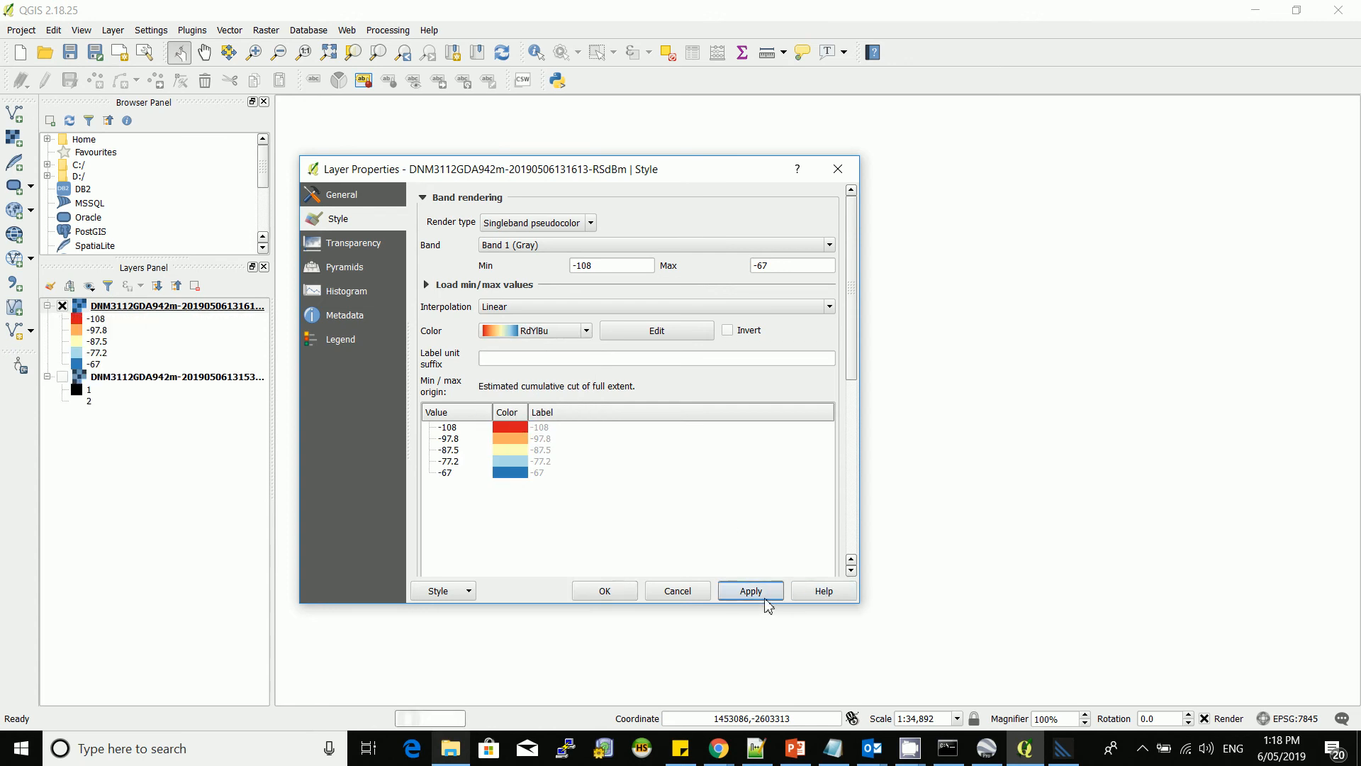
{"action": "left_click", "coordinate": [749, 591]}
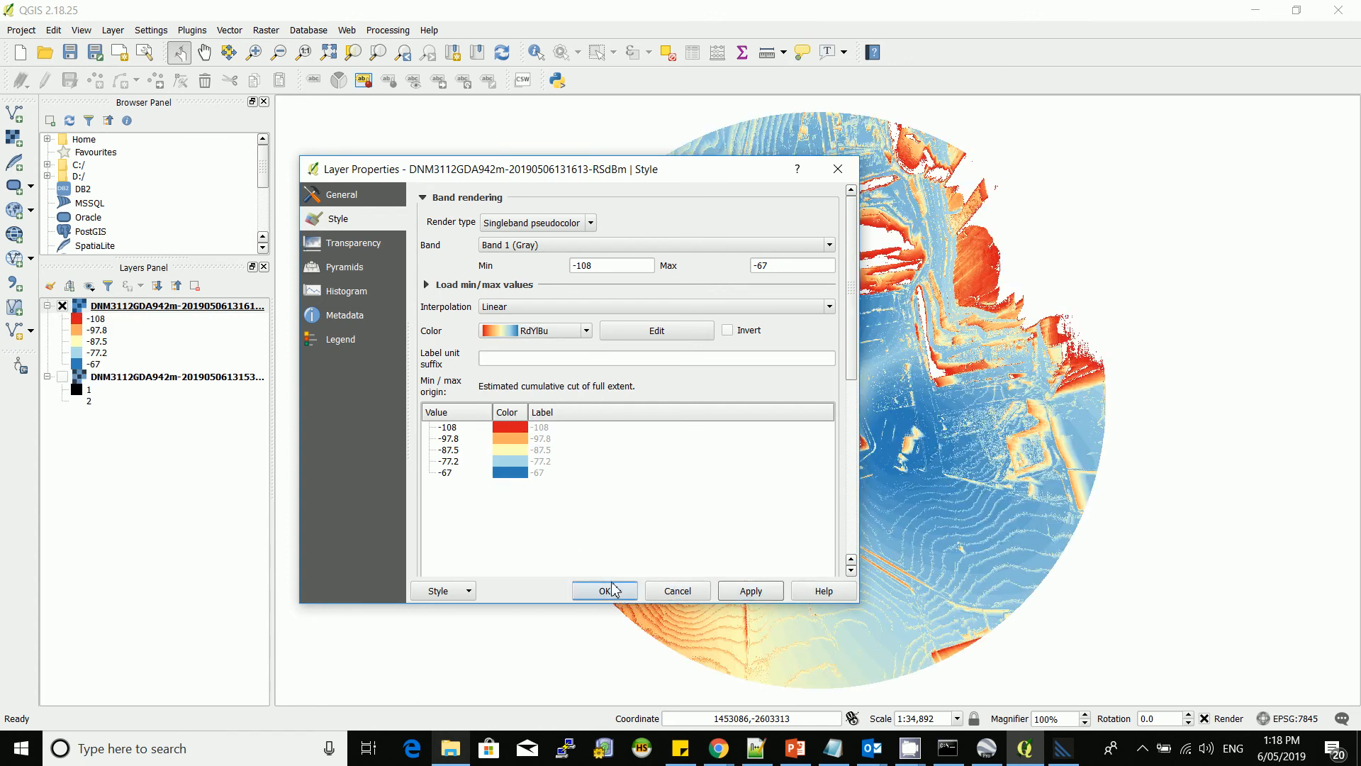
{"action": "left_click", "coordinate": [604, 590]}
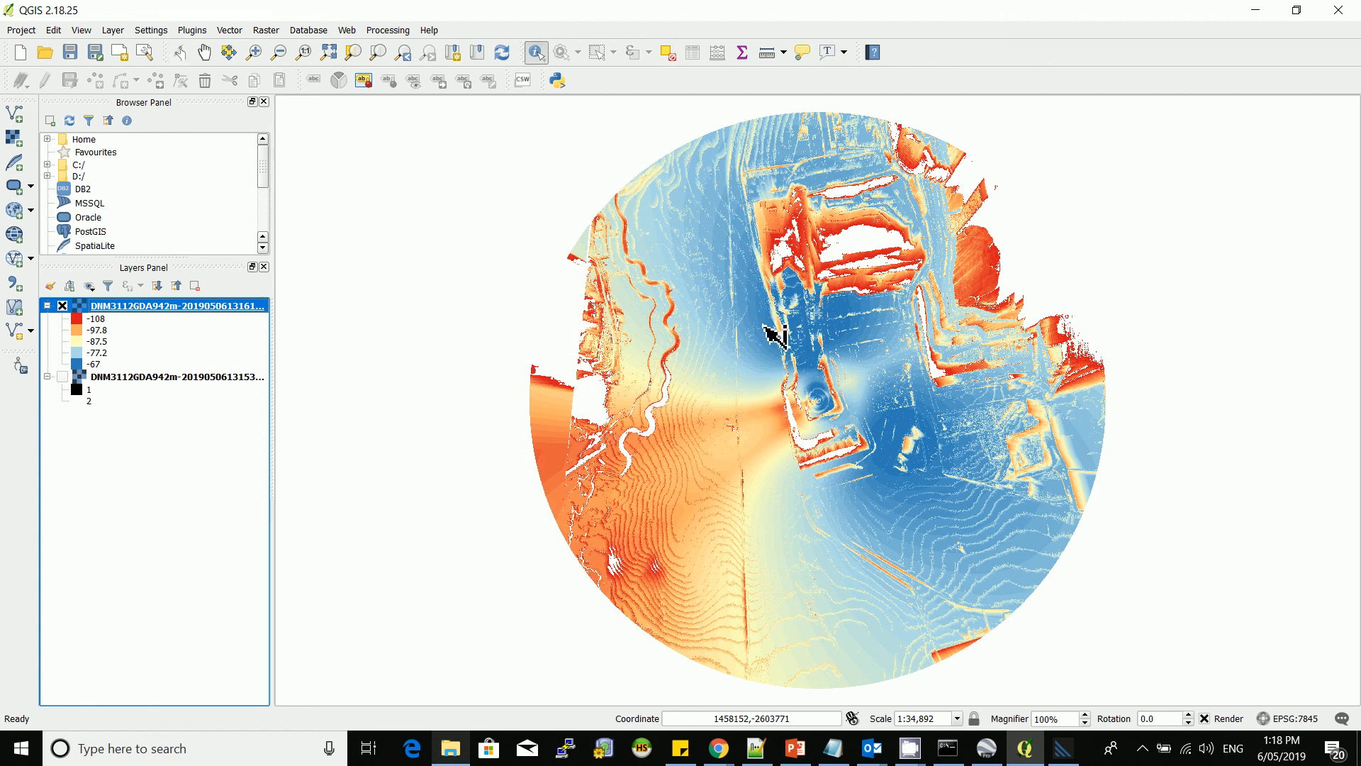
{"action": "left_click", "coordinate": [770, 334]}
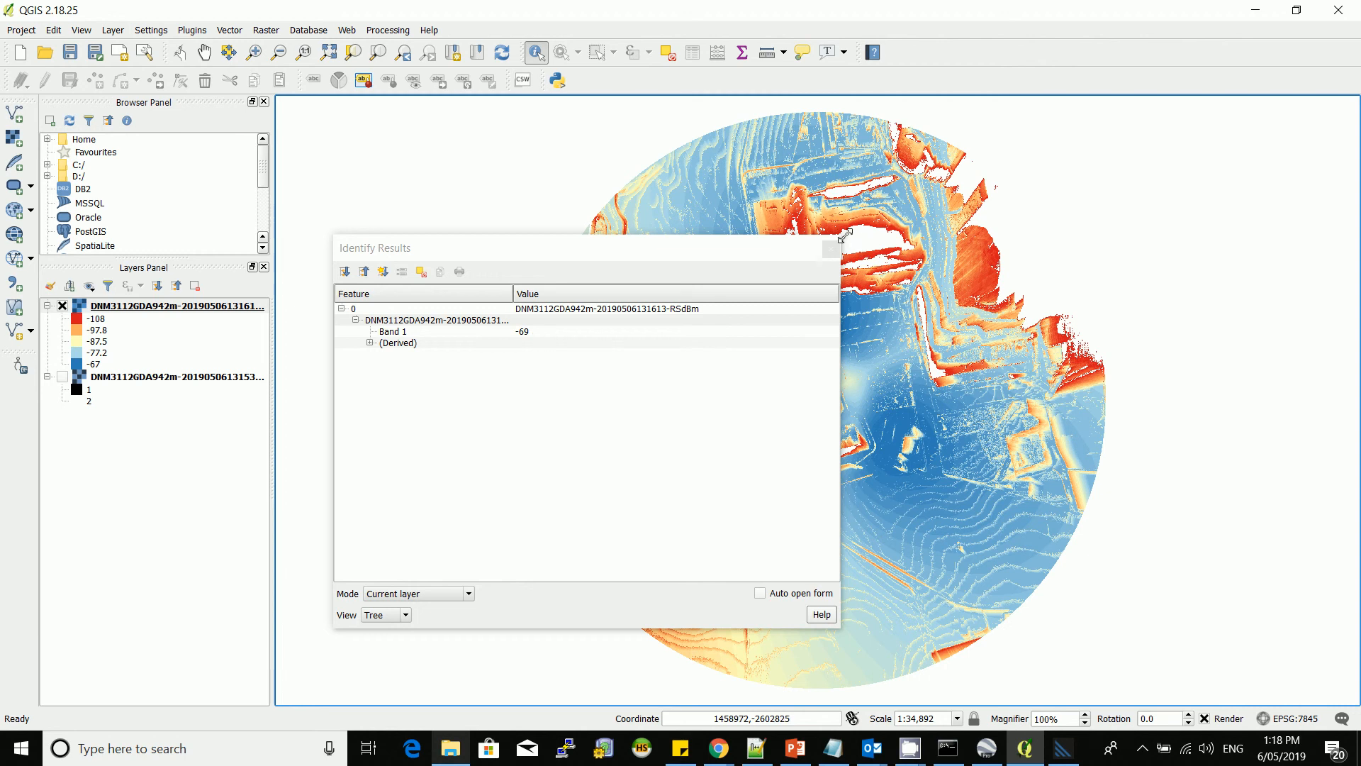
{"action": "left_click", "coordinate": [829, 249]}
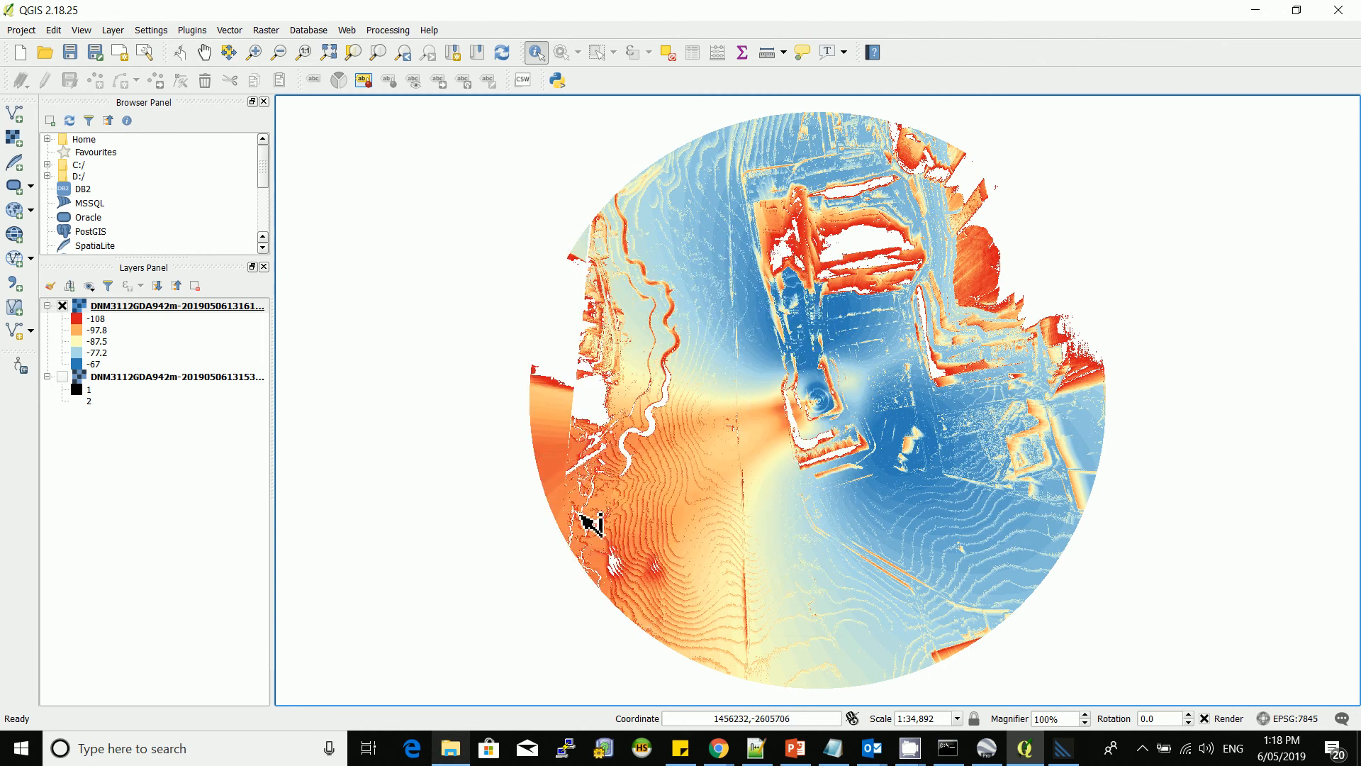
{"action": "left_click", "coordinate": [591, 523]}
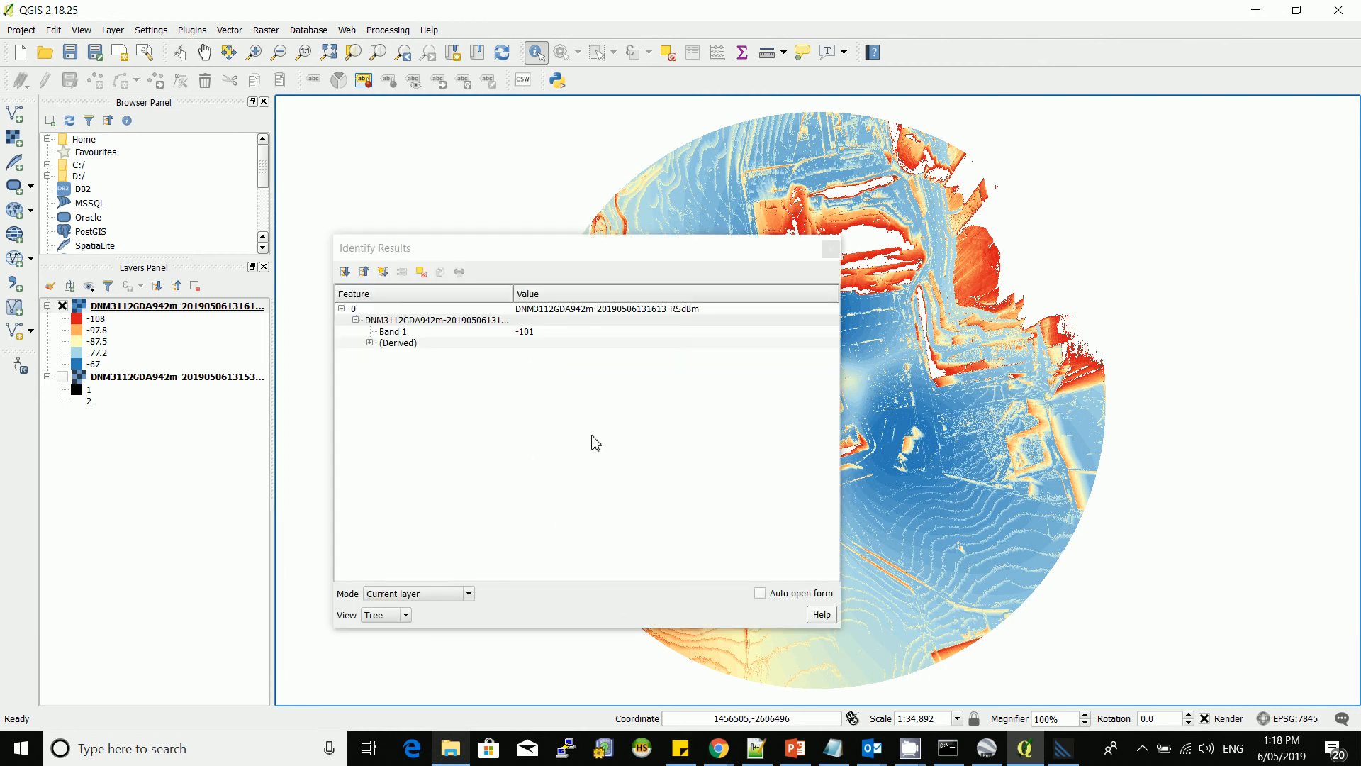
{"action": "mouse_move", "coordinate": [677, 275]}
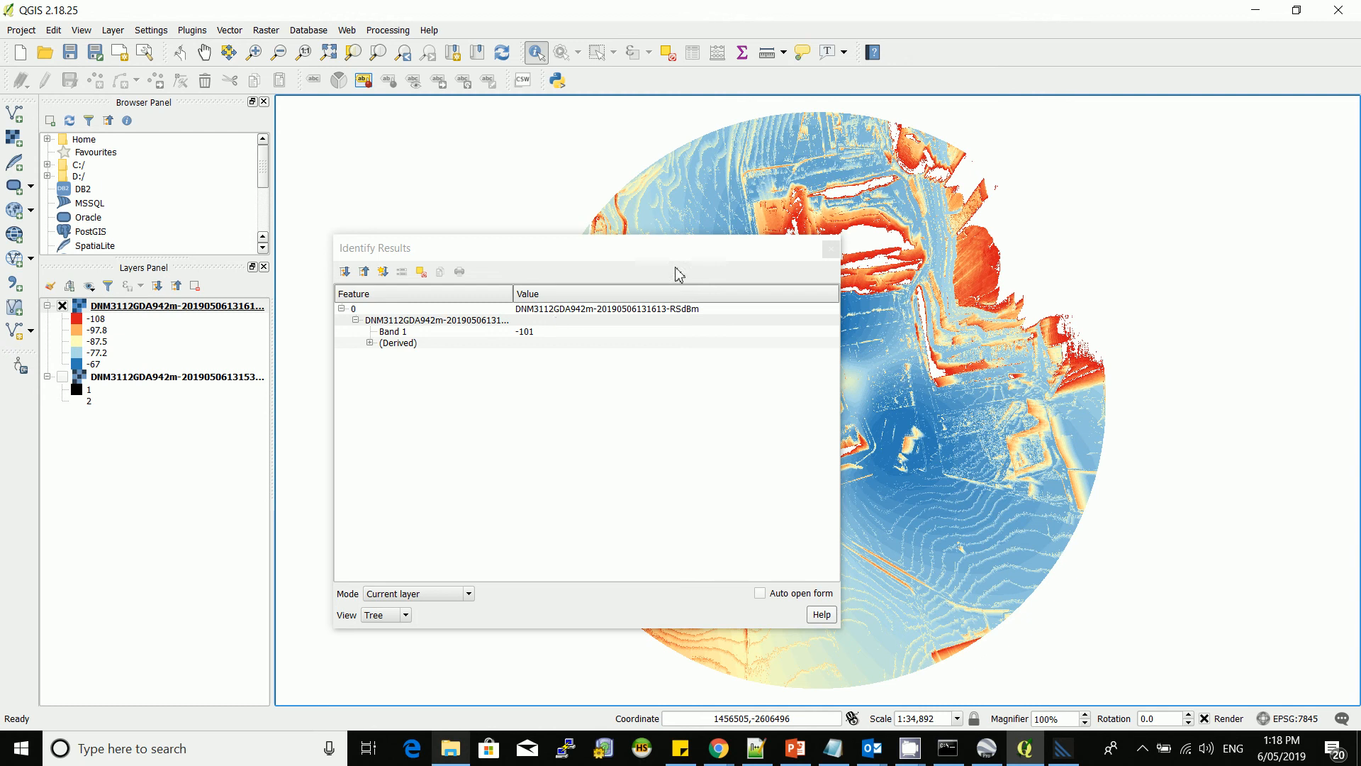
{"action": "left_click", "coordinate": [831, 249]}
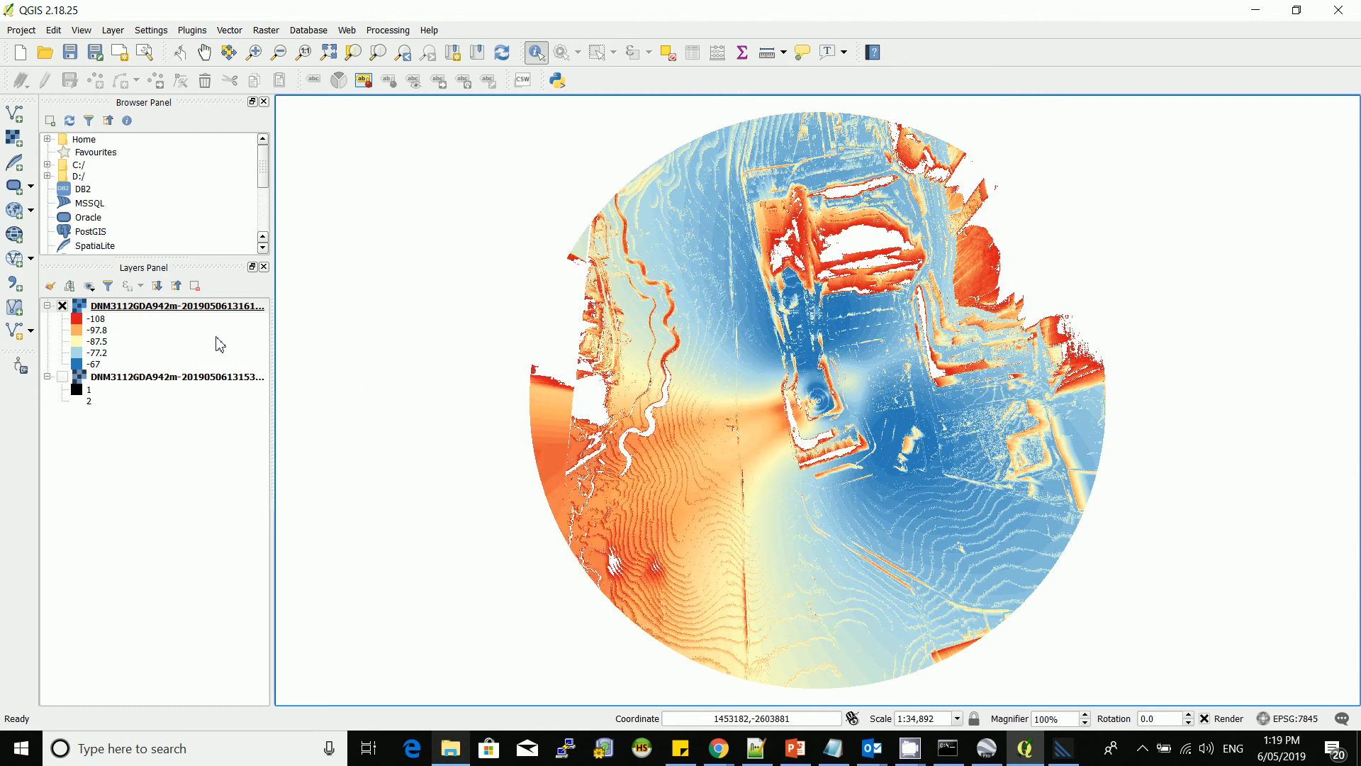
{"action": "left_click", "coordinate": [47, 305]}
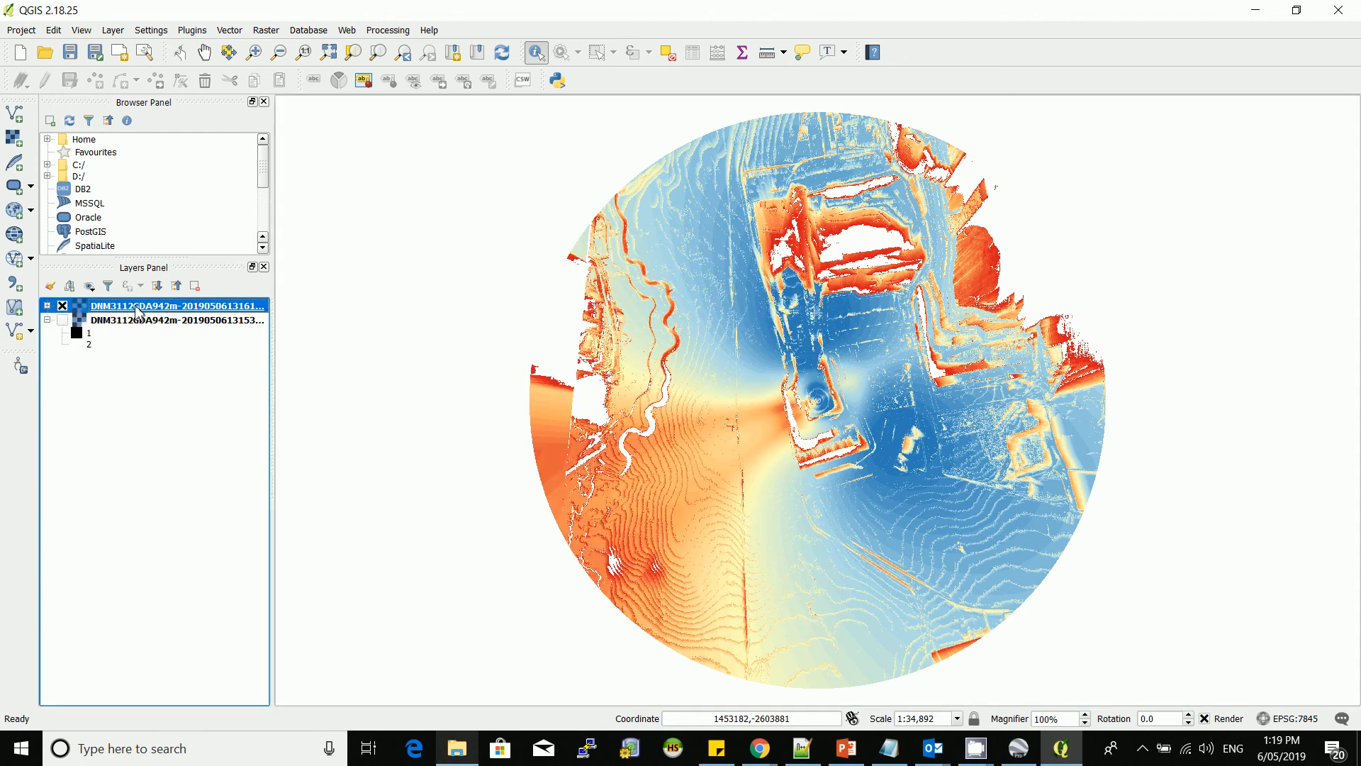
{"action": "mouse_move", "coordinate": [174, 306]}
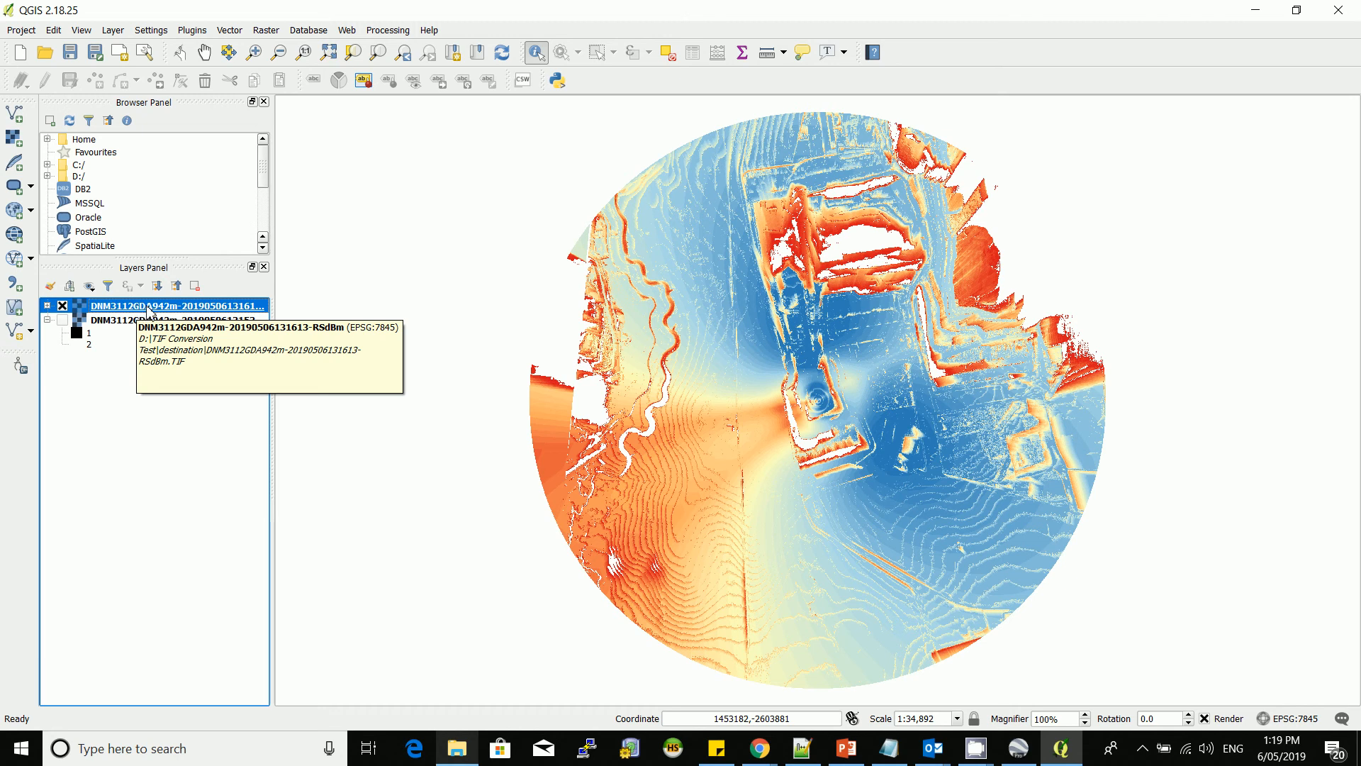
- Open the TPTkbps, PDSCHdB and RSdBm KMZs in Google Earth, showing only BS
{"action": "key", "text": "alt+tab"}
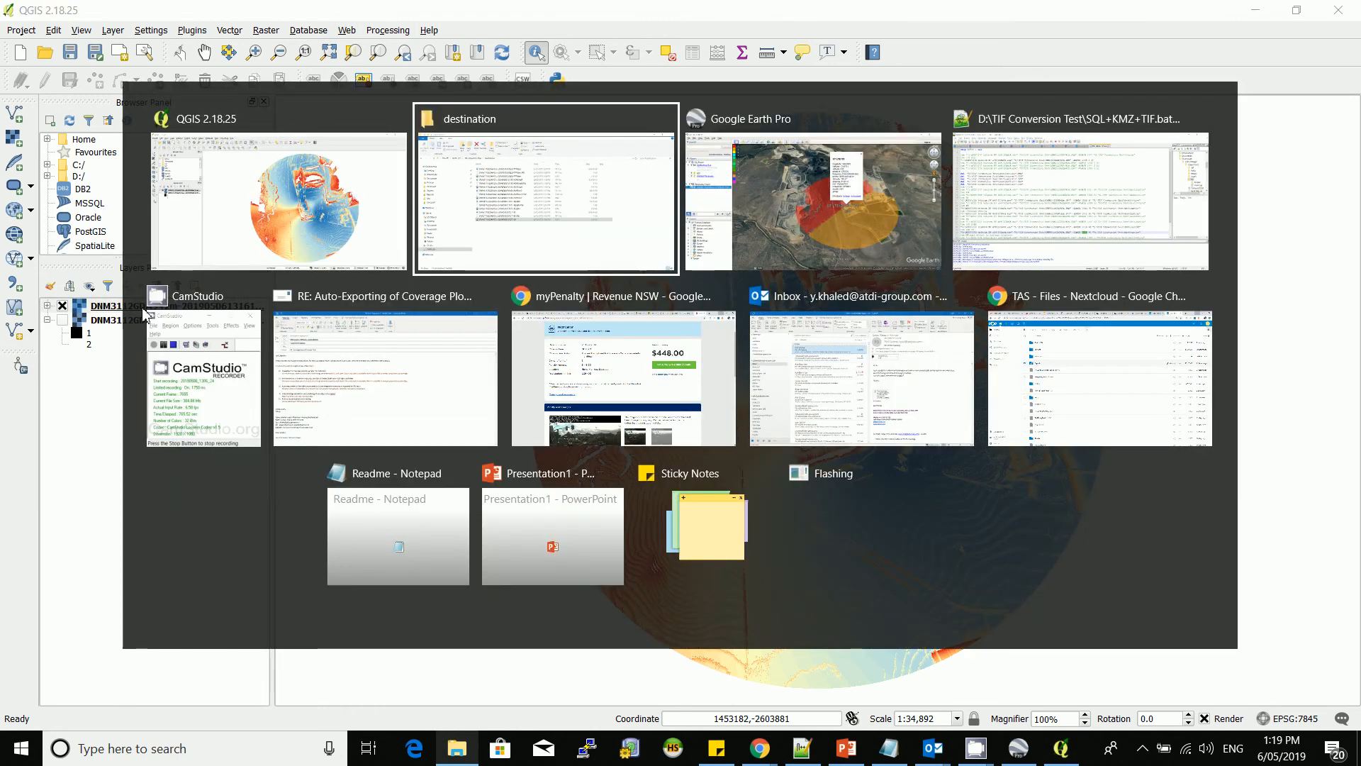
{"action": "left_click", "coordinate": [545, 191]}
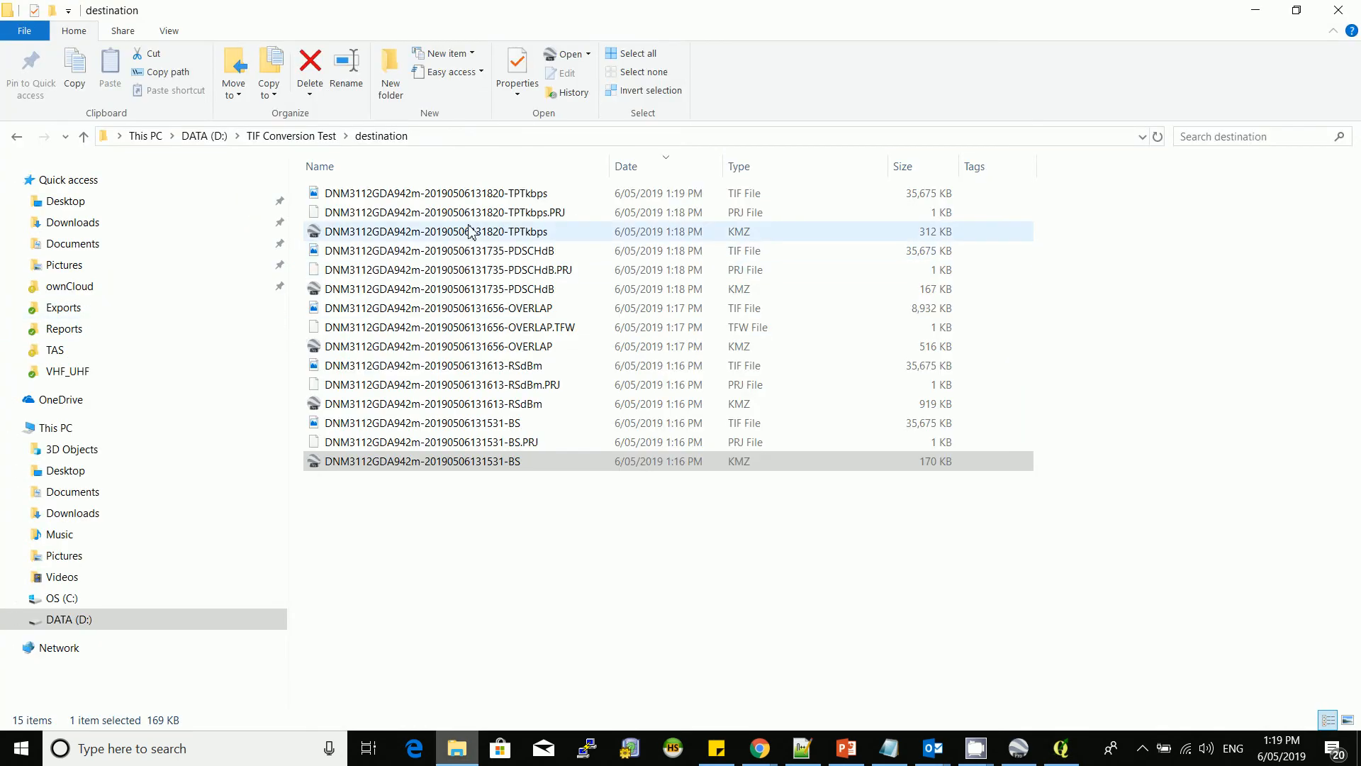
{"action": "left_click", "coordinate": [1018, 747]}
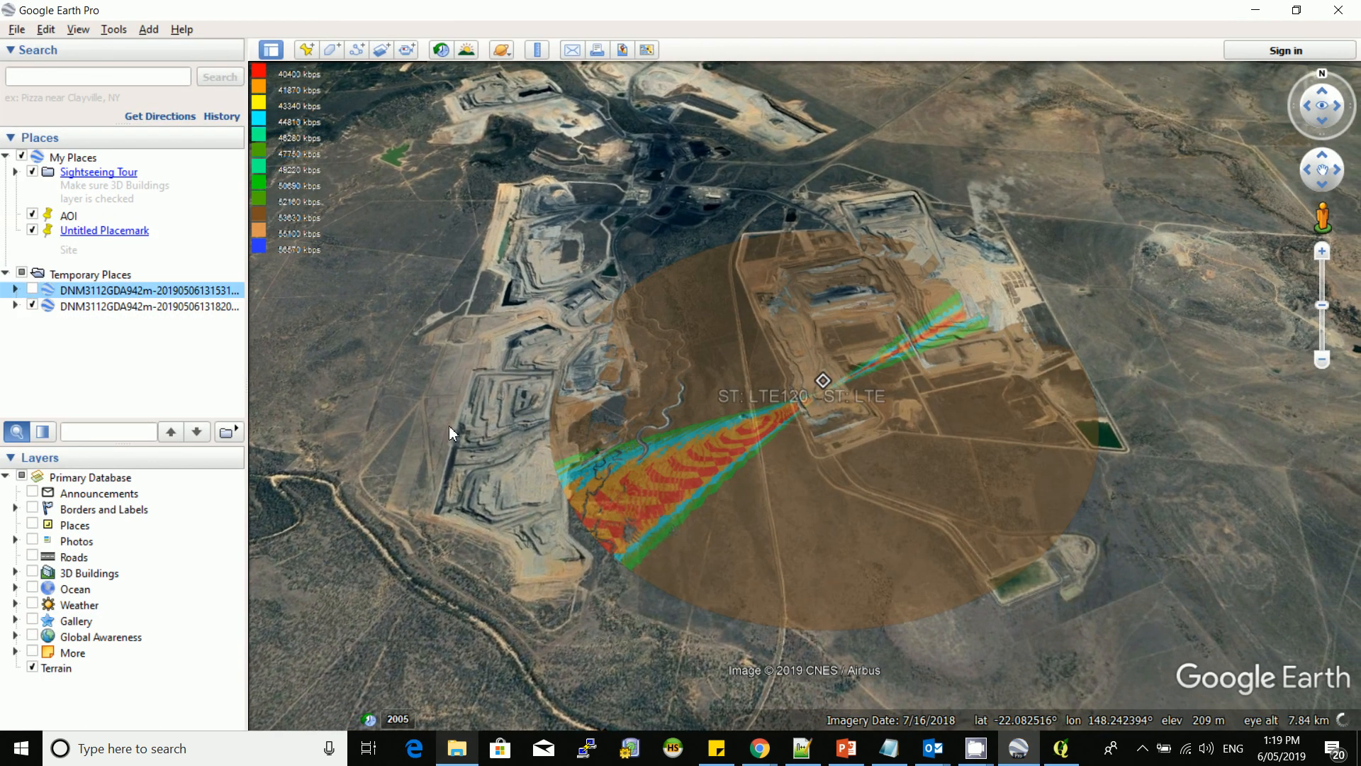
{"action": "left_click", "coordinate": [456, 747]}
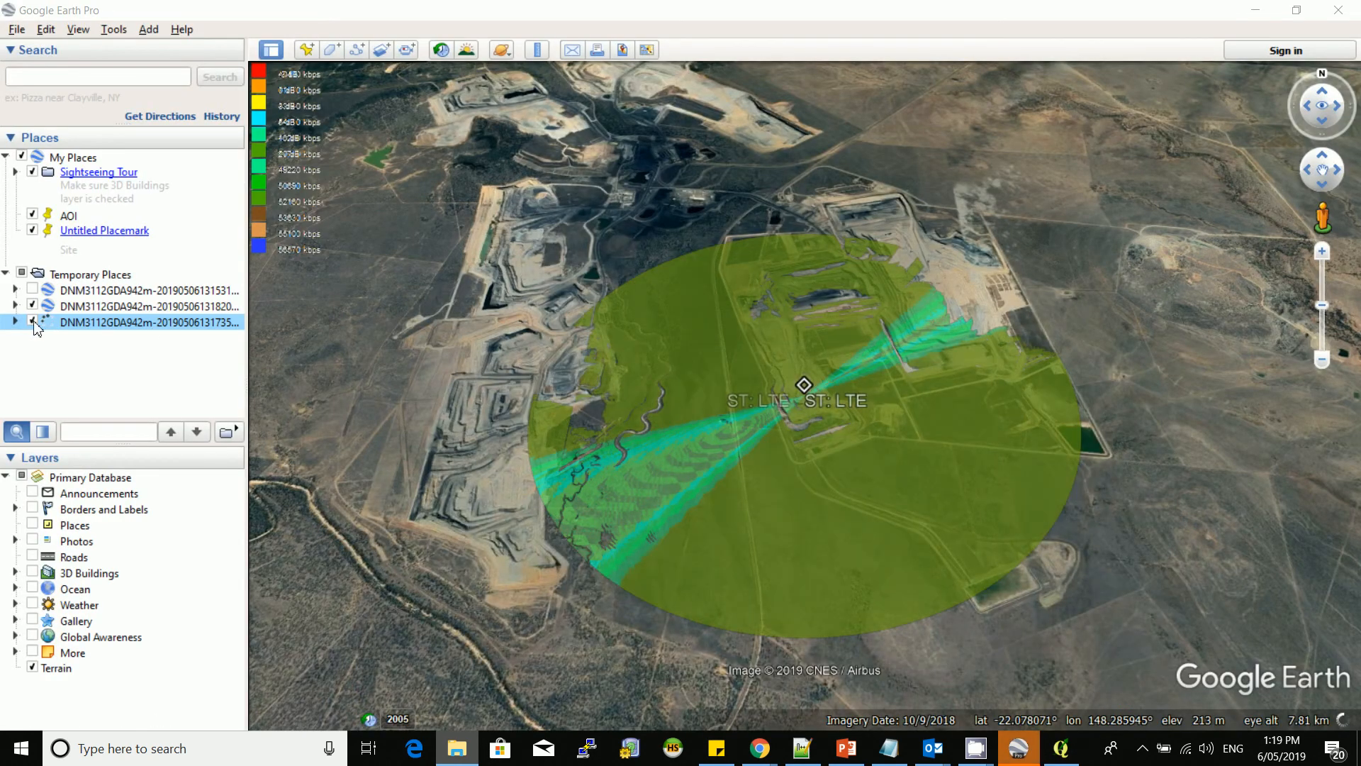
{"action": "left_click", "coordinate": [457, 748]}
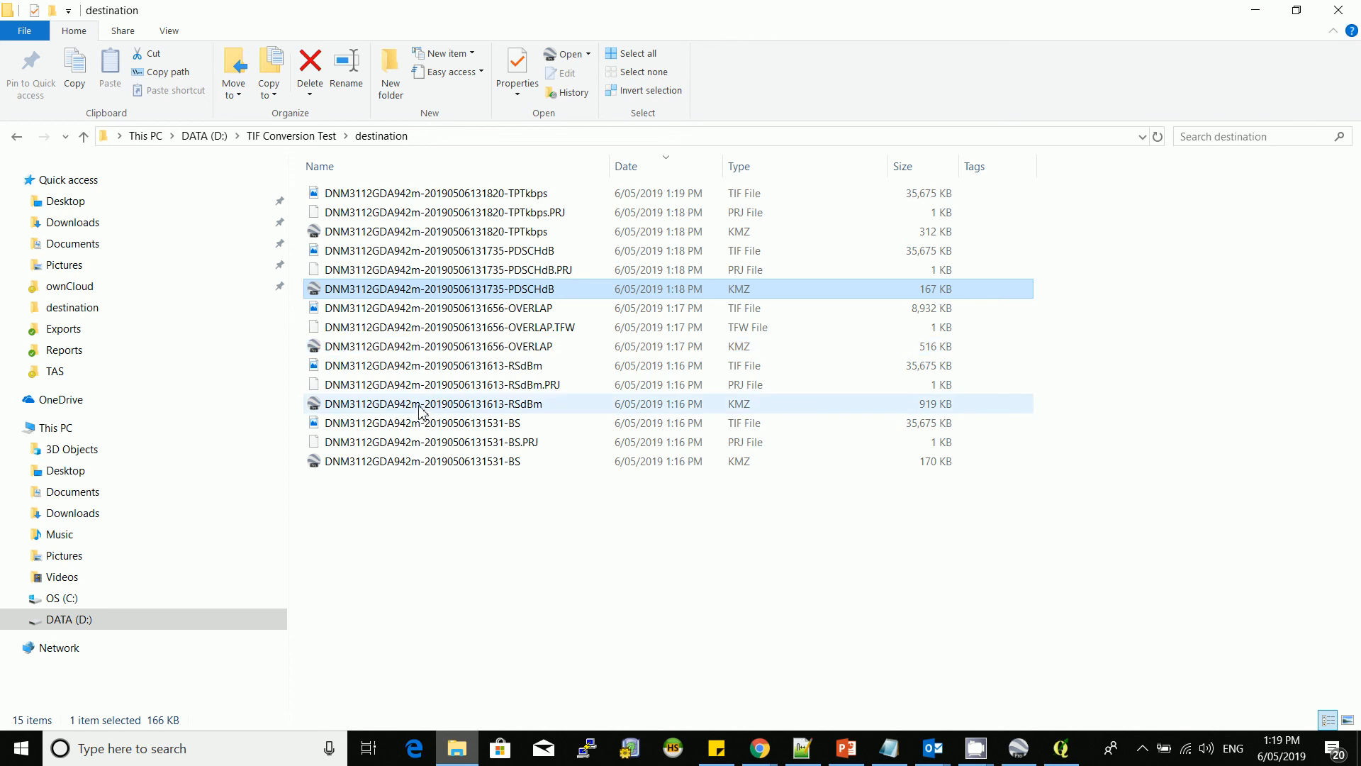
{"action": "left_click", "coordinate": [431, 403]}
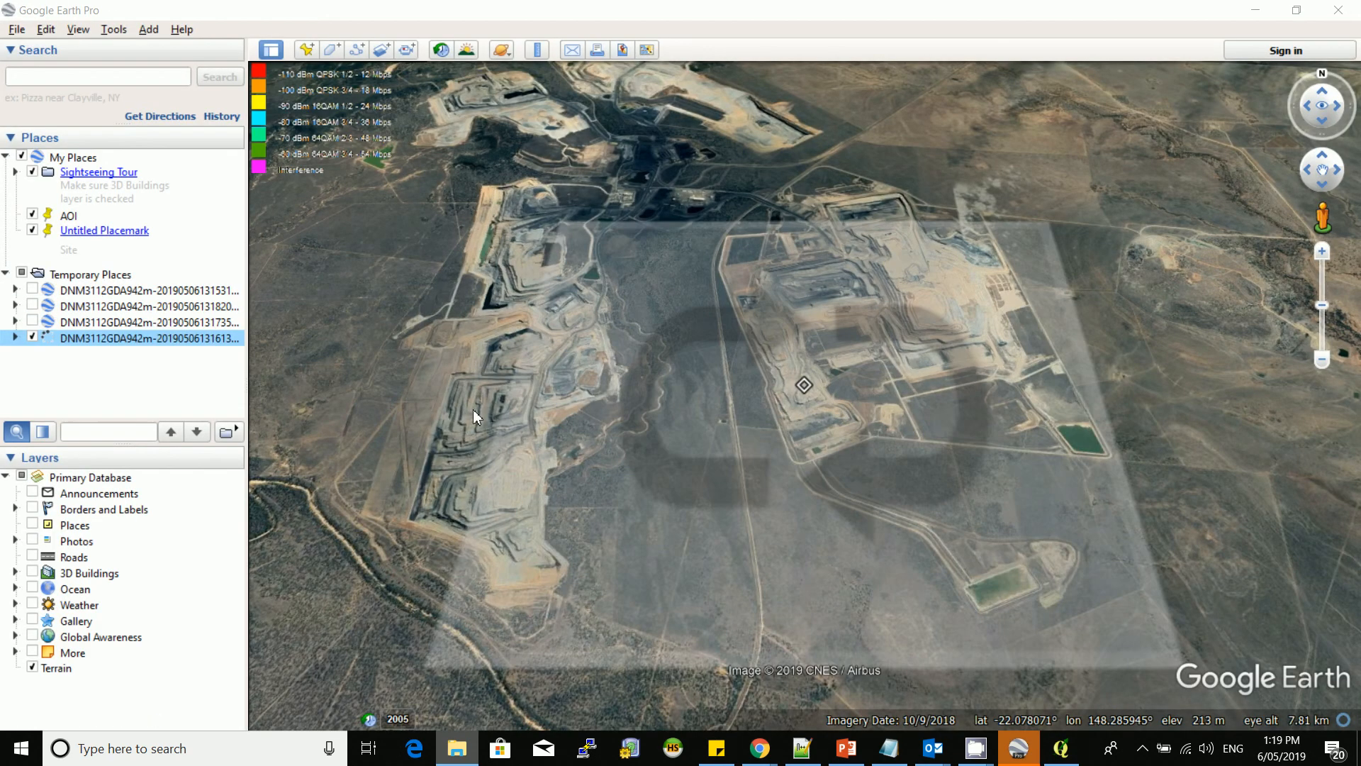
{"action": "left_click", "coordinate": [47, 339]}
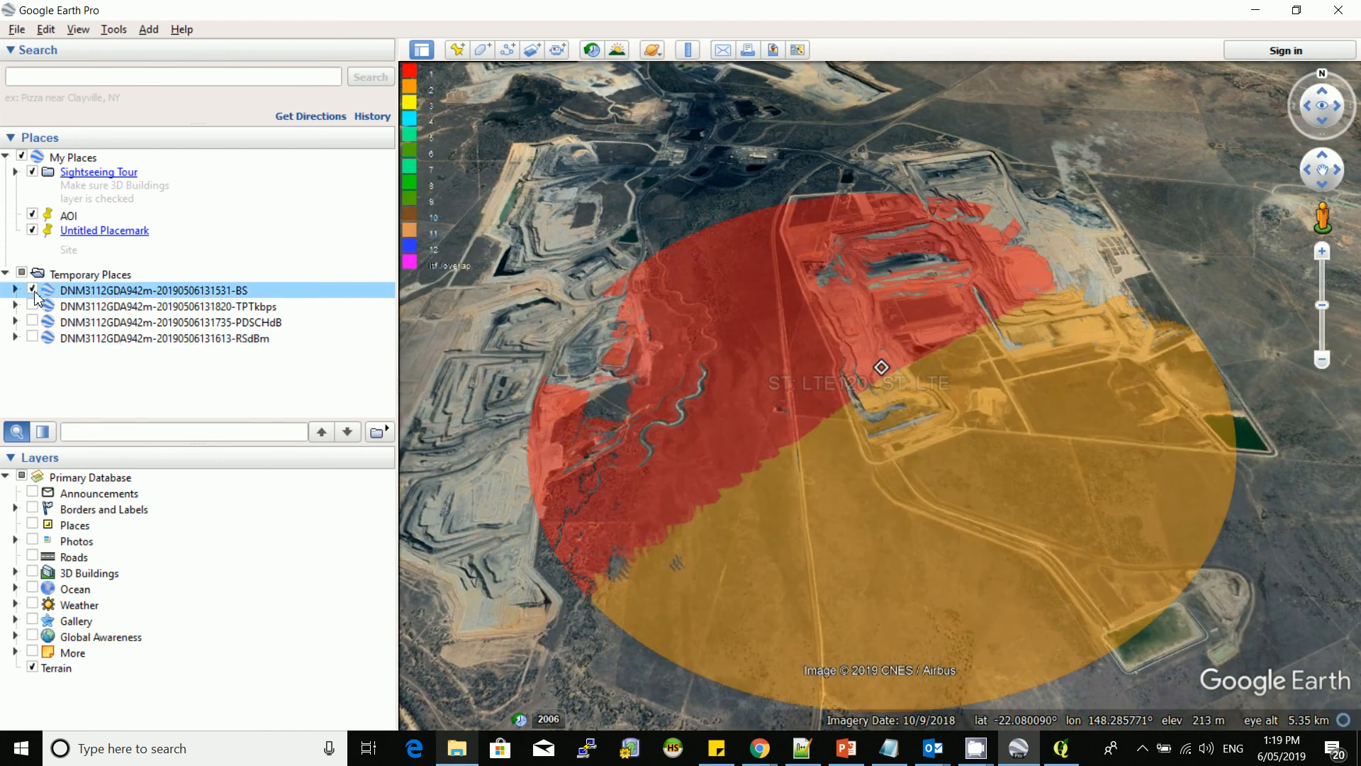
{"action": "left_click", "coordinate": [34, 290]}
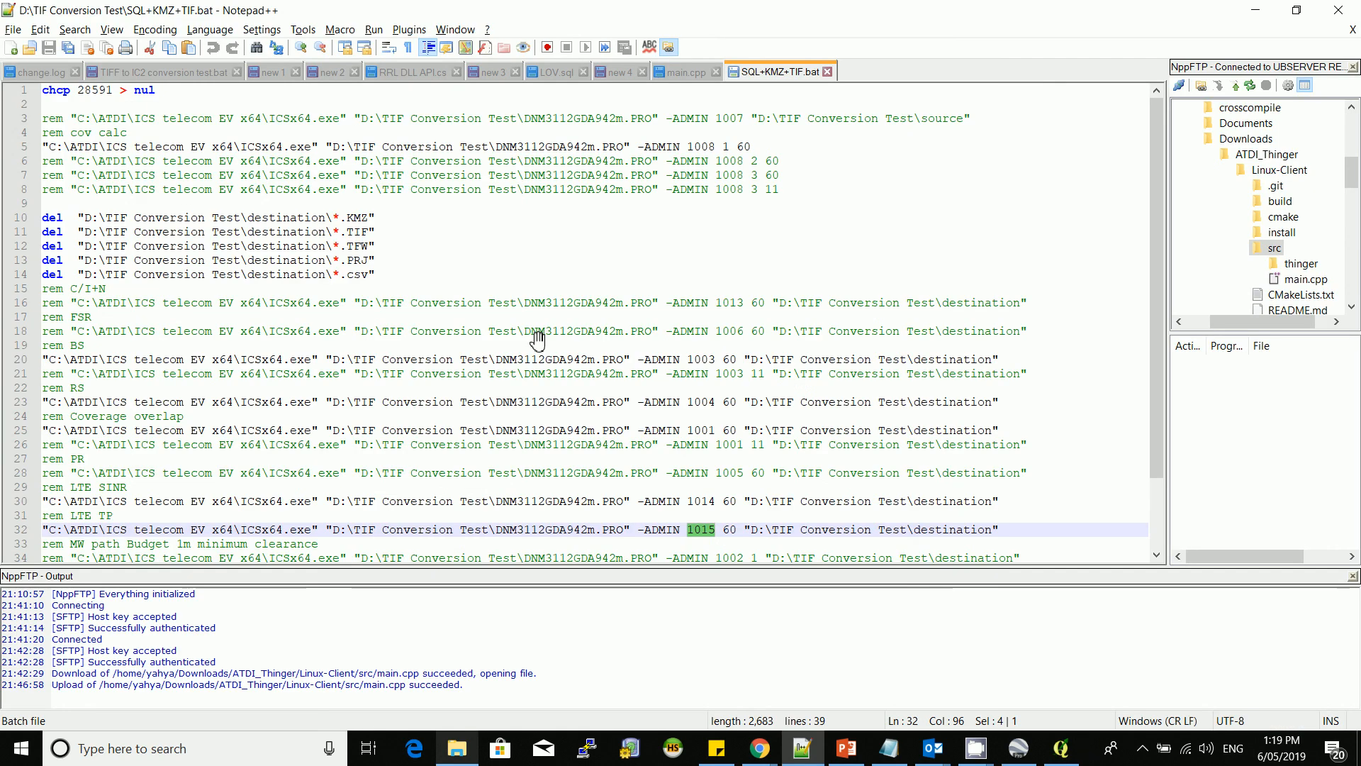
- Switch from the SQL+KMZ+TIF.bat script back to the exported files folder
{"action": "key", "text": "alt+tab"}
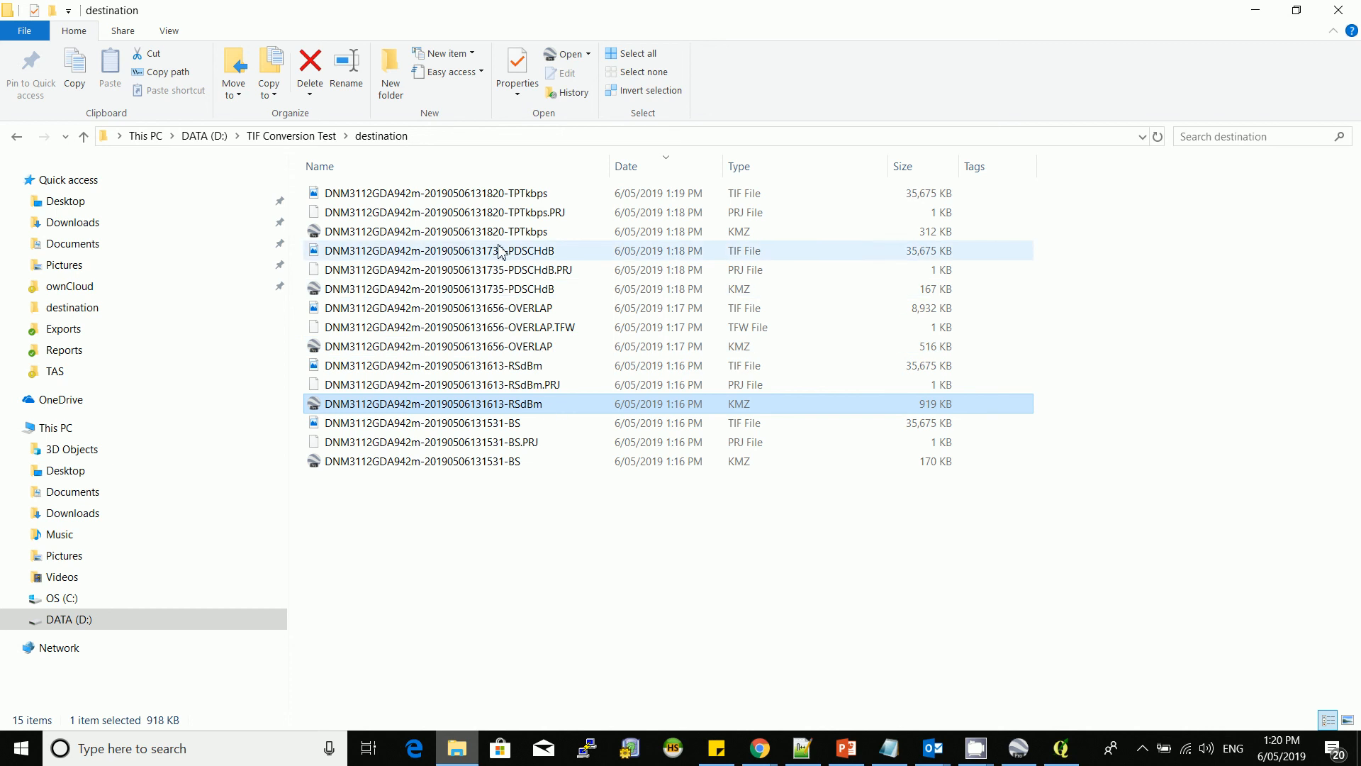
- Go up to the TIF Conversion Test folder and switch to another window
{"action": "left_click", "coordinate": [291, 135]}
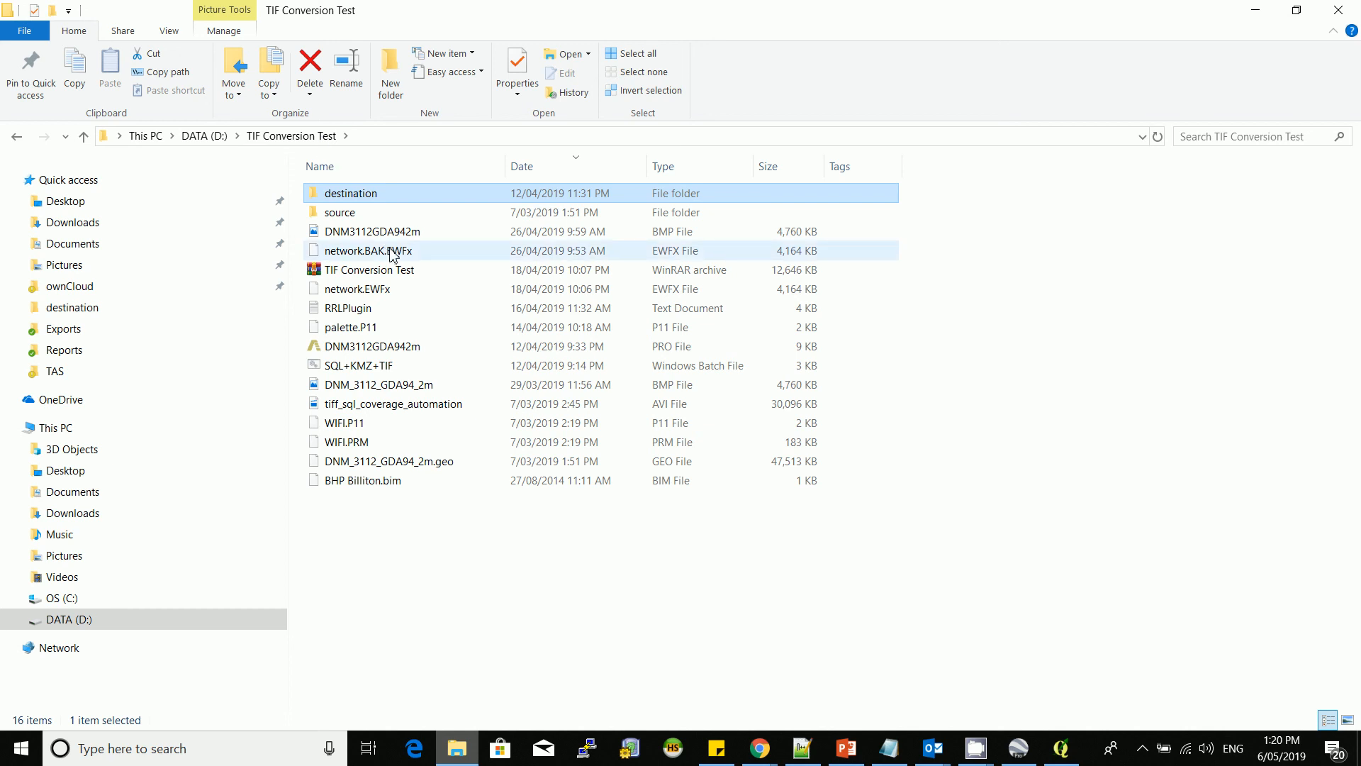
{"action": "mouse_move", "coordinate": [368, 251]}
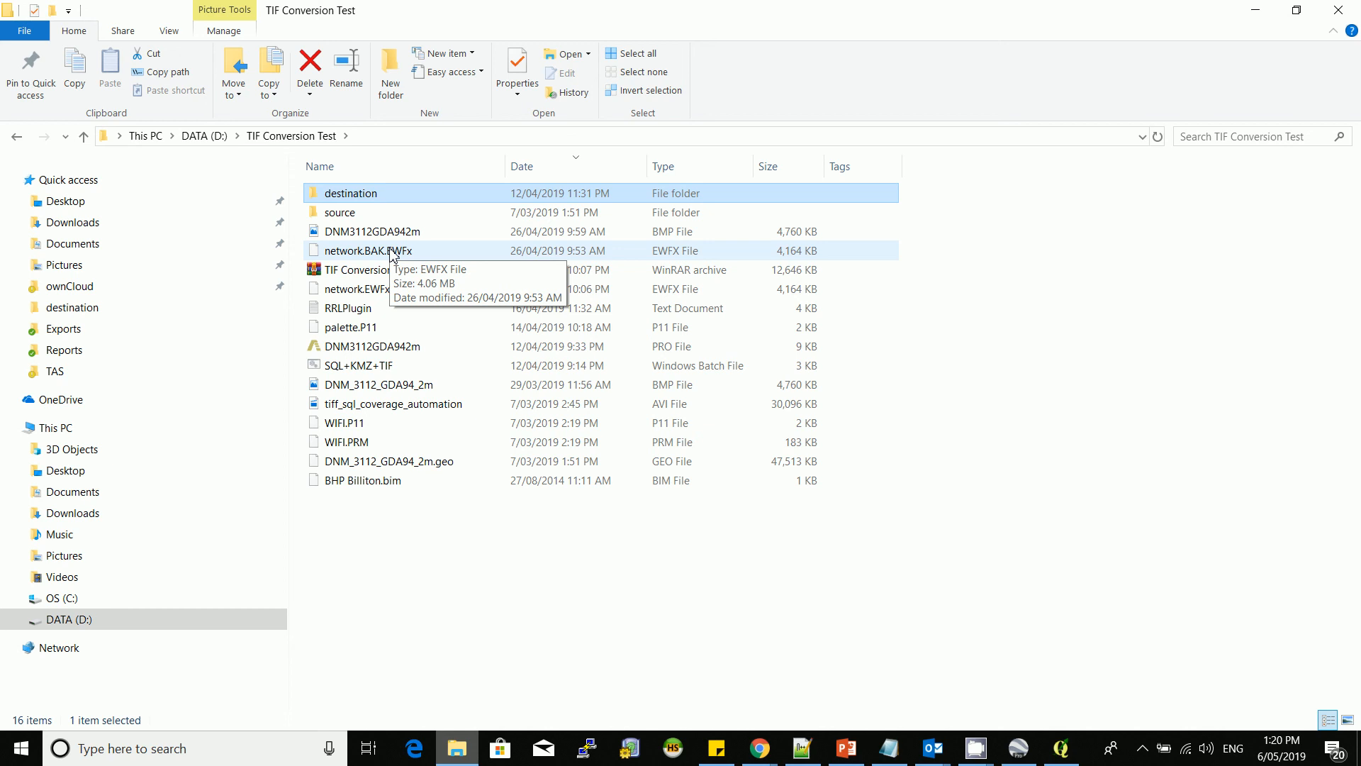
{"action": "key", "text": "alt+tab"}
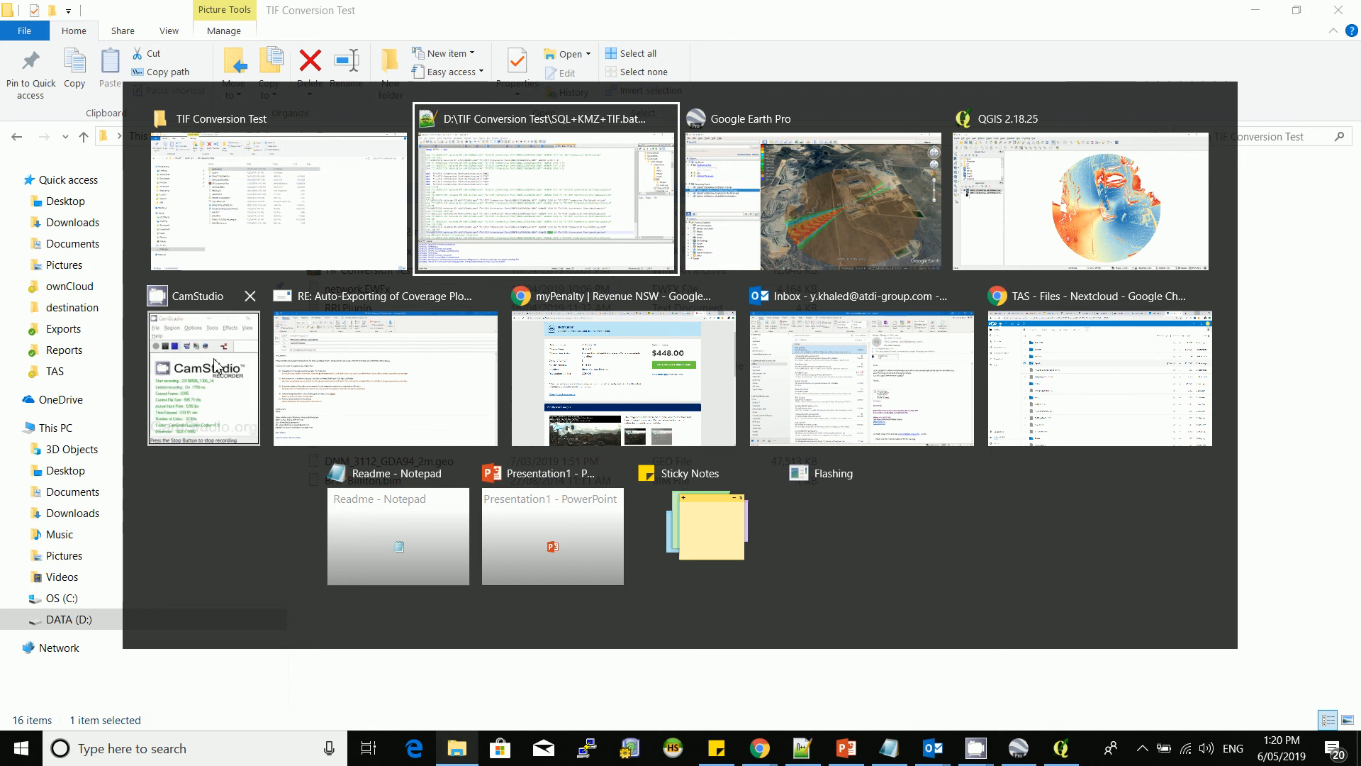
{"action": "left_click", "coordinate": [202, 378]}
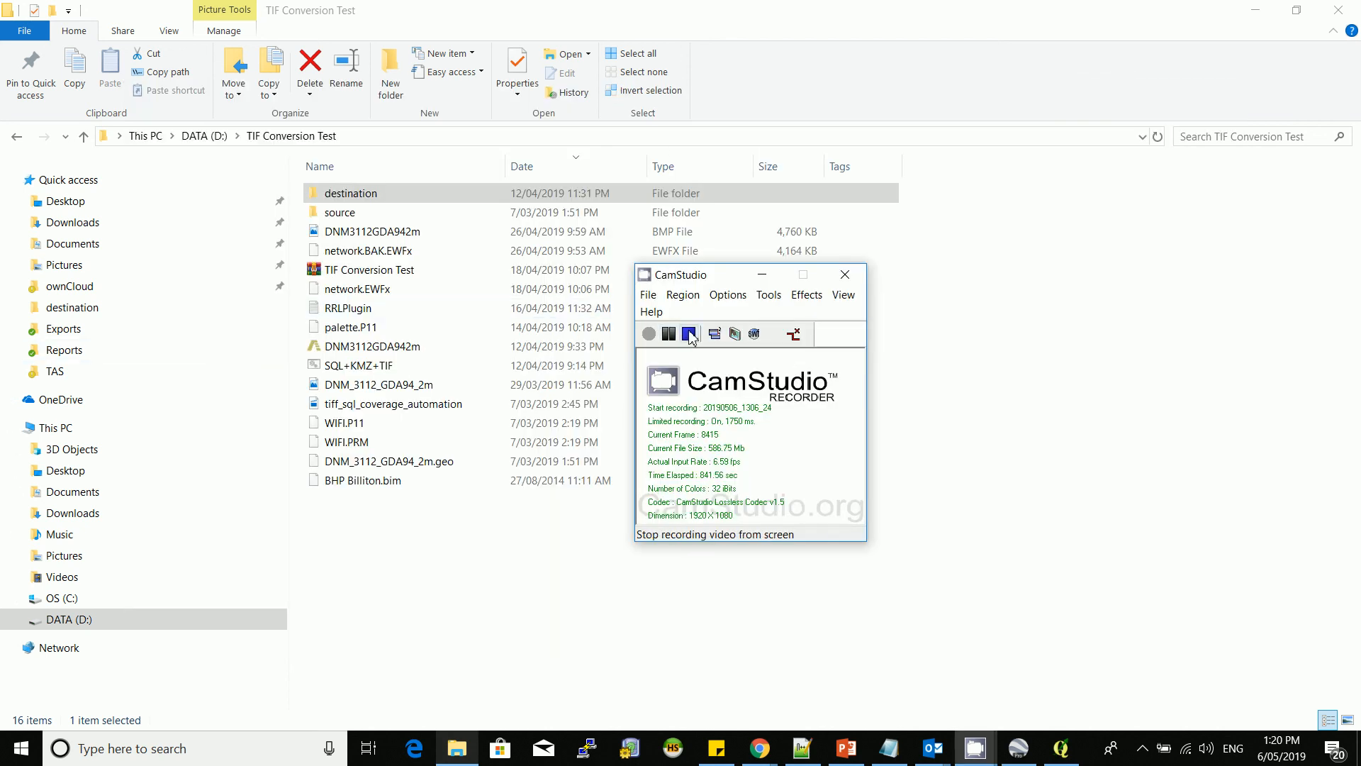